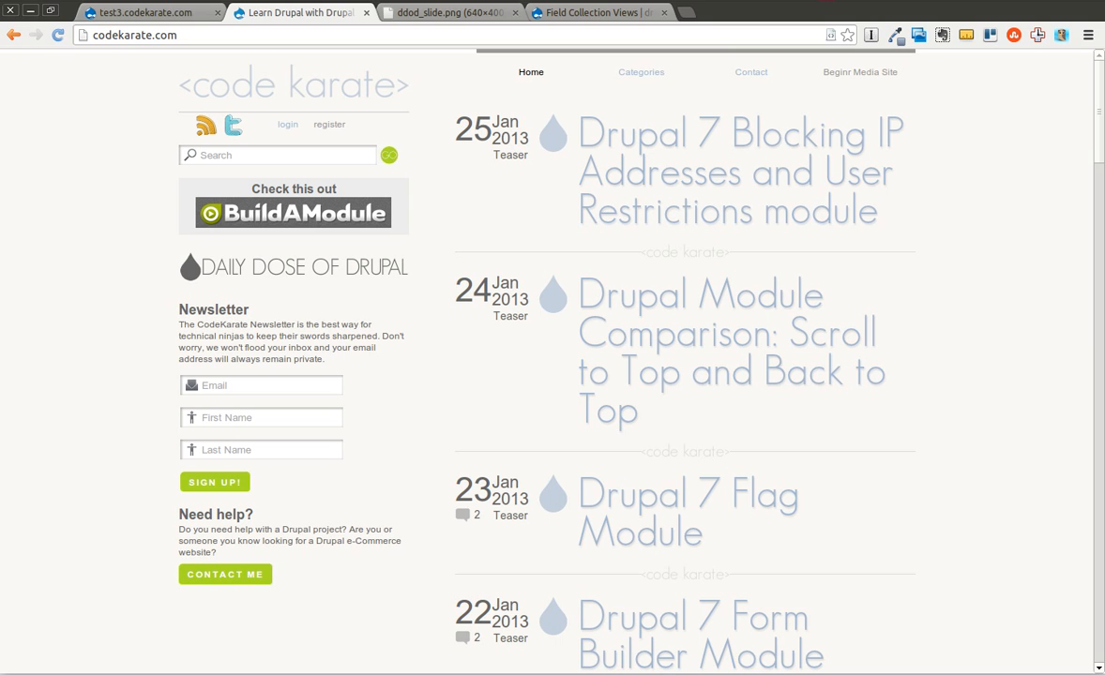
pyautogui.moveTo(421, 34)
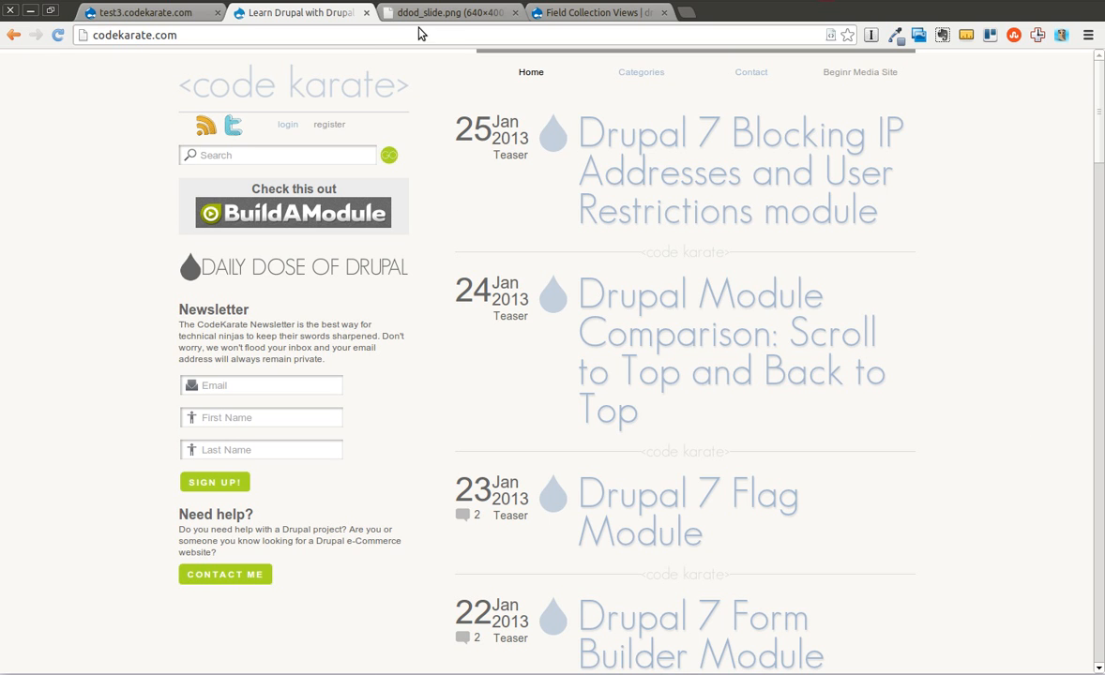
# - From the Field Collection Views project page, open the Field collection module in a new tab
pyautogui.click(450, 12)
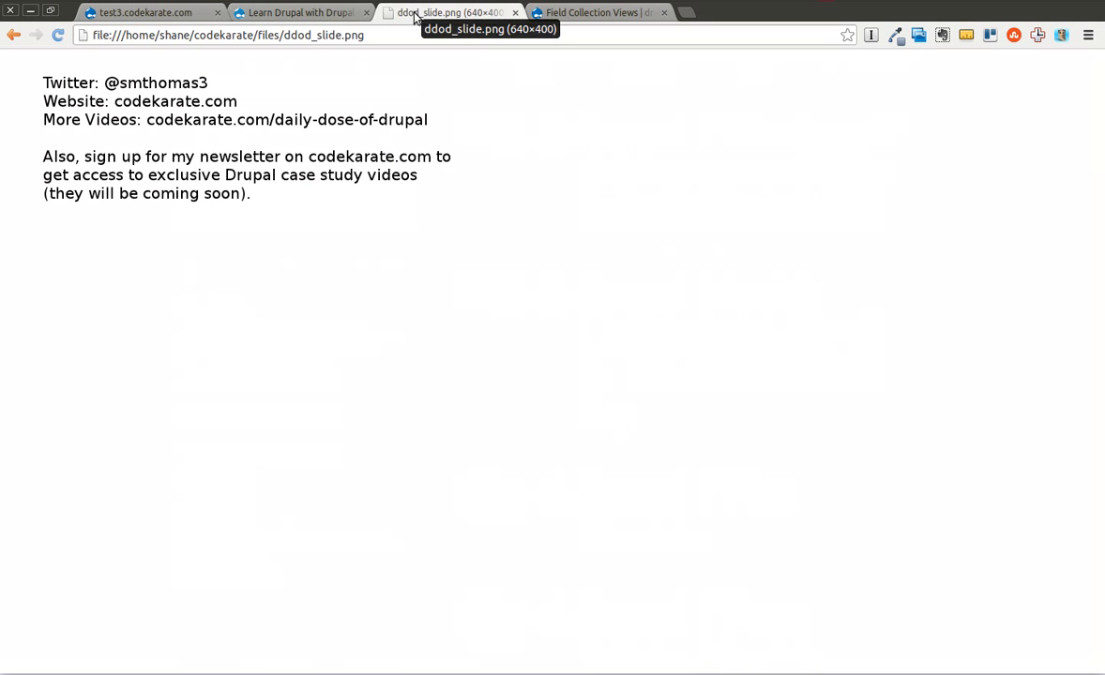
pyautogui.moveTo(267, 77)
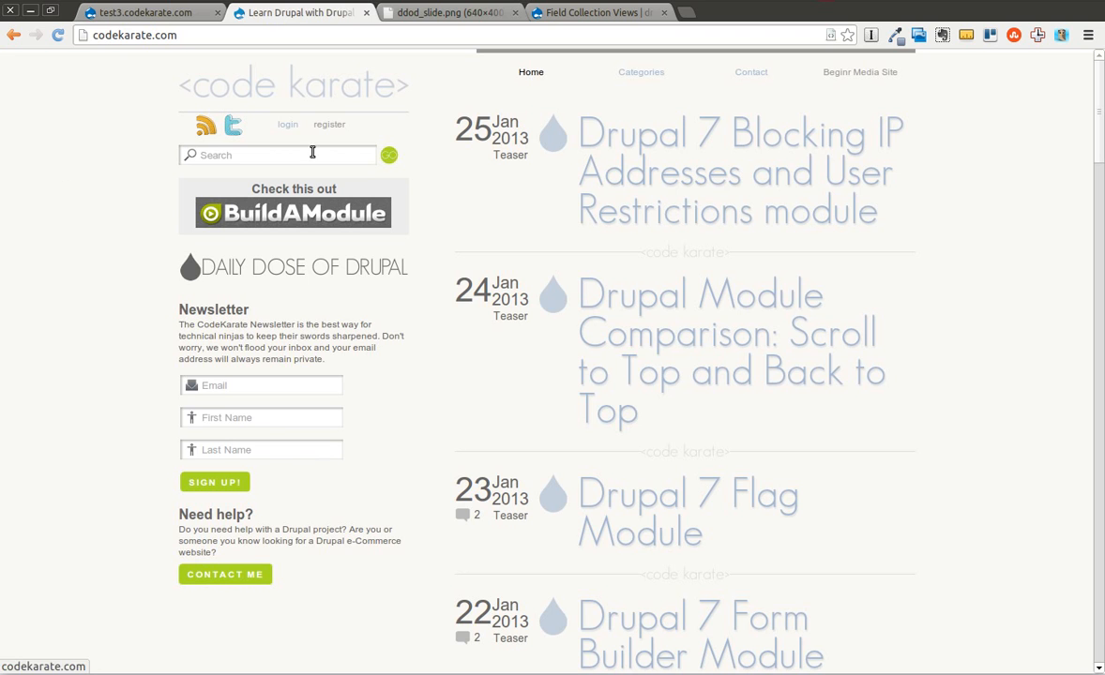
pyautogui.moveTo(263, 329)
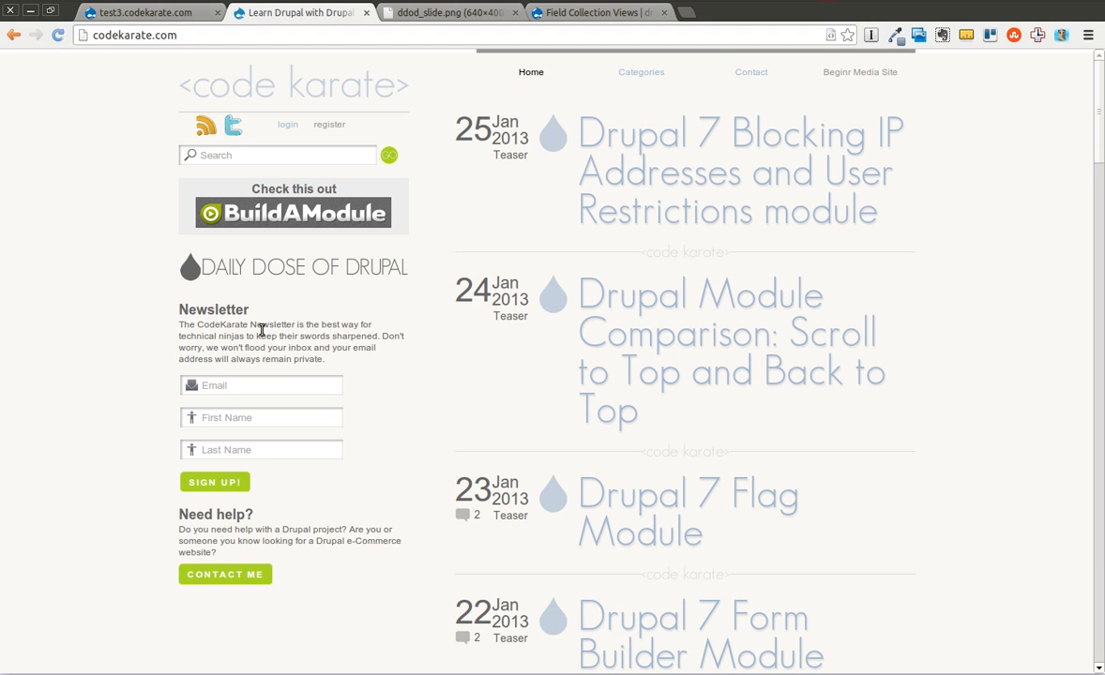
pyautogui.moveTo(106, 335)
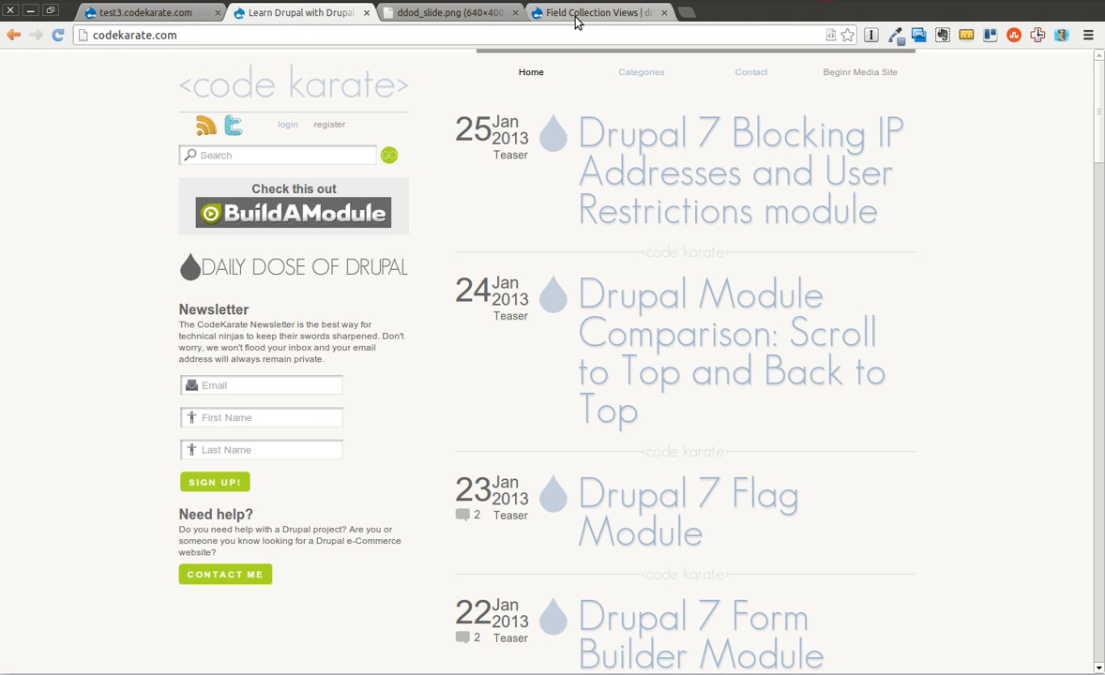
pyautogui.click(591, 12)
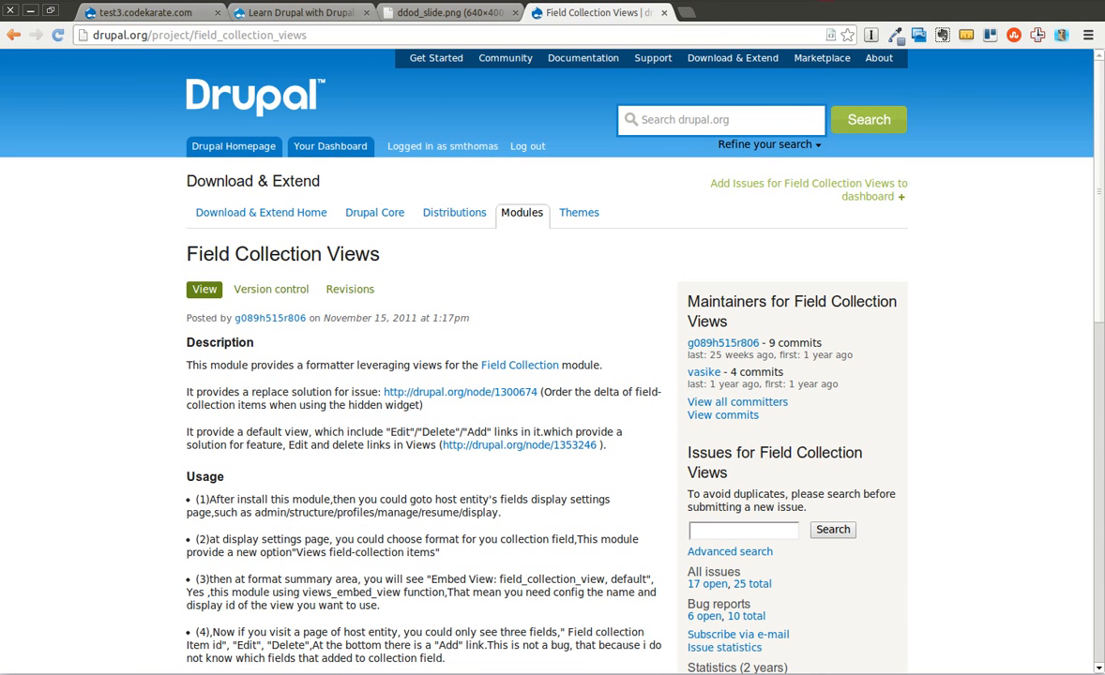
pyautogui.moveTo(519, 376)
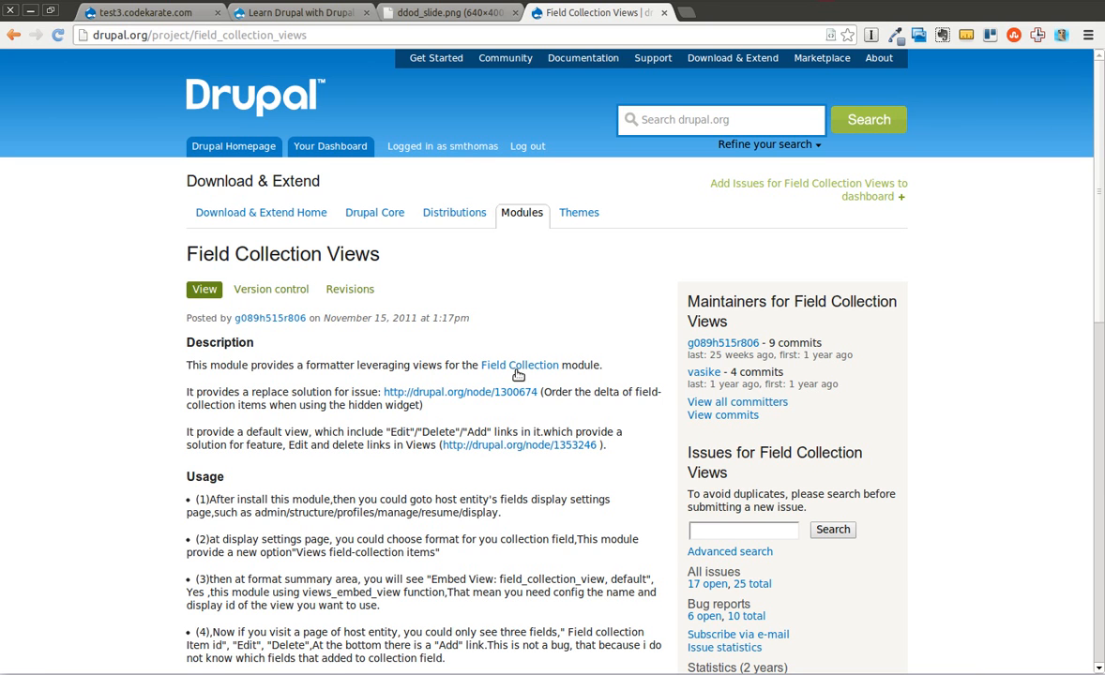
pyautogui.click(520, 365)
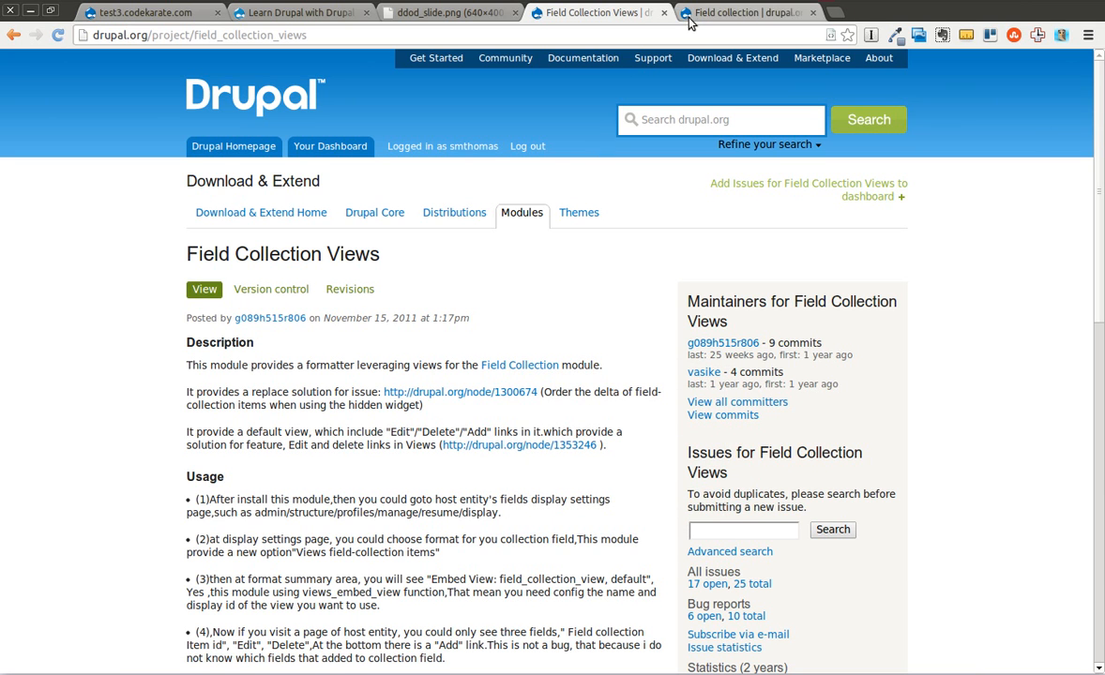
pyautogui.click(741, 12)
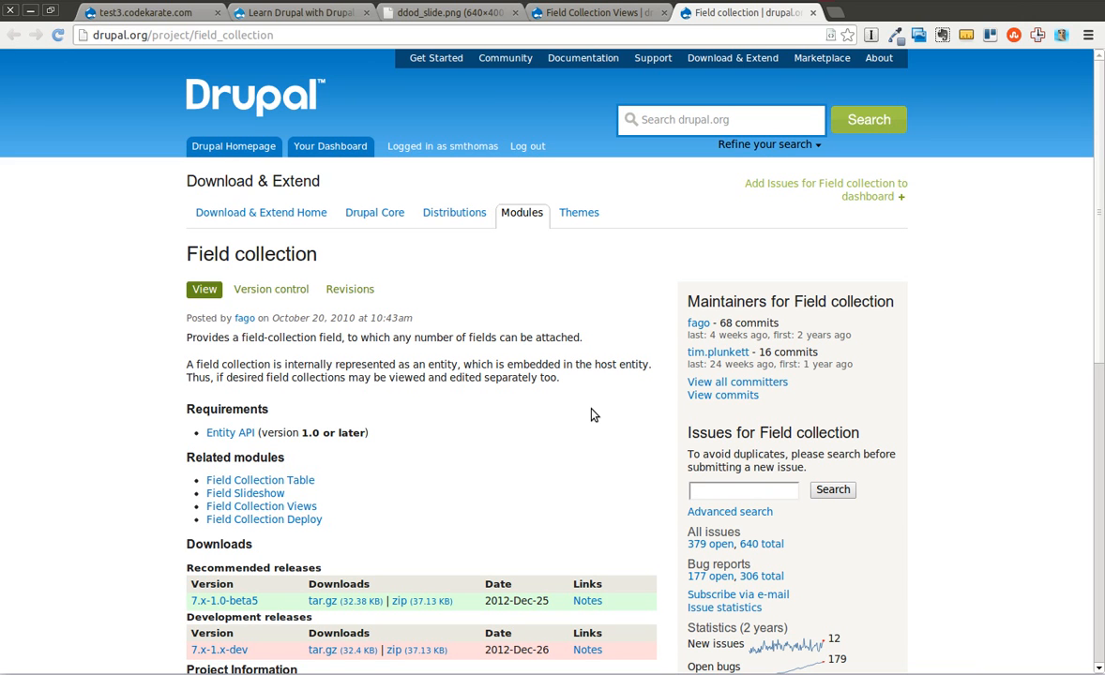
pyautogui.moveTo(525, 305)
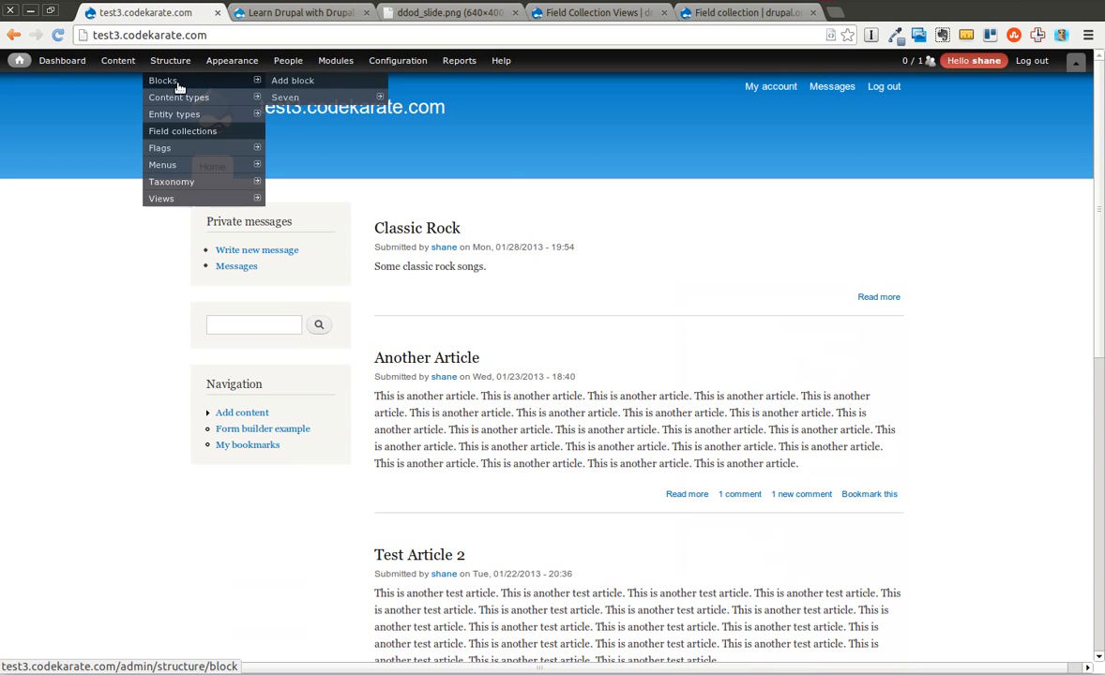
pyautogui.moveTo(171, 60)
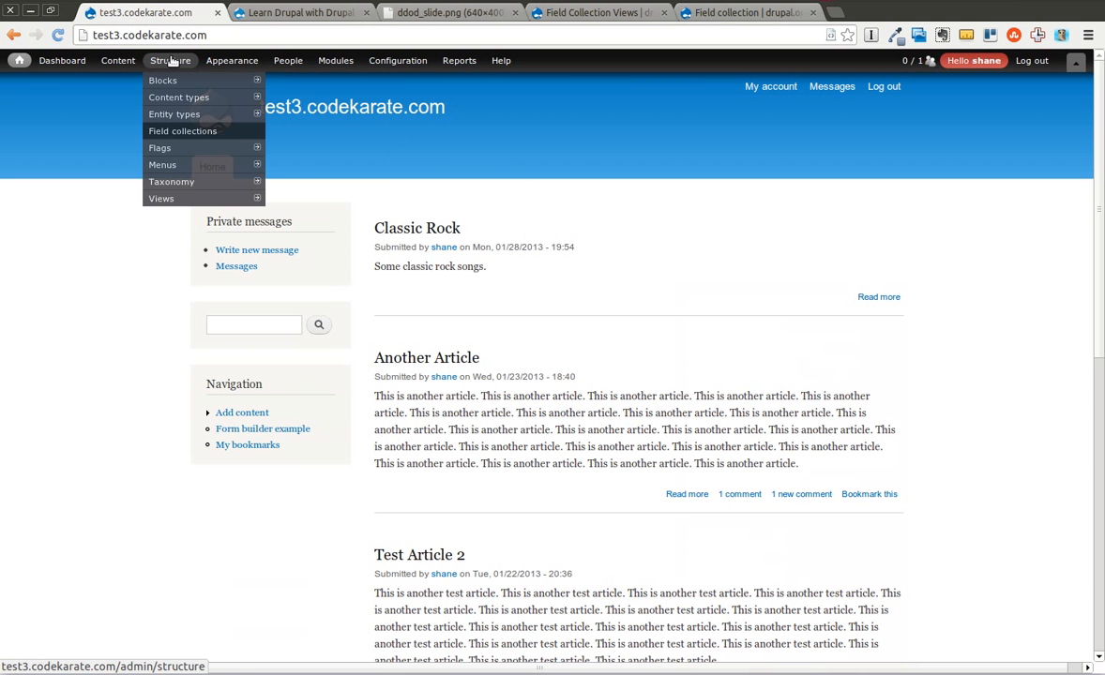
pyautogui.moveTo(178, 97)
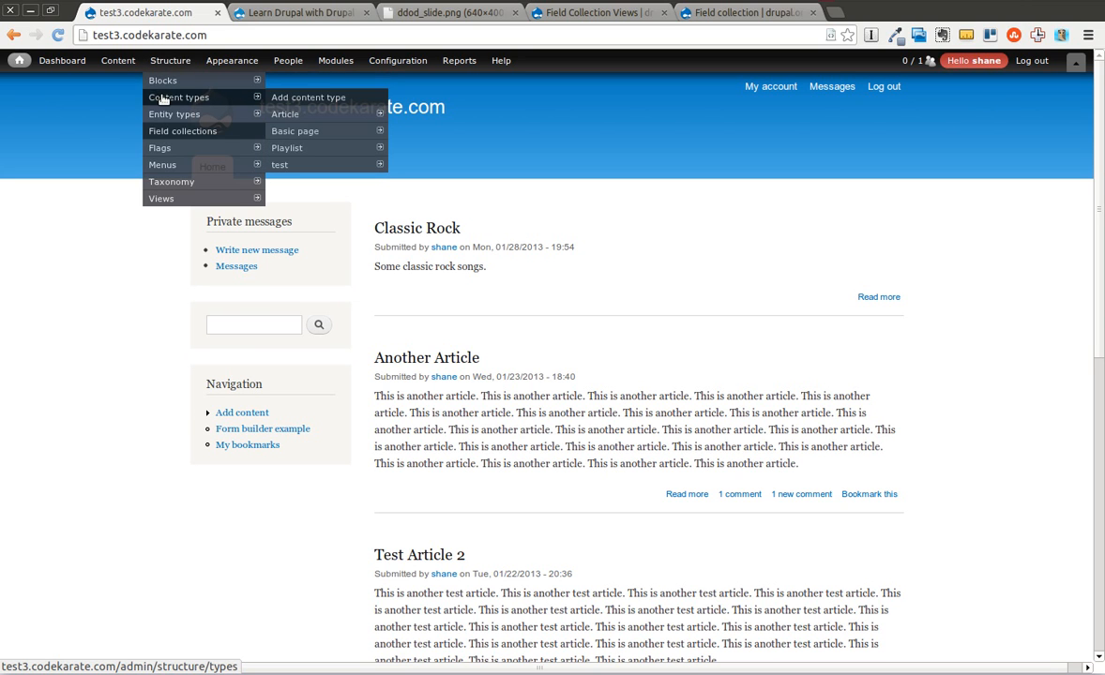
pyautogui.moveTo(192, 106)
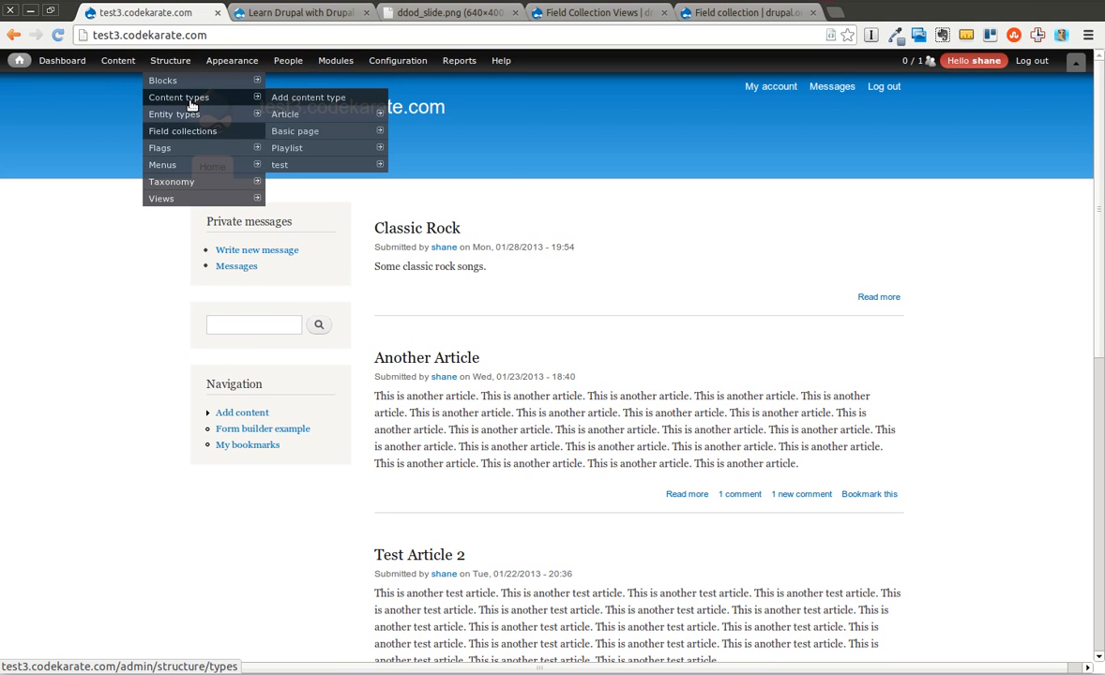
pyautogui.moveTo(287, 148)
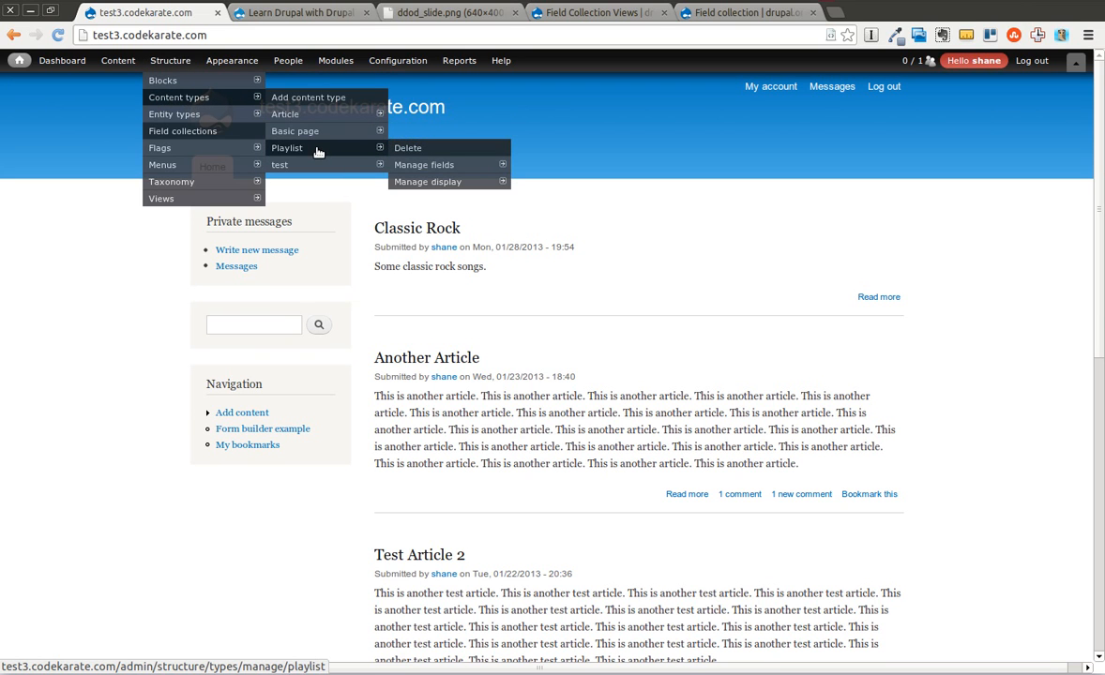
# - Review the Playlist content type's fields, including Songs, then open the Content list
pyautogui.click(424, 164)
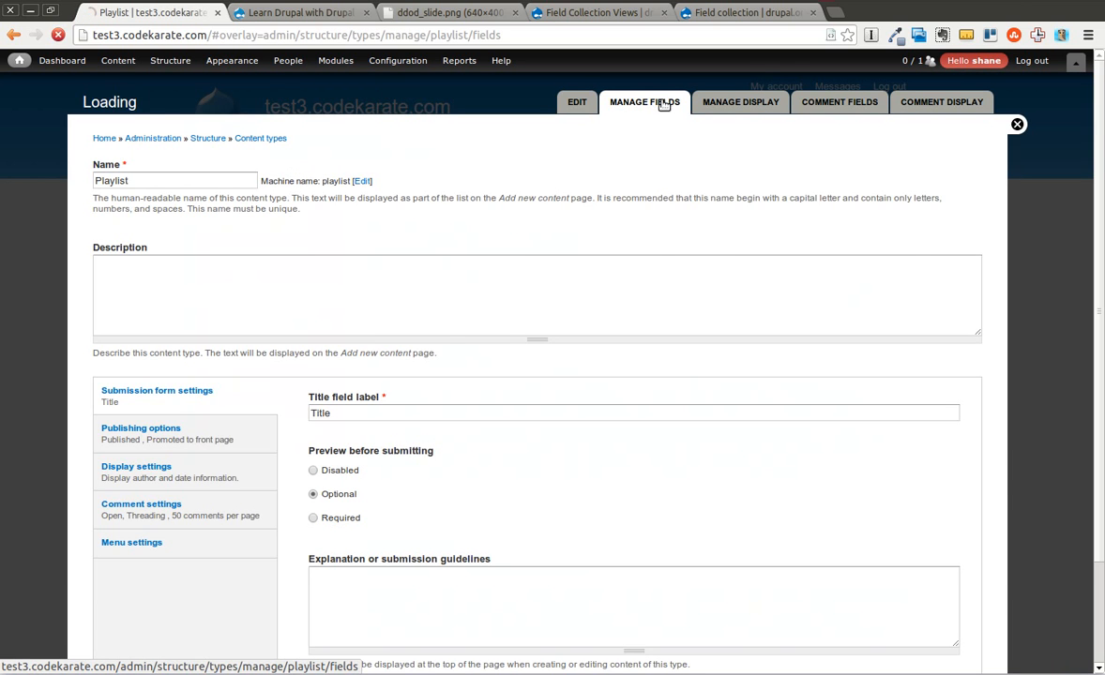
pyautogui.click(644, 101)
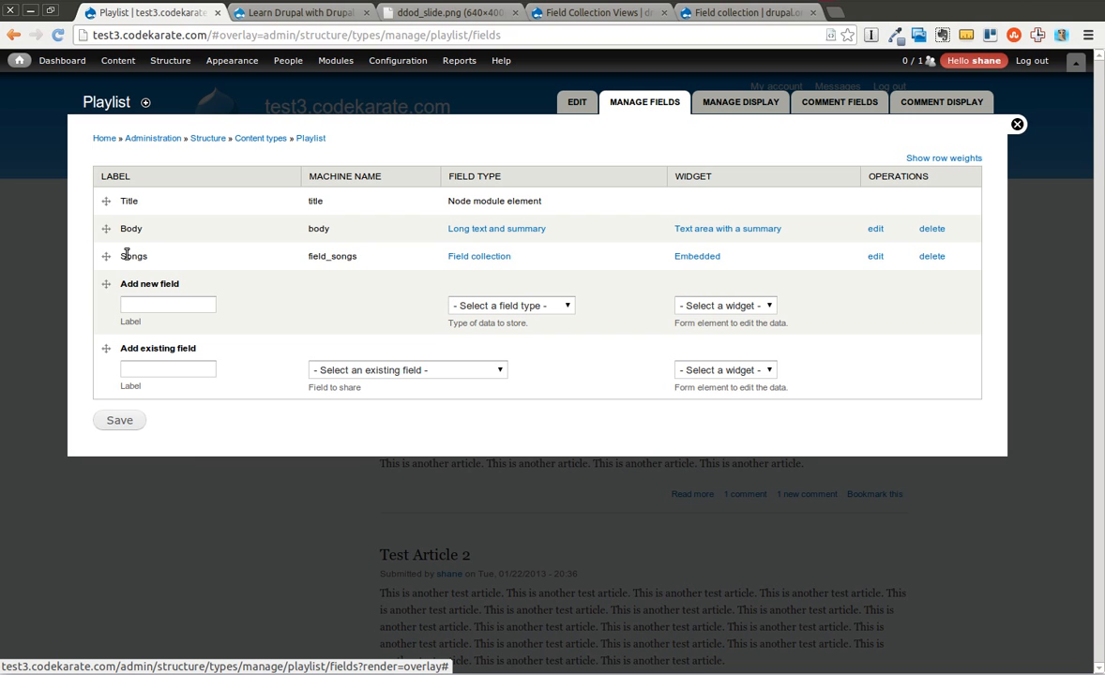
pyautogui.click(118, 60)
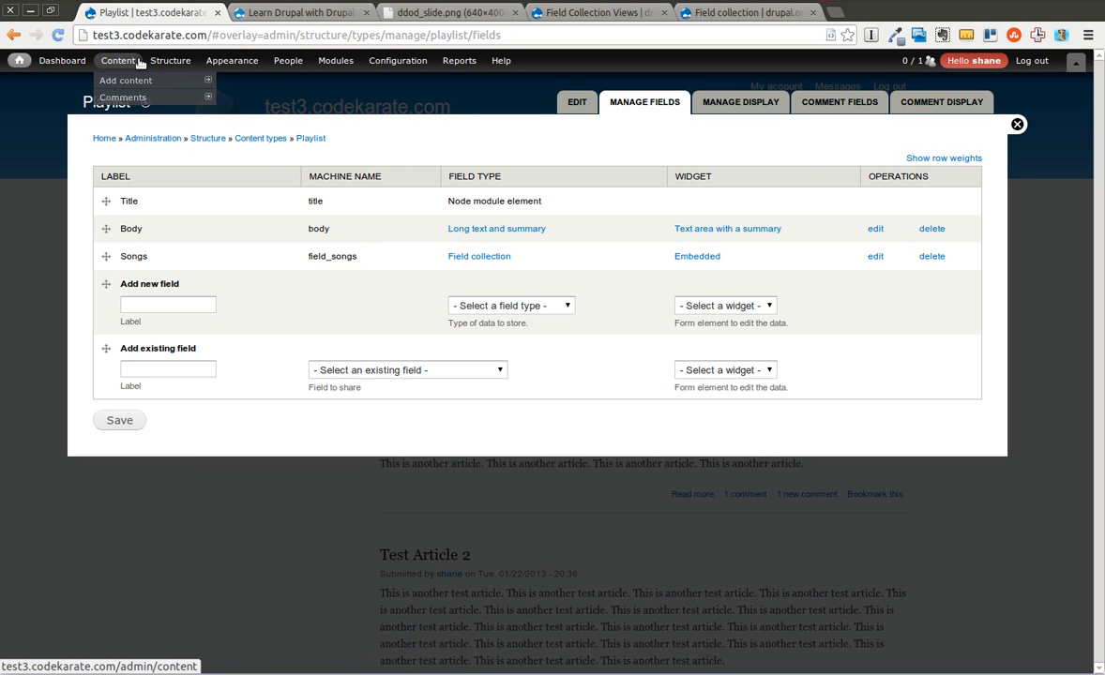
pyautogui.click(117, 60)
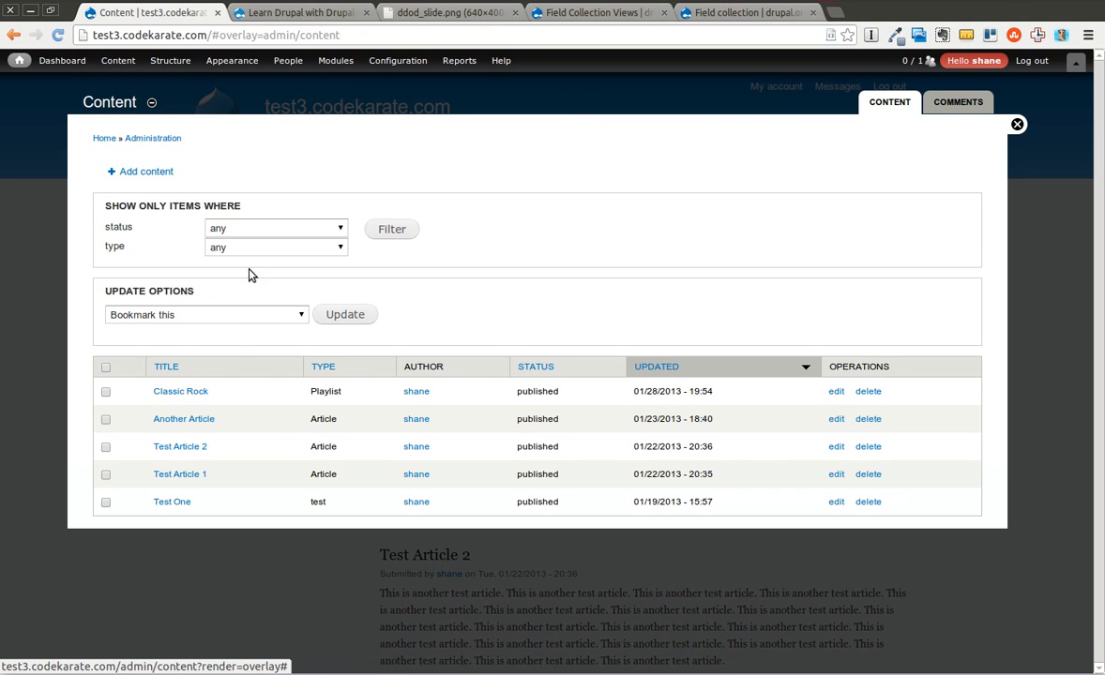
# - Open Classic Rock and review its songs, such as Walk This Way by Aerosmith
pyautogui.click(180, 391)
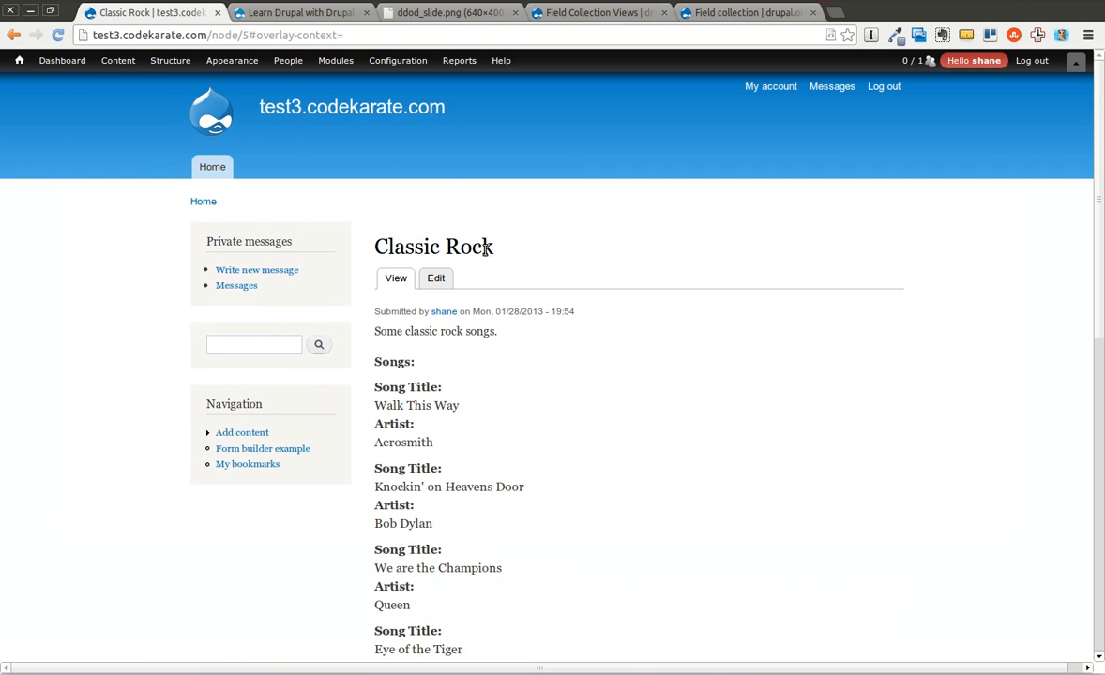
pyautogui.moveTo(375, 394)
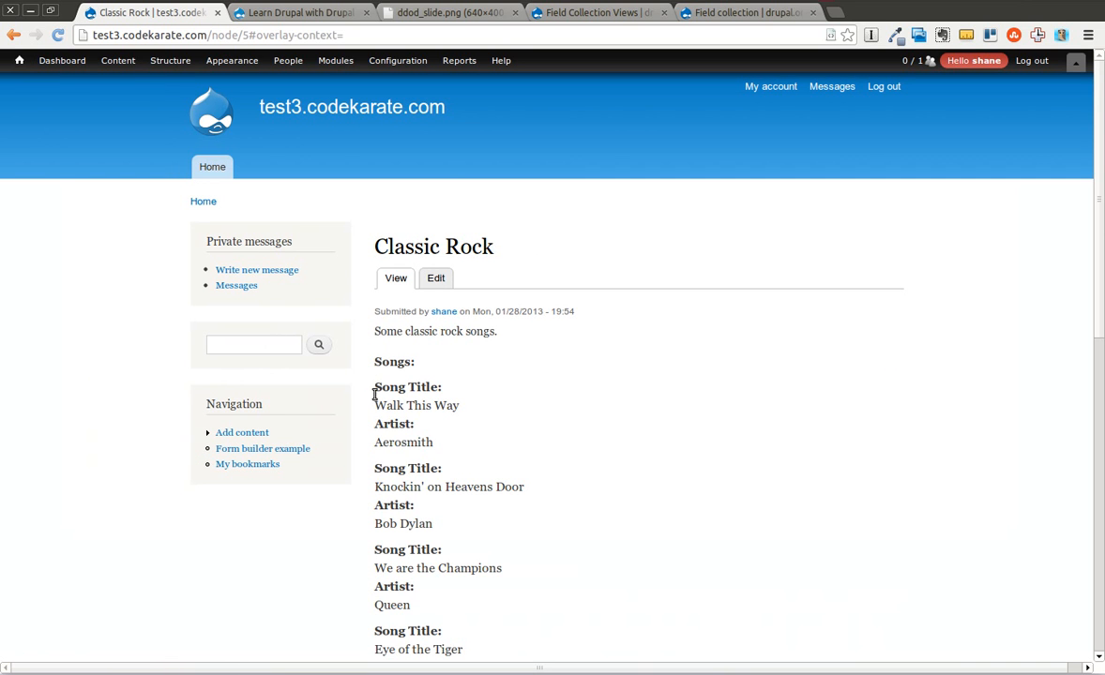
pyautogui.doubleClick(416, 404)
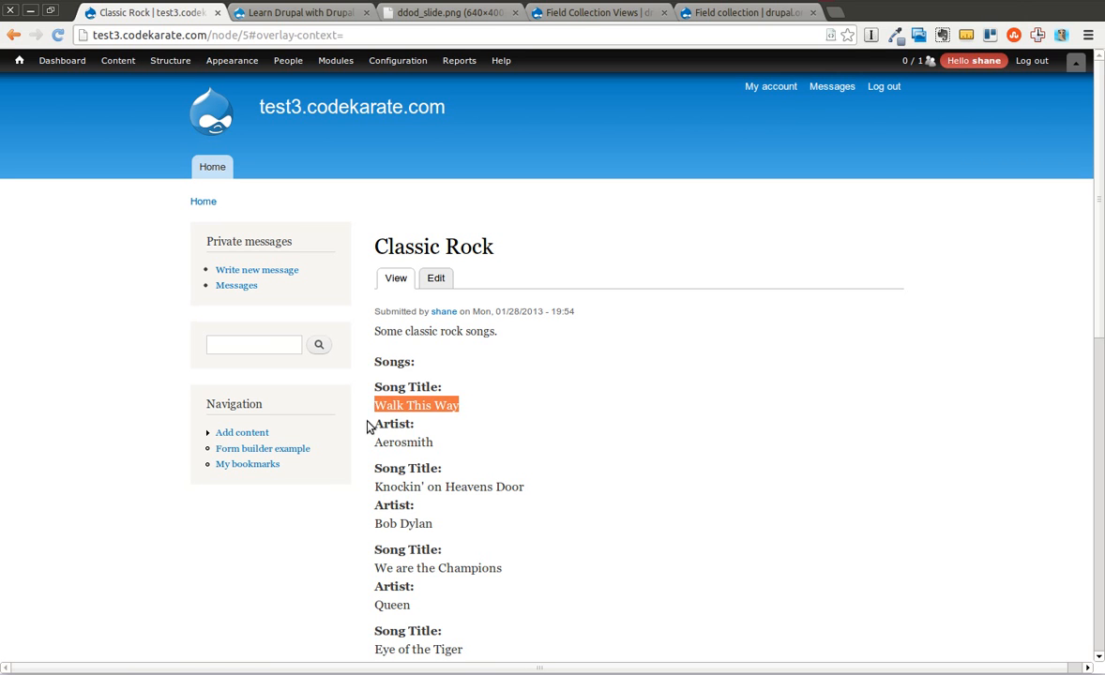
pyautogui.doubleClick(403, 442)
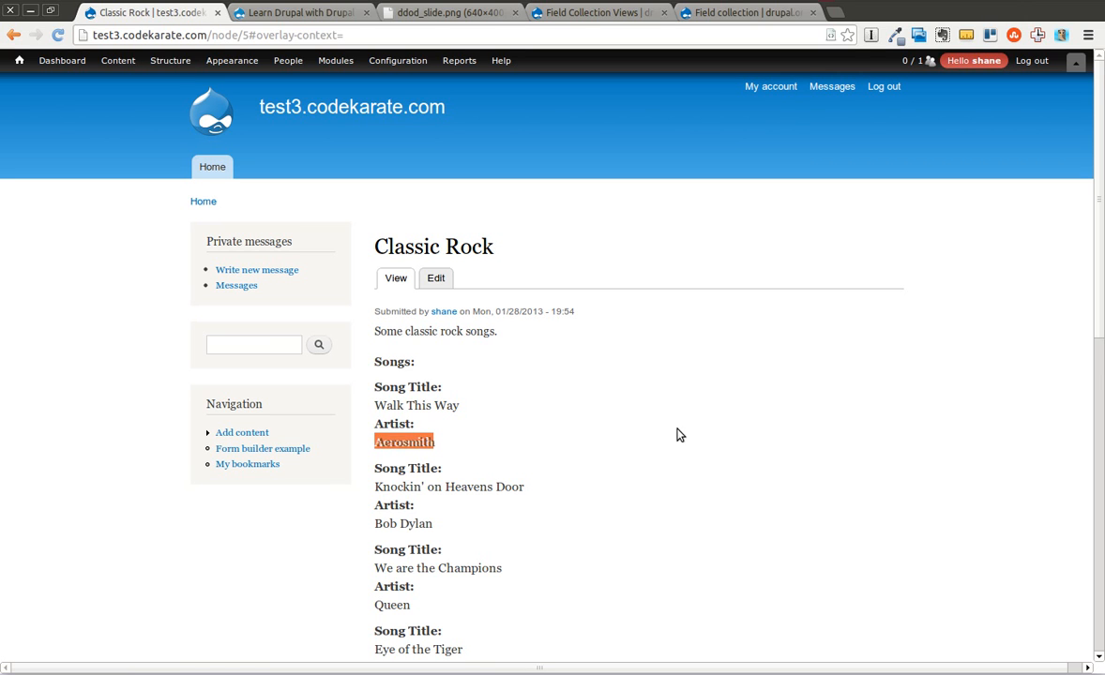
pyautogui.scroll(-3)
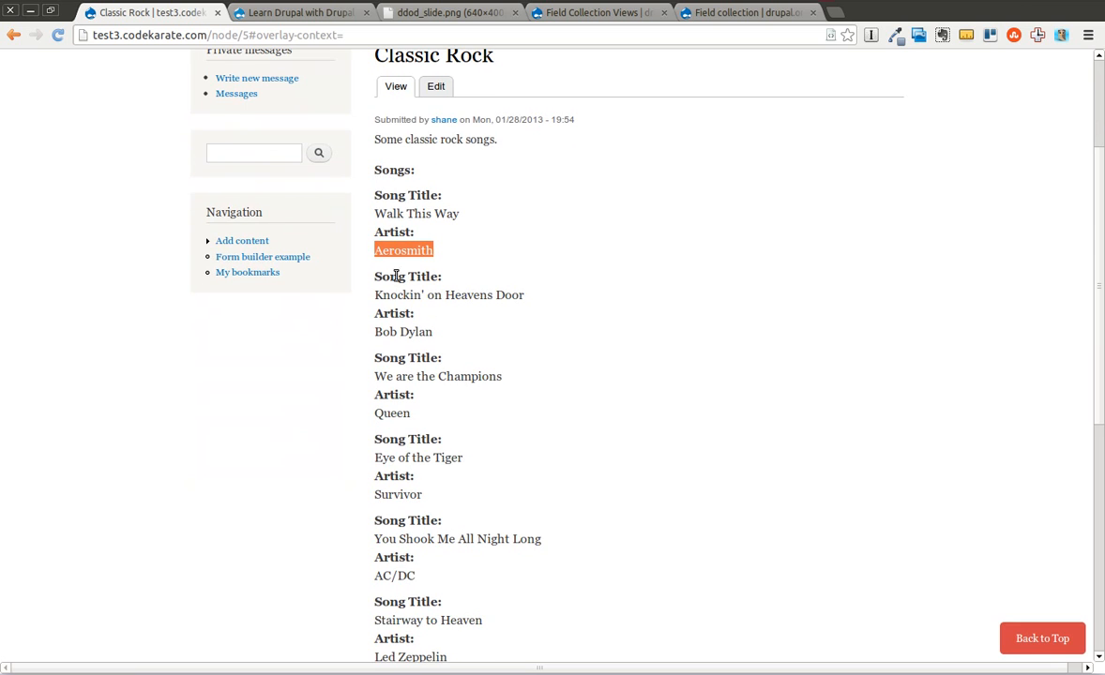
pyautogui.moveTo(1081, 365)
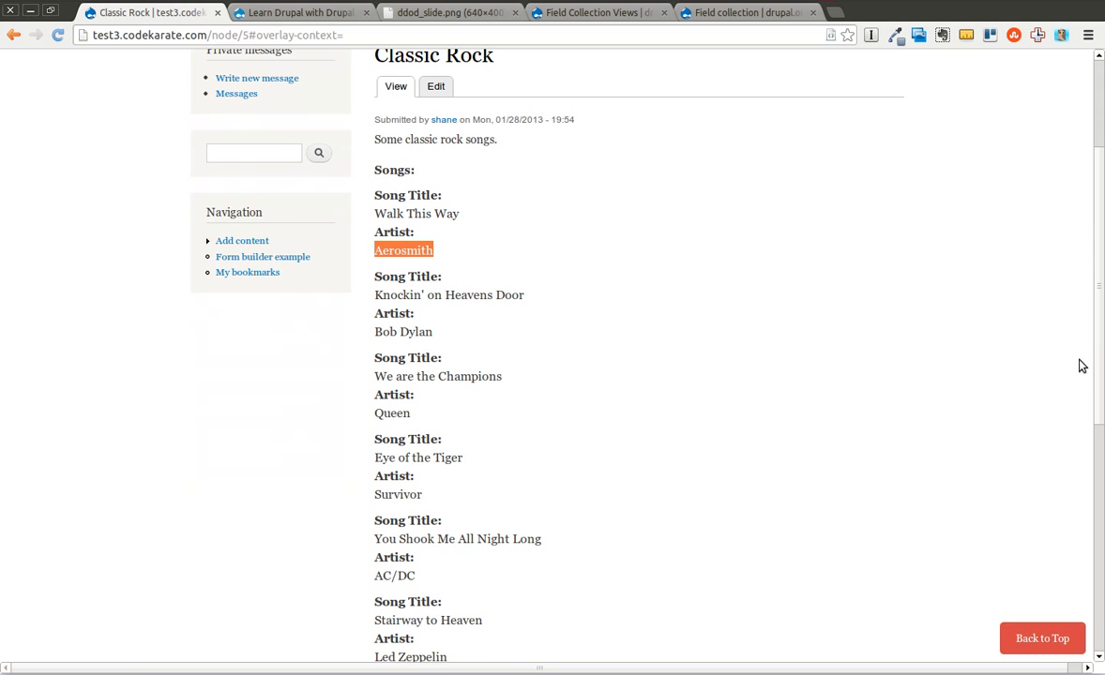
pyautogui.scroll(3)
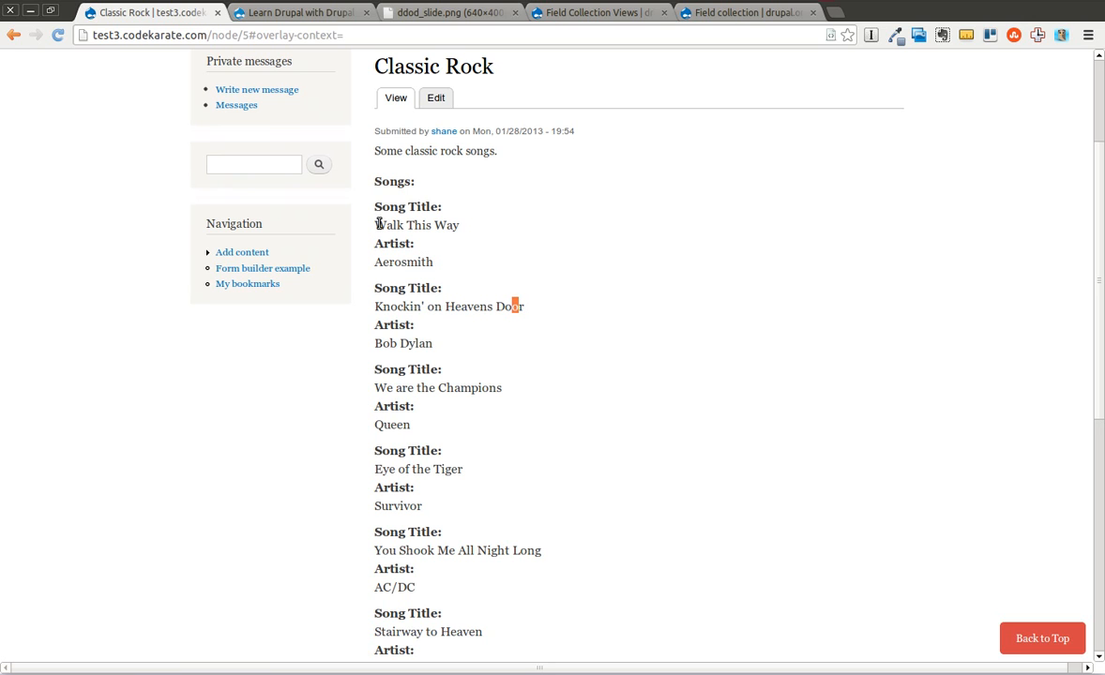
pyautogui.moveTo(474, 276)
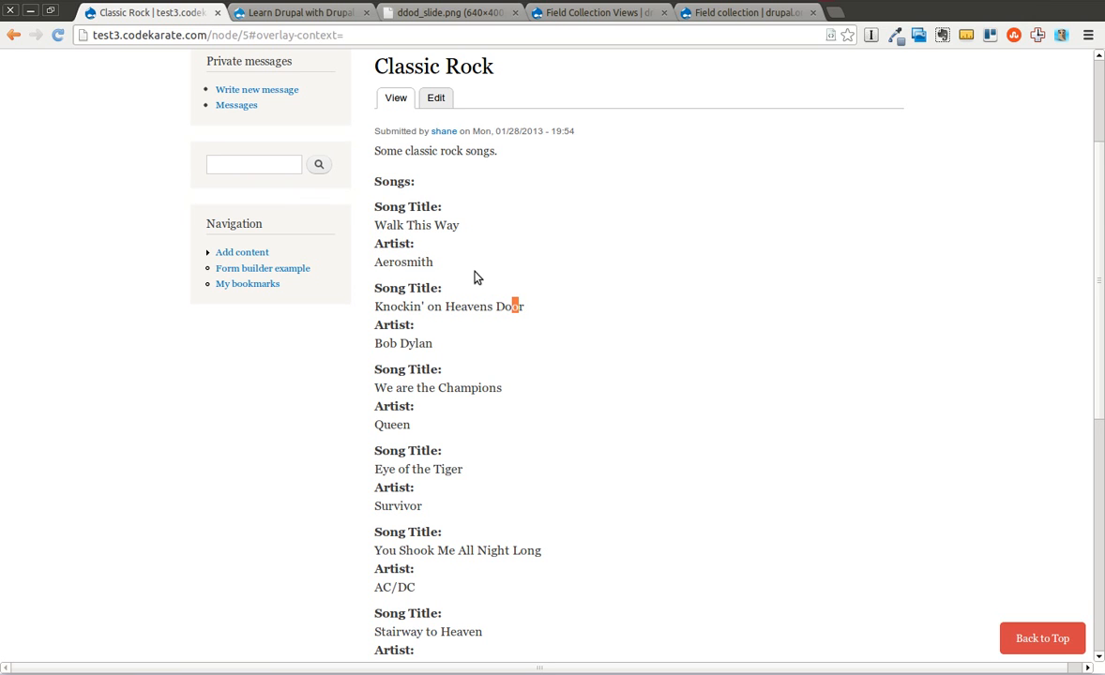
pyautogui.moveTo(382, 300)
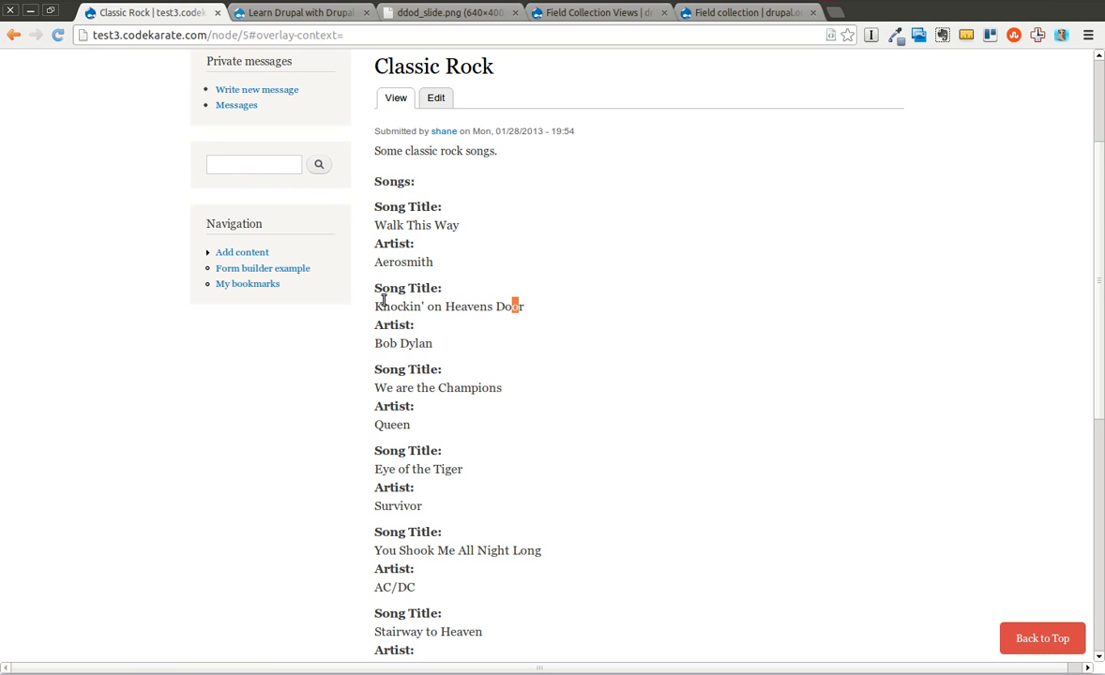
pyautogui.moveTo(438, 97)
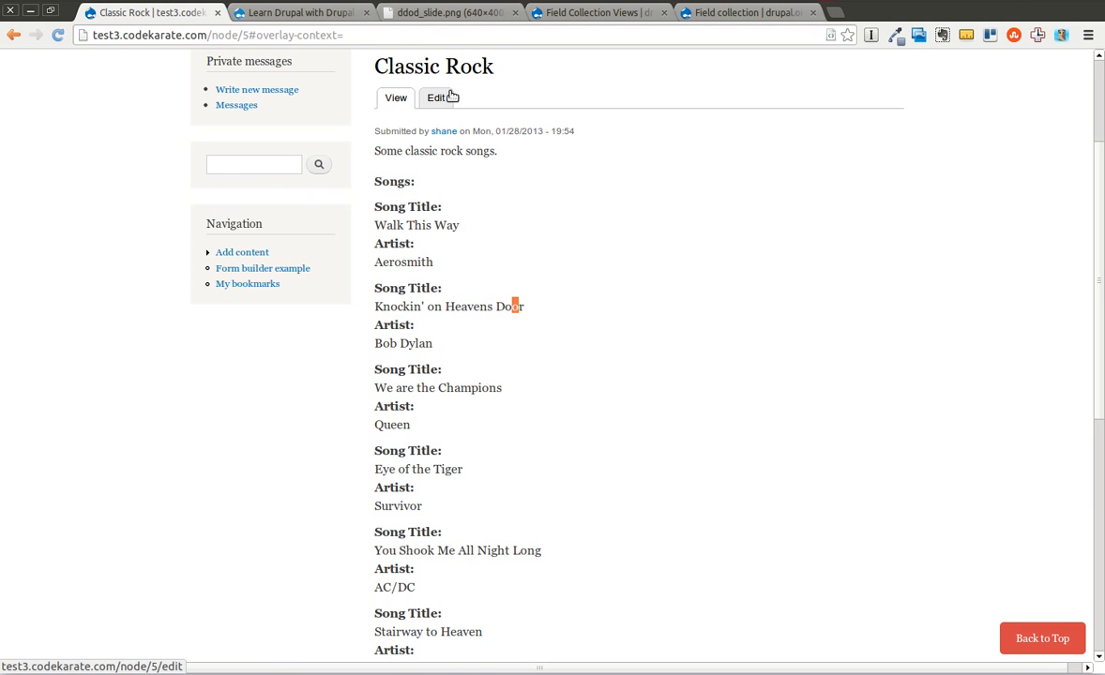
# - Open the Classic Rock playlist edit form and scroll down to the Songs entries
pyautogui.click(436, 97)
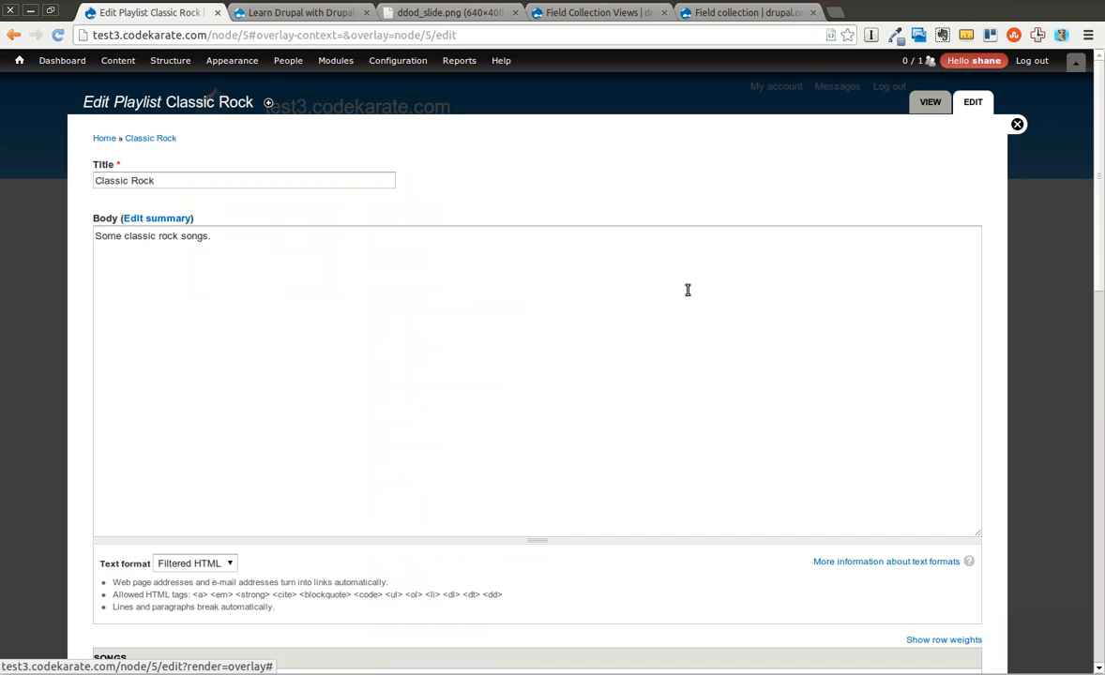
pyautogui.scroll(-3)
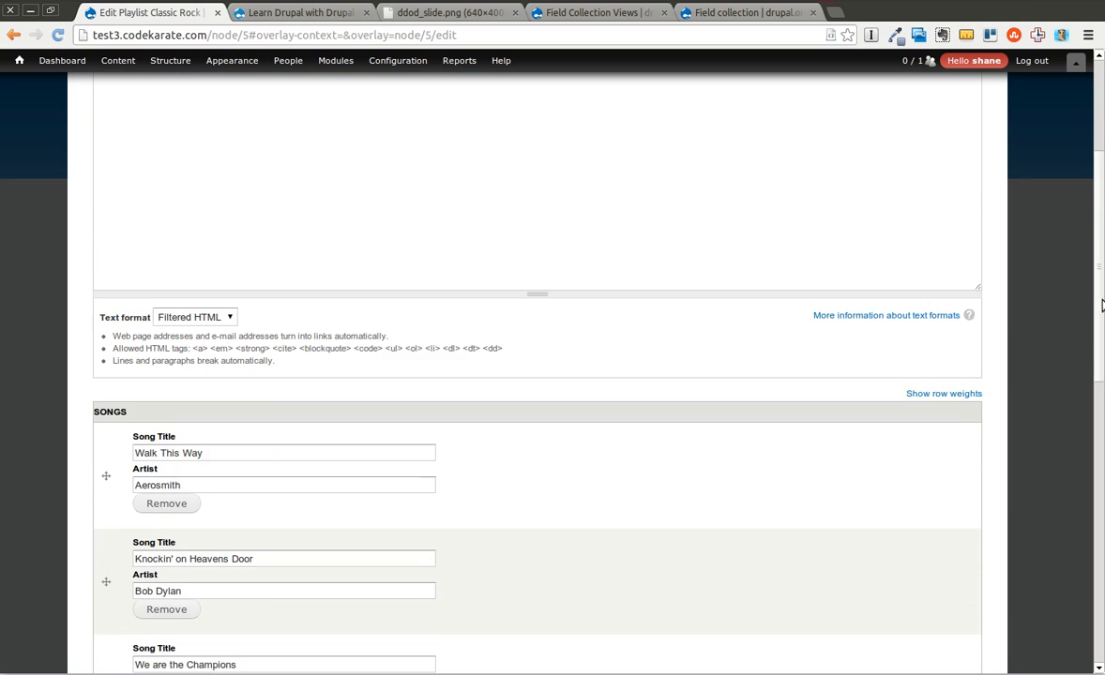
pyautogui.scroll(-3)
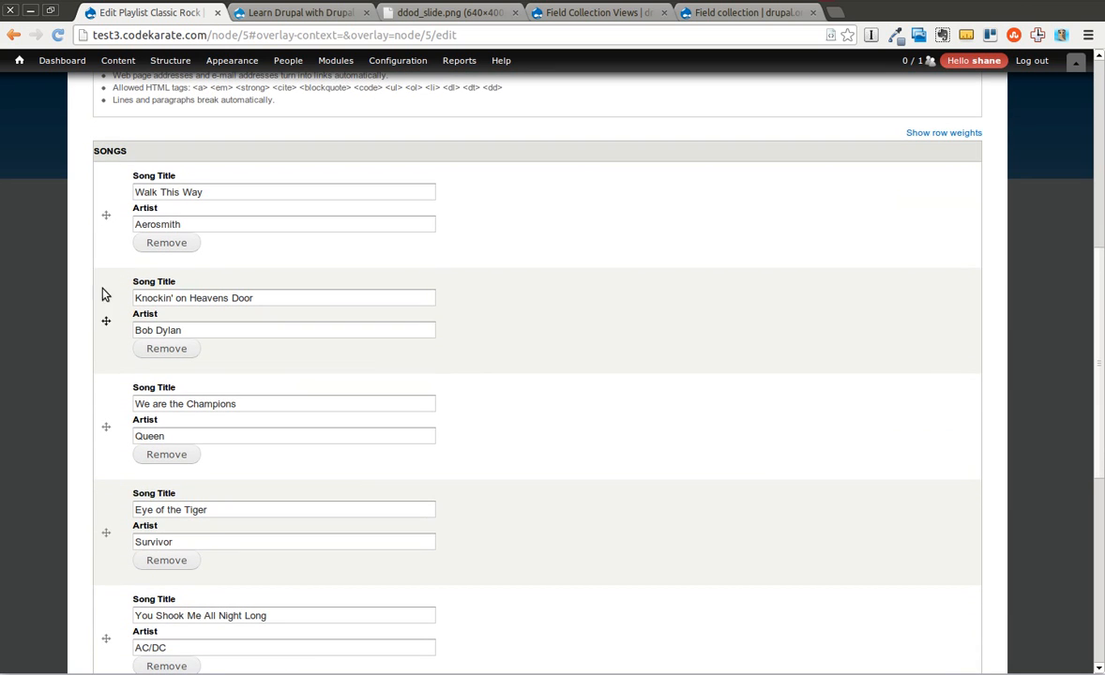
pyautogui.moveTo(963, 226)
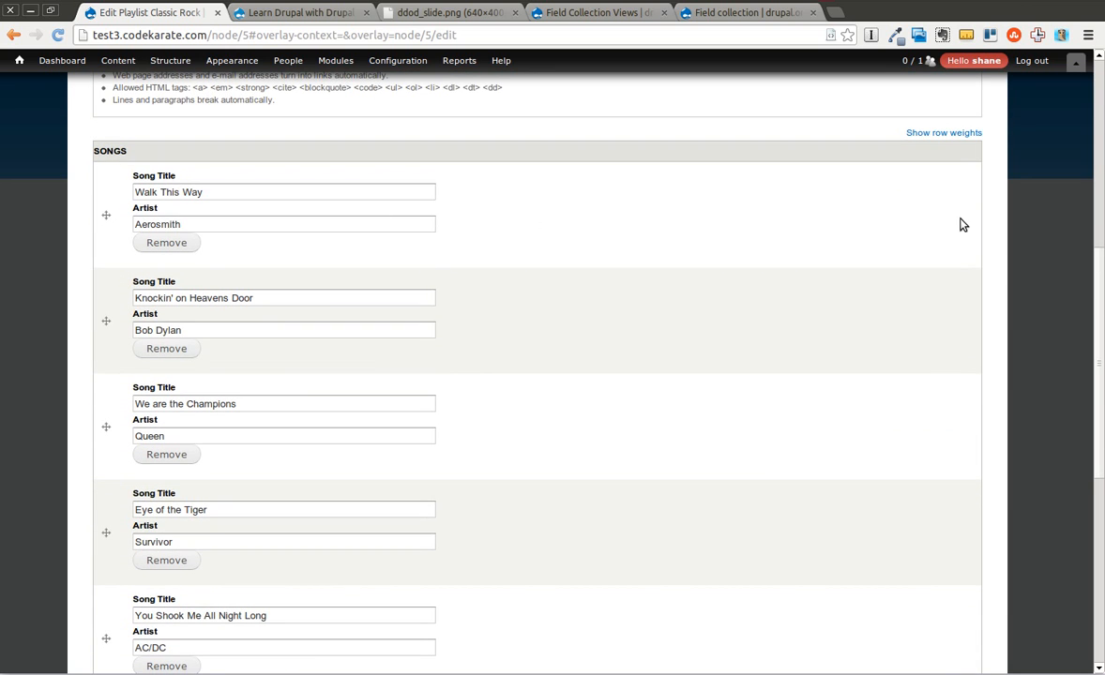
pyautogui.scroll(-3)
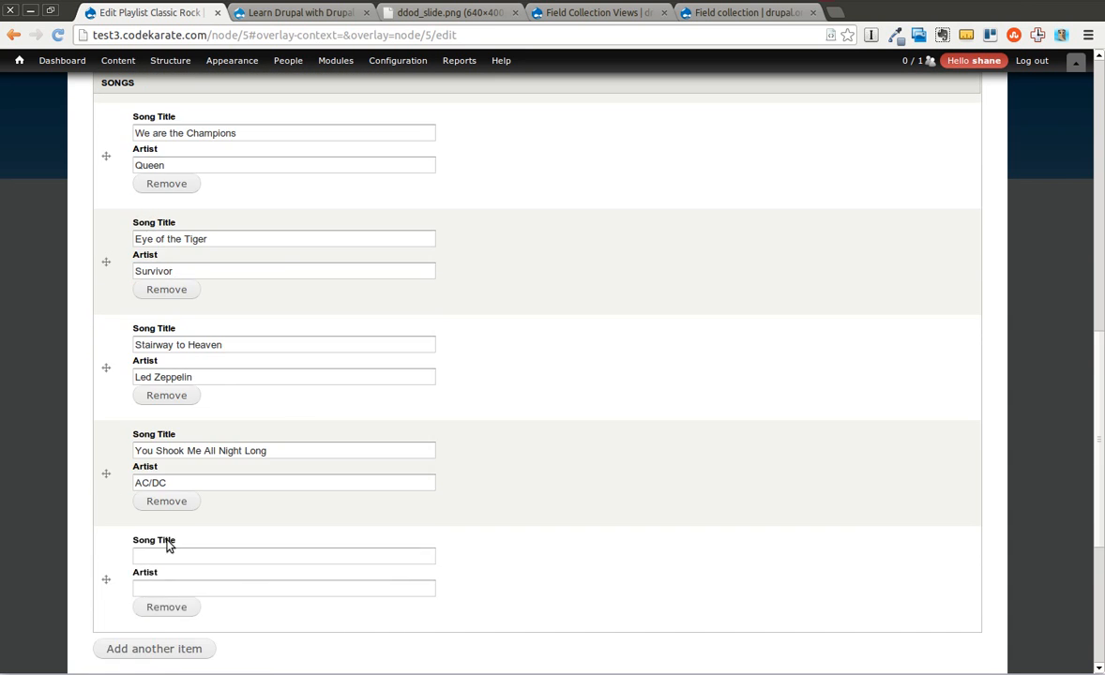
# - Remove the blank song entry and check the You Shook Me All Night Long / AC/DC fields
pyautogui.click(284, 556)
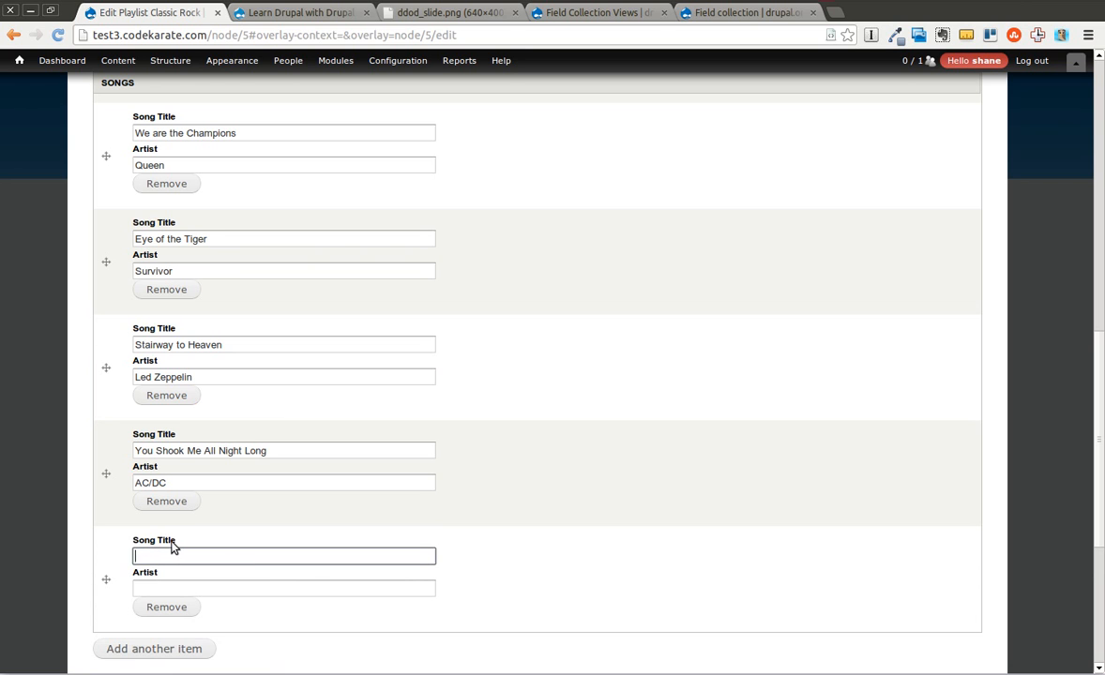
pyautogui.click(166, 607)
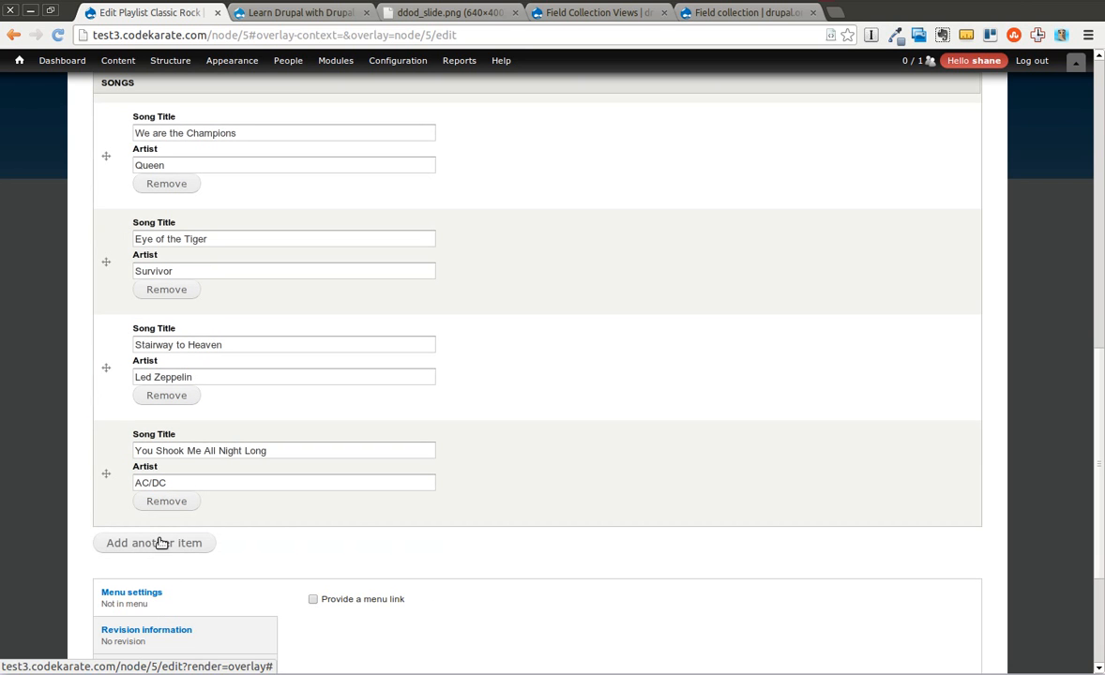
pyautogui.click(285, 451)
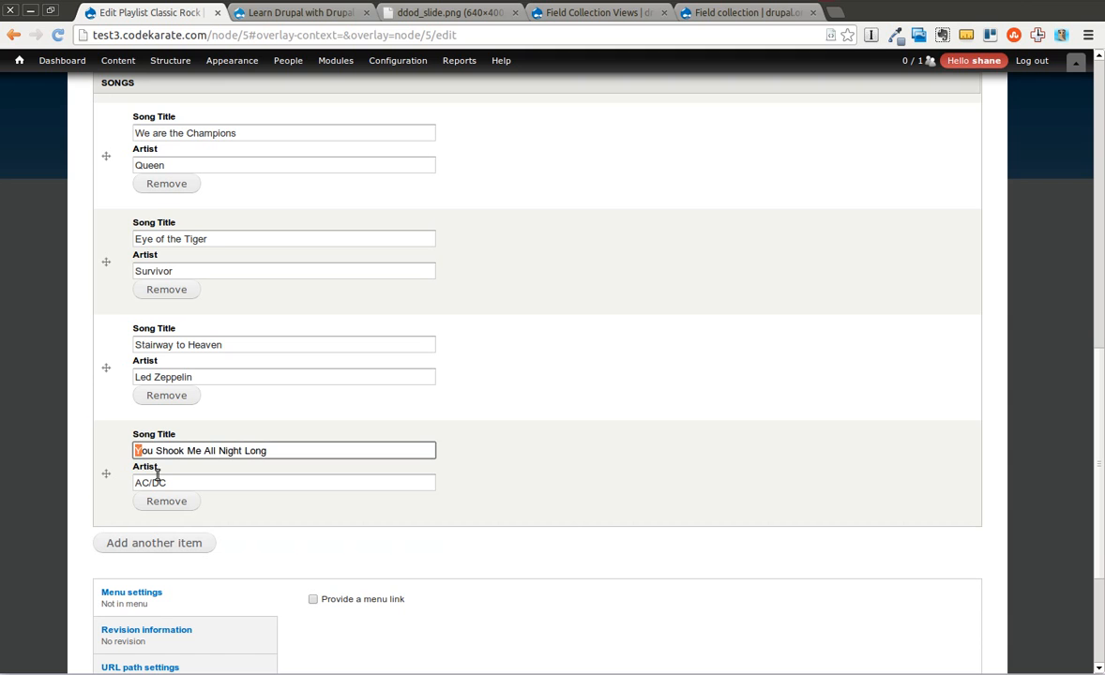
pyautogui.click(284, 482)
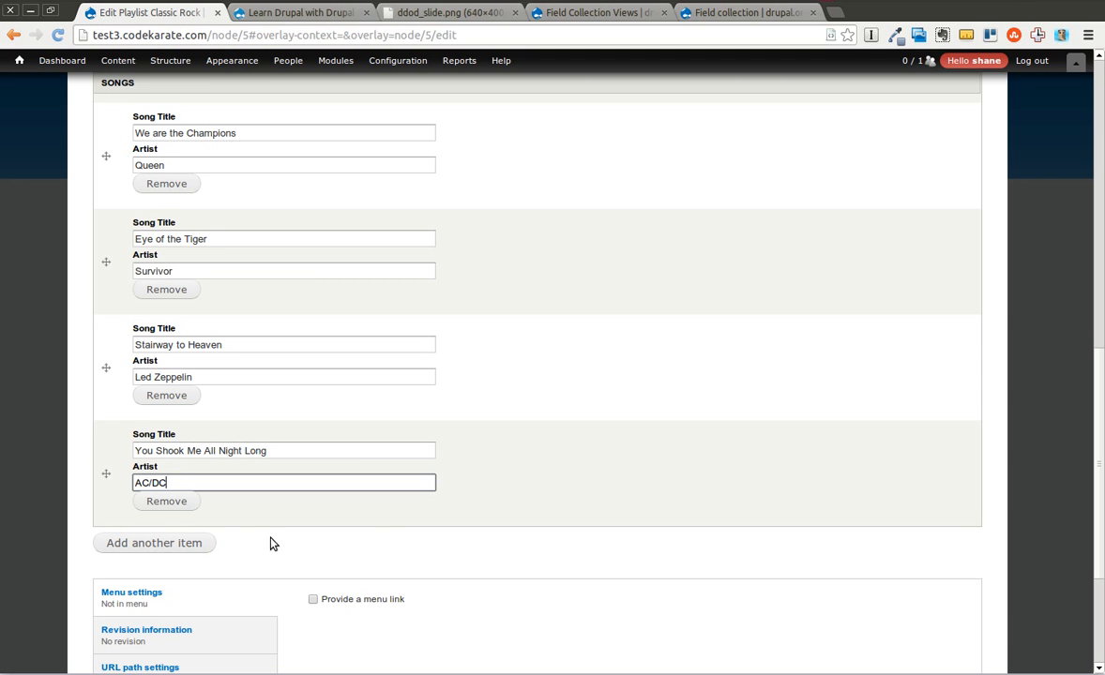
# - Inspect field_songs' Song Title and Artist fields under Field collections, then return home
pyautogui.click(170, 60)
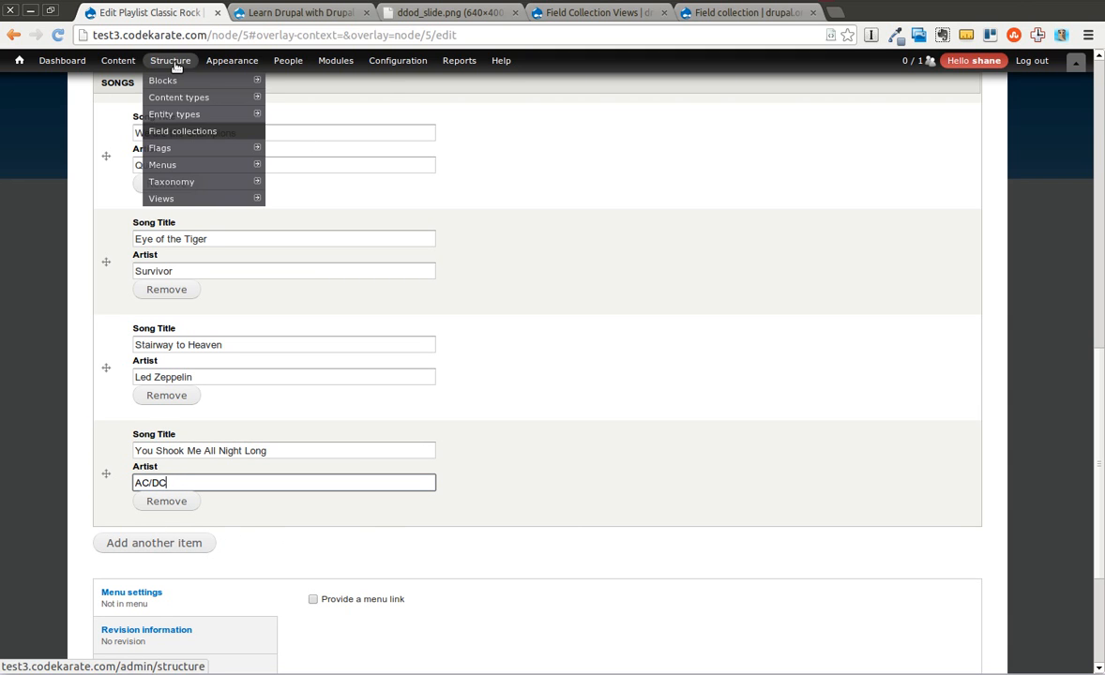
pyautogui.click(182, 131)
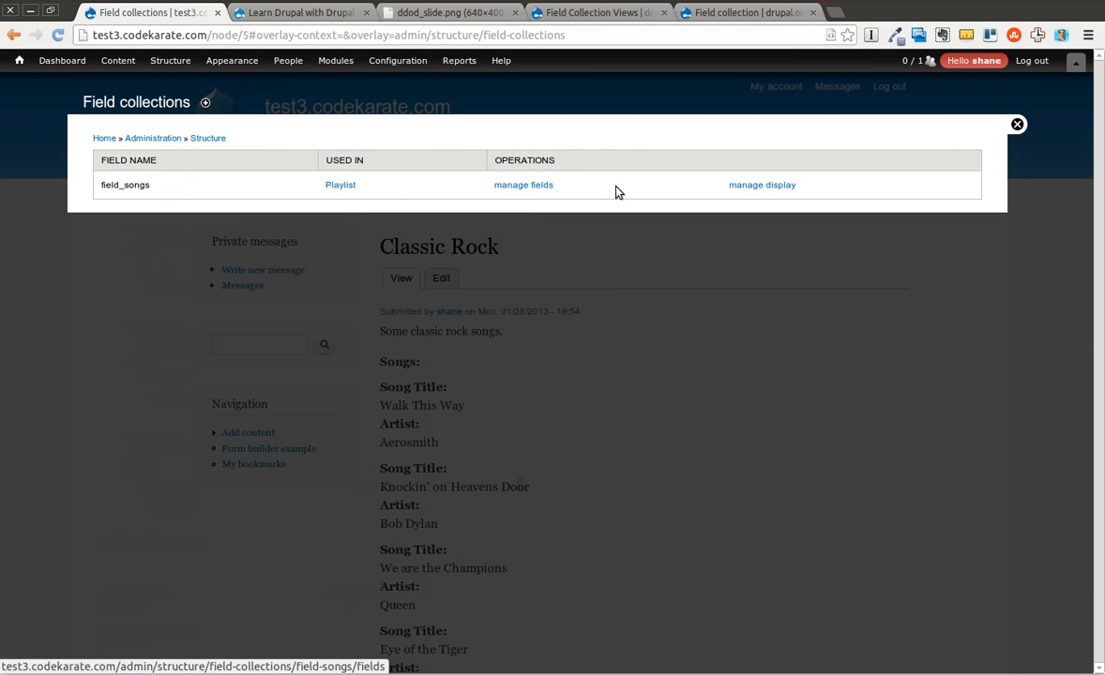
pyautogui.click(523, 185)
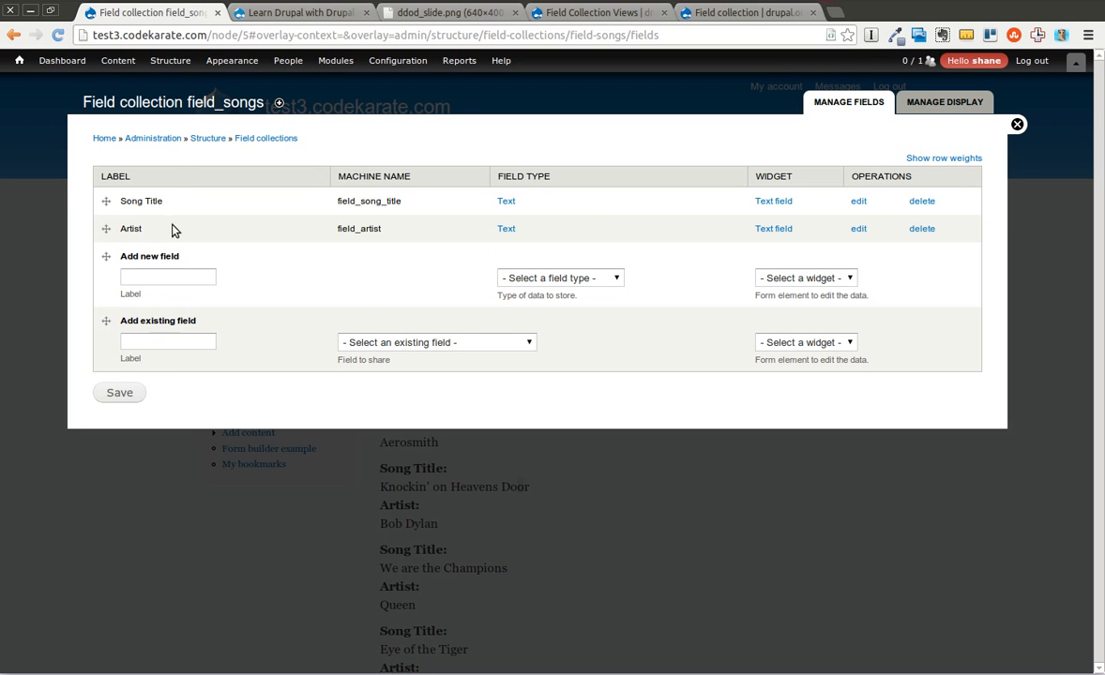
pyautogui.moveTo(103, 138)
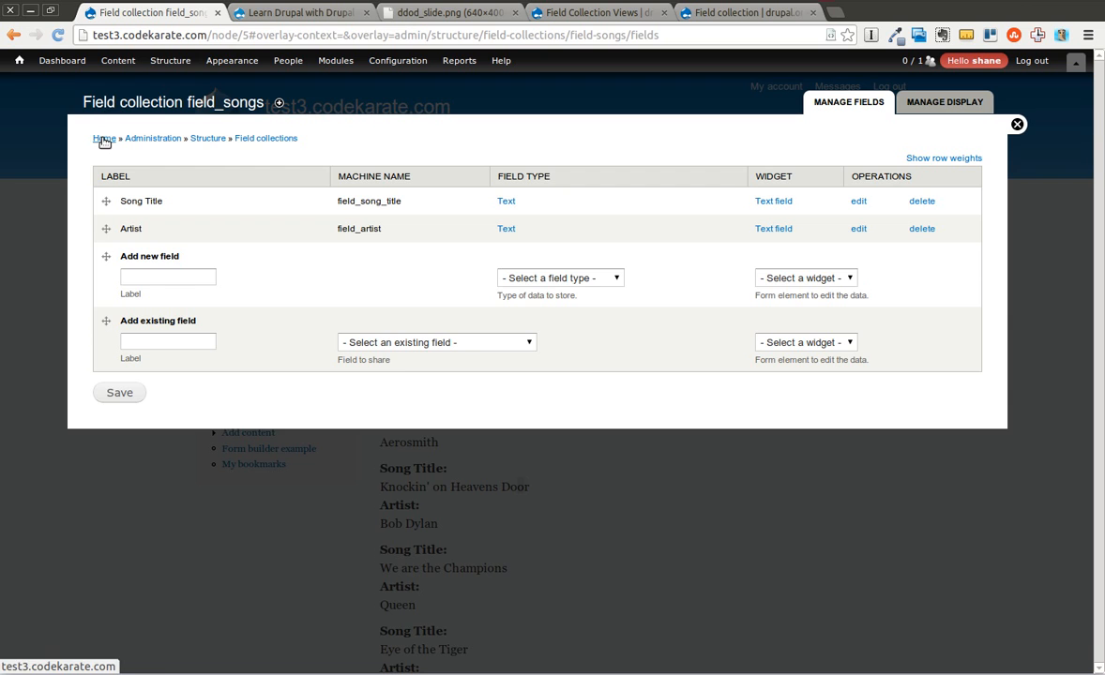
pyautogui.click(1017, 124)
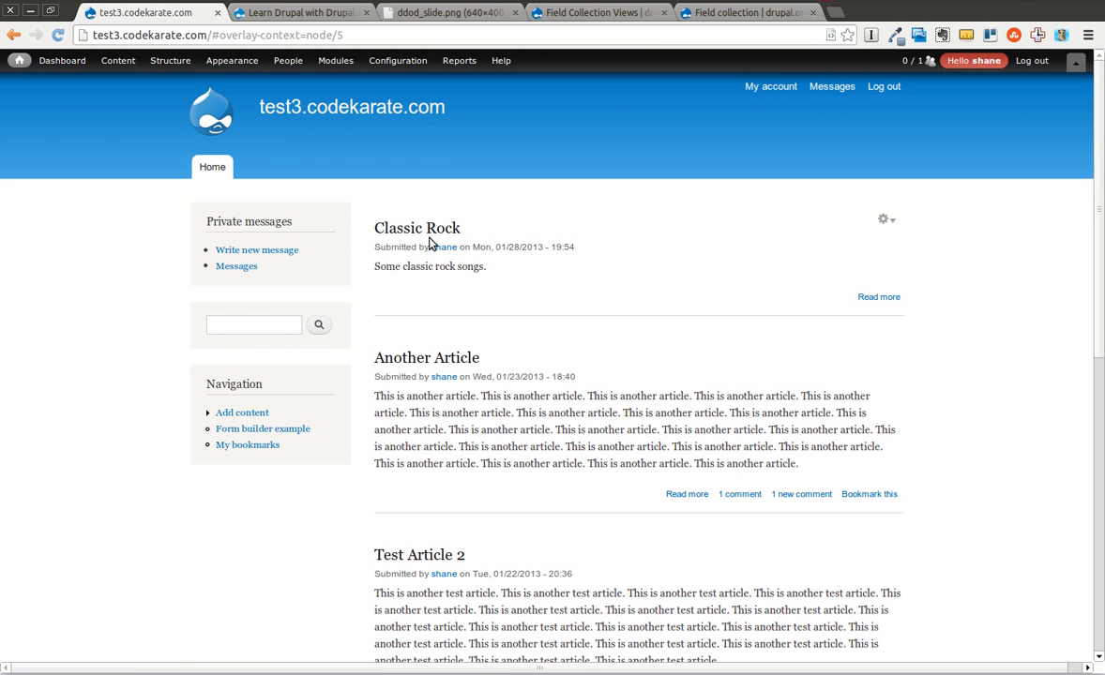
# - Open Classic Rock and scroll through its six songs down to Stairway to Heaven
pyautogui.click(596, 12)
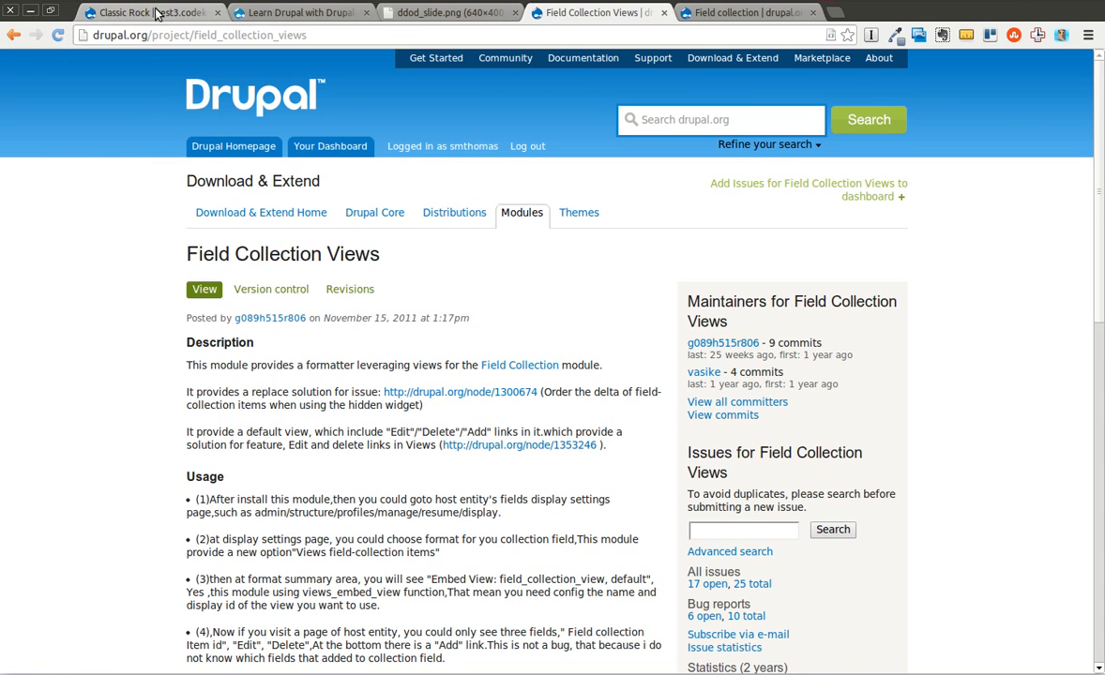
pyautogui.click(122, 12)
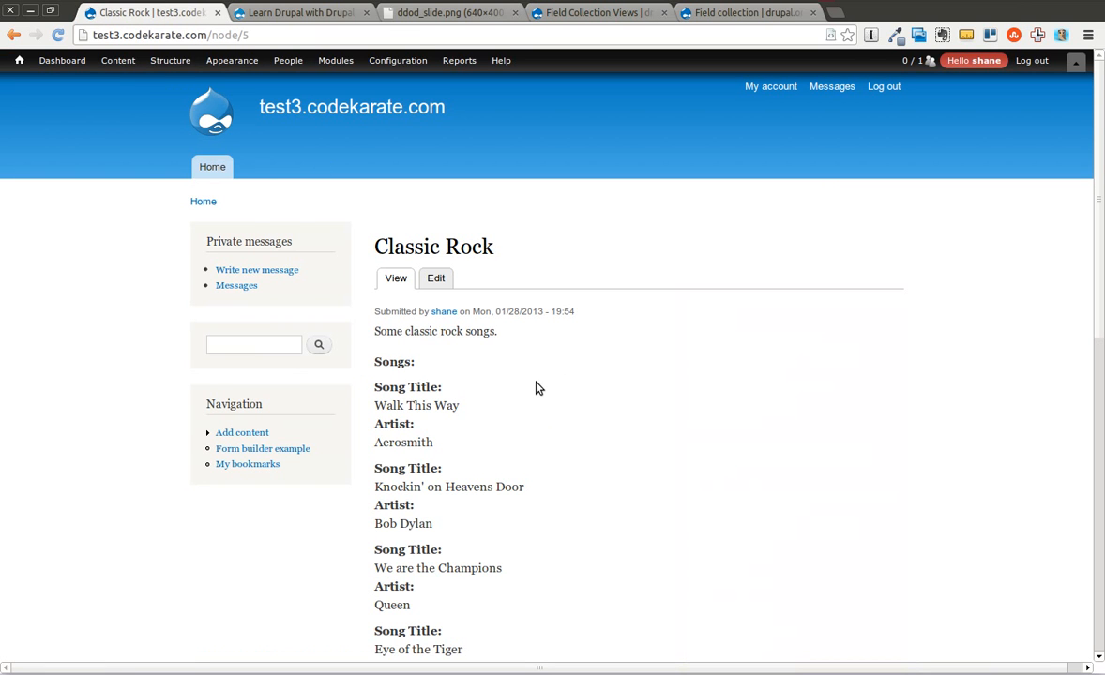
pyautogui.scroll(-3)
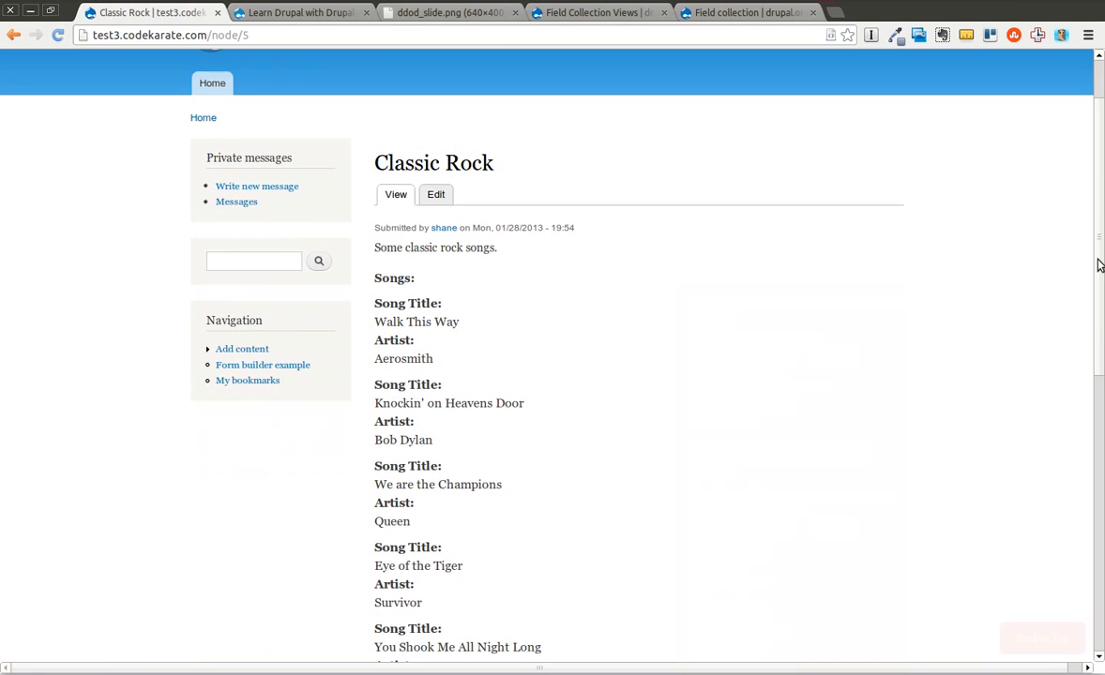
pyautogui.scroll(-3)
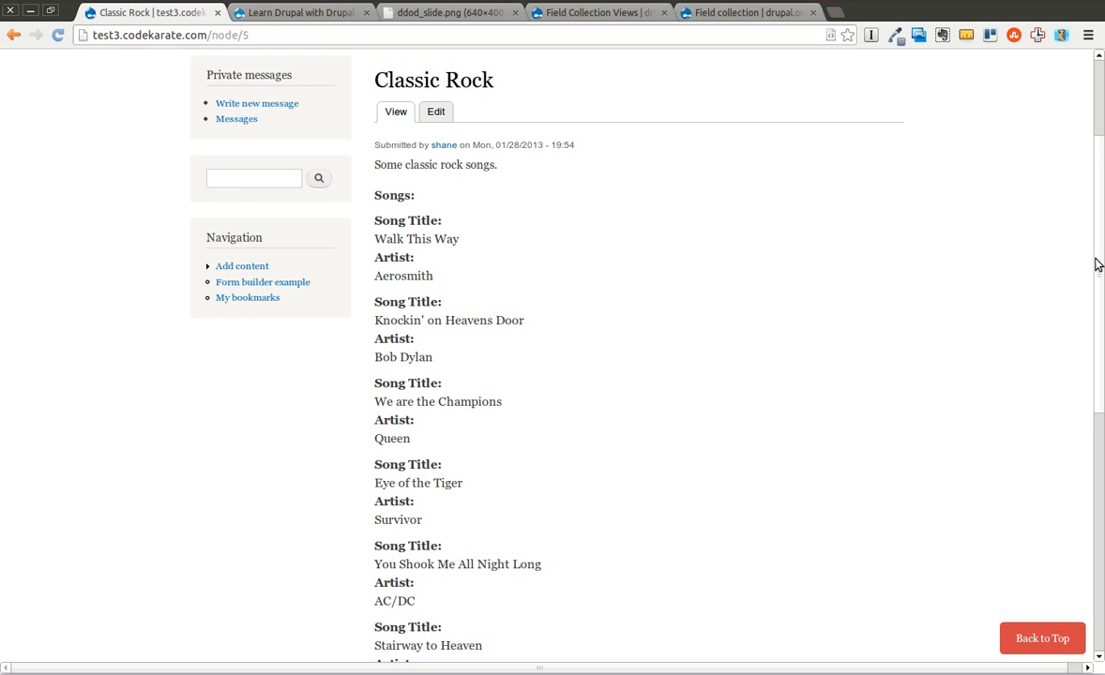
pyautogui.scroll(-3)
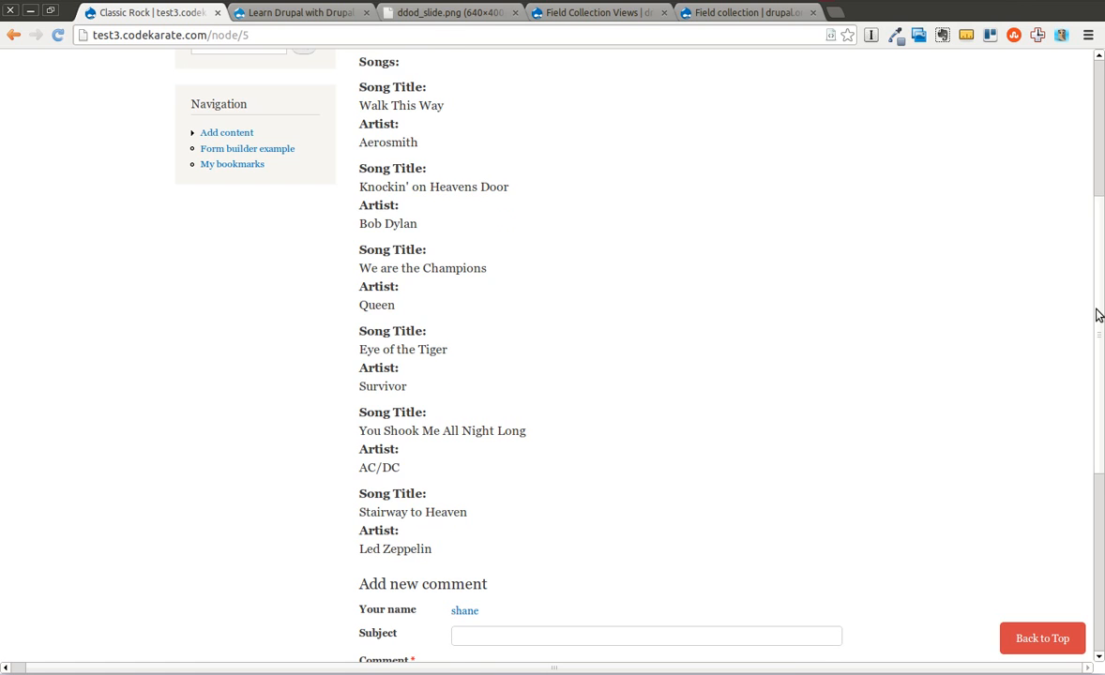
pyautogui.scroll(3)
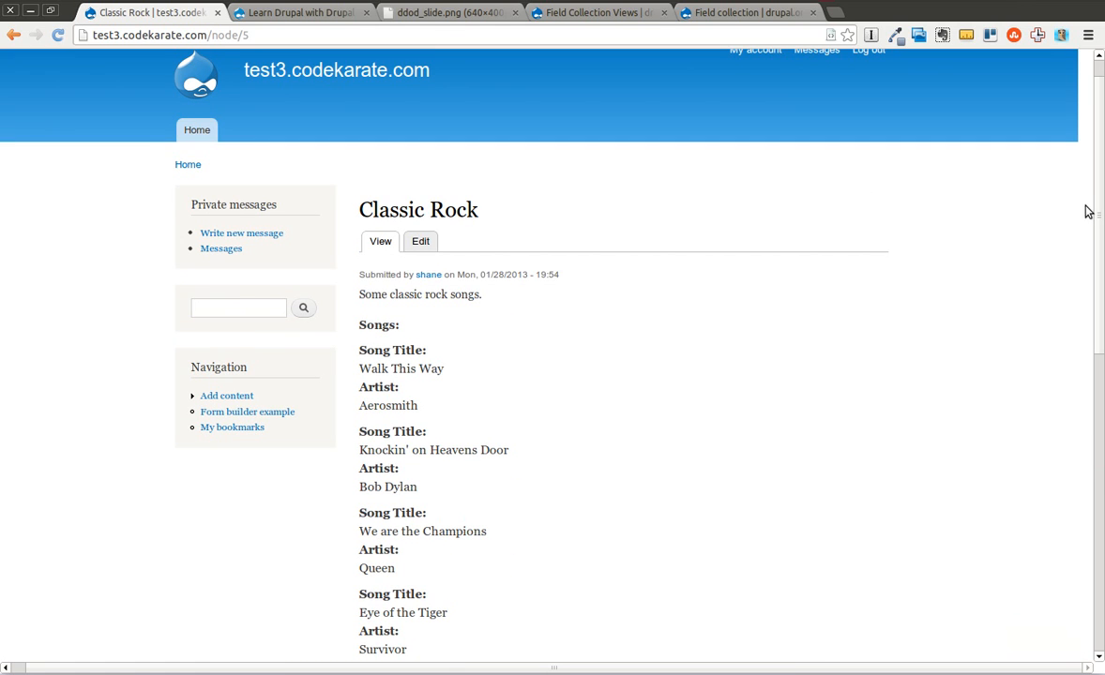
# - Set the Playlist Songs display format to Field collection items and save
pyautogui.click(155, 60)
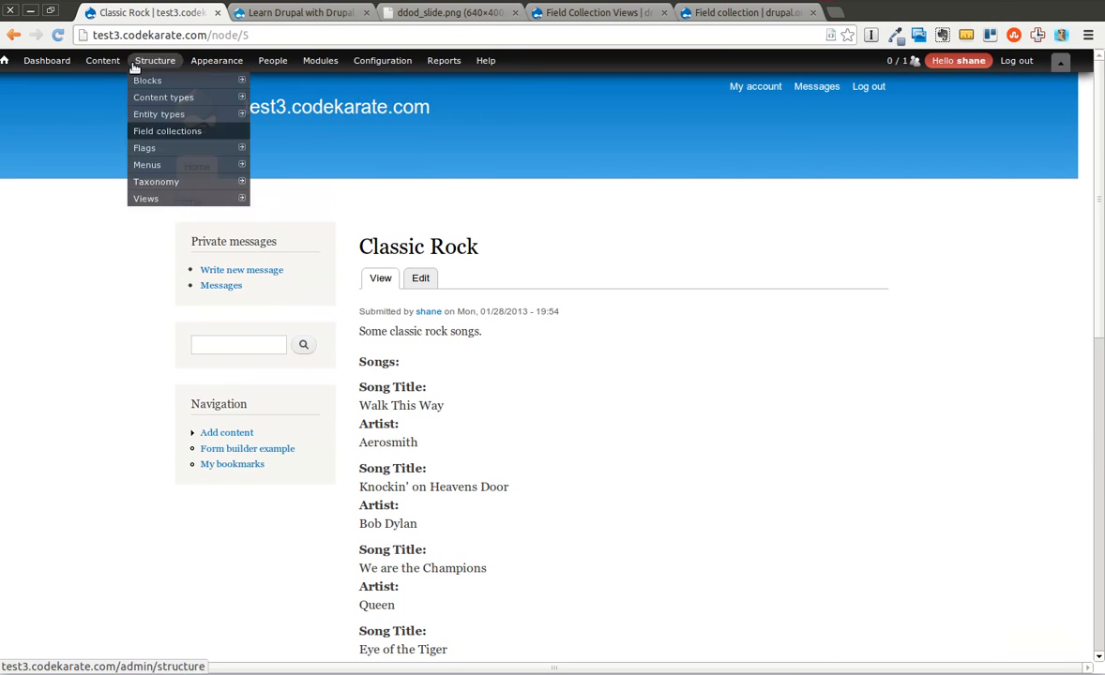
pyautogui.moveTo(163, 96)
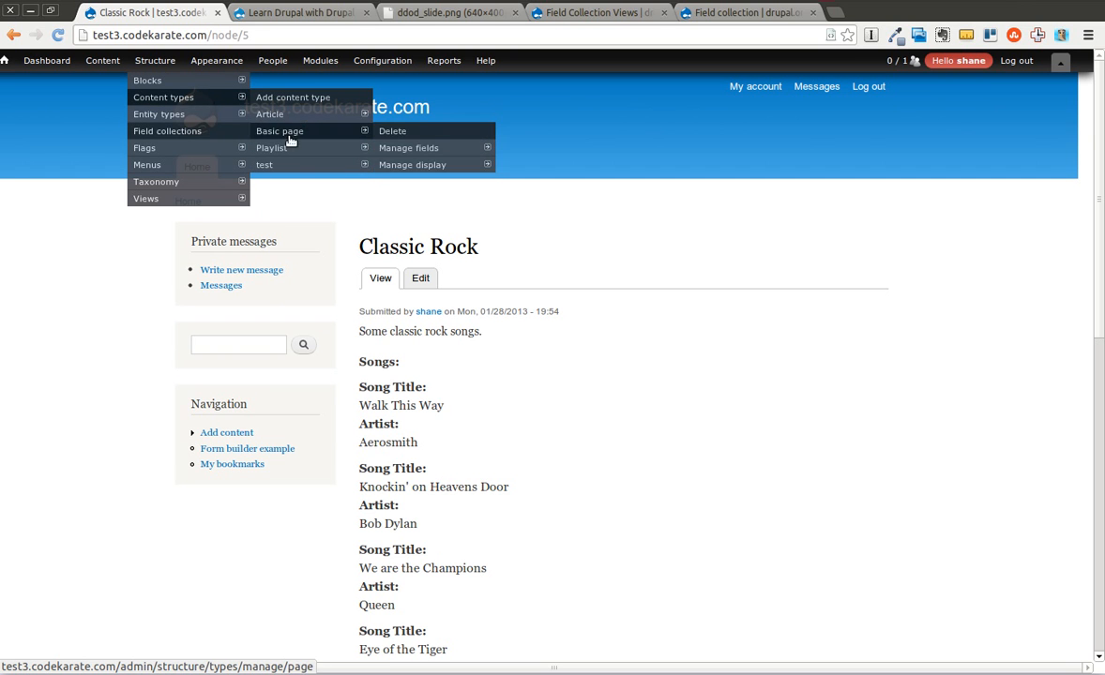
pyautogui.click(411, 164)
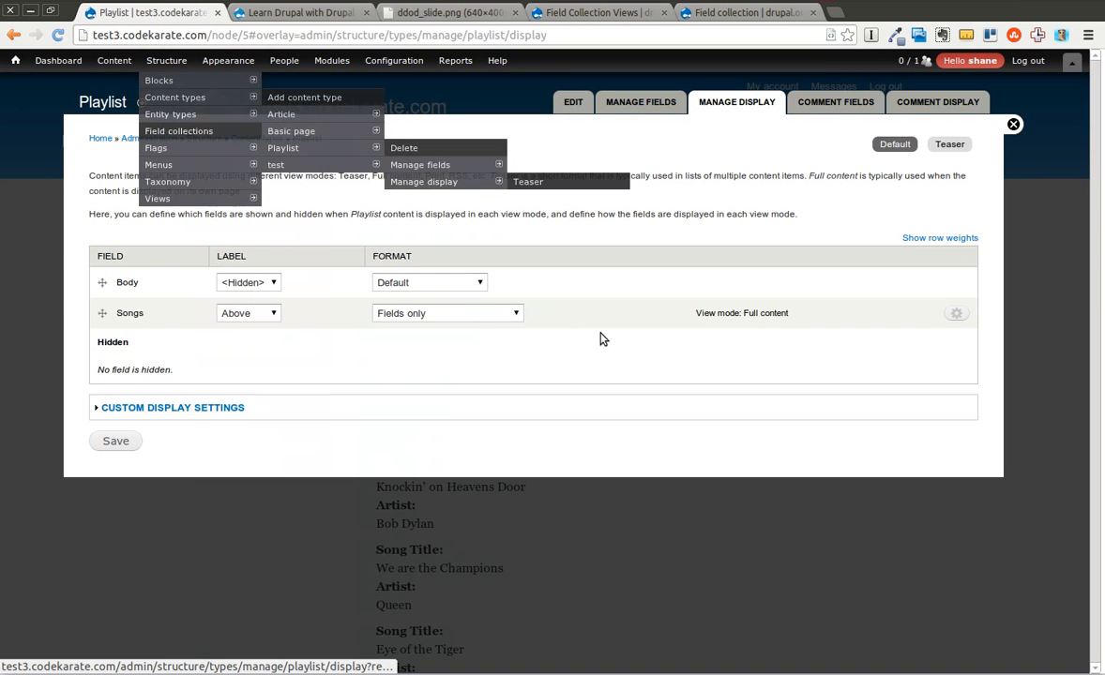
pyautogui.click(447, 312)
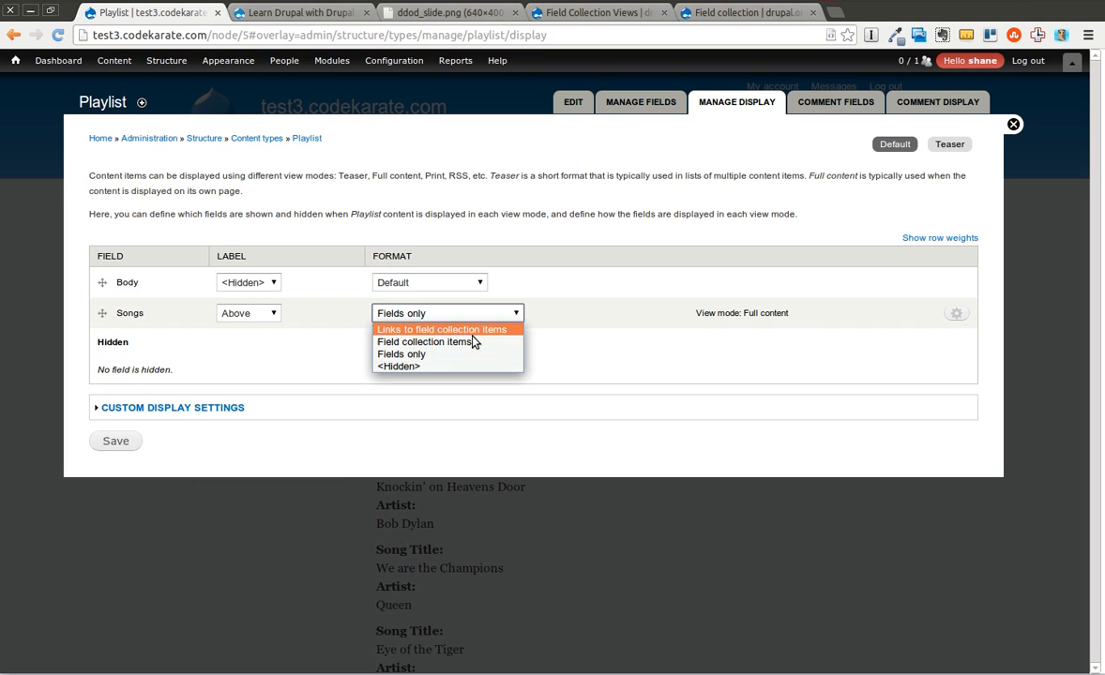
pyautogui.click(424, 342)
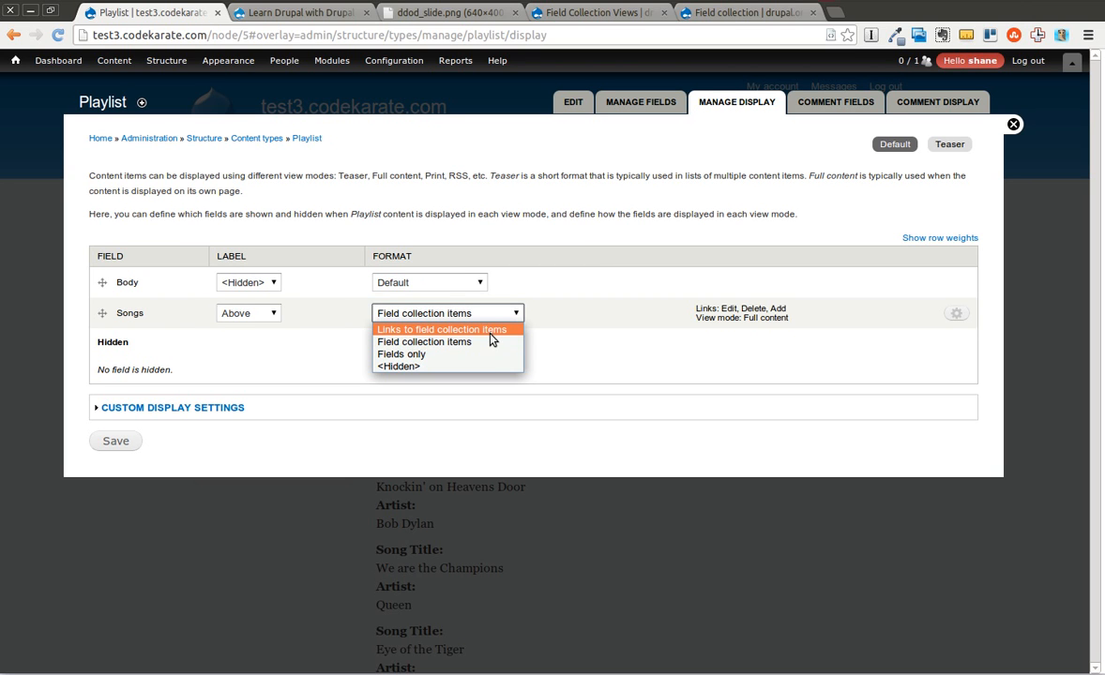
pyautogui.click(423, 341)
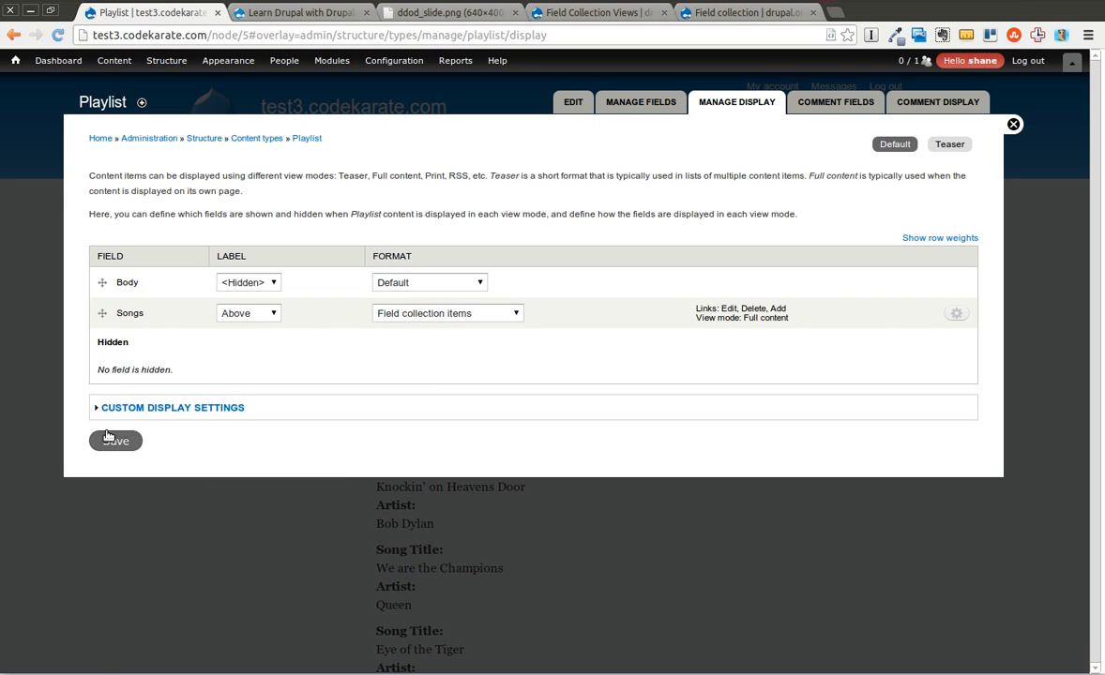
pyautogui.click(114, 441)
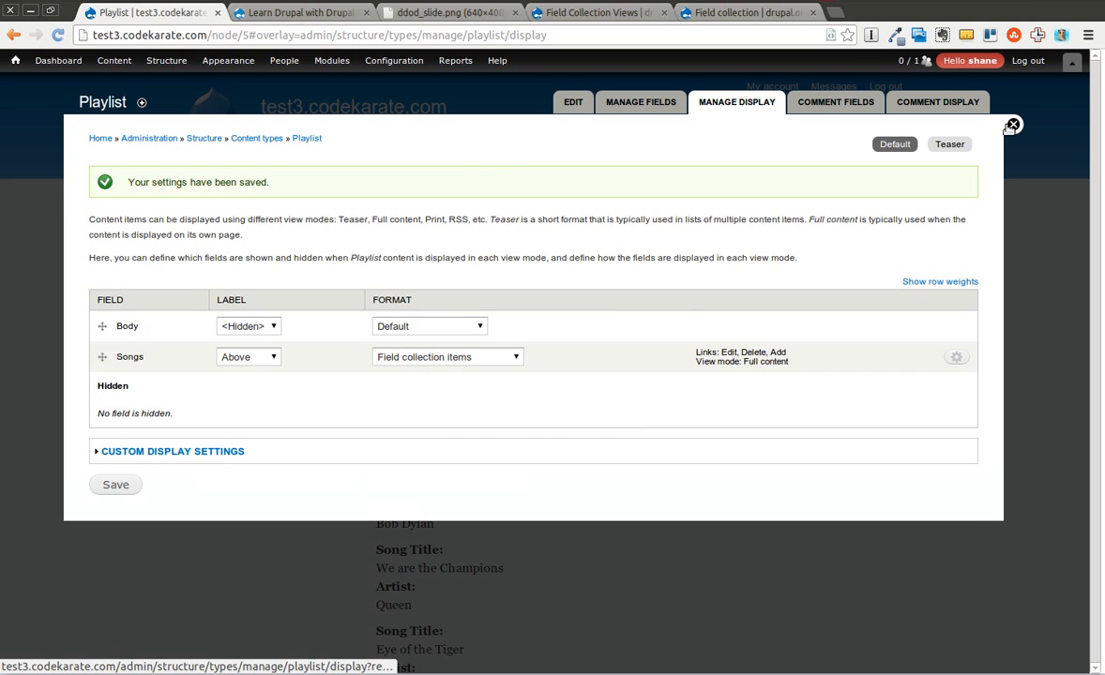
# - Return to the Classic Rock page and try the Add song link without saving
pyautogui.click(1014, 124)
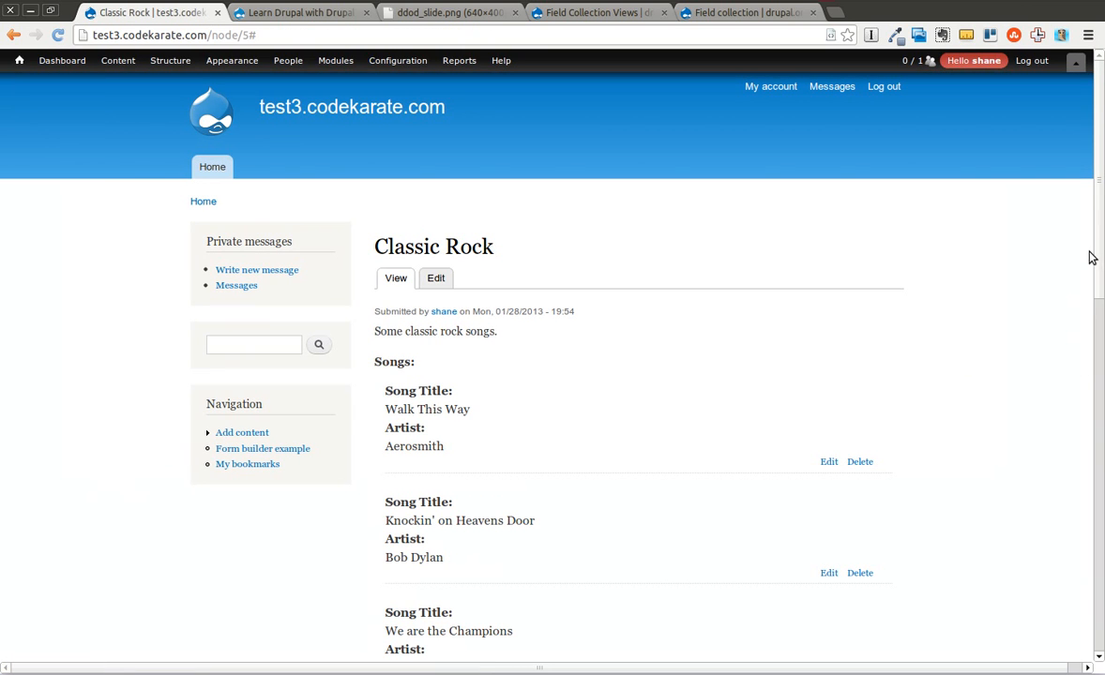
pyautogui.scroll(-3)
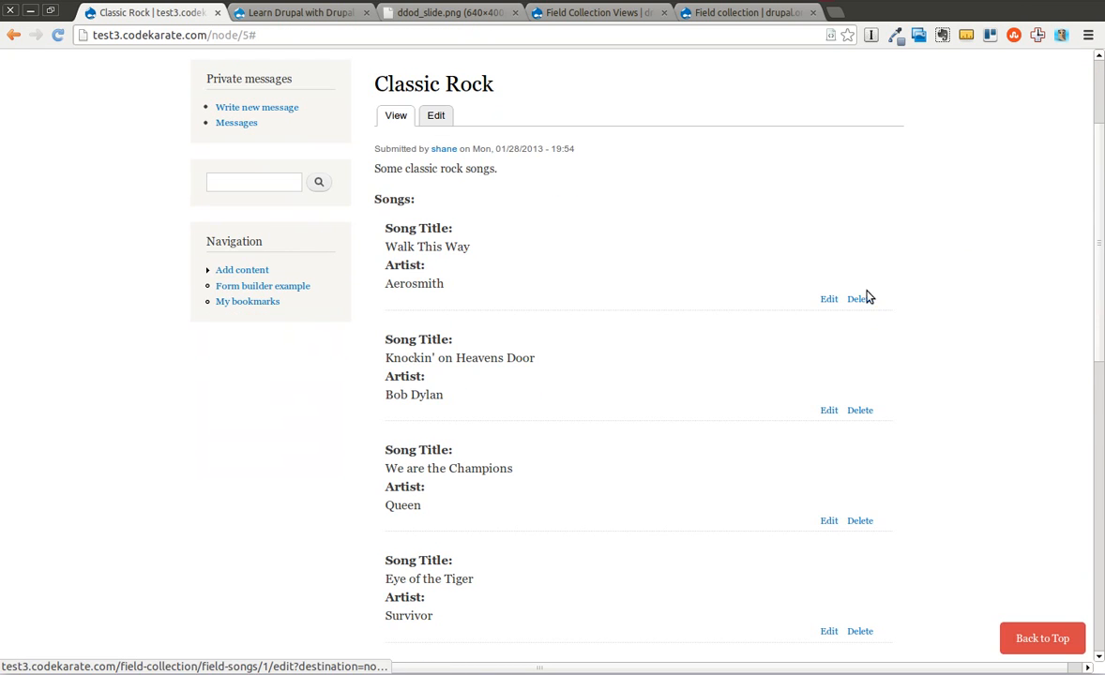
pyautogui.scroll(-3)
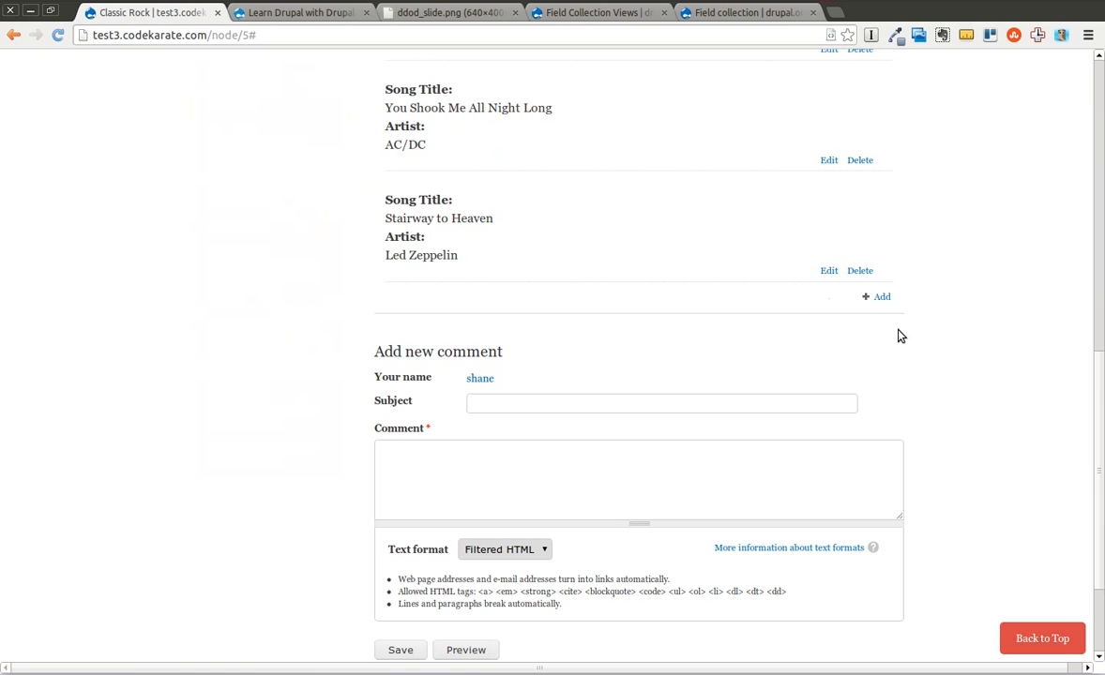
pyautogui.click(880, 296)
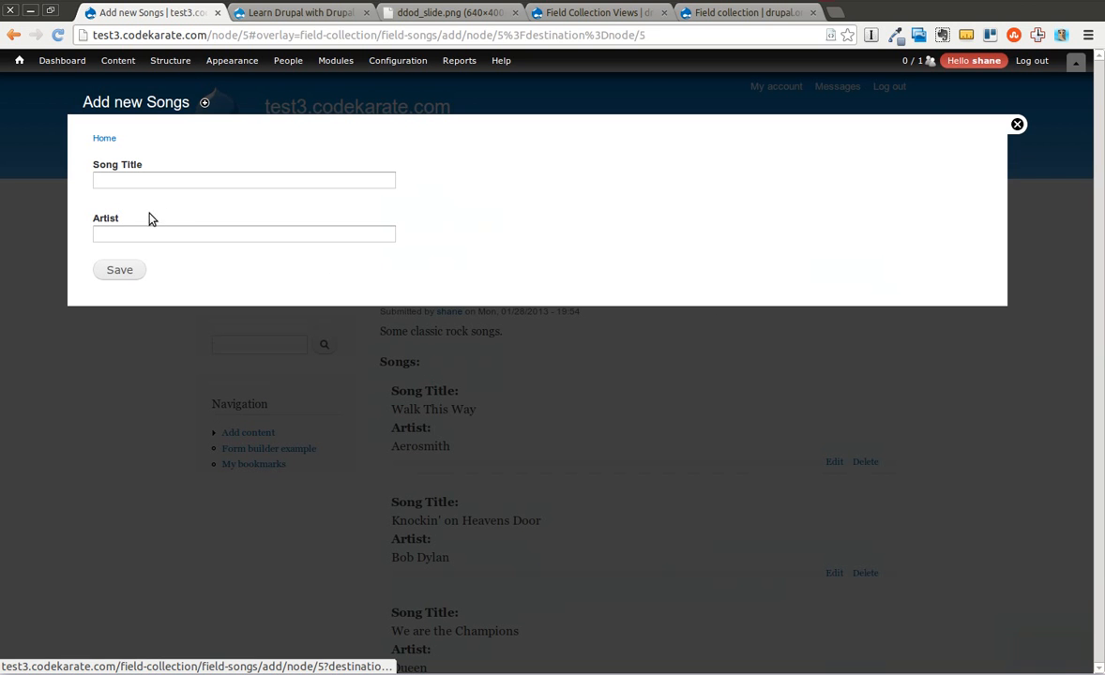
pyautogui.click(1017, 124)
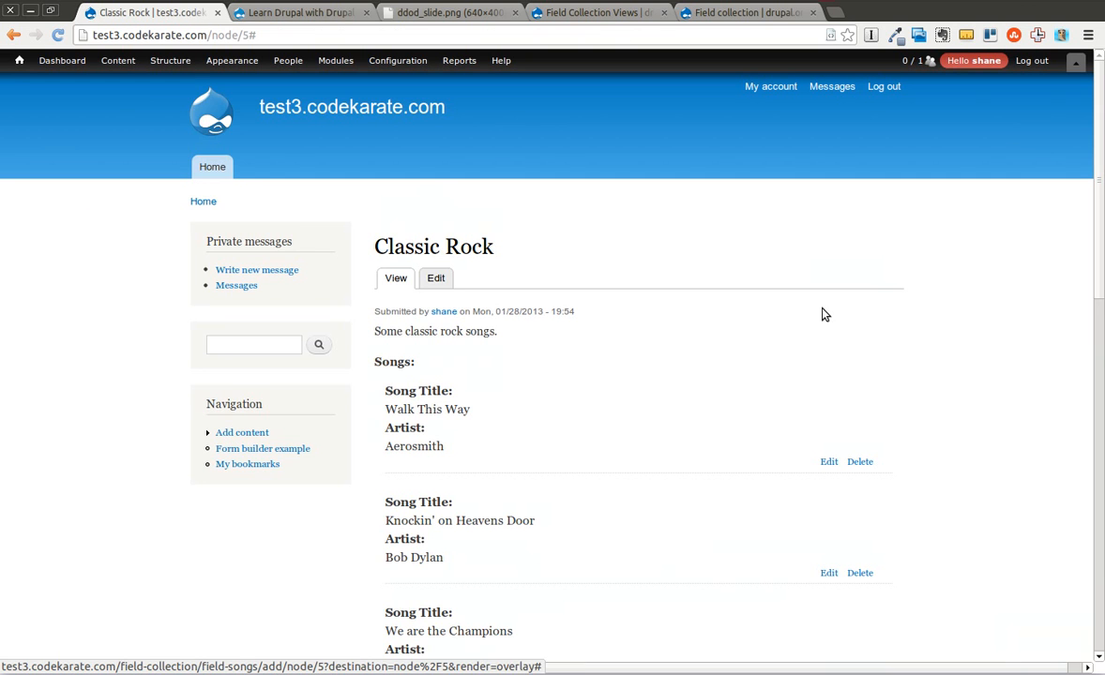
# - Edit and save the Walk This Way song entry, then review the song list
pyautogui.scroll(-3)
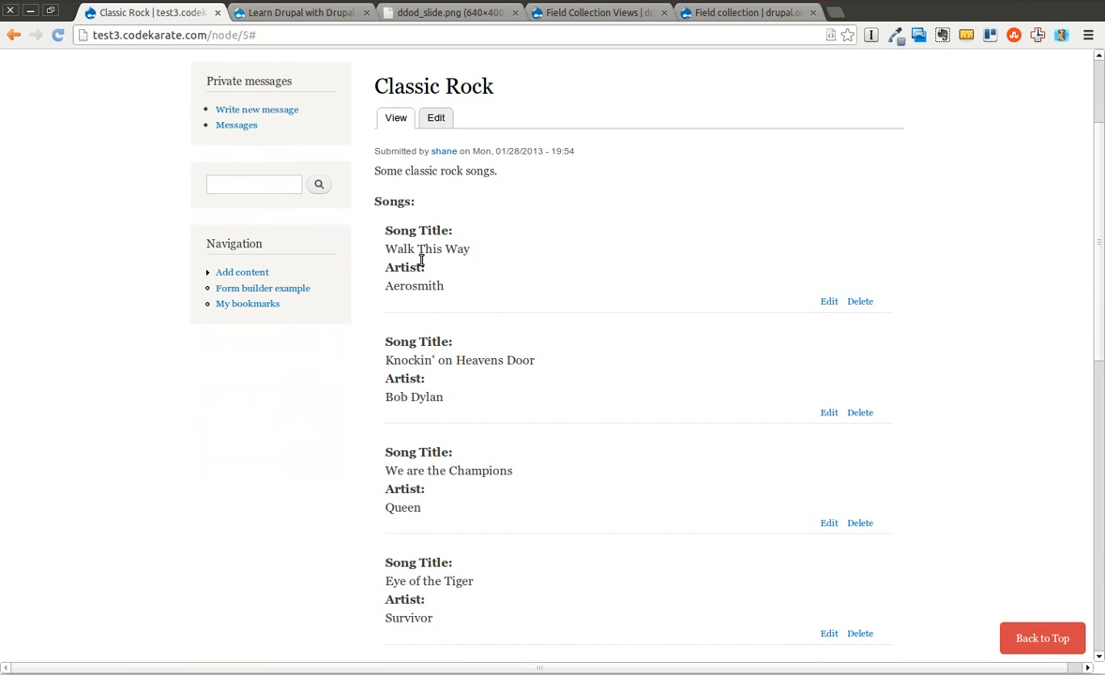
pyautogui.click(828, 301)
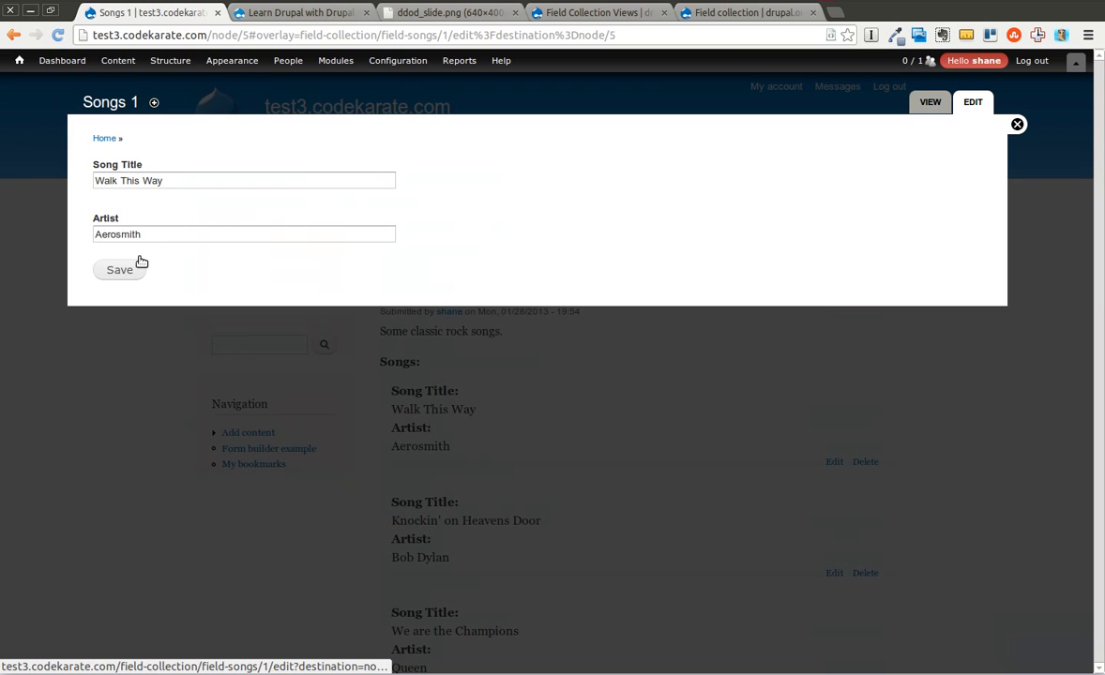
pyautogui.click(119, 270)
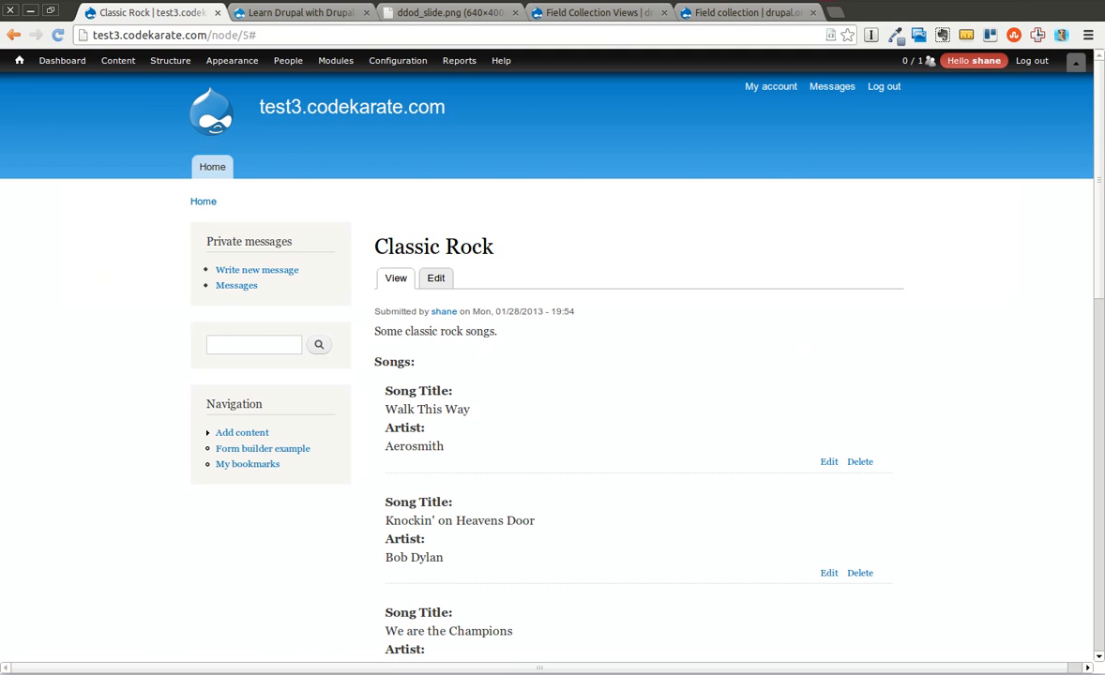
pyautogui.scroll(-3)
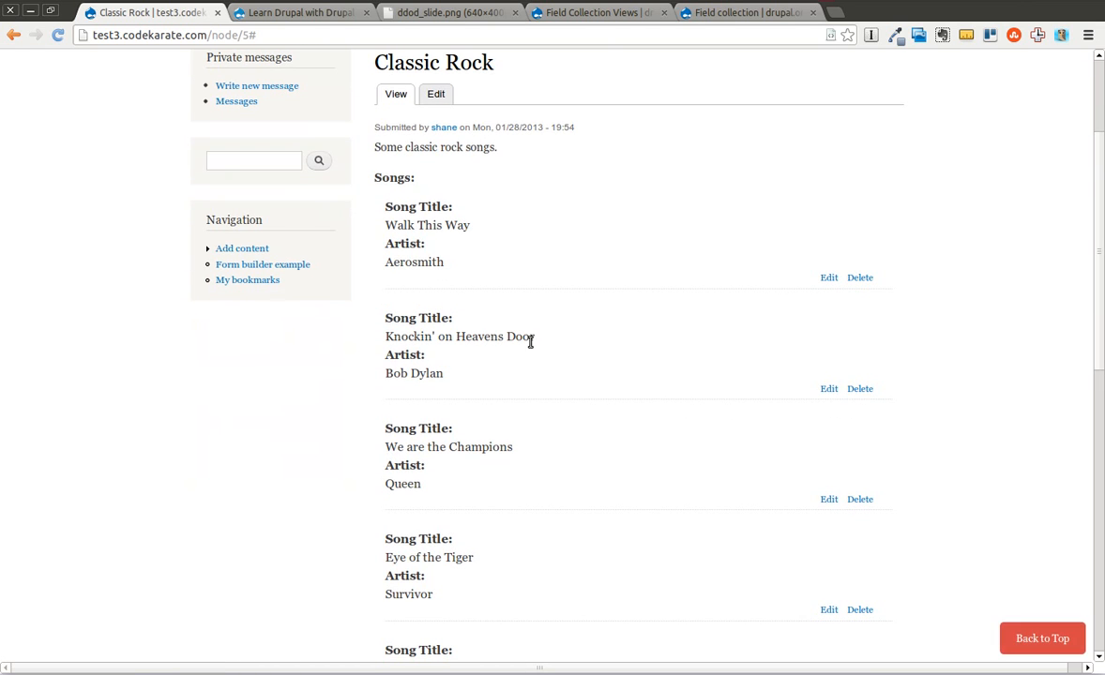
pyautogui.moveTo(921, 214)
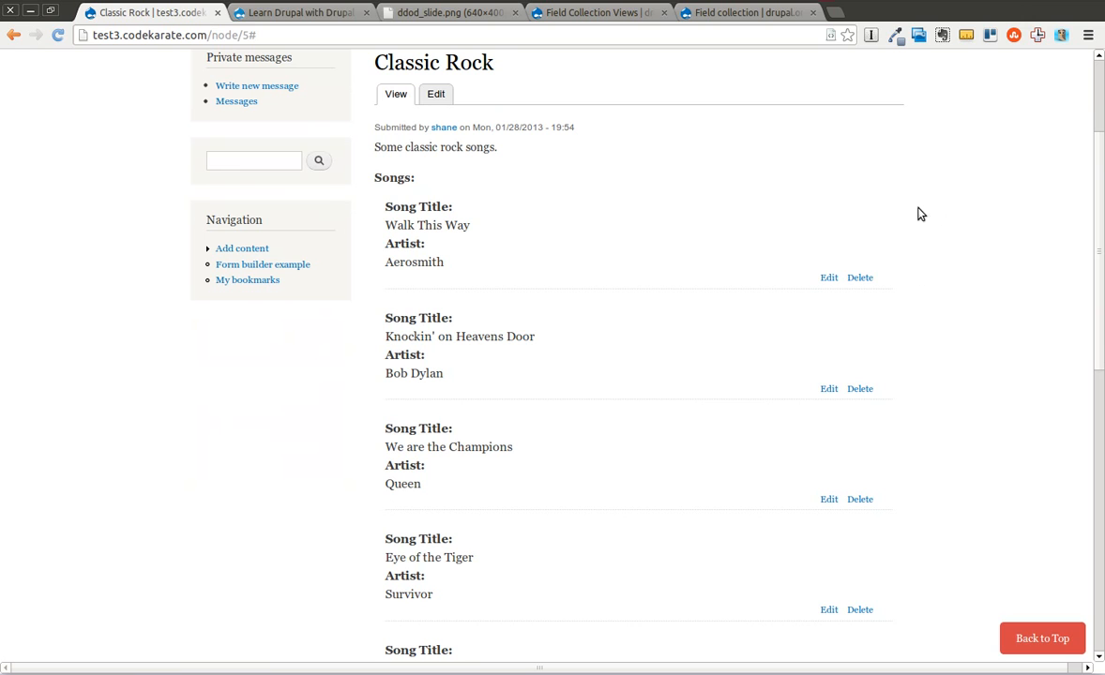
pyautogui.moveTo(280, 489)
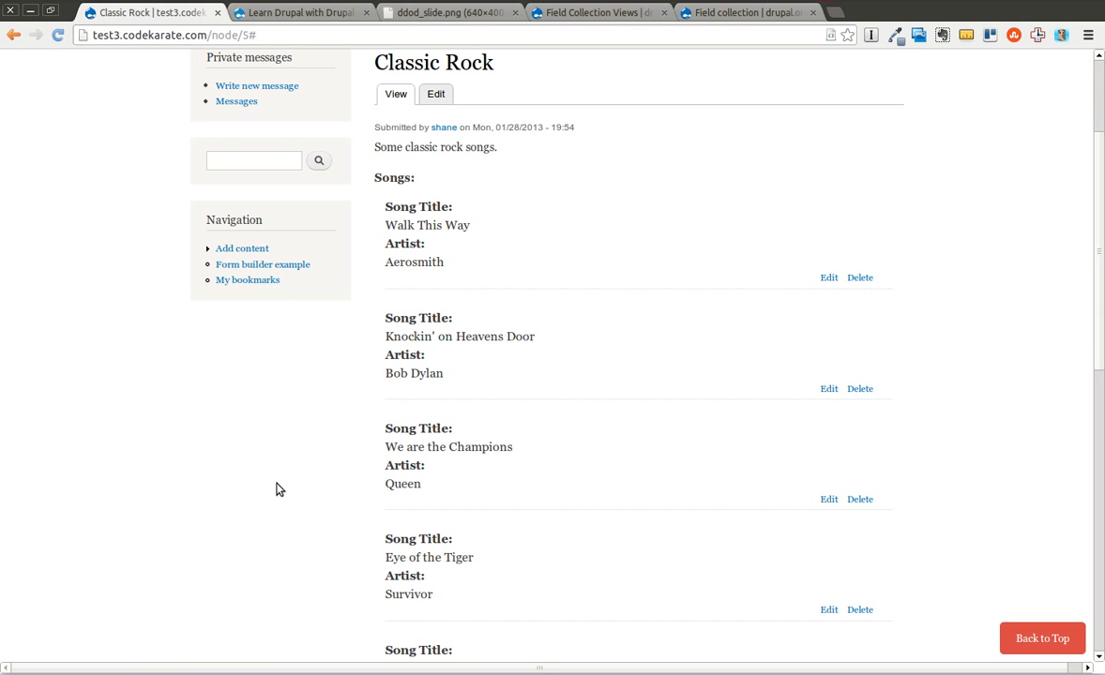
pyautogui.moveTo(617, 33)
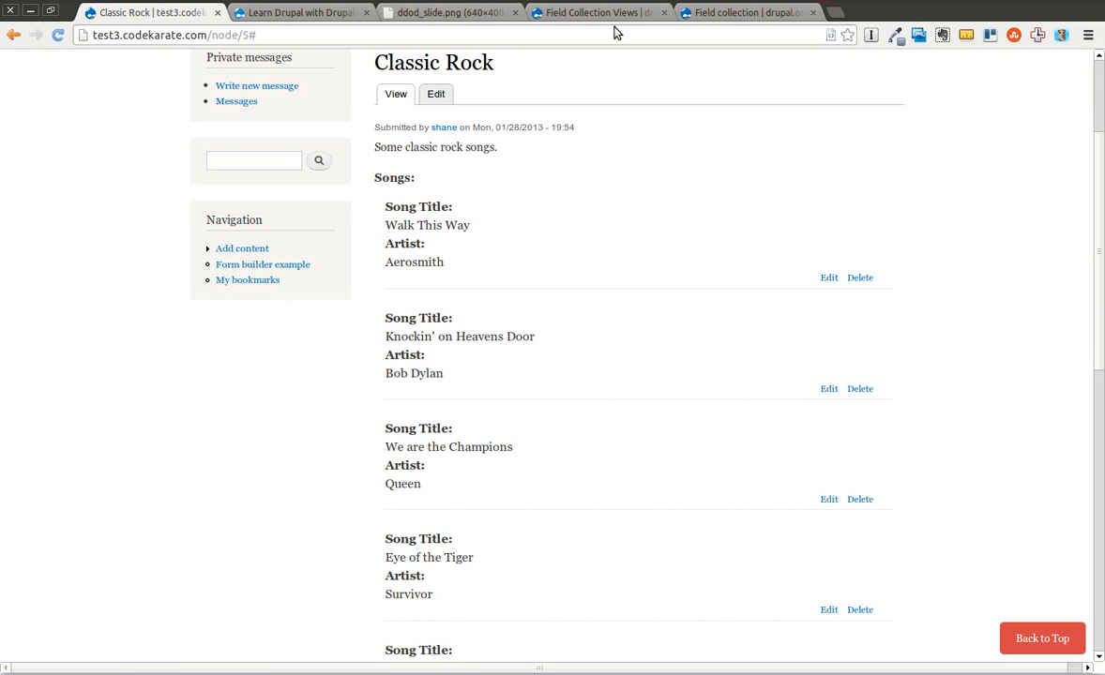
pyautogui.click(596, 12)
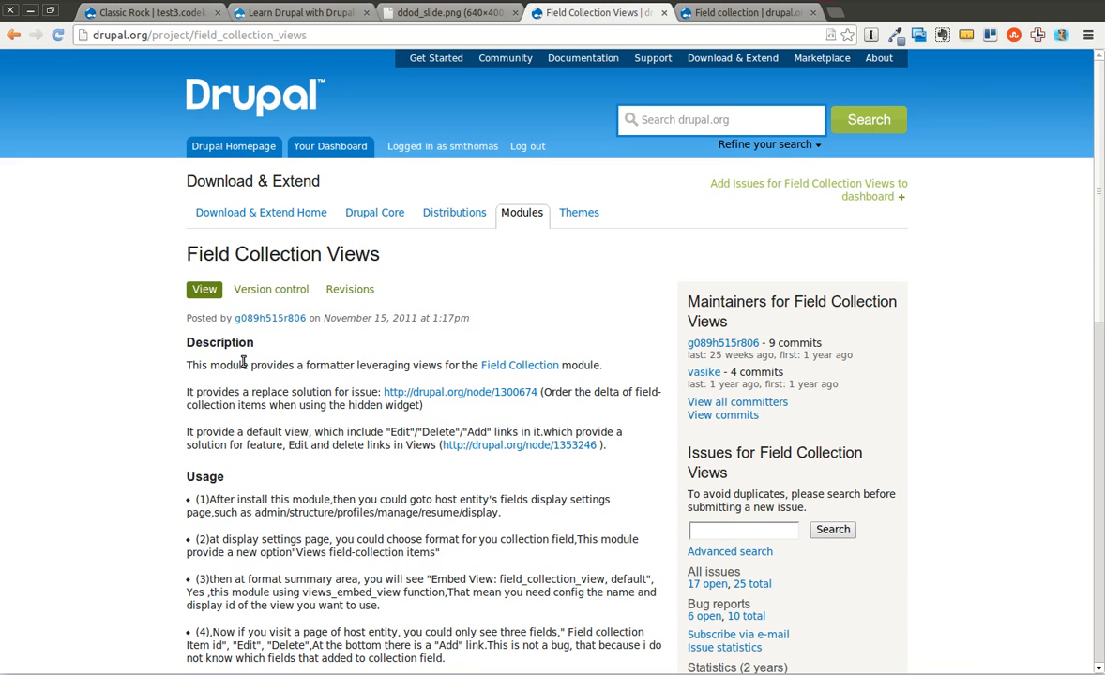
pyautogui.moveTo(122, 345)
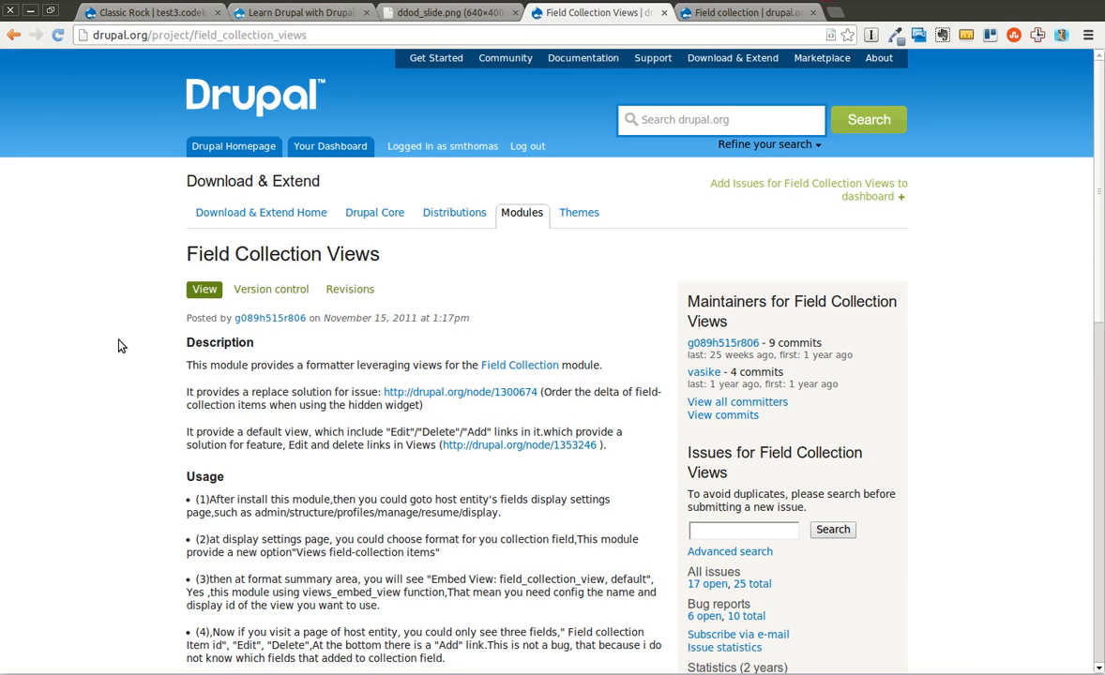
pyautogui.click(141, 12)
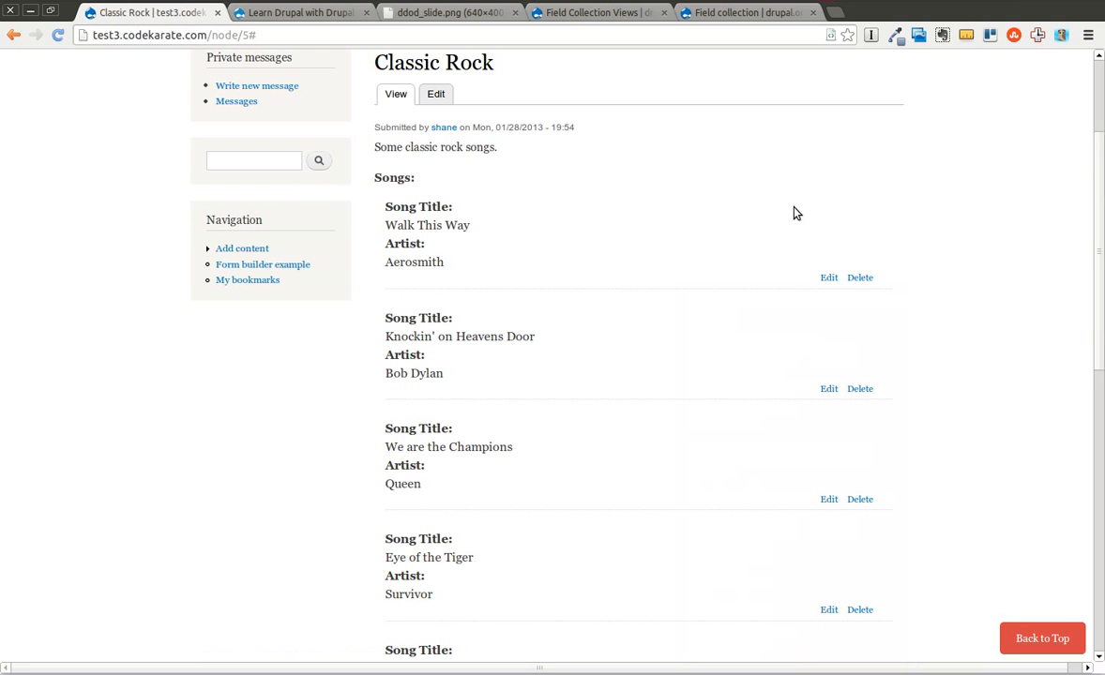
pyautogui.scroll(3)
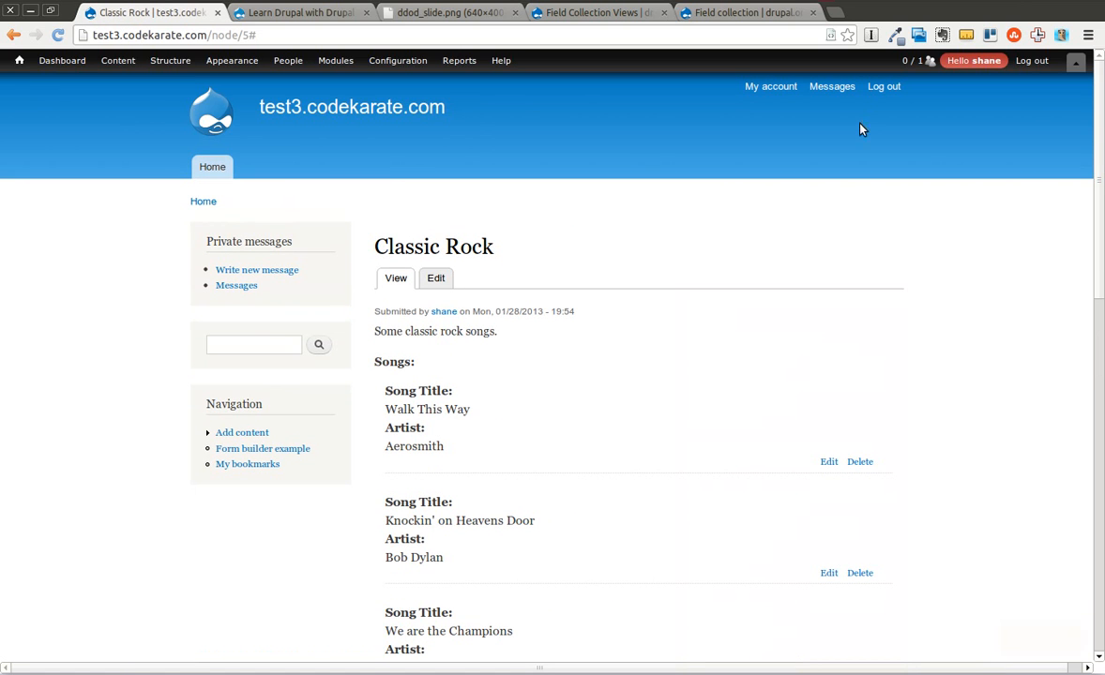
# - Filter modules by 'field col', enable Field Collection views, and save the configuration
pyautogui.click(335, 60)
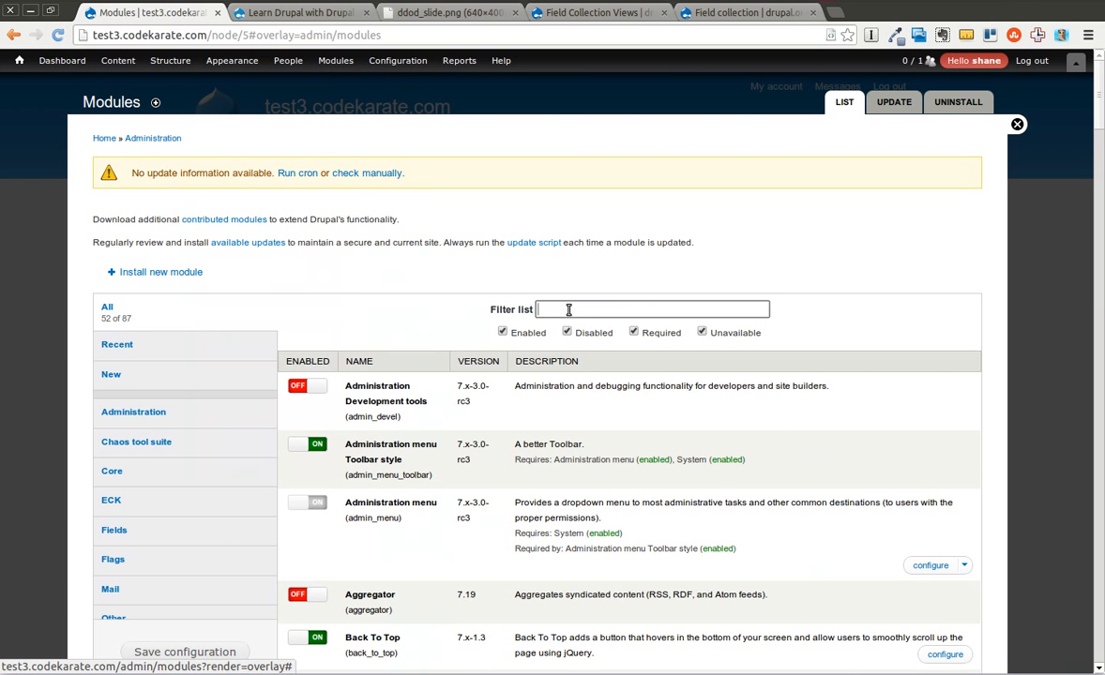
pyautogui.write('field coll')
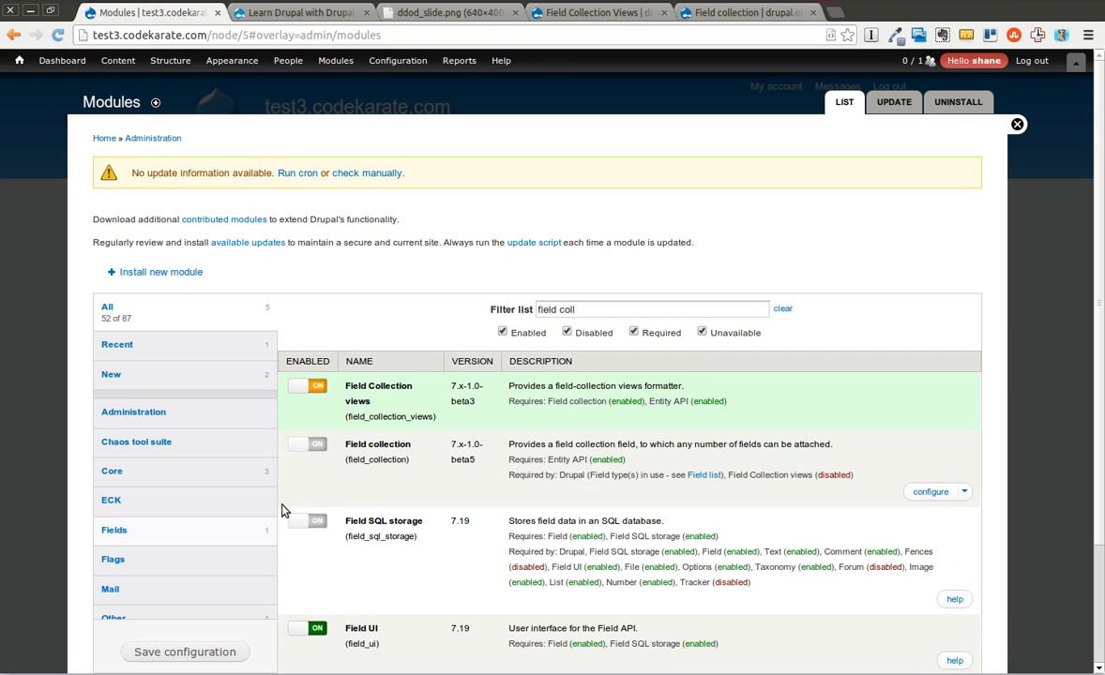
pyautogui.click(185, 652)
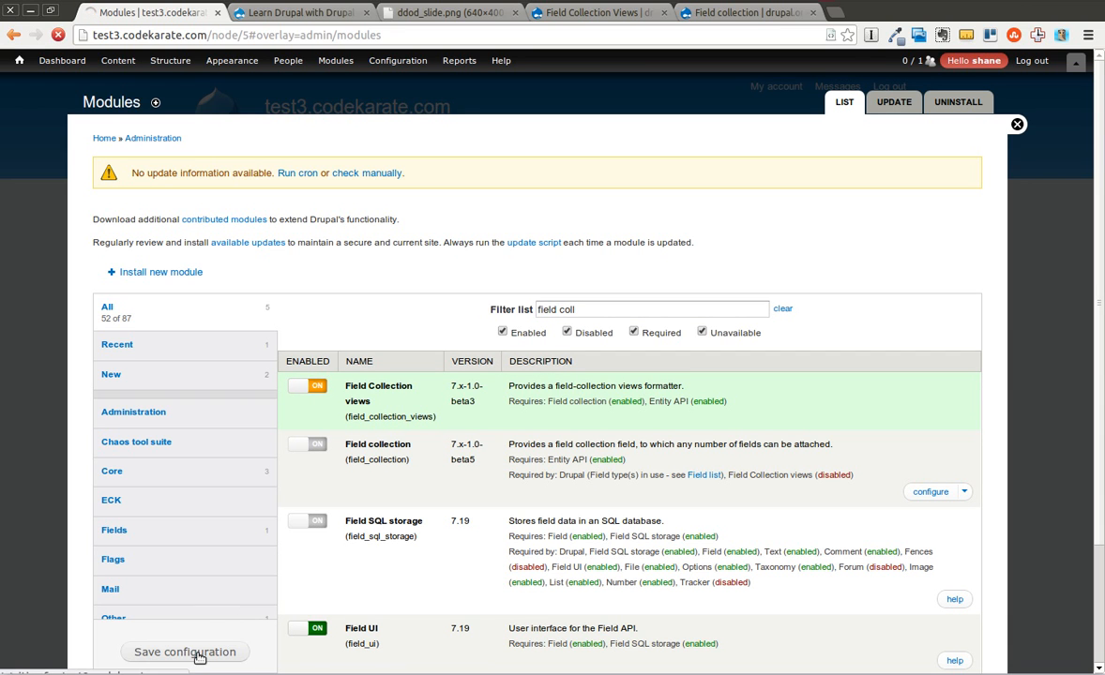
pyautogui.click(185, 652)
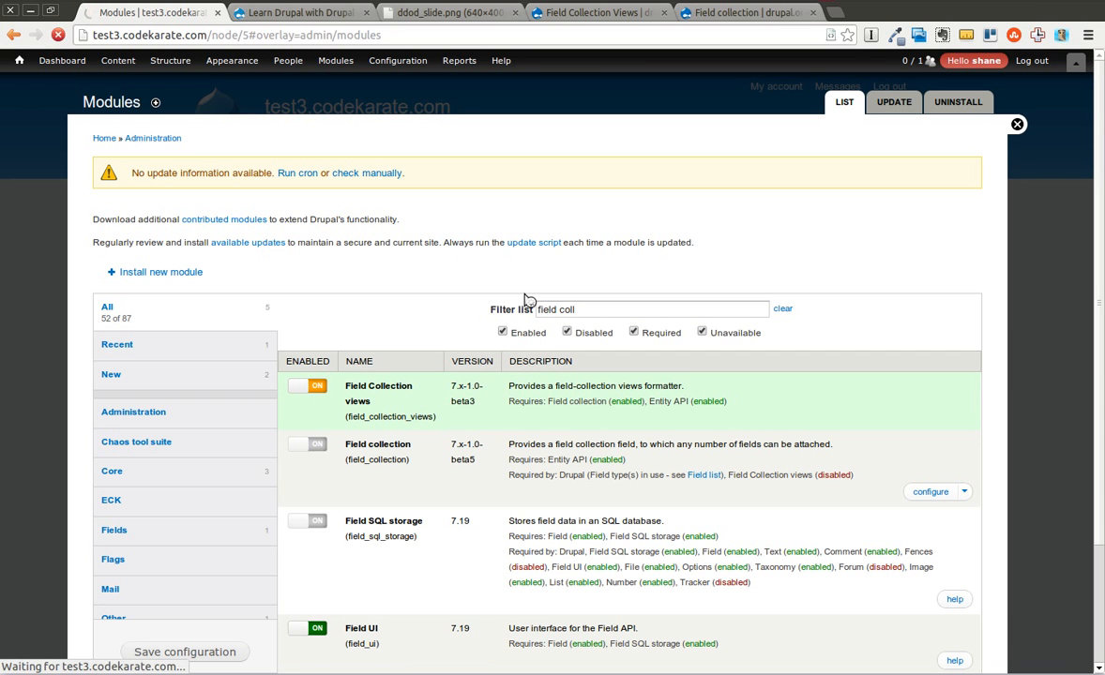
pyautogui.click(185, 652)
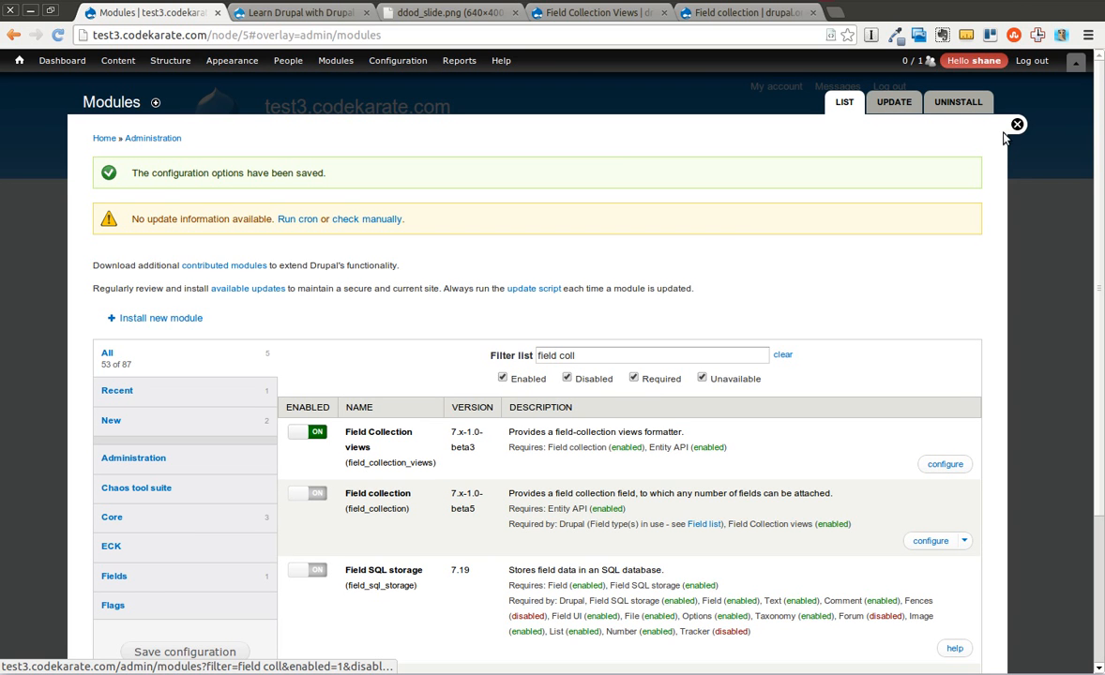
pyautogui.click(1017, 123)
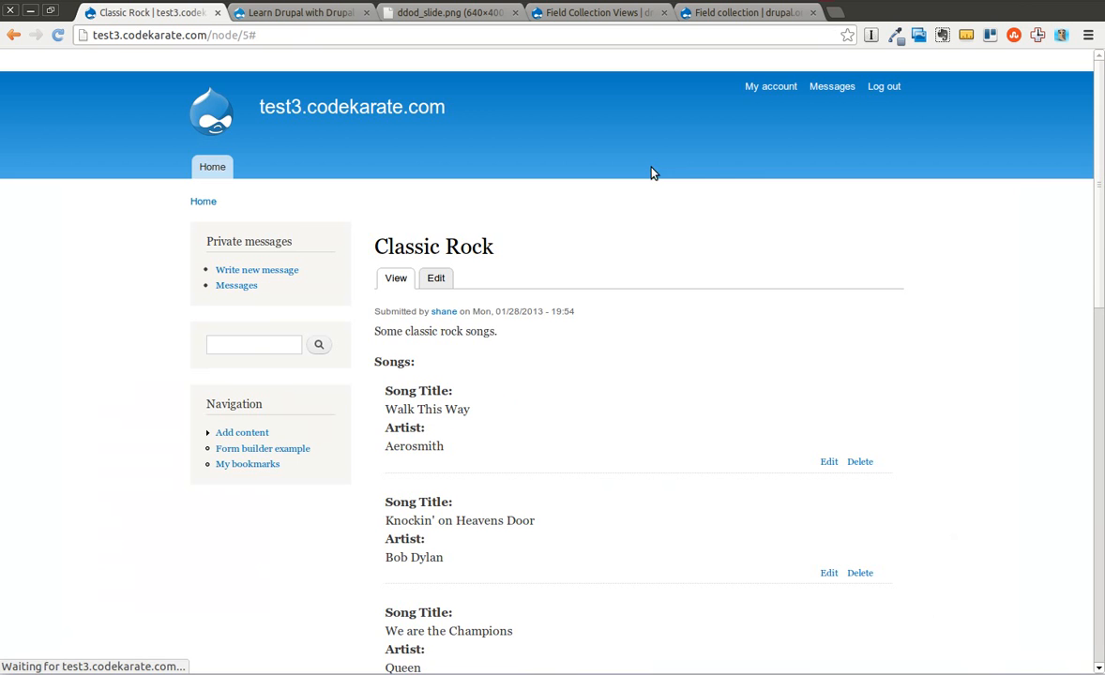
# - Scroll the Field Collection Views project page to read its Usage instructions
pyautogui.click(597, 13)
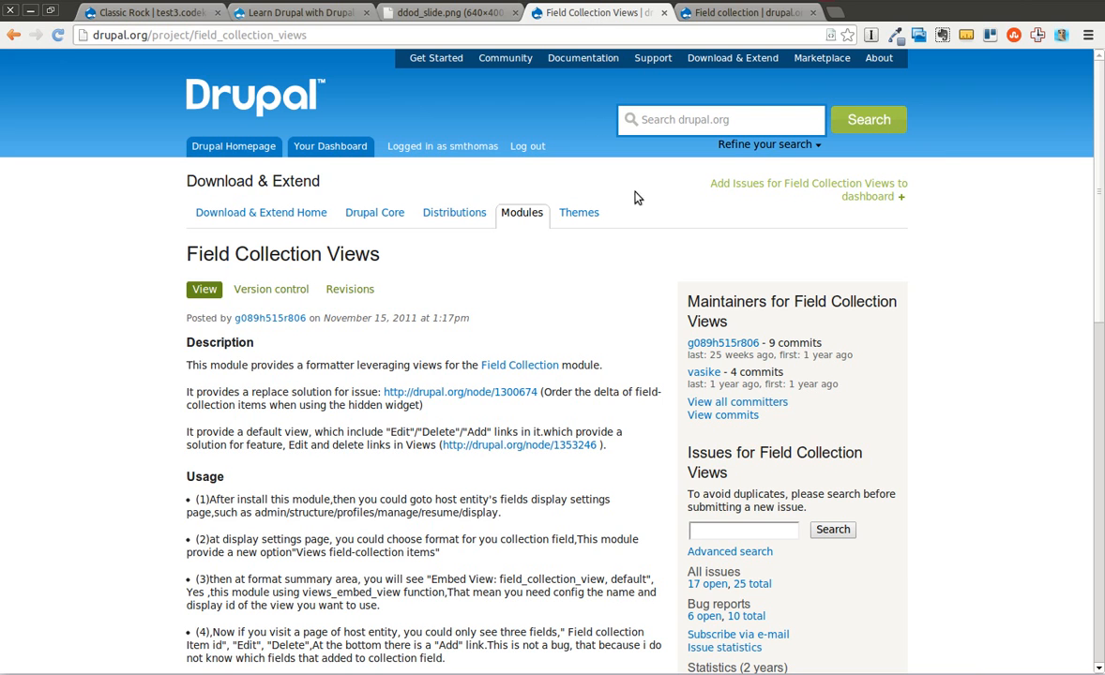
pyautogui.scroll(-3)
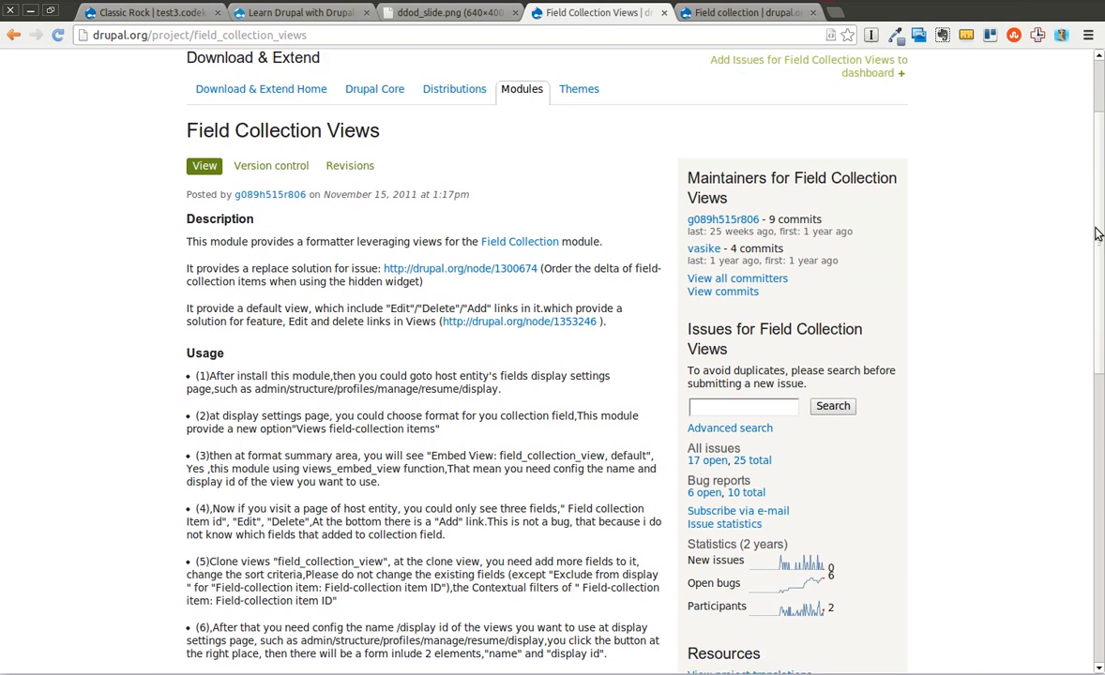
pyautogui.scroll(-3)
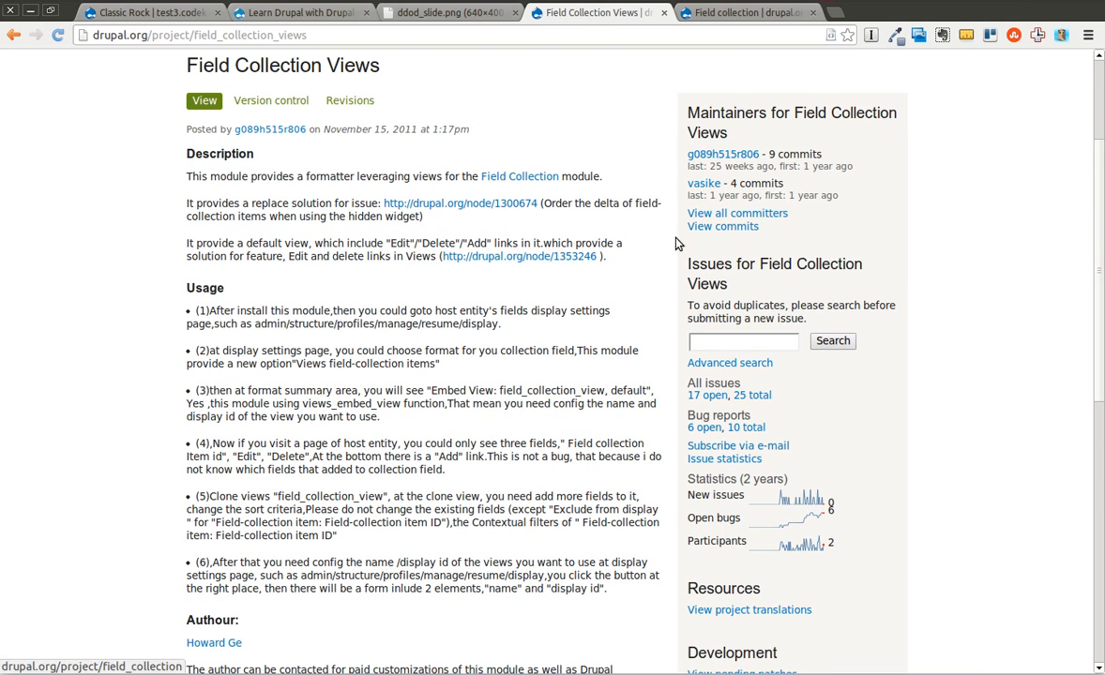
pyautogui.scroll(-3)
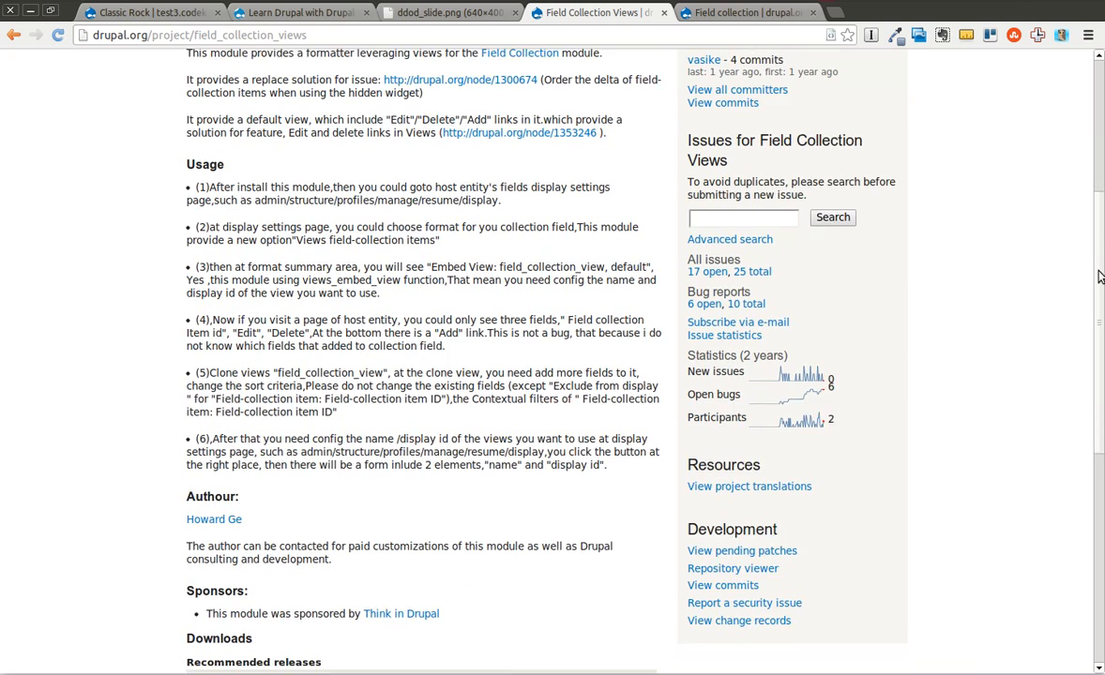
pyautogui.scroll(3)
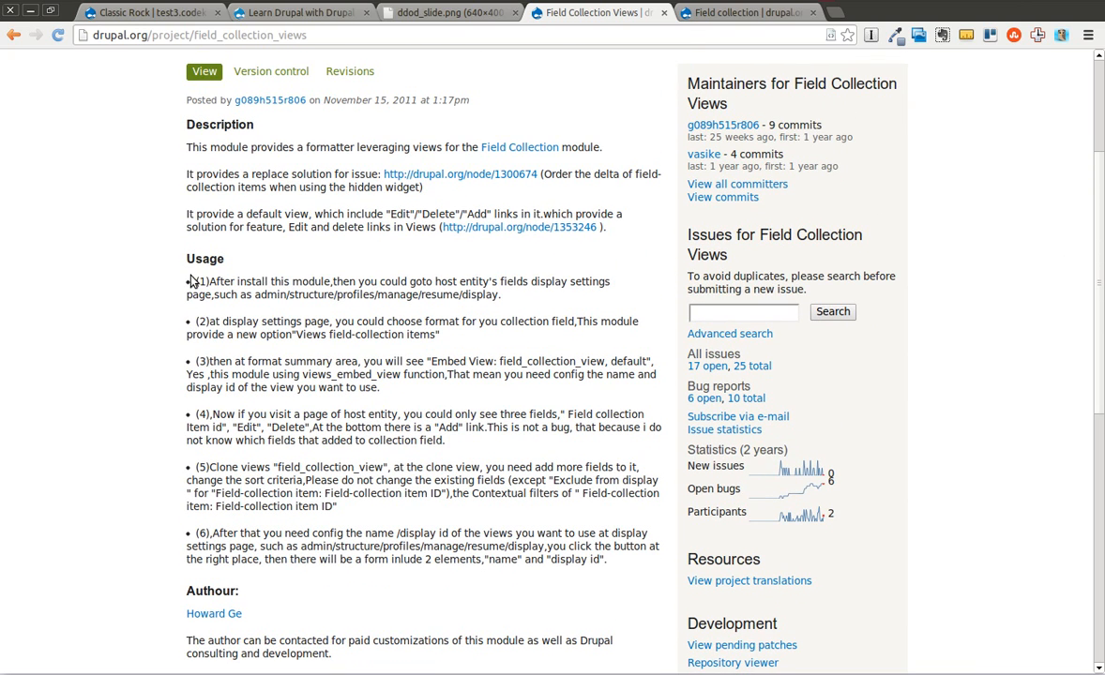
pyautogui.moveTo(382, 320)
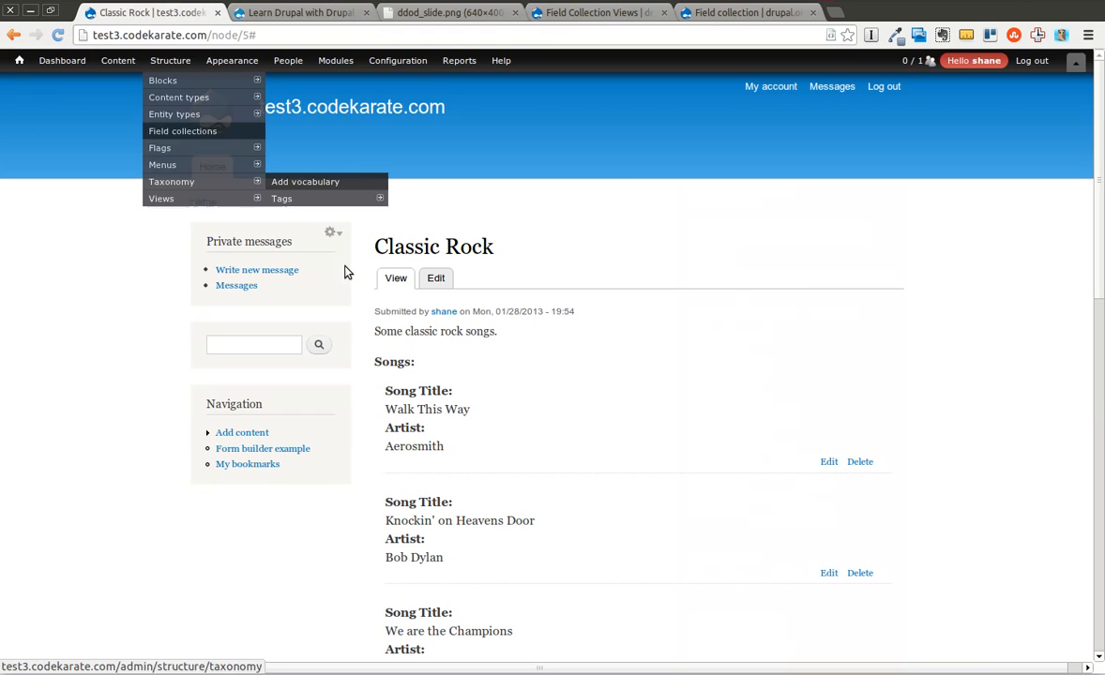
pyautogui.moveTo(179, 96)
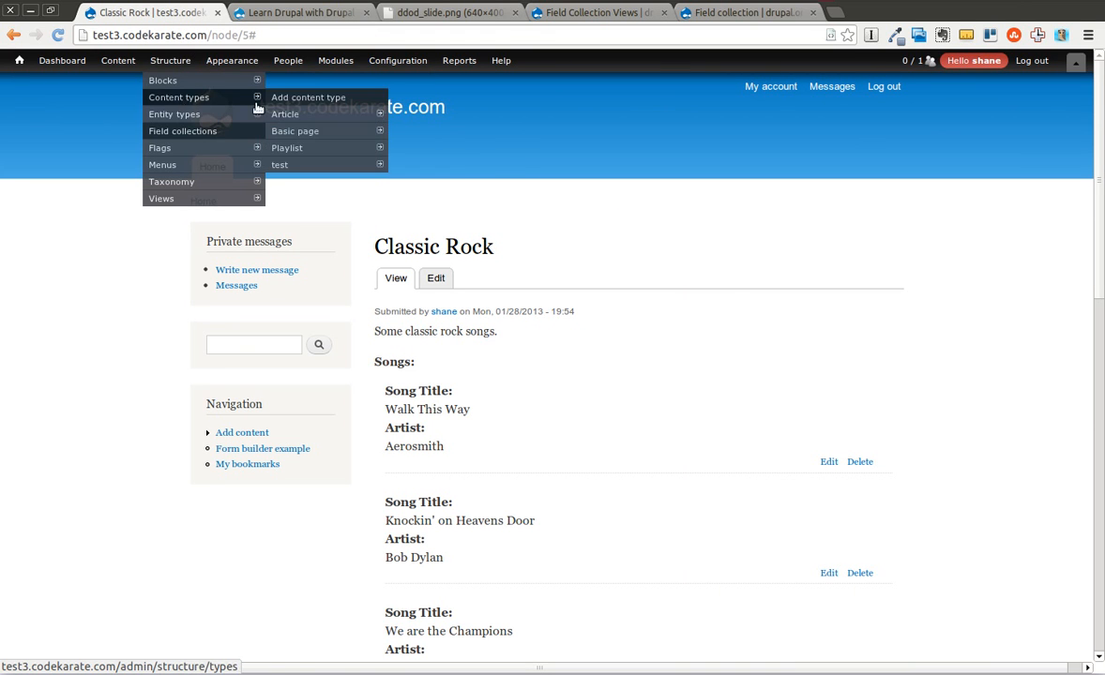
pyautogui.moveTo(295, 131)
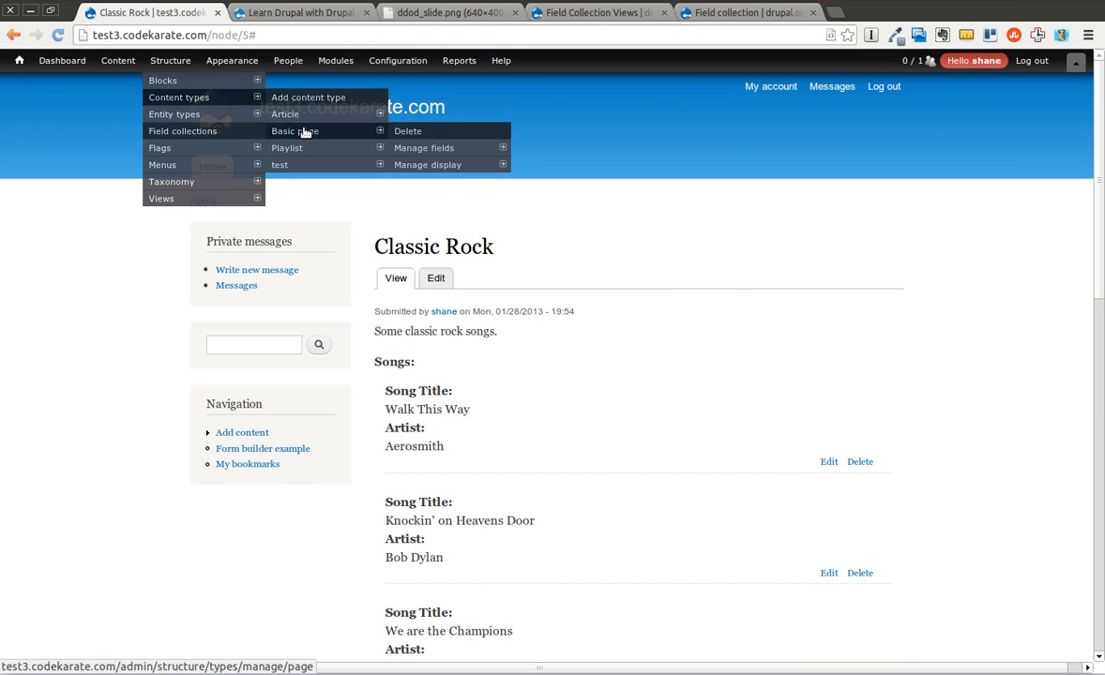
# - Format Songs as Views field-collection items embedding field_collection_view's default display, then save the display
pyautogui.click(428, 181)
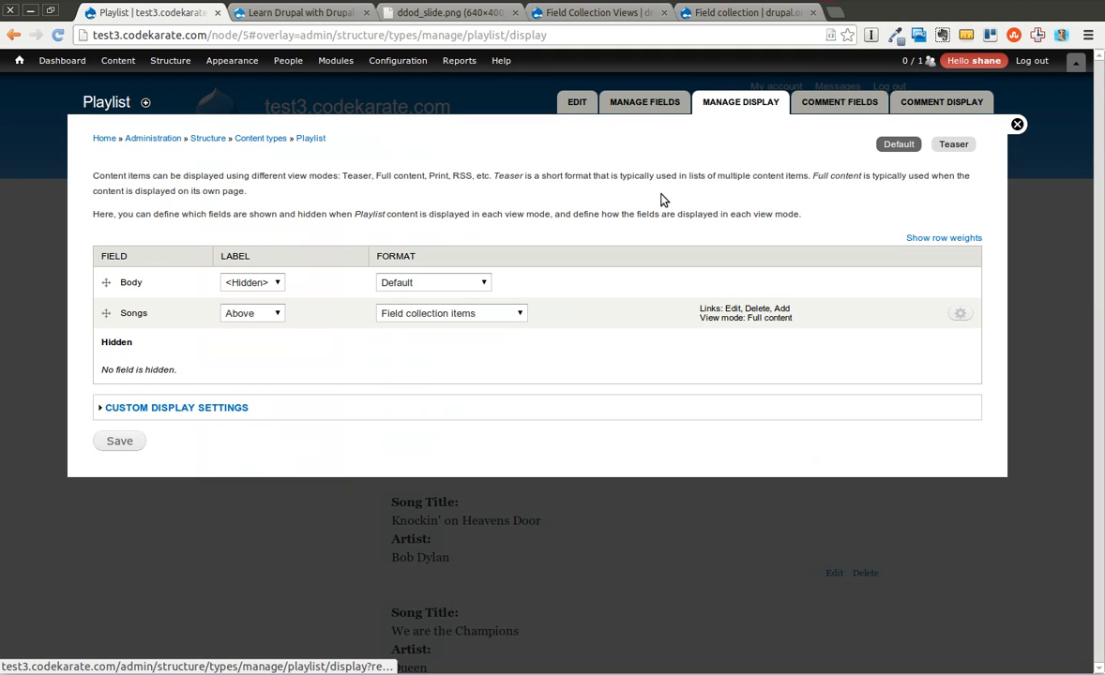
pyautogui.click(450, 313)
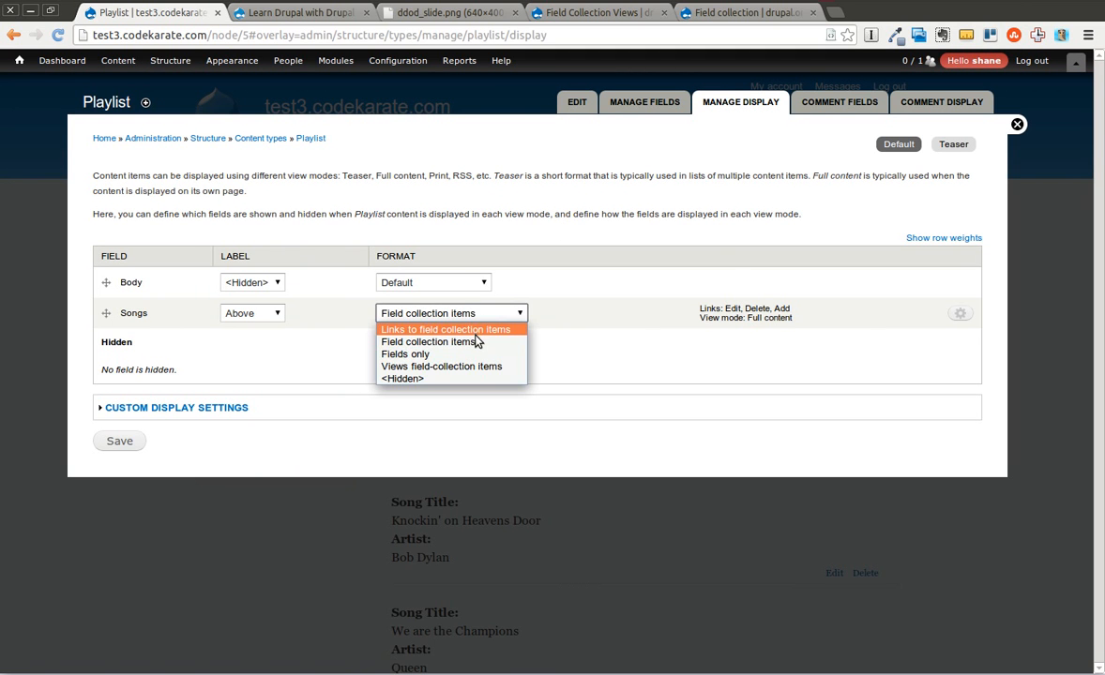
pyautogui.moveTo(441, 366)
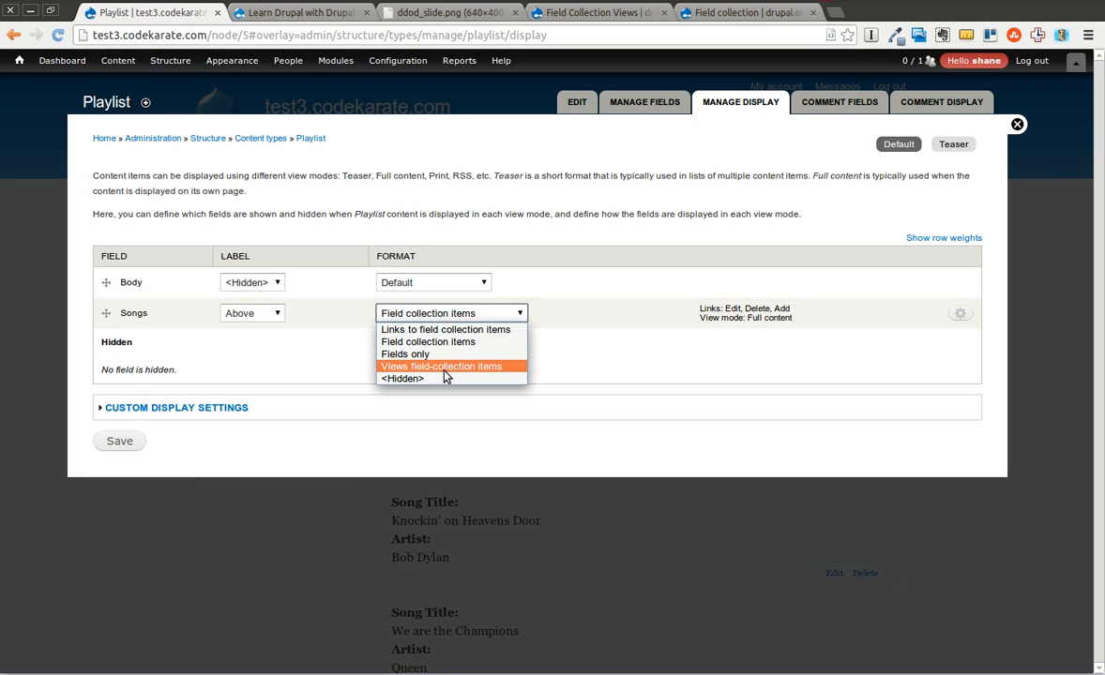
pyautogui.click(441, 366)
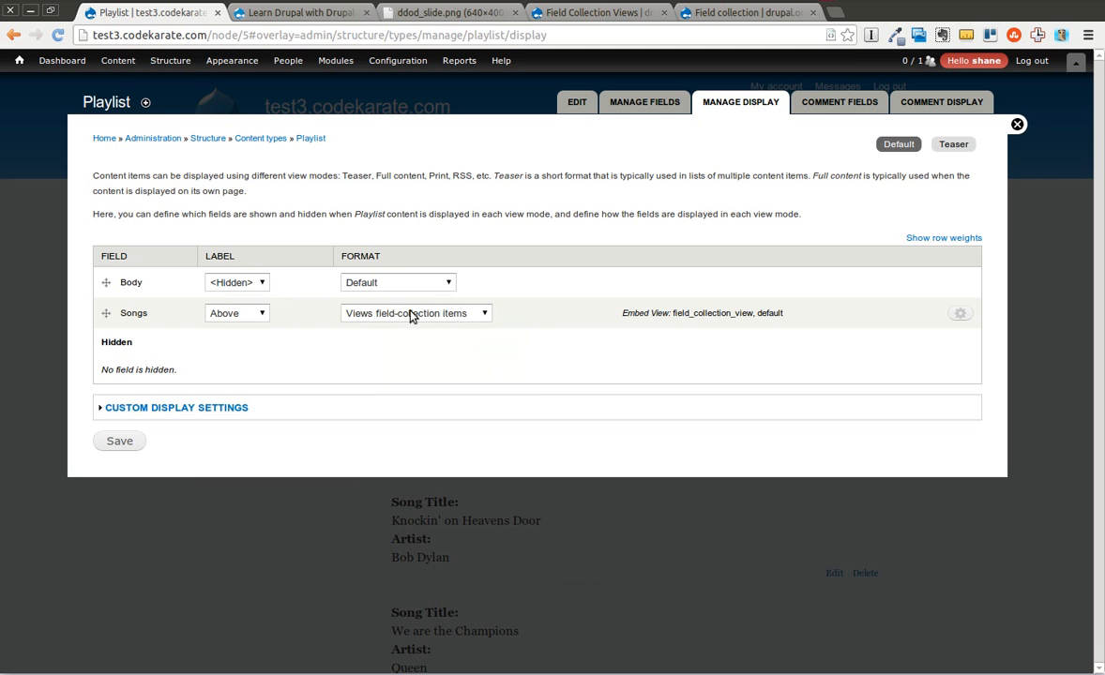
pyautogui.moveTo(962, 322)
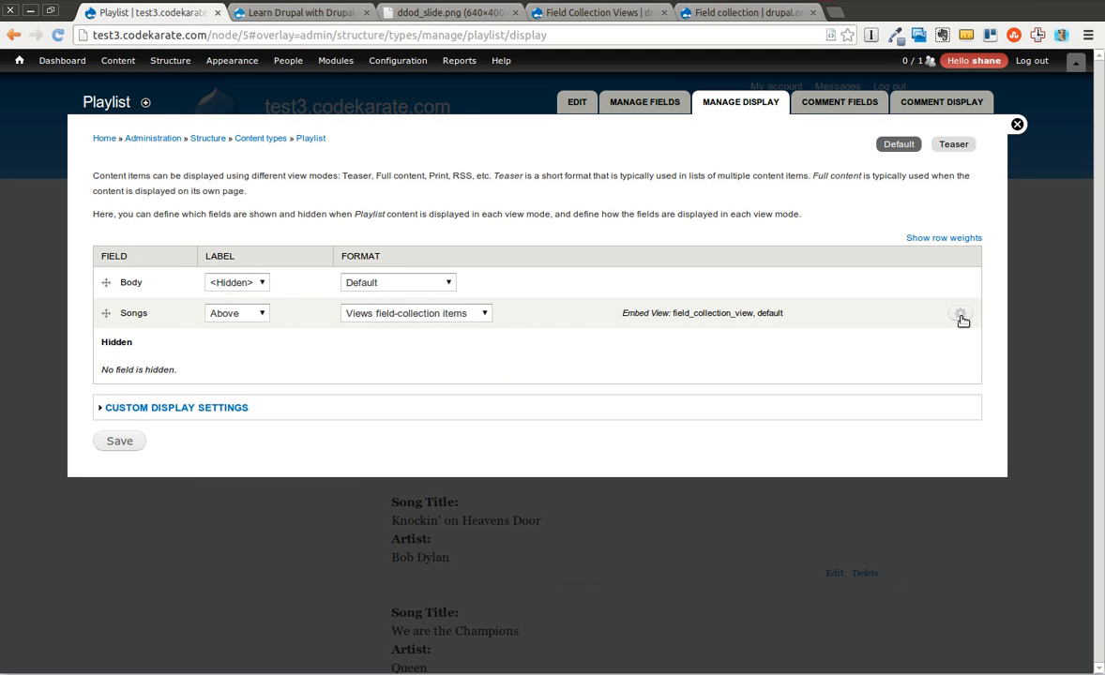
pyautogui.click(961, 313)
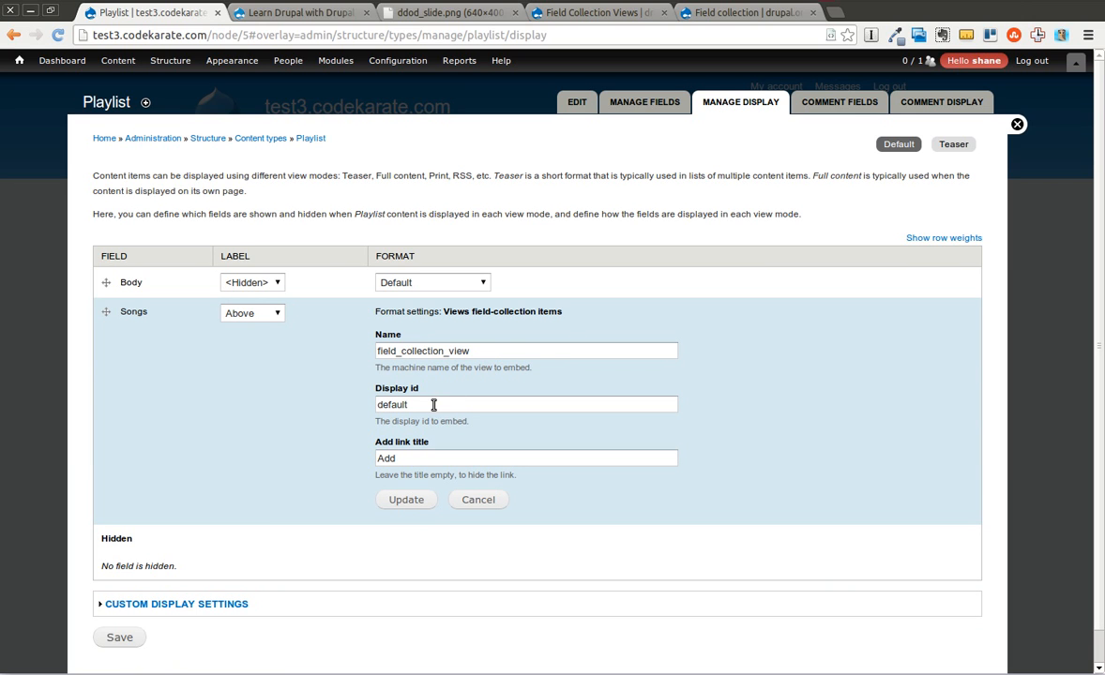
pyautogui.moveTo(340, 393)
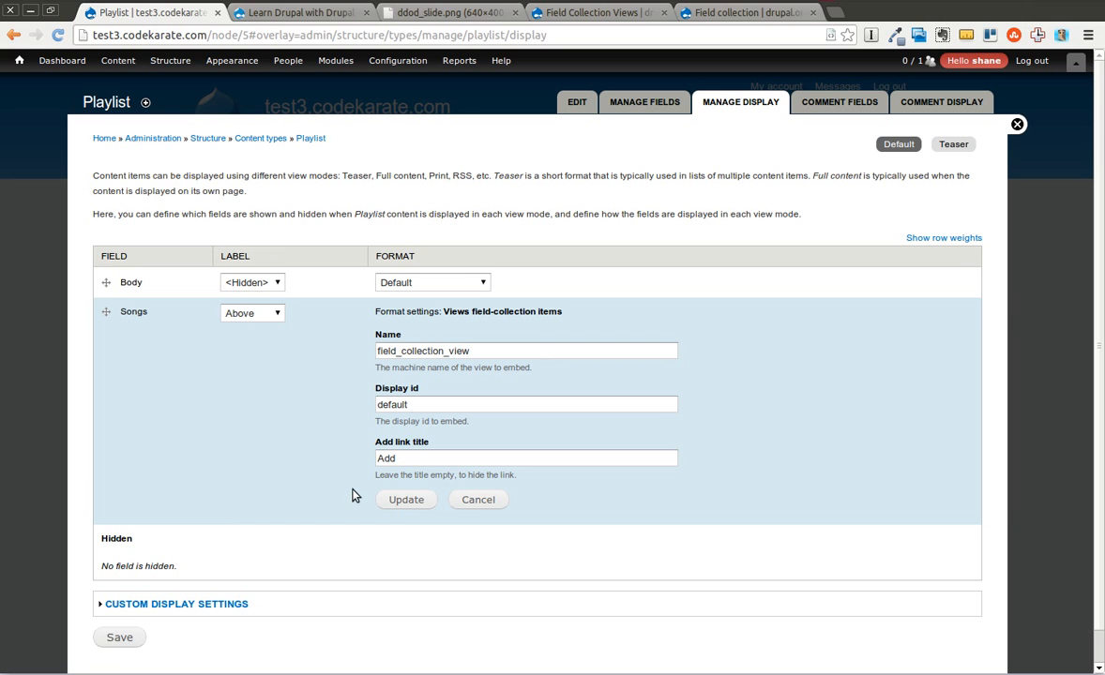
pyautogui.moveTo(397, 490)
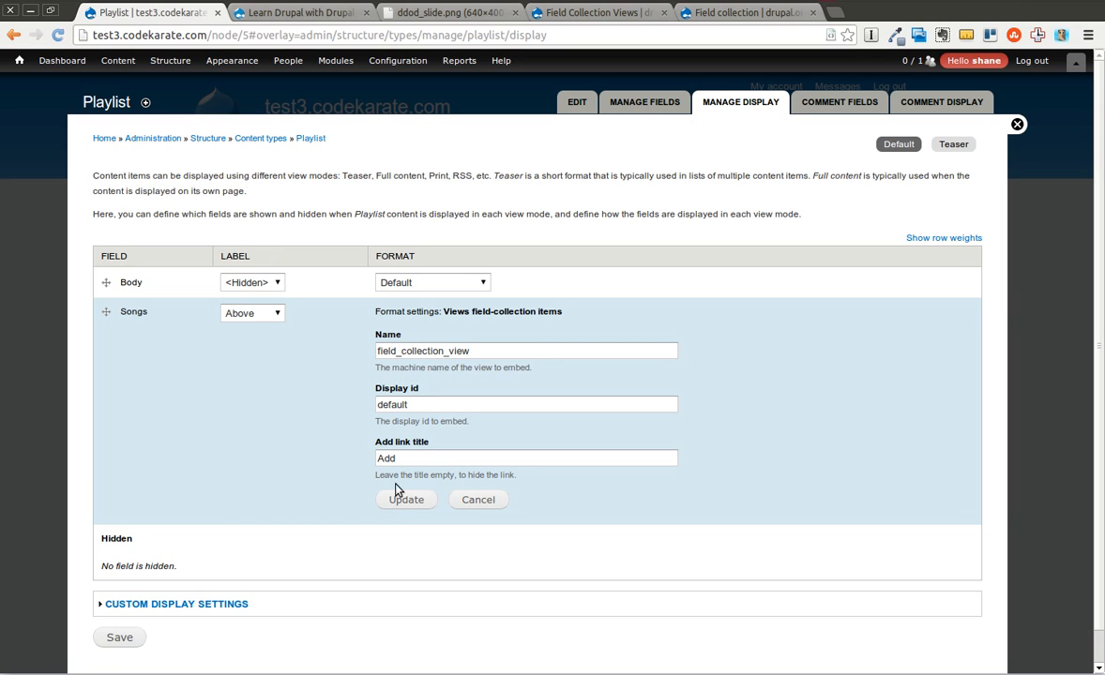
pyautogui.moveTo(420, 498)
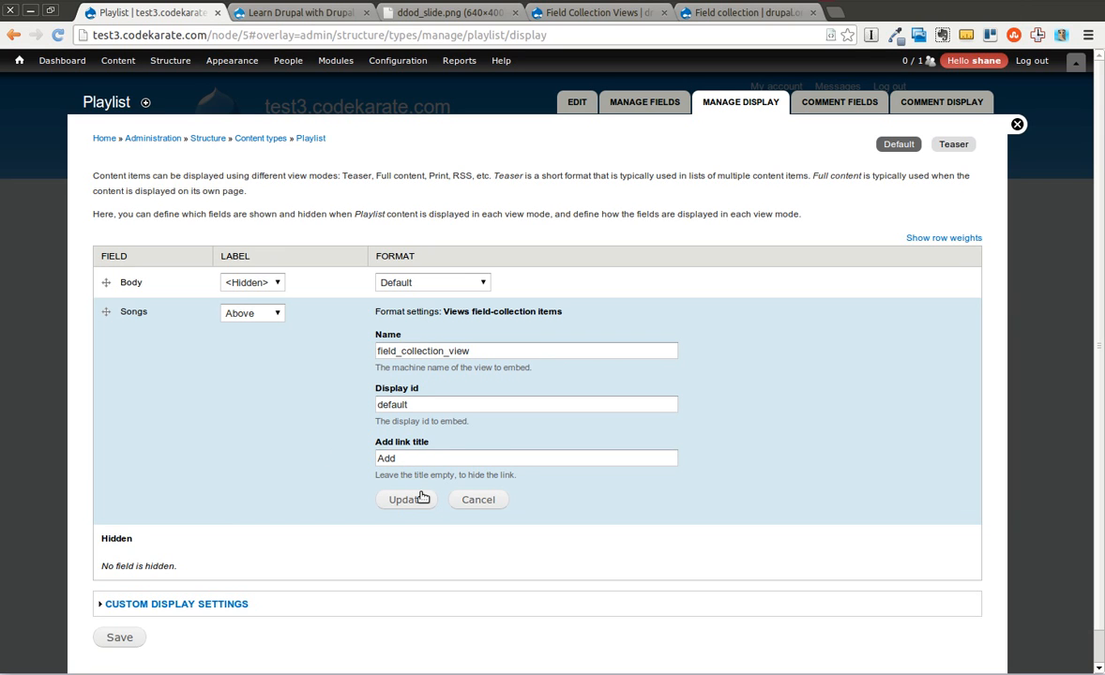
pyautogui.click(406, 499)
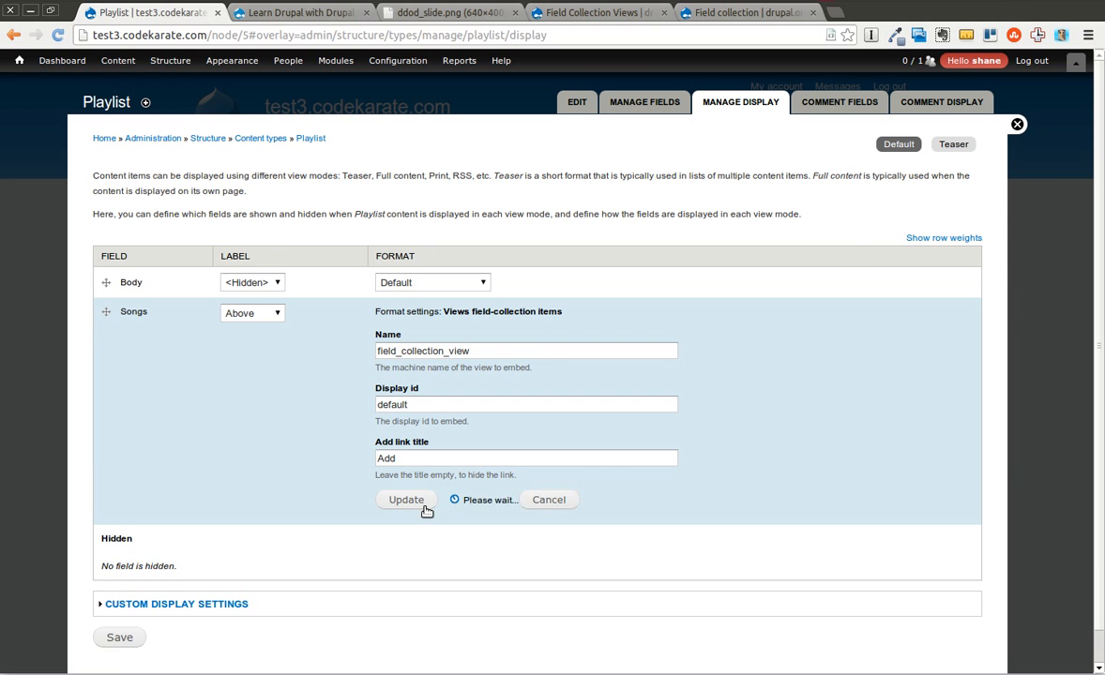
pyautogui.click(406, 500)
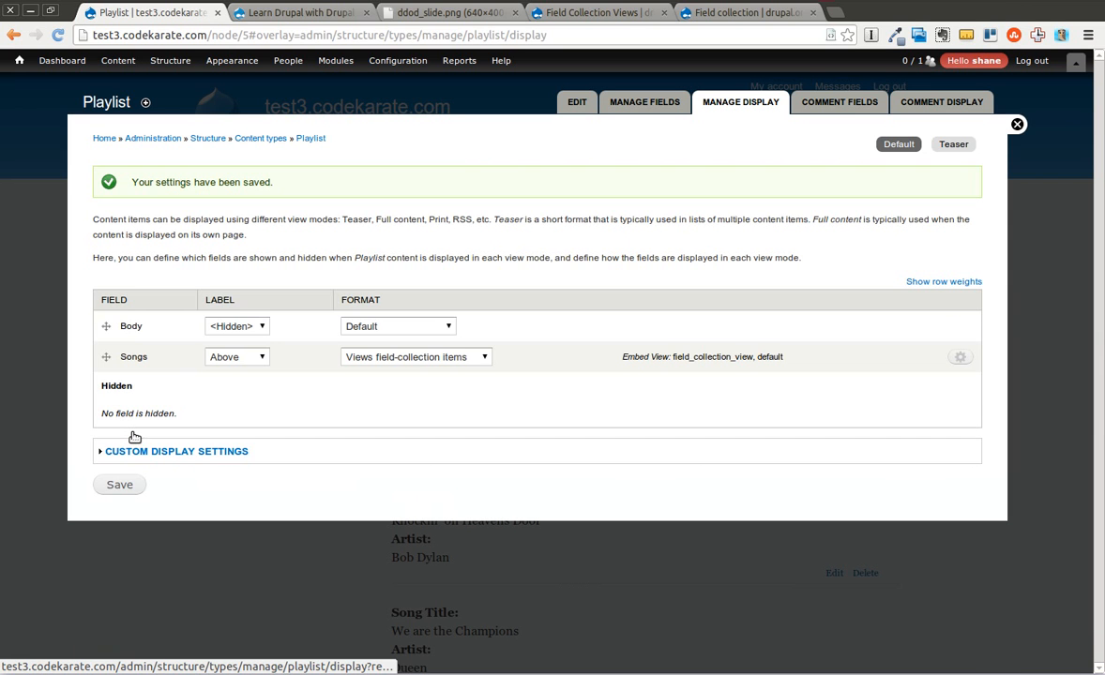
pyautogui.click(1017, 124)
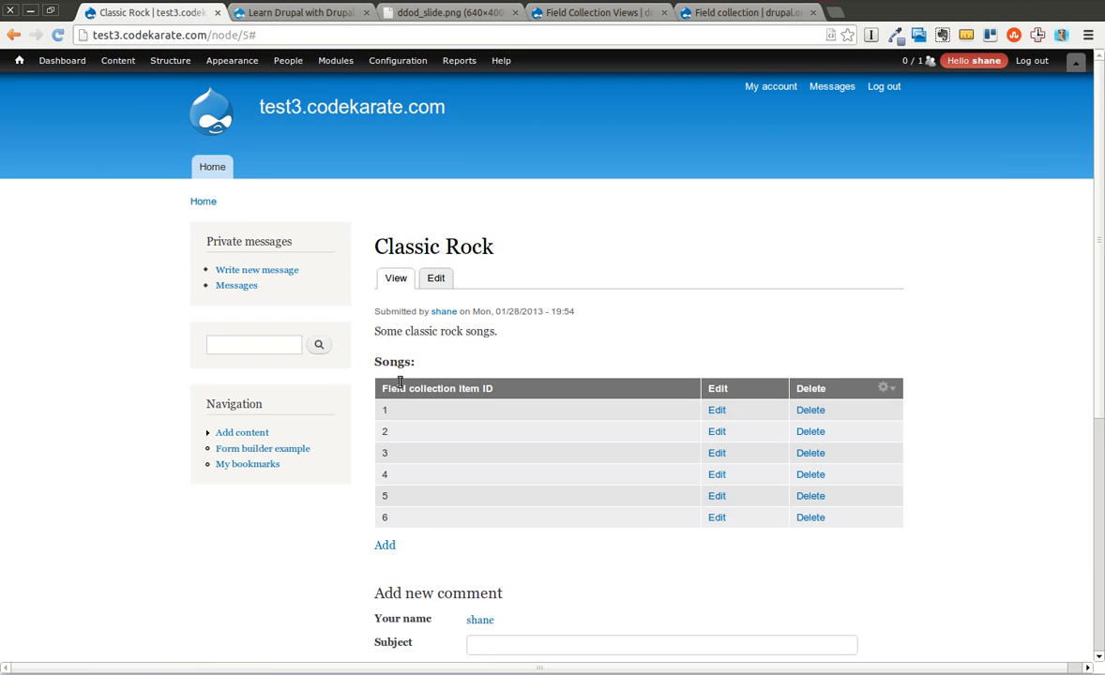
pyautogui.moveTo(433, 419)
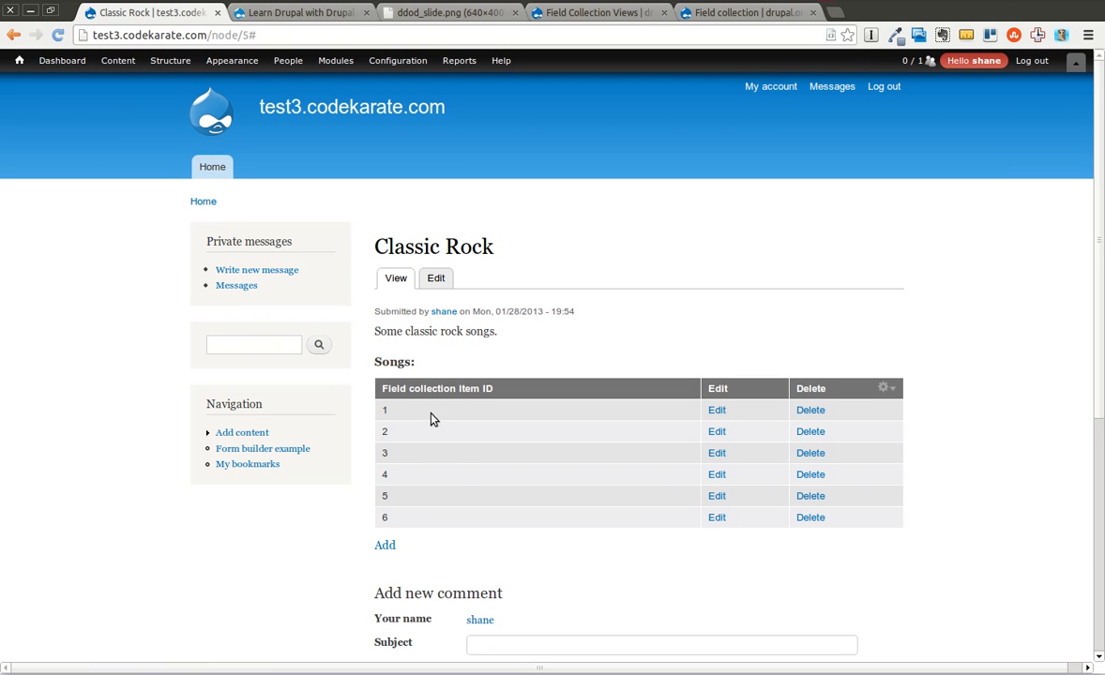
pyautogui.moveTo(420, 405)
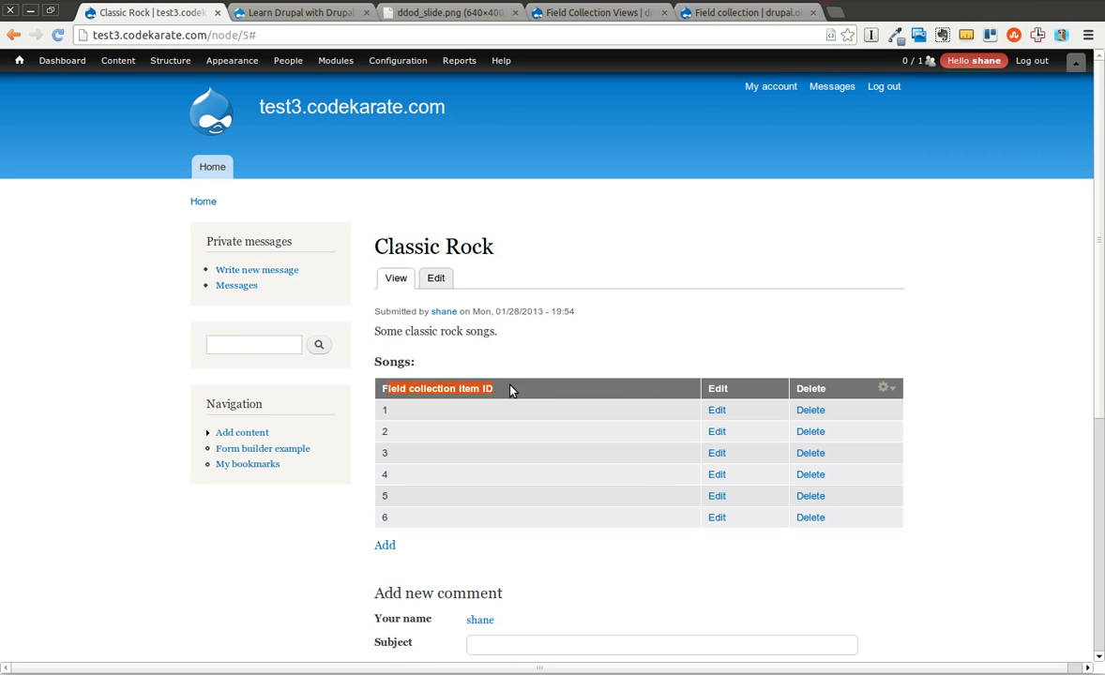
pyautogui.moveTo(89, 587)
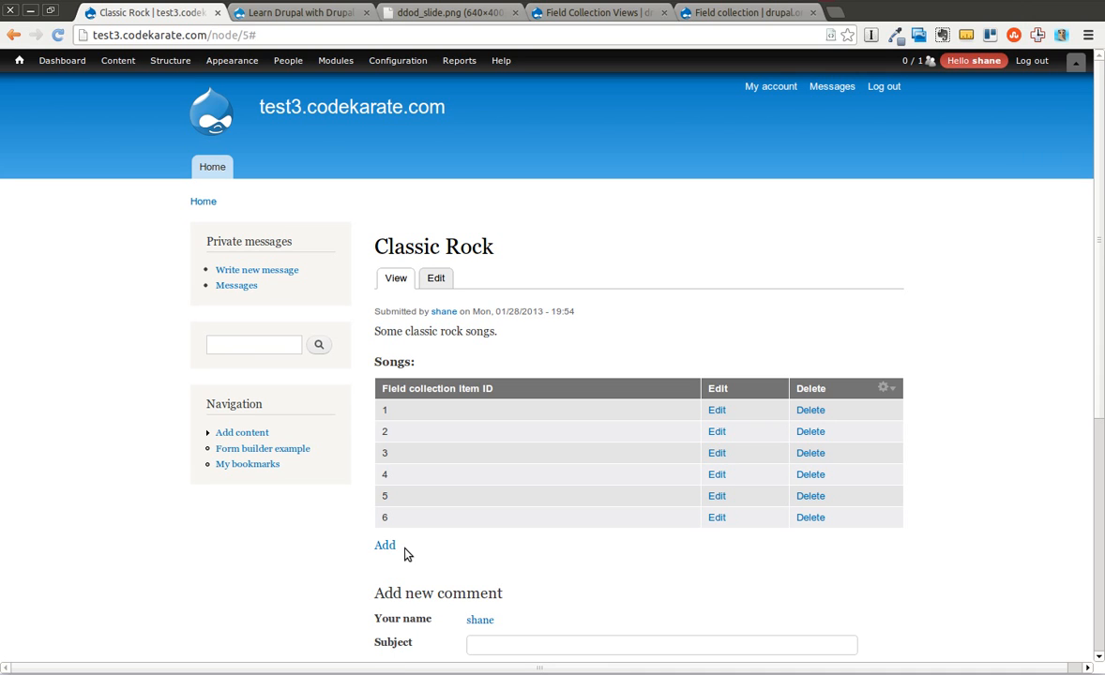
pyautogui.moveTo(786, 454)
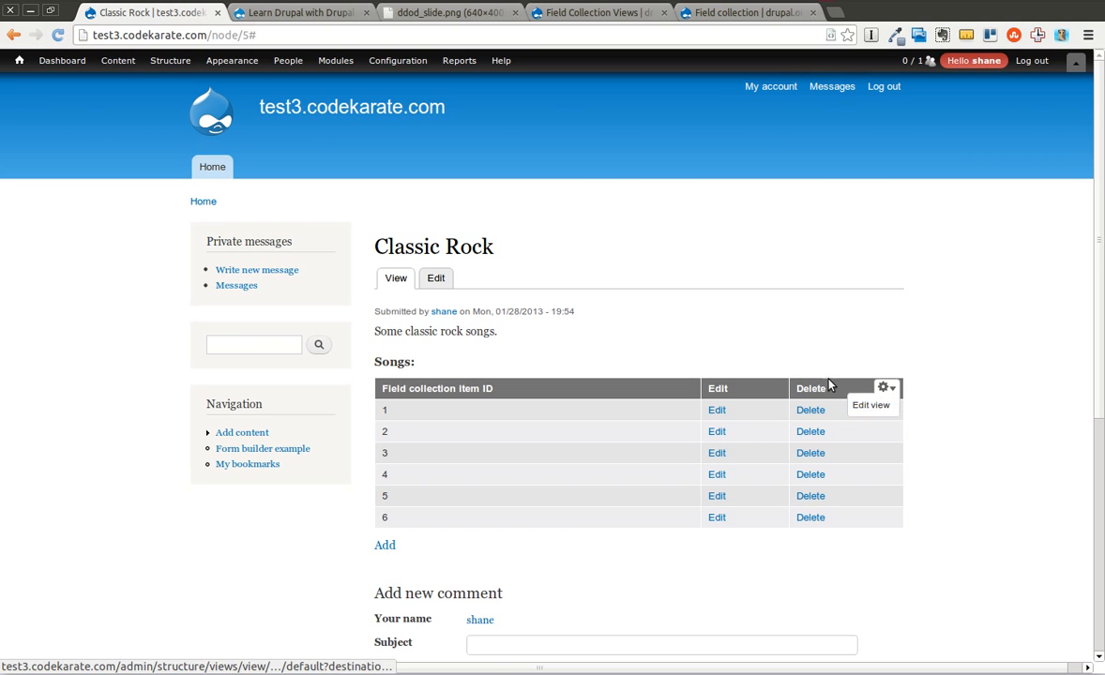
pyautogui.moveTo(454, 387)
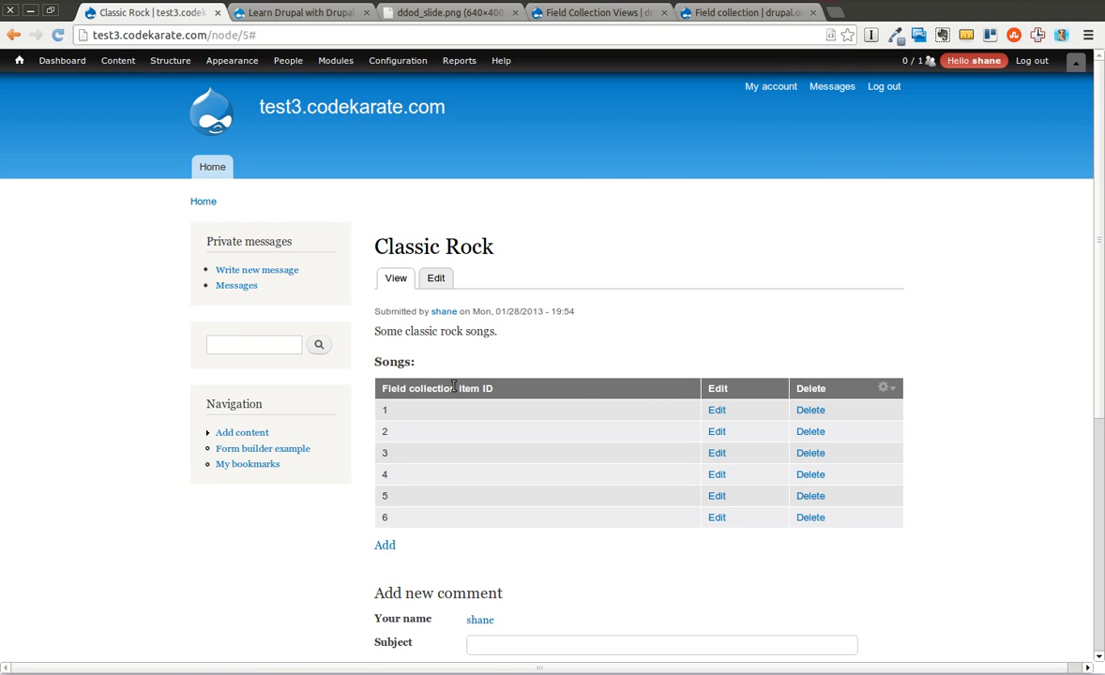
pyautogui.moveTo(849, 444)
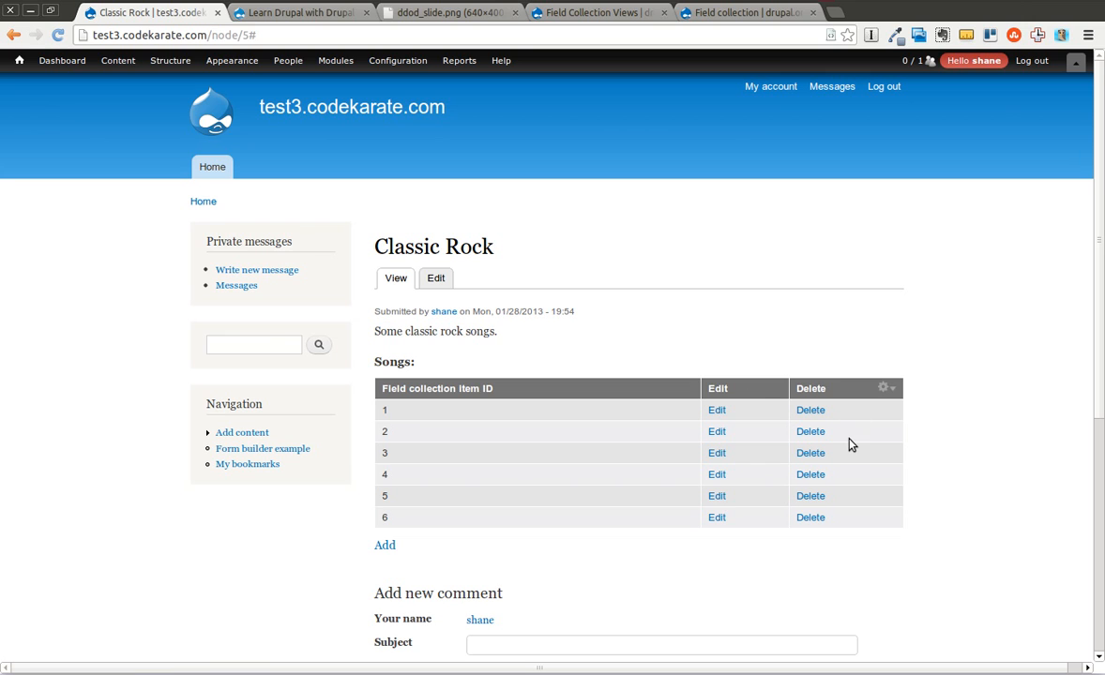
pyautogui.moveTo(749, 554)
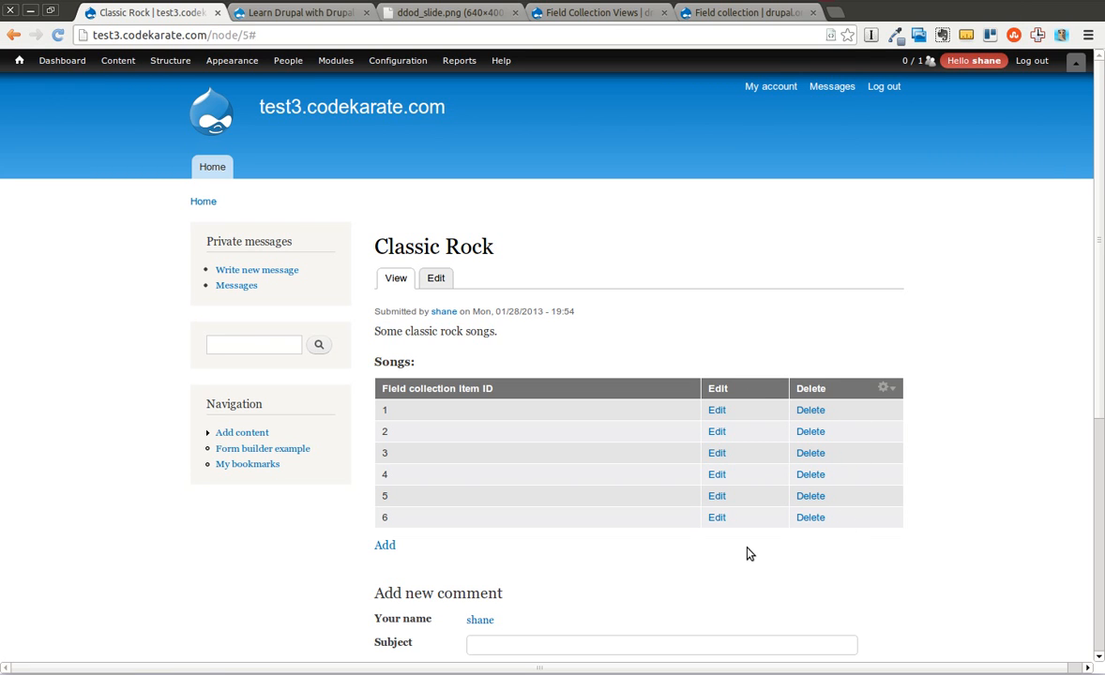
pyautogui.moveTo(435, 553)
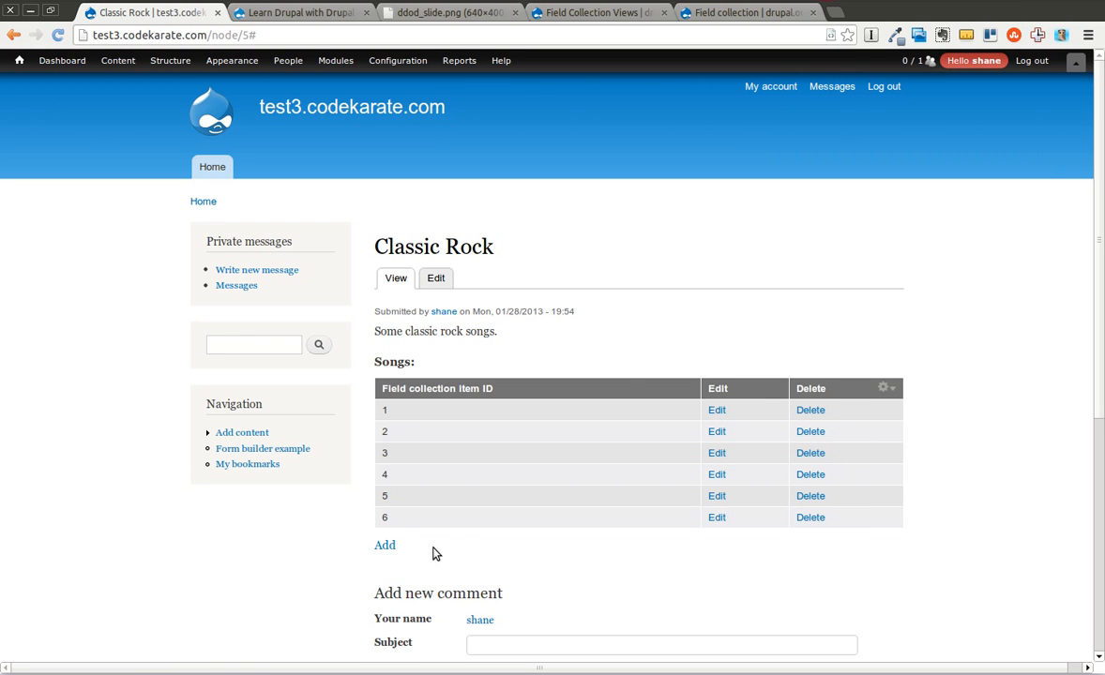
pyautogui.moveTo(556, 472)
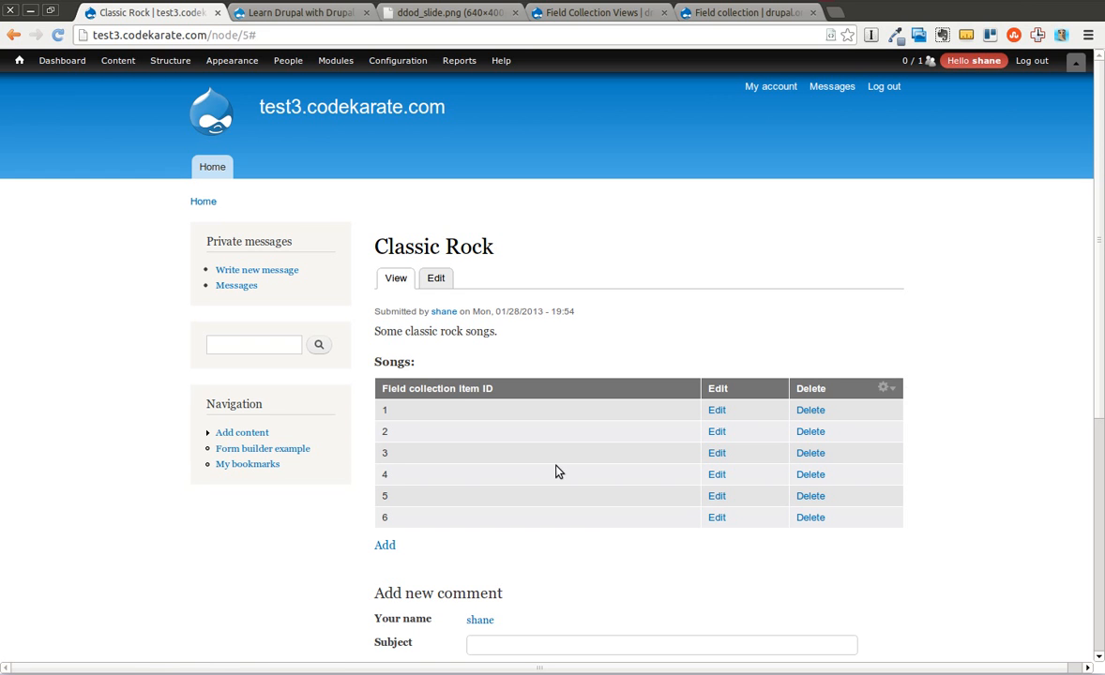
# - Start cloning the field collection view from the Structure > Views list
pyautogui.click(170, 60)
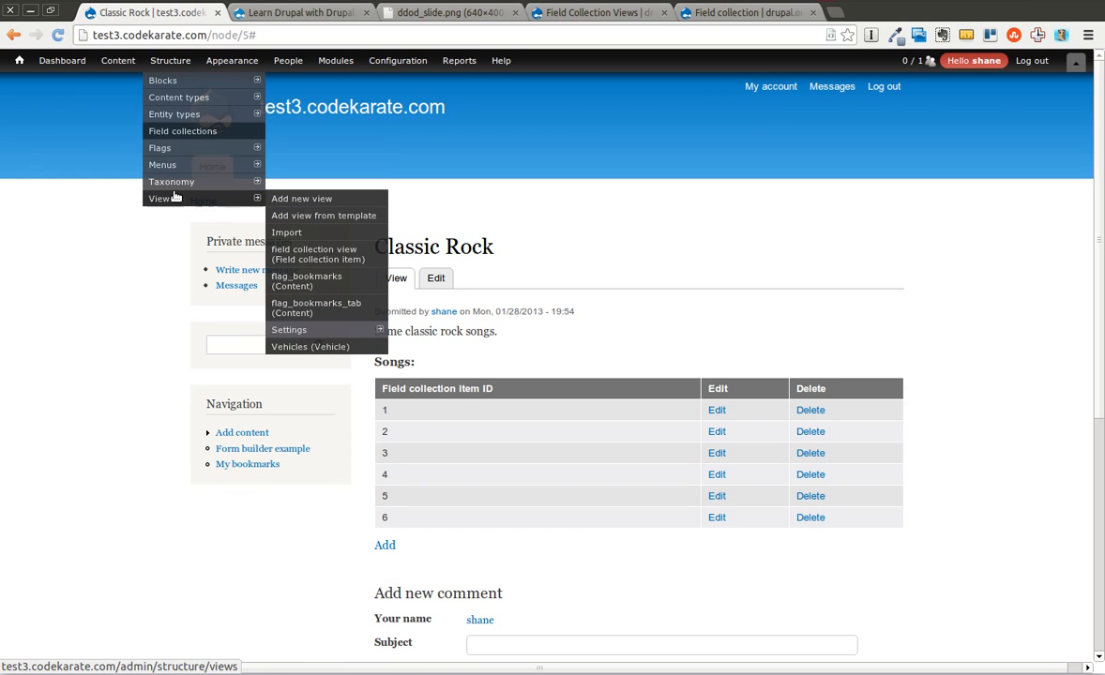
pyautogui.click(159, 198)
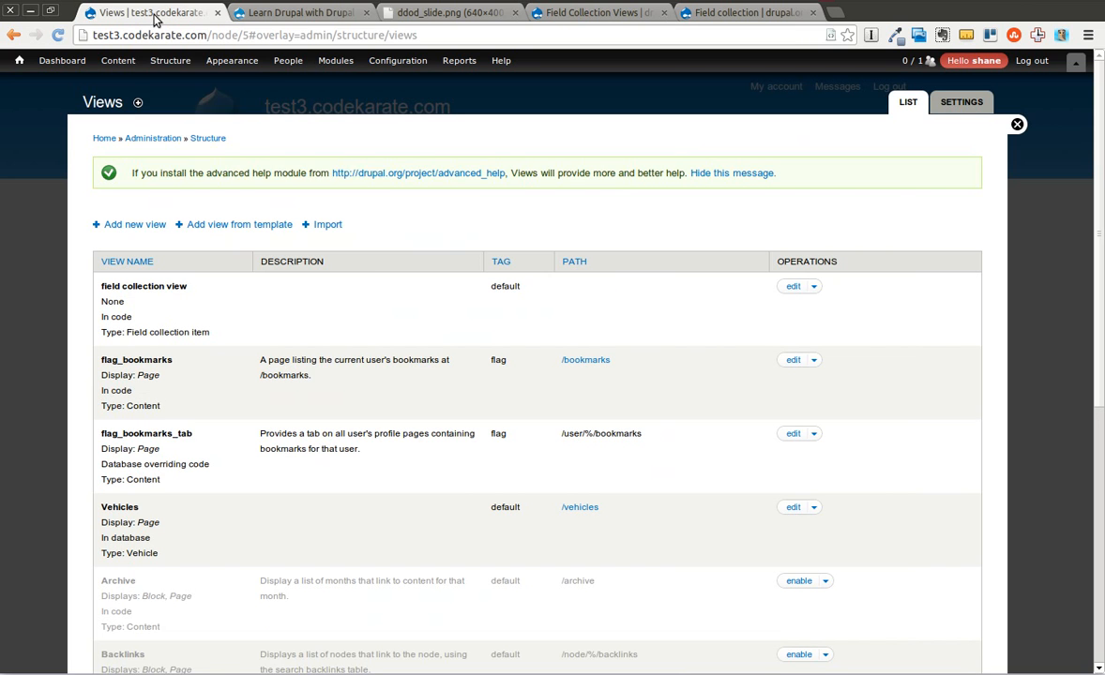
pyautogui.moveTo(826, 289)
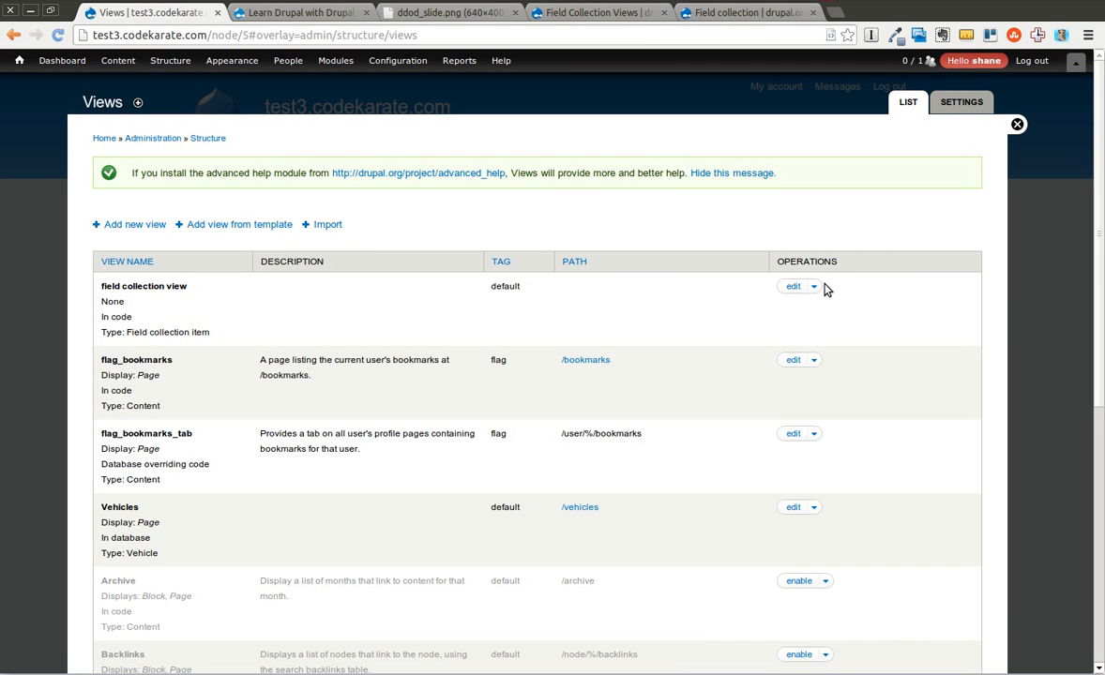
pyautogui.click(814, 286)
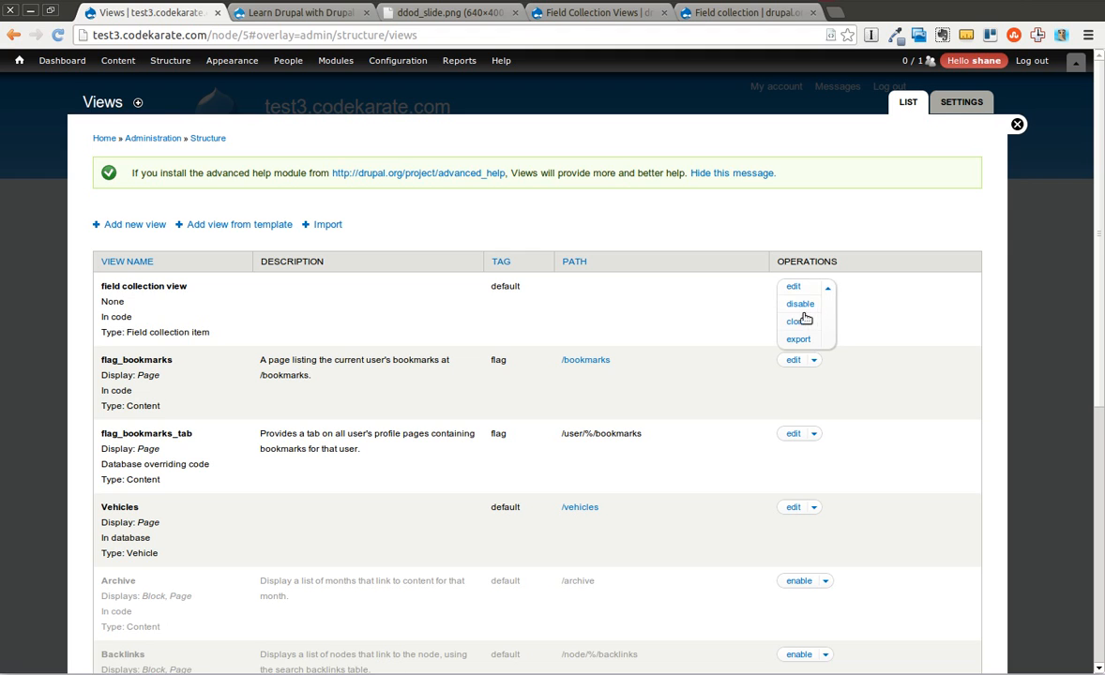
pyautogui.click(795, 321)
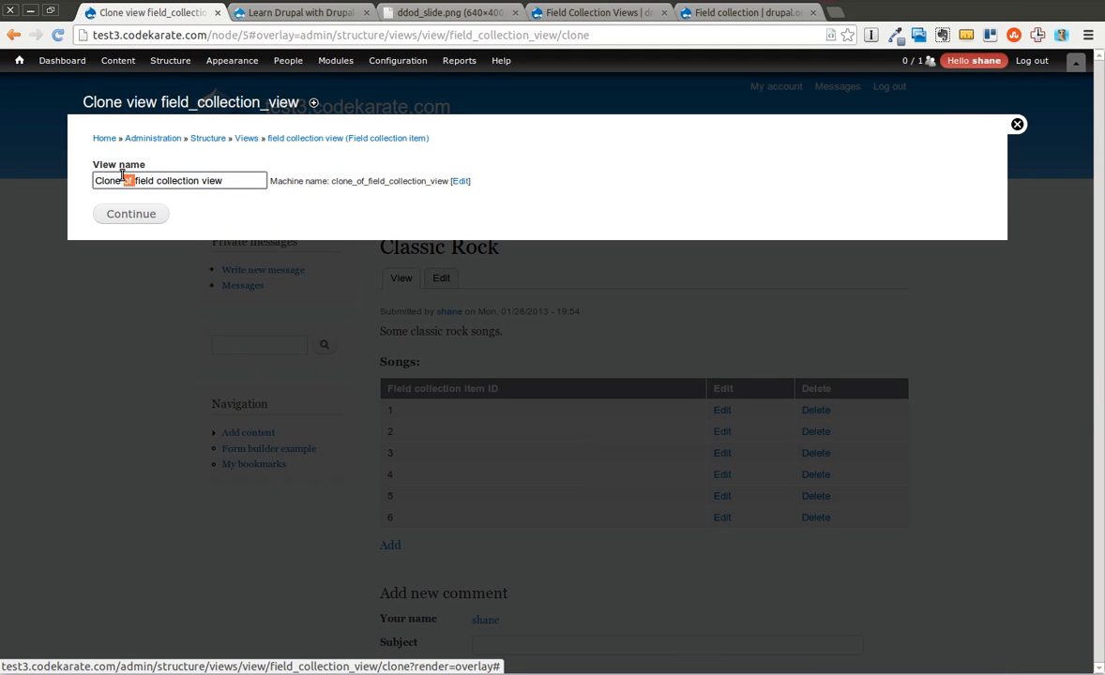
# - Name the clone 'playlist field collection' and continue
pyautogui.doubleClick(112, 181)
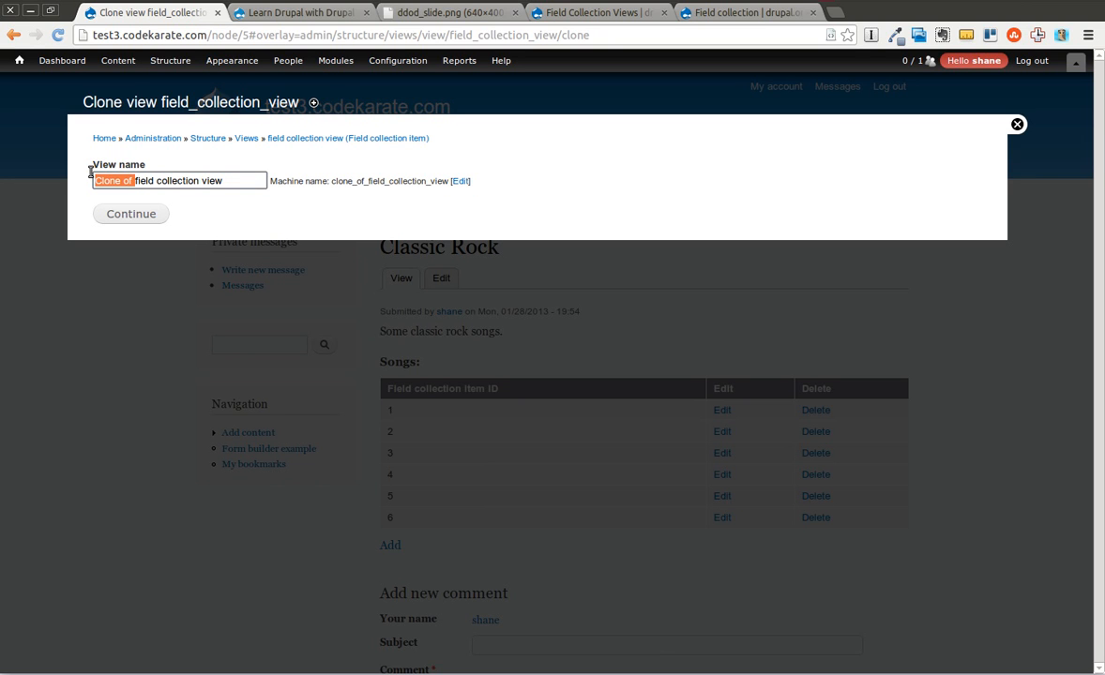
pyautogui.tripleClick(178, 180)
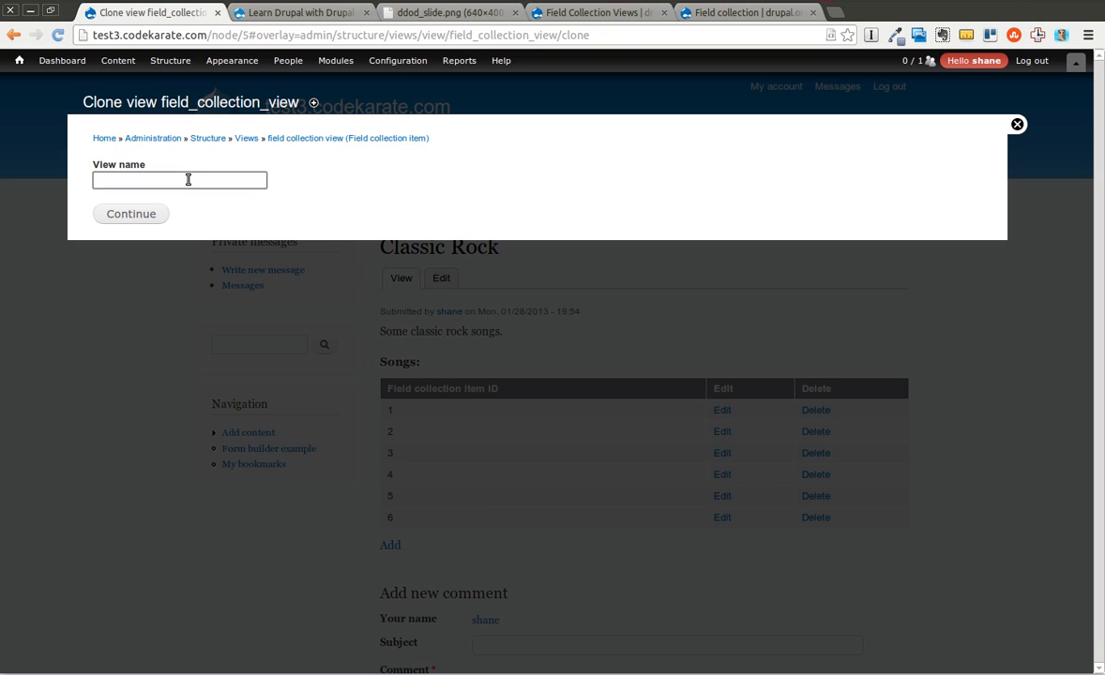
pyautogui.write('playlist field colle')
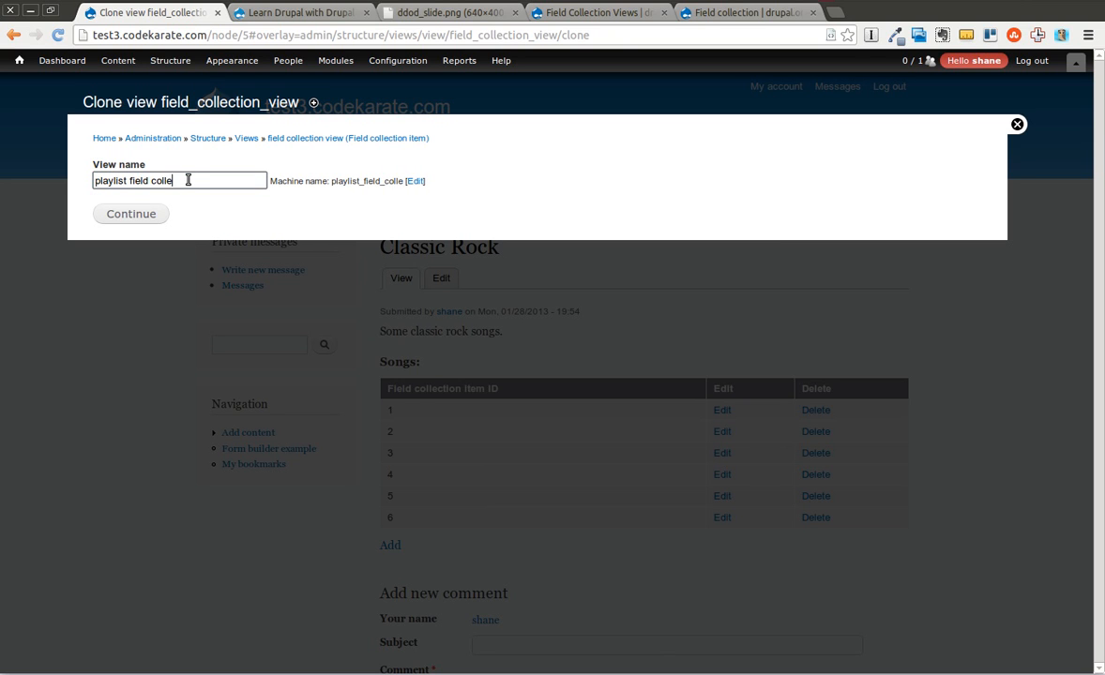
pyautogui.write('ction')
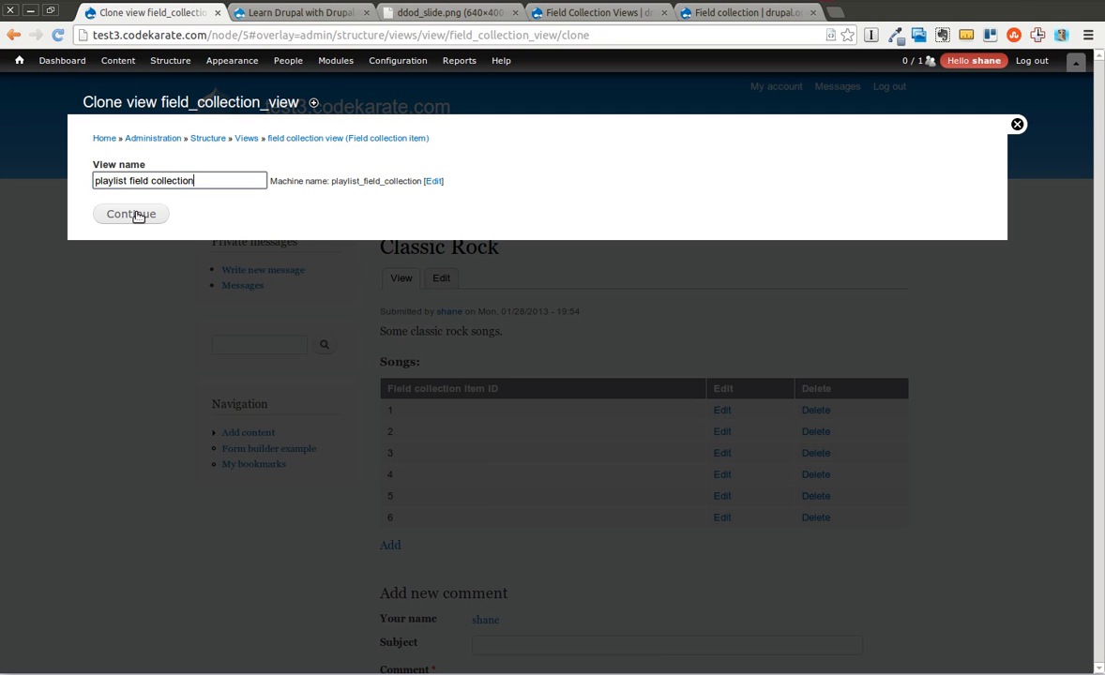
pyautogui.click(130, 214)
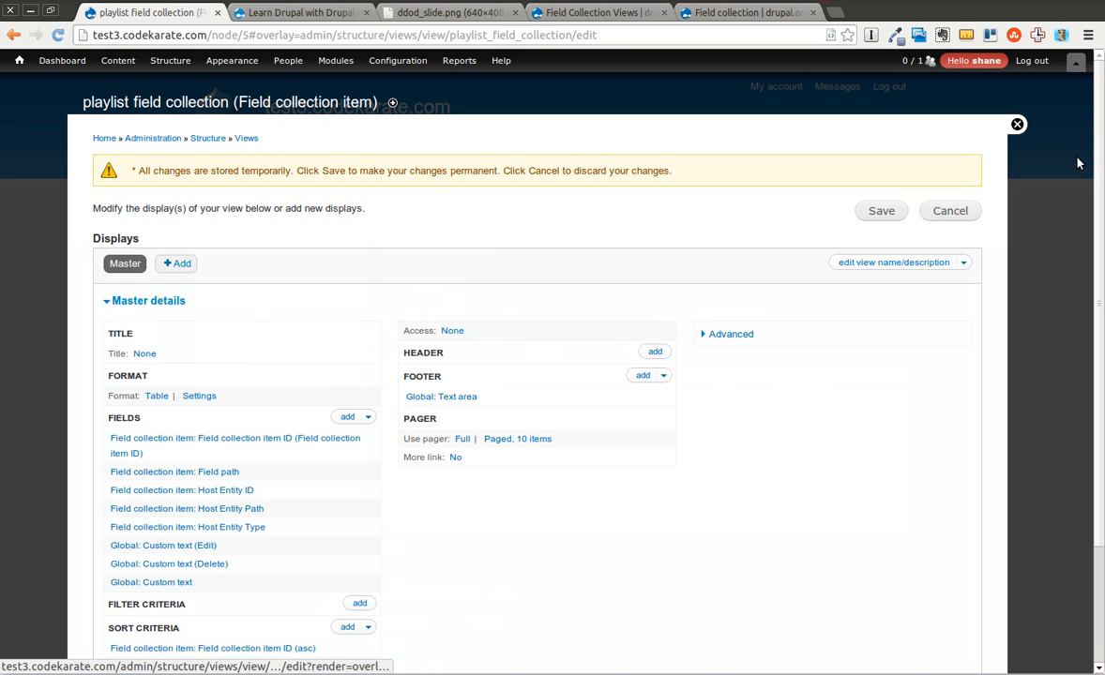
# - Save the new playlist field collection view and exclude the Field collection item ID from display
pyautogui.scroll(-3)
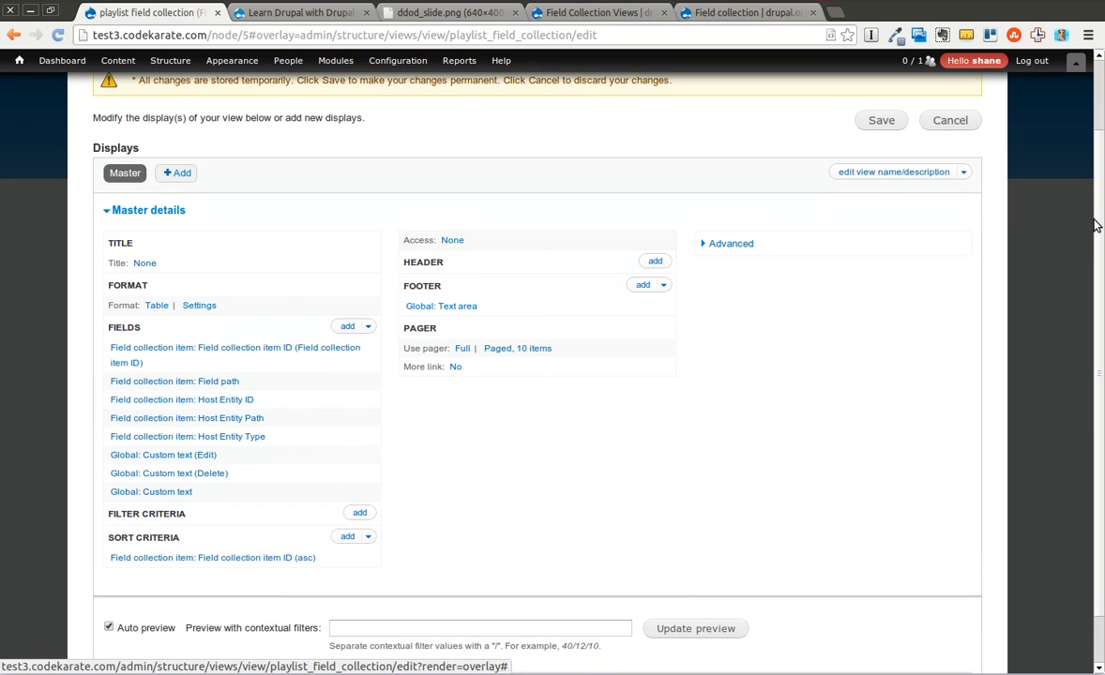
pyautogui.moveTo(864, 131)
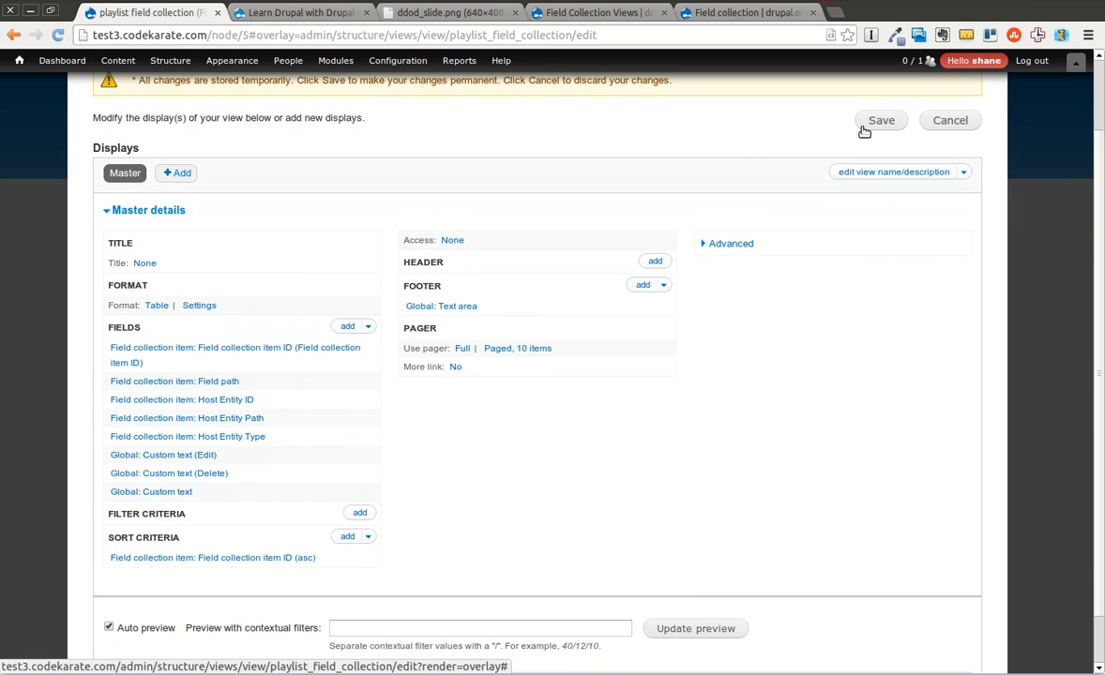
pyautogui.click(880, 120)
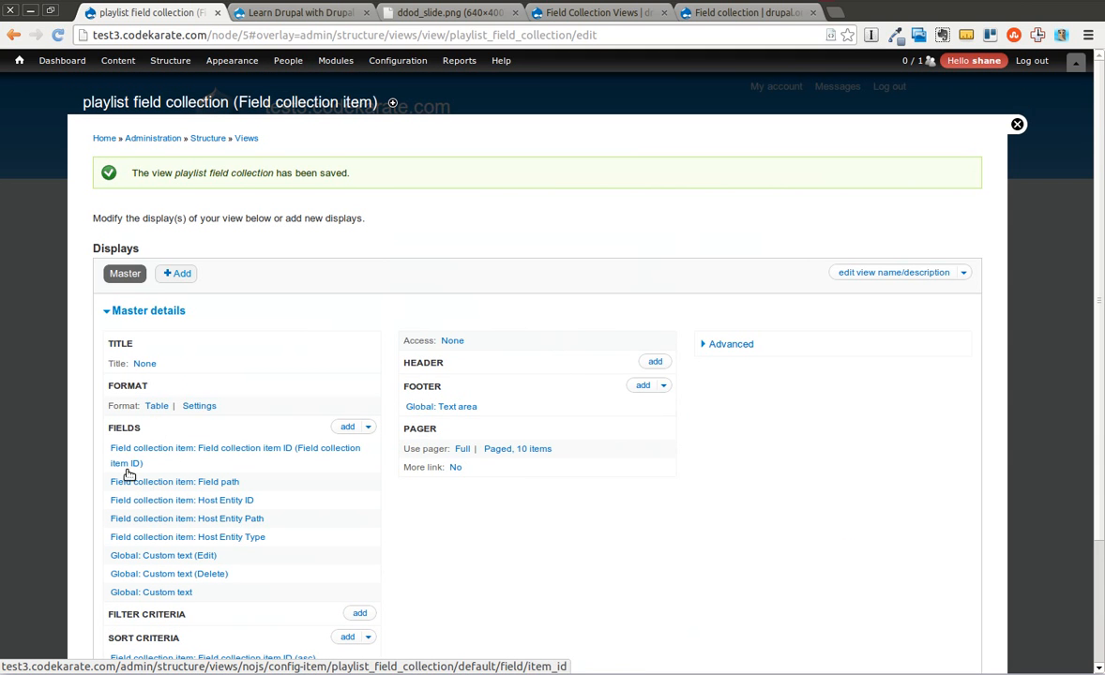
pyautogui.moveTo(242, 536)
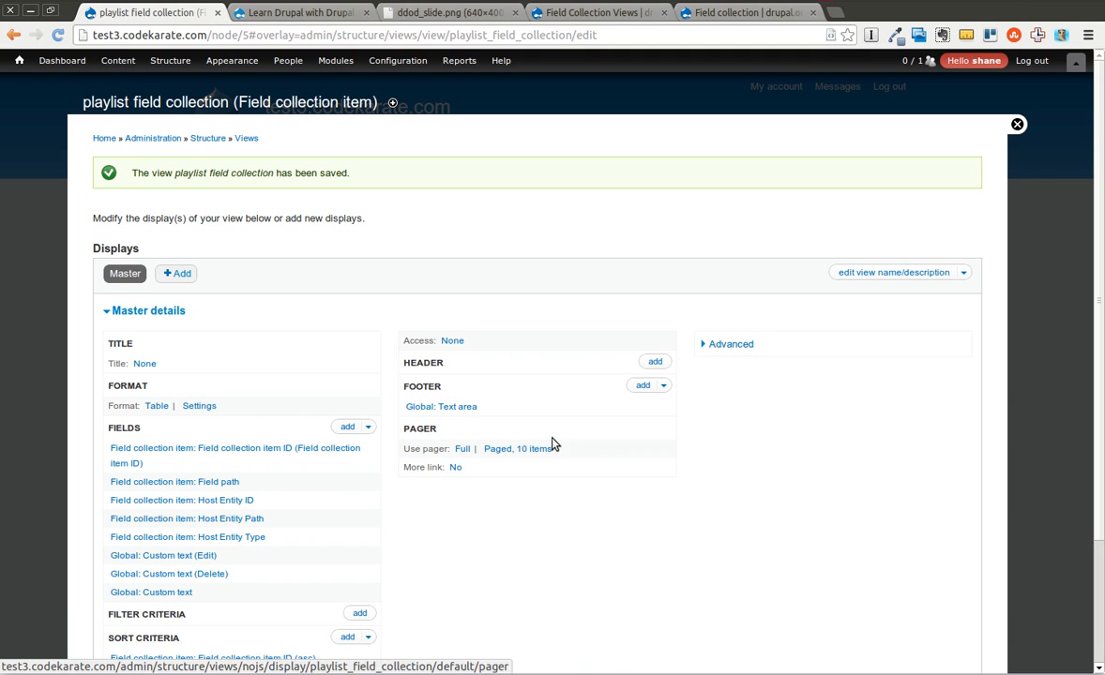
pyautogui.scroll(-3)
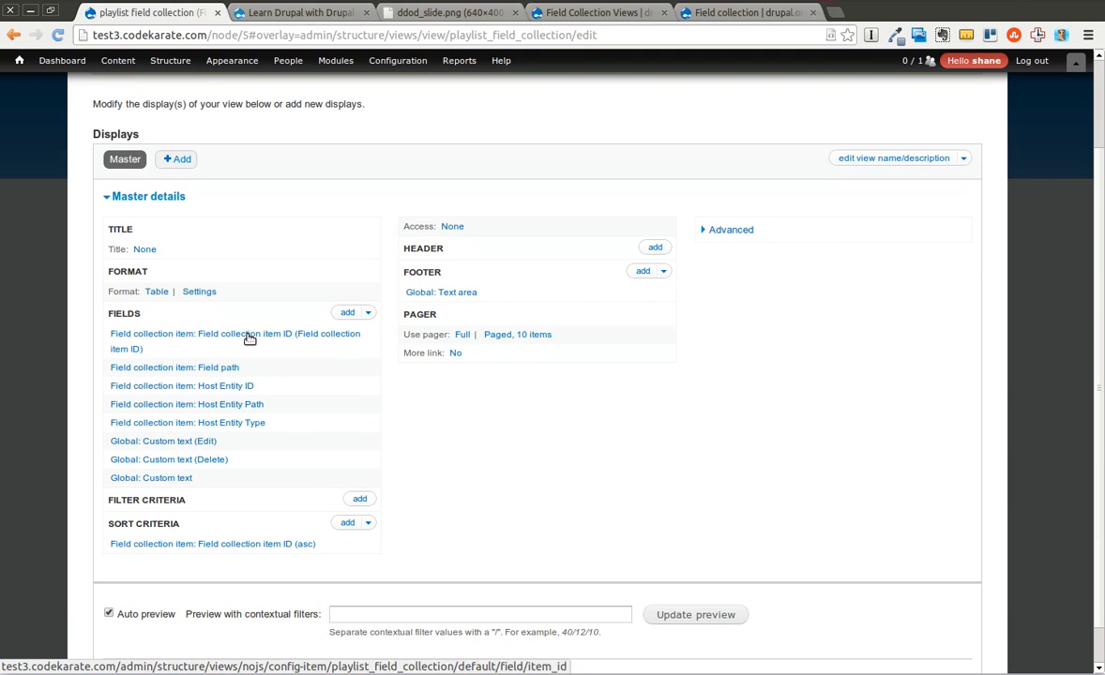
pyautogui.click(234, 333)
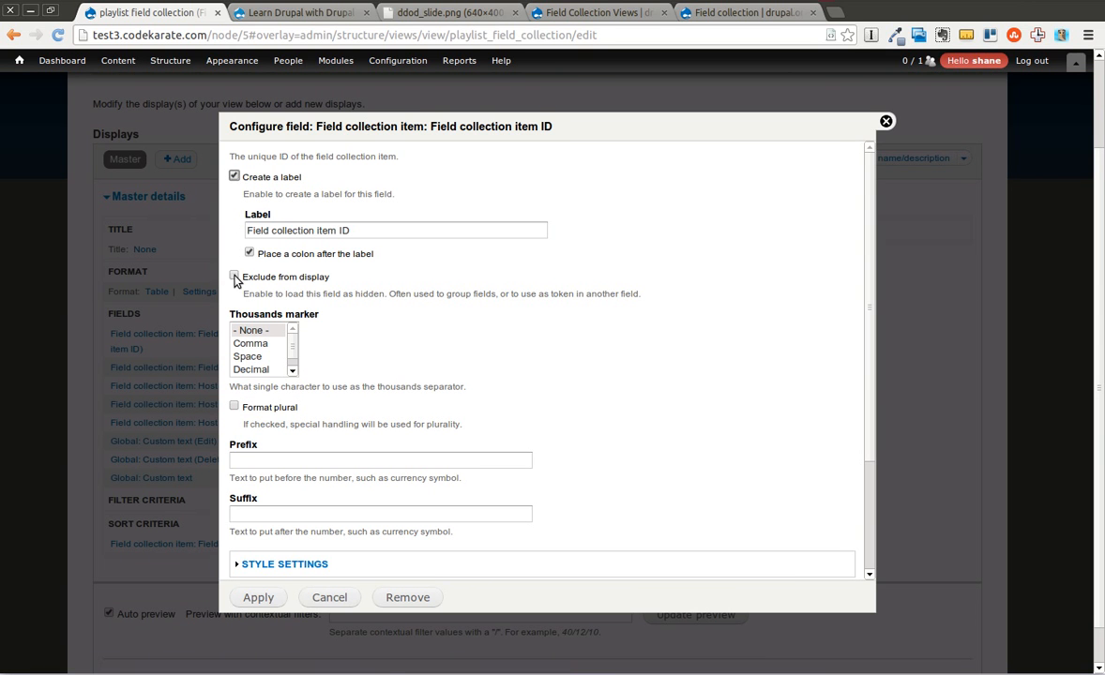
pyautogui.click(235, 277)
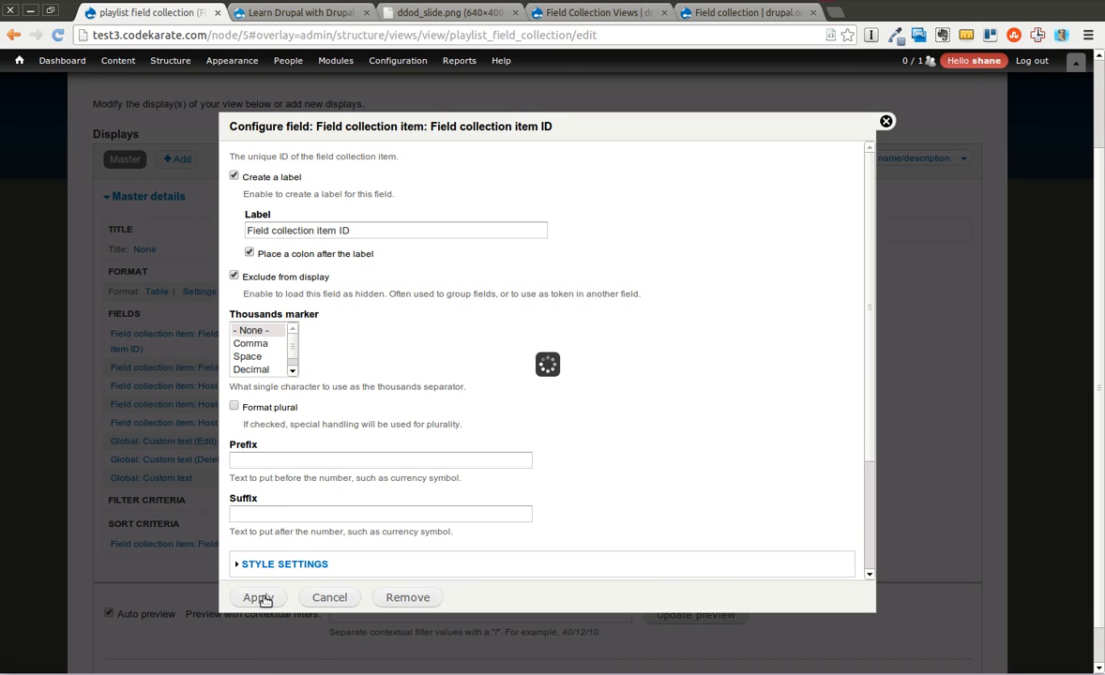
pyautogui.click(258, 598)
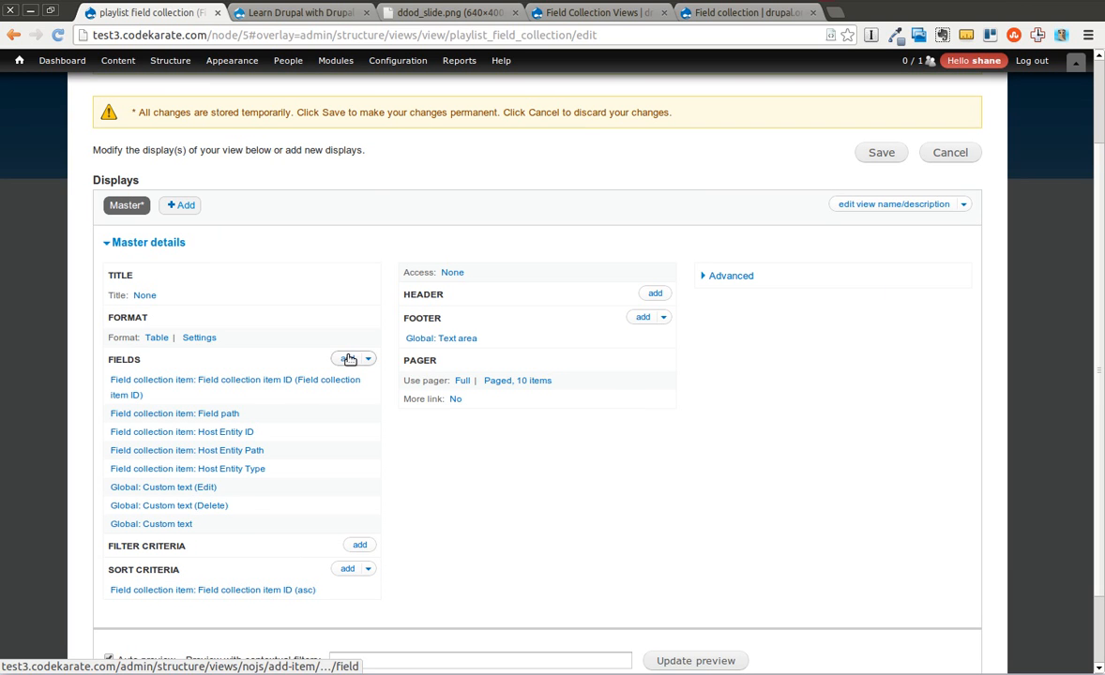
# - Add the Song Title and Artist fields, accepting their default label settings
pyautogui.click(349, 359)
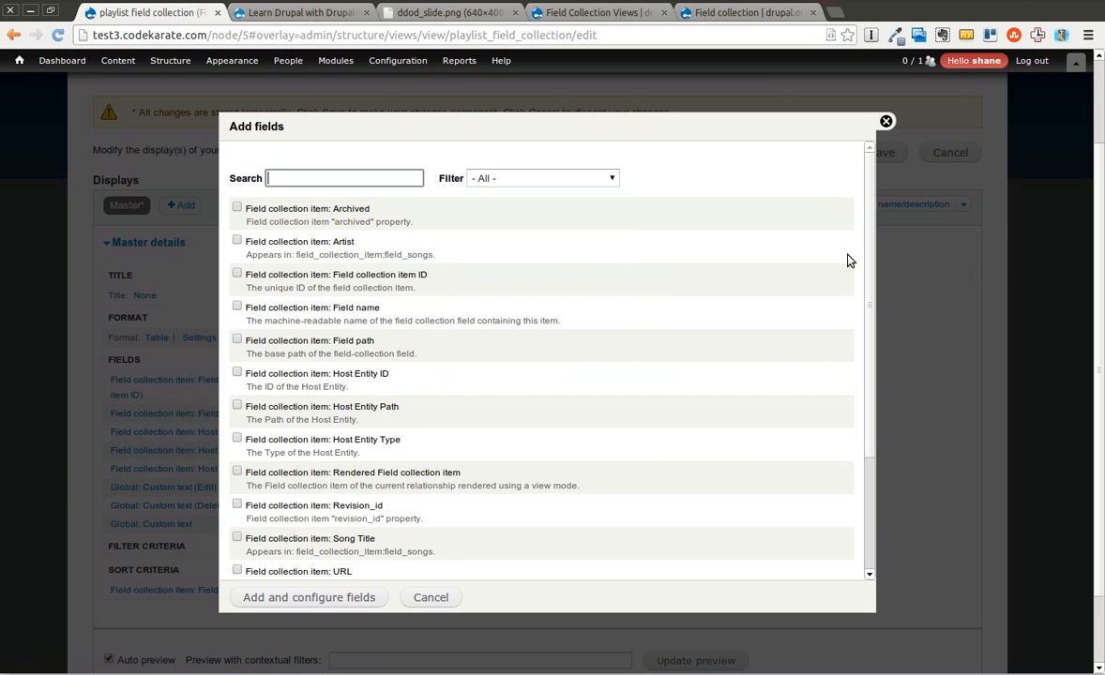
pyautogui.scroll(-3)
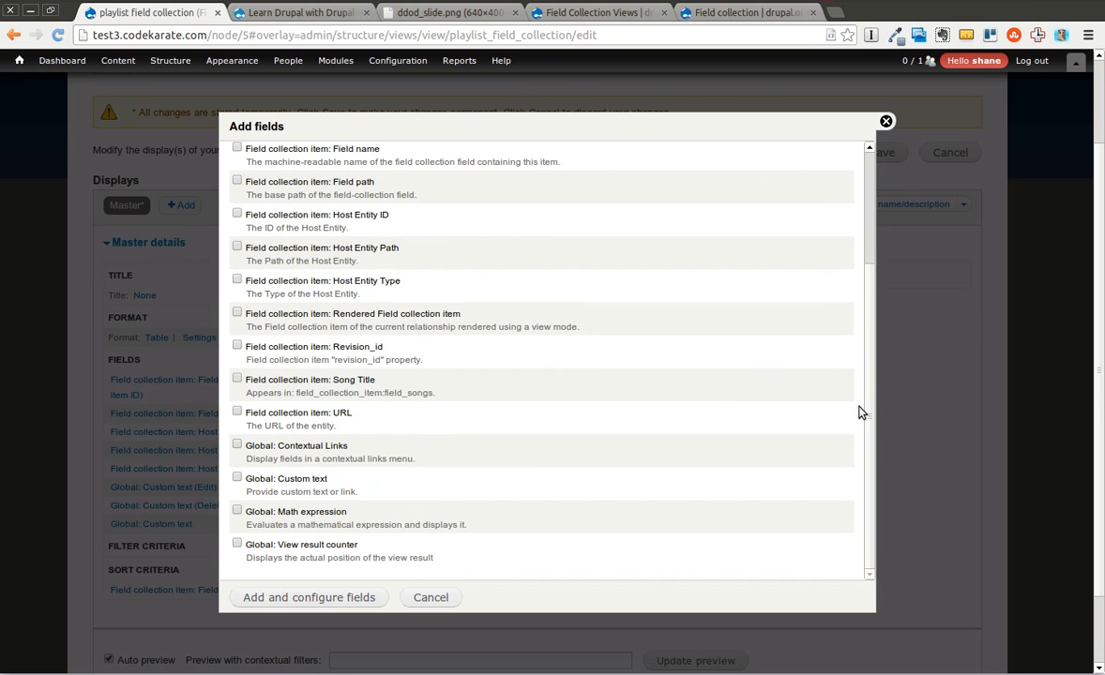
pyautogui.click(237, 377)
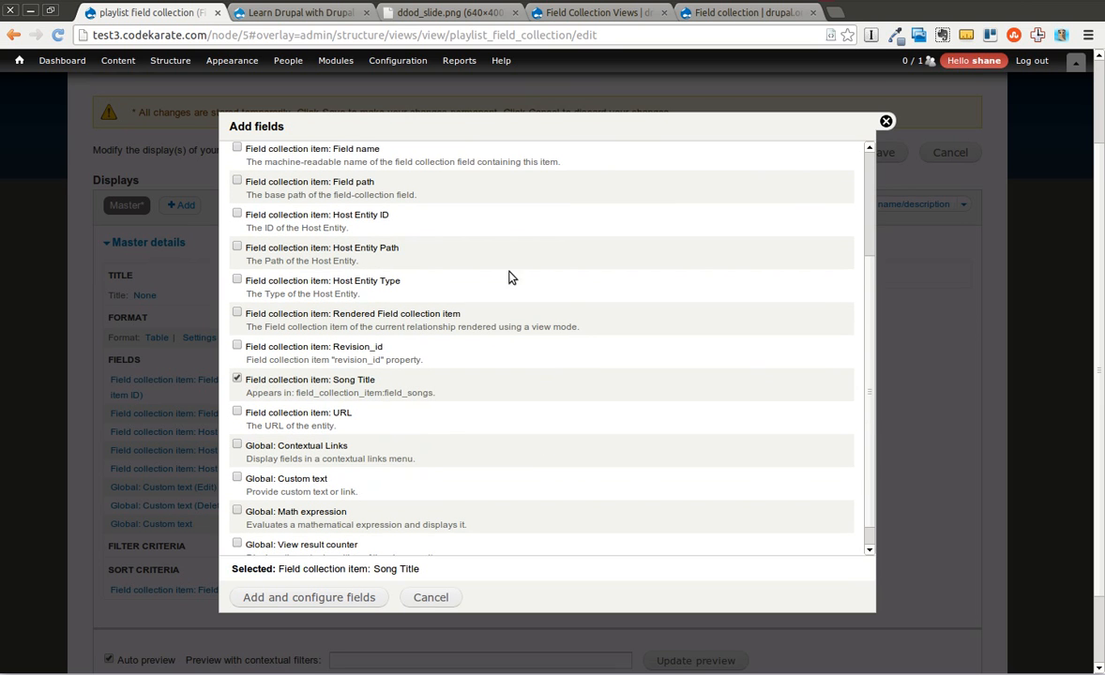
pyautogui.scroll(3)
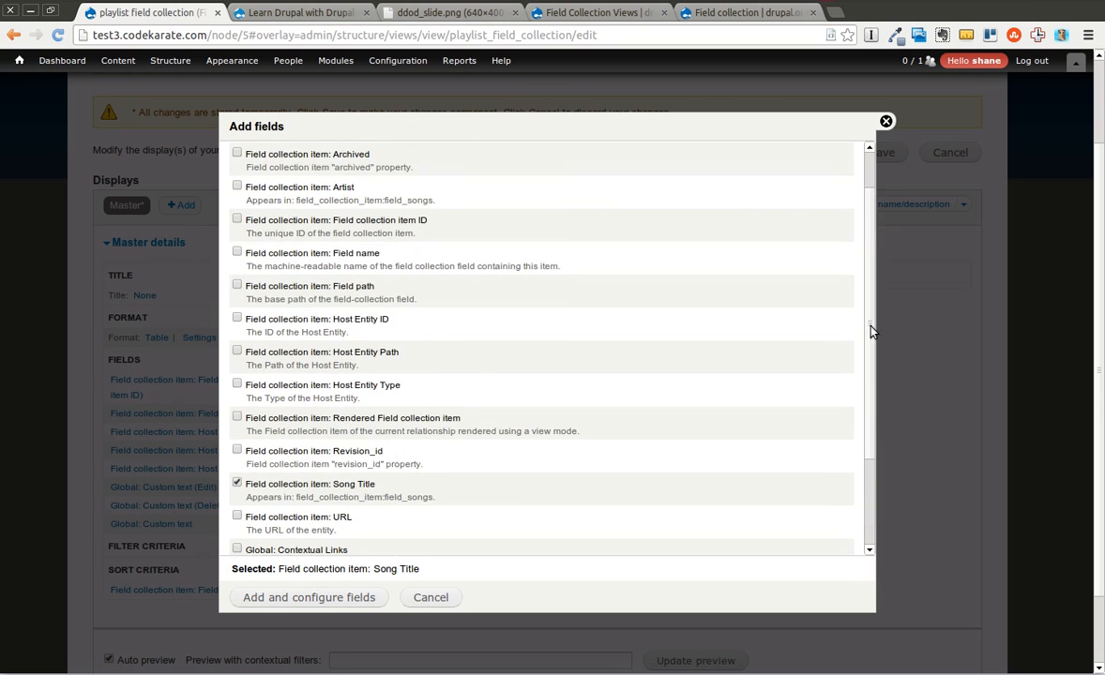
pyautogui.click(237, 239)
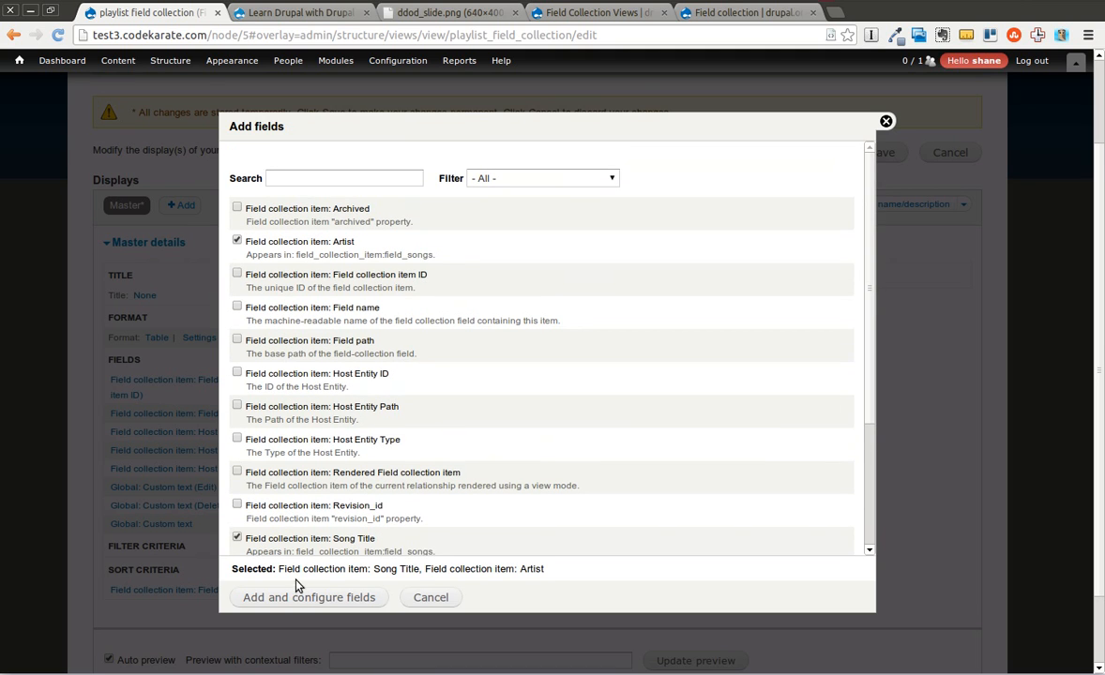
pyautogui.click(309, 597)
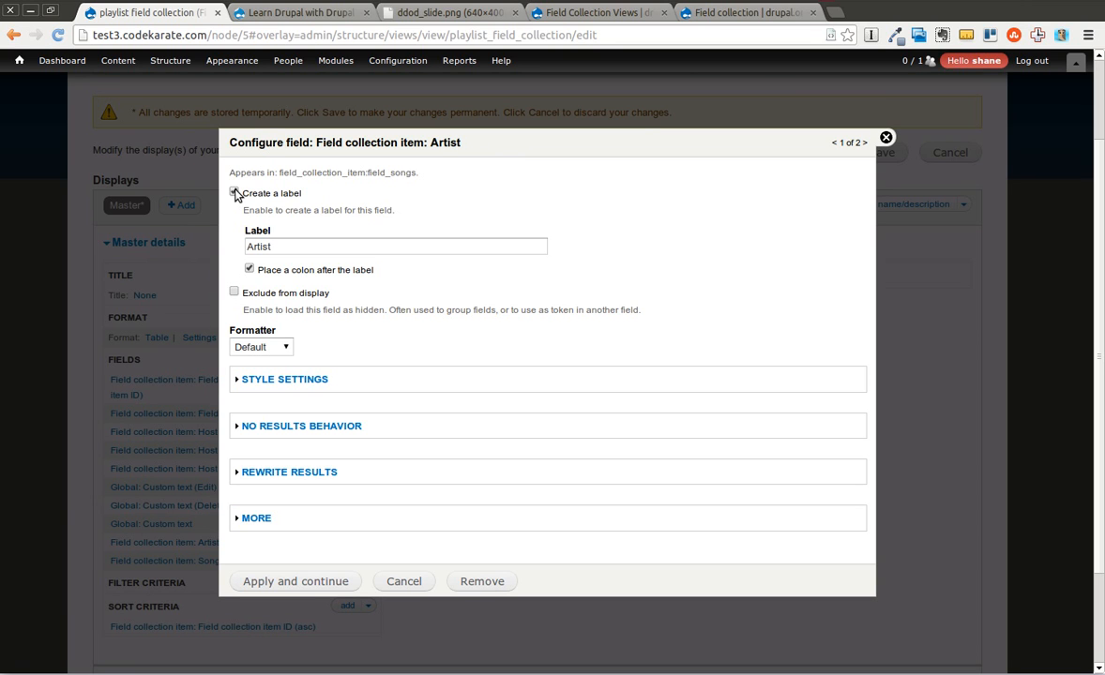
pyautogui.click(233, 192)
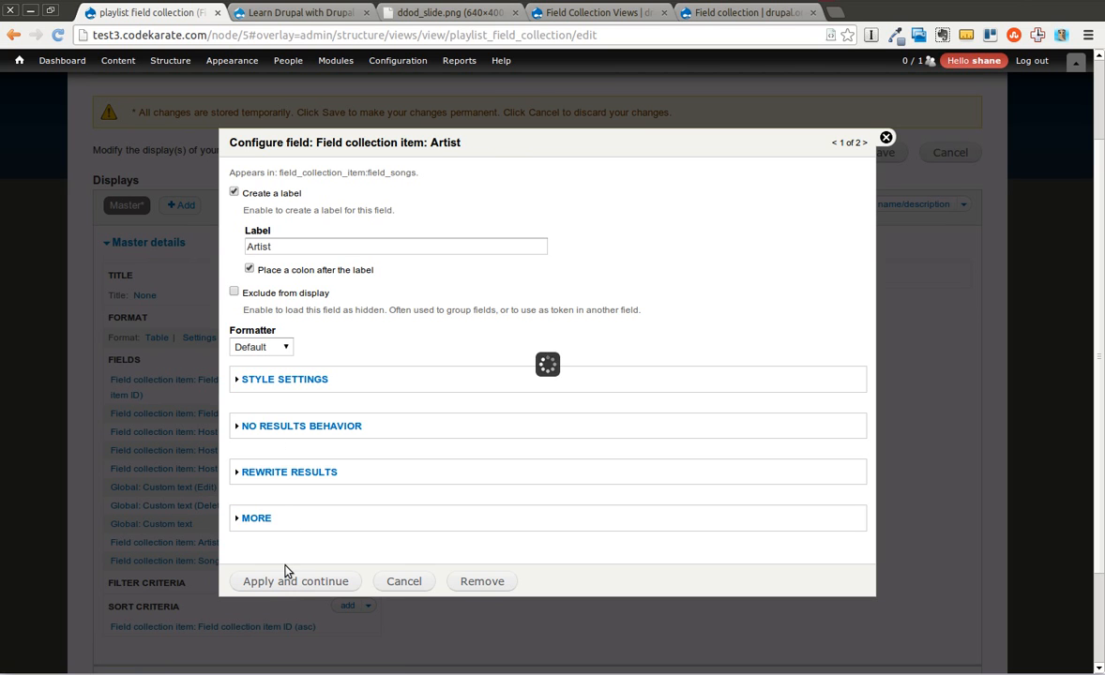
pyautogui.click(295, 581)
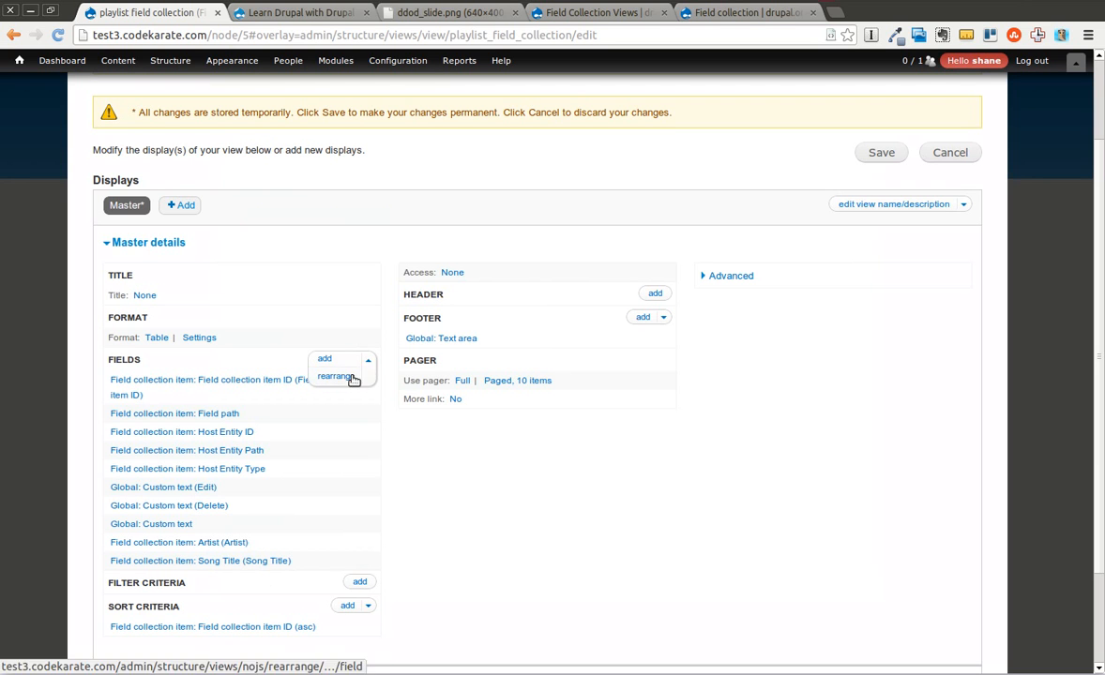
# - Rearrange fields so Song Title precedes Artist, ahead of the Edit and Delete text, then save
pyautogui.click(335, 376)
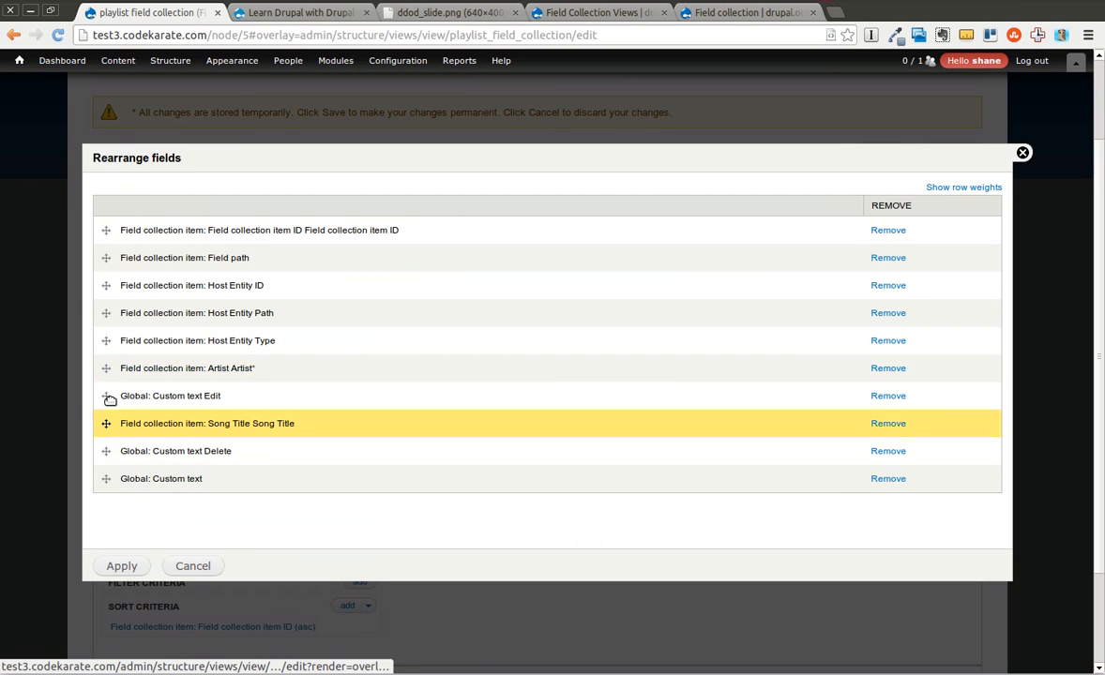
pyautogui.moveTo(106, 423); pyautogui.dragTo(106, 367)
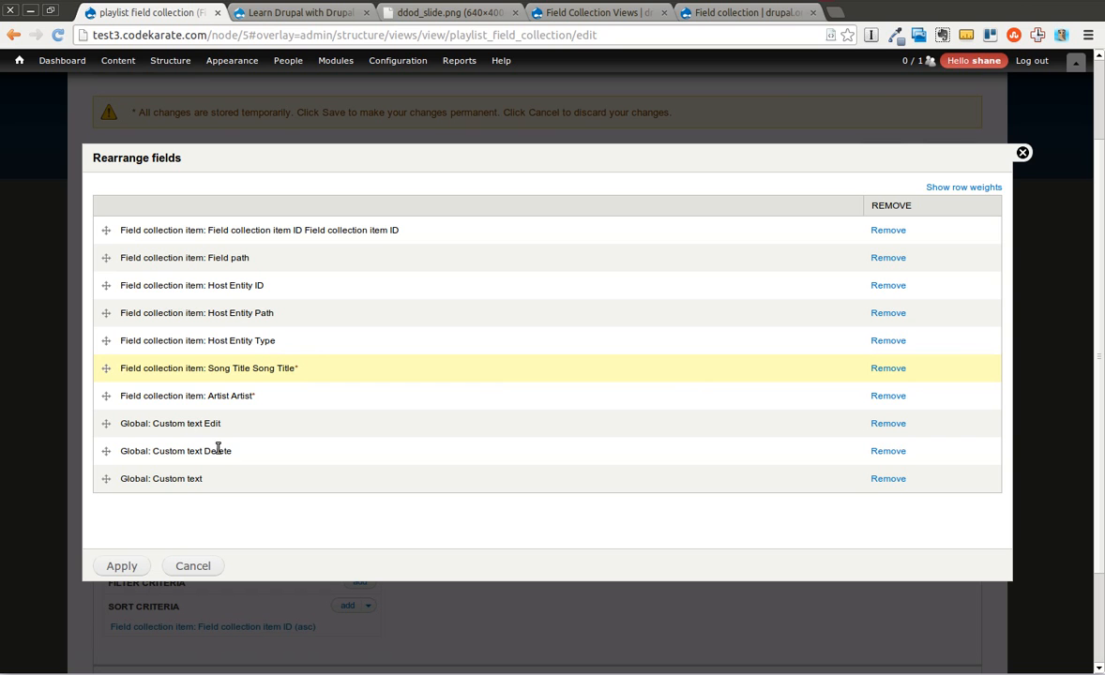
pyautogui.click(121, 566)
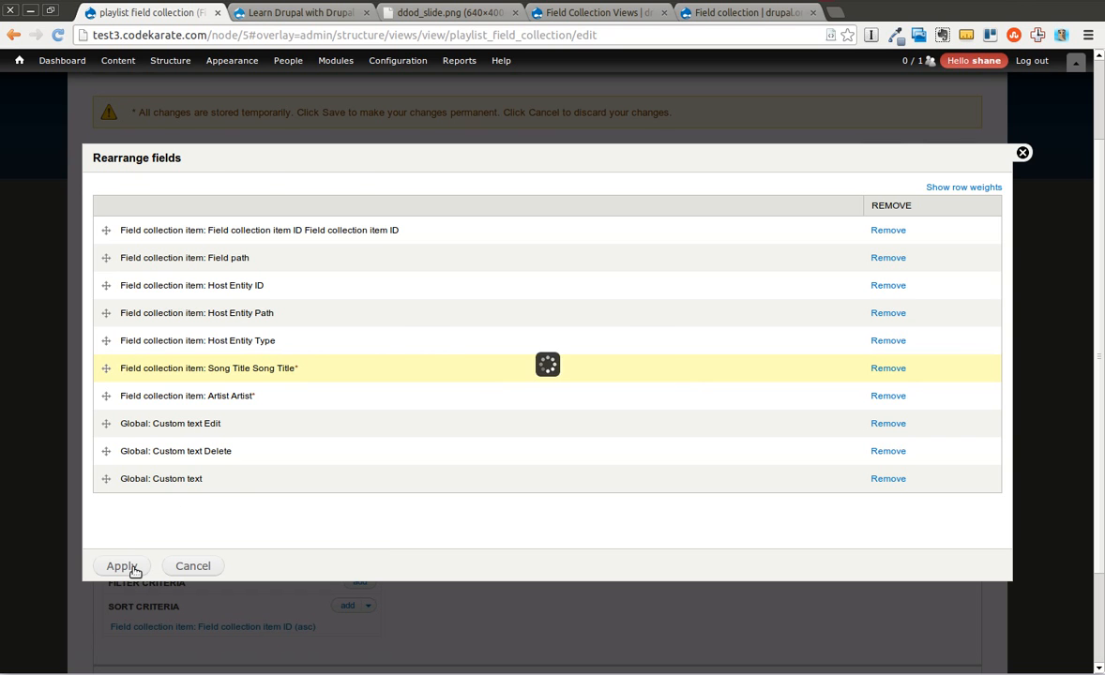
pyautogui.click(122, 565)
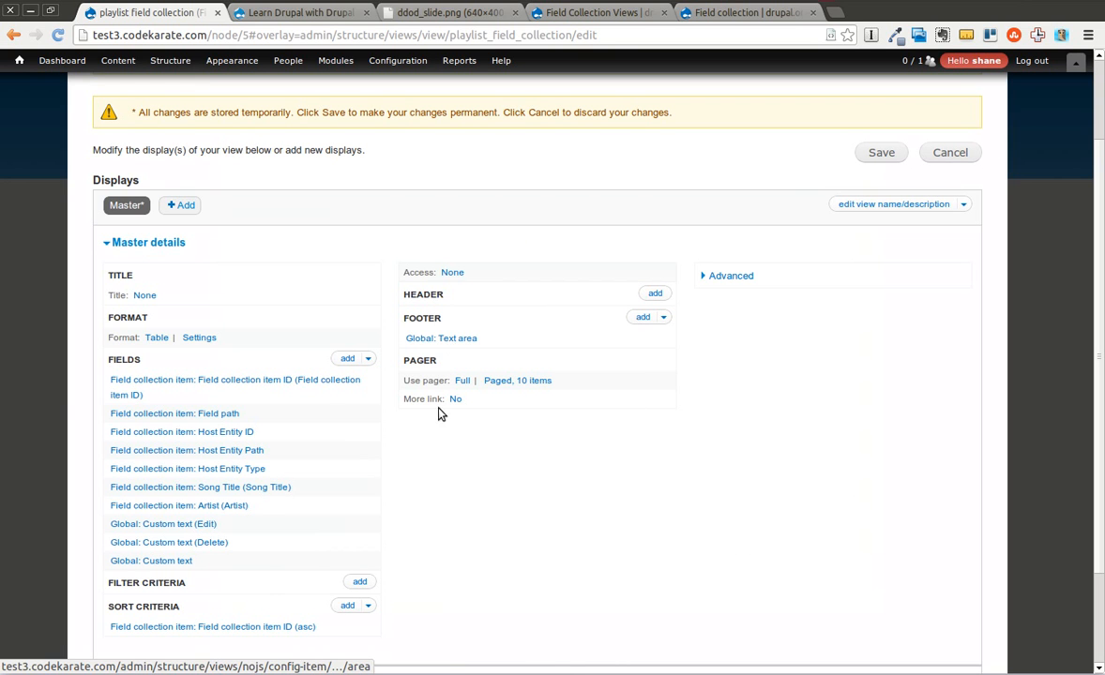
pyautogui.click(881, 152)
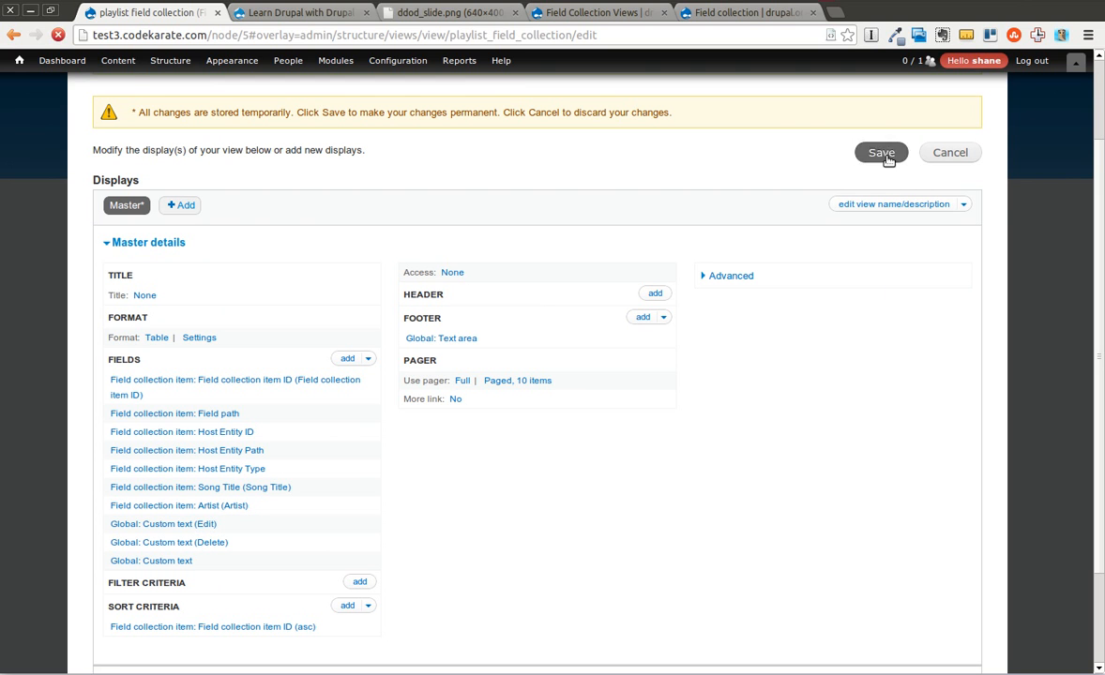
# - Save the playlist field collection view and open the Classic Rock playlist page
pyautogui.click(881, 152)
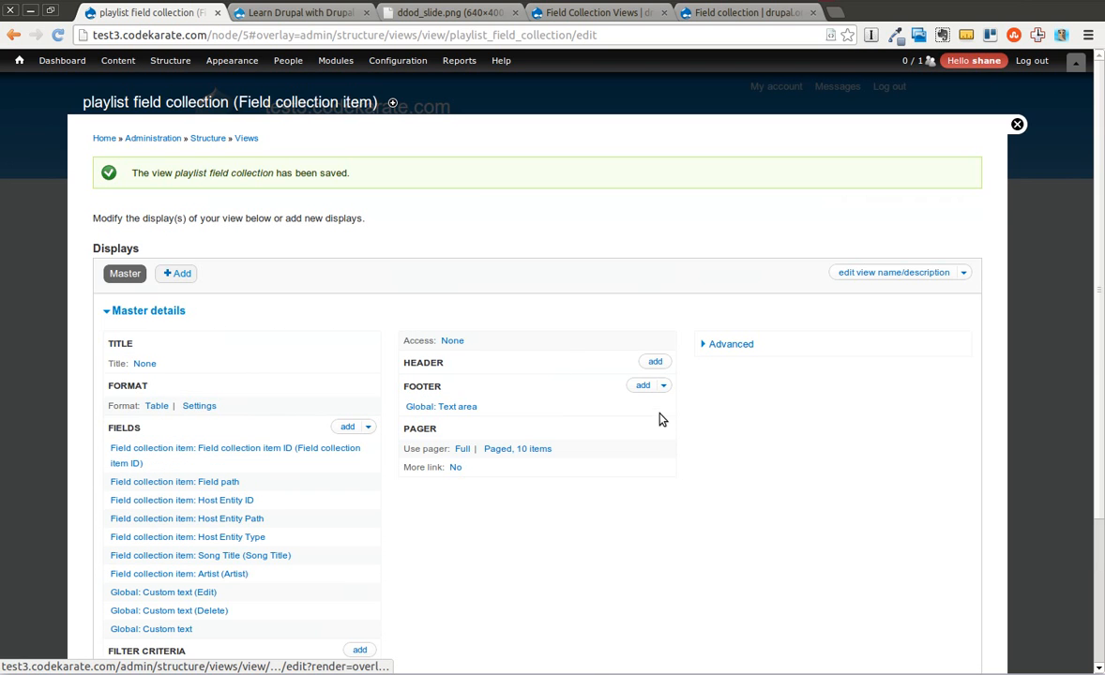
pyautogui.moveTo(104, 138)
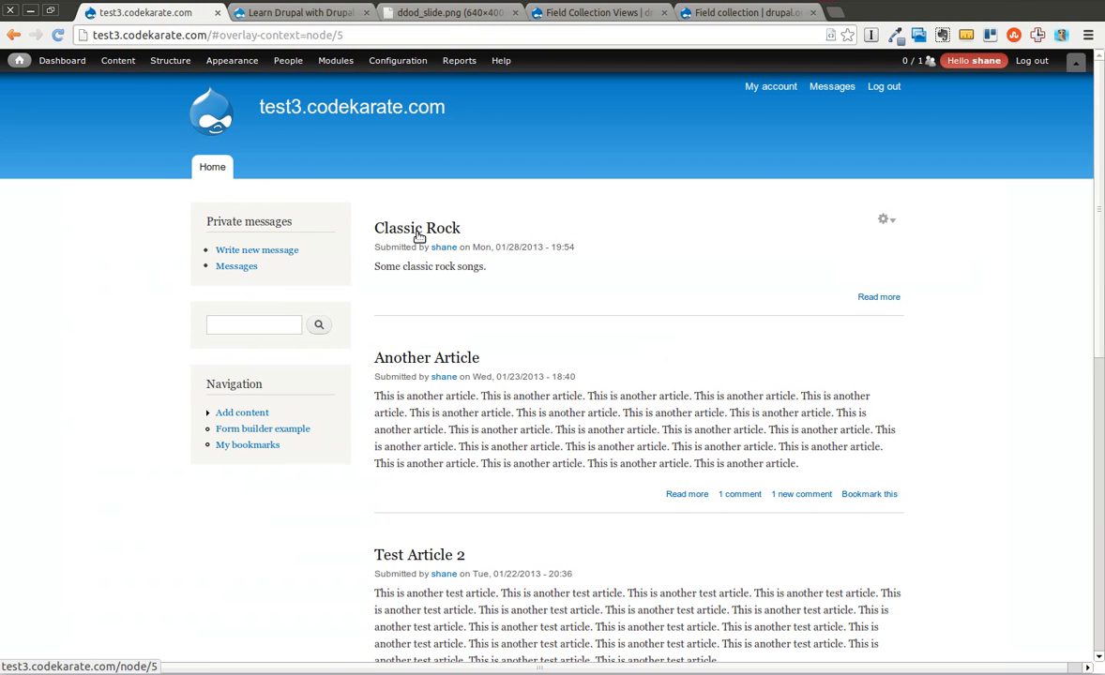
pyautogui.click(417, 228)
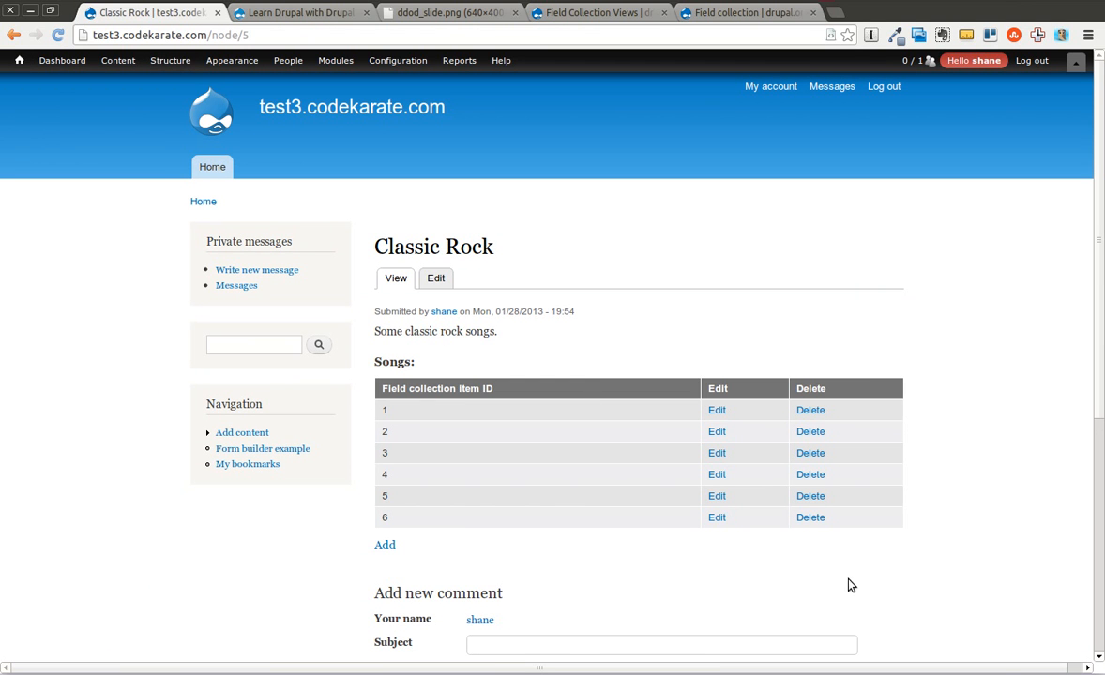
pyautogui.moveTo(245, 176)
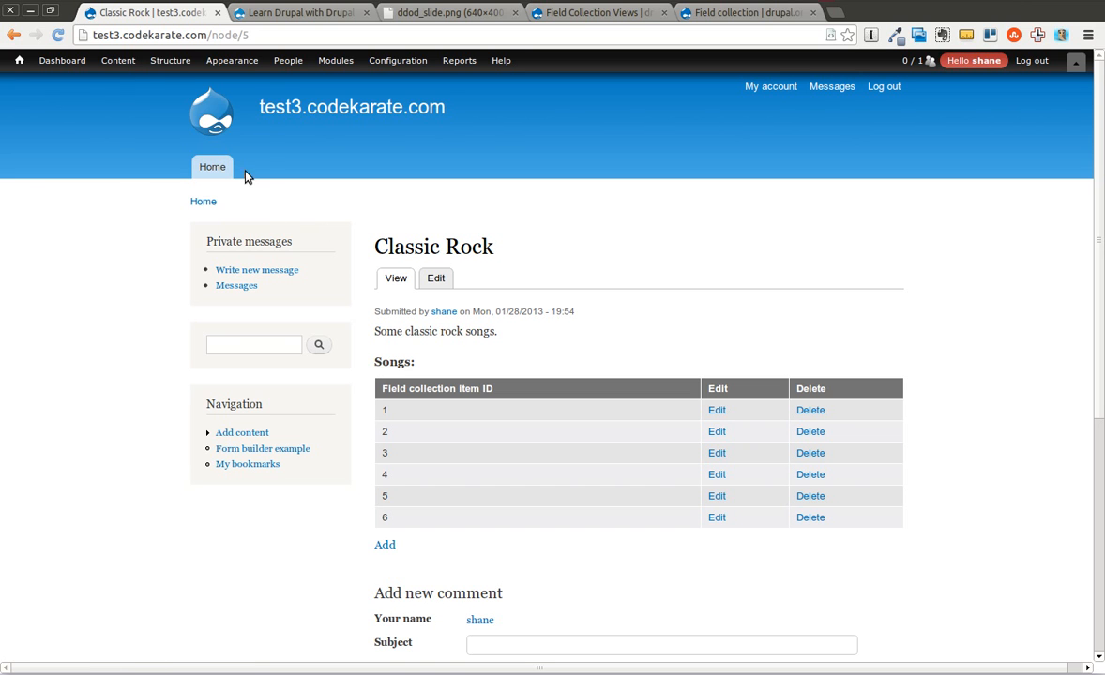
# - Open the Playlist Songs format settings and edit the embedded view name, checking the views list in another tab
pyautogui.click(170, 60)
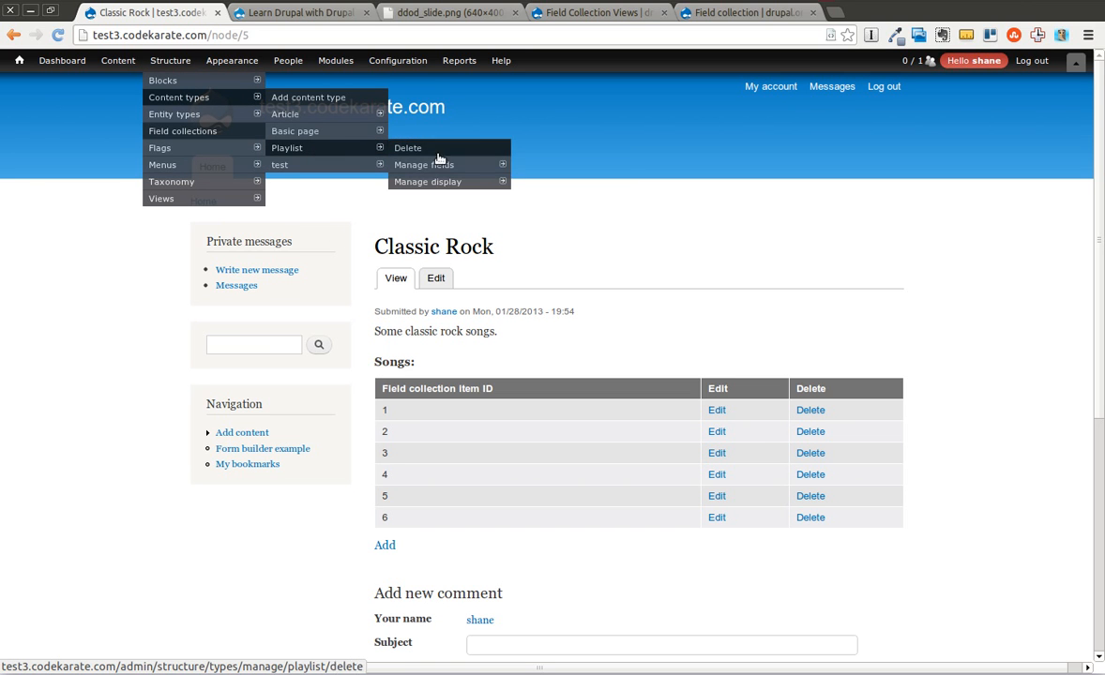
pyautogui.click(428, 181)
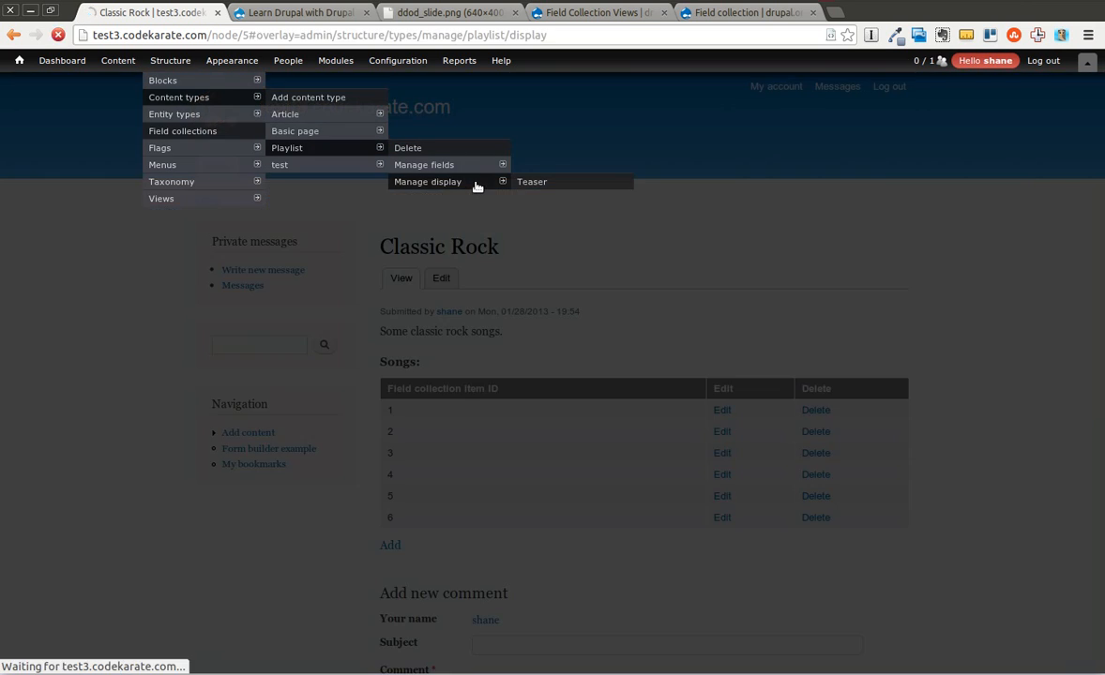
pyautogui.click(427, 181)
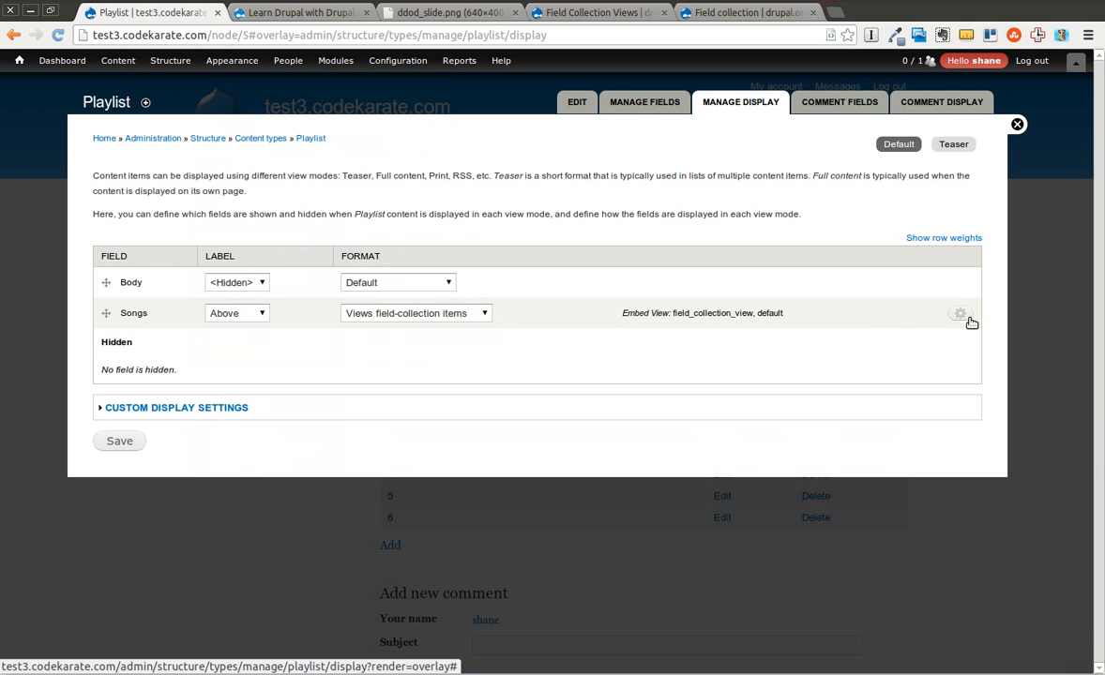
pyautogui.click(960, 312)
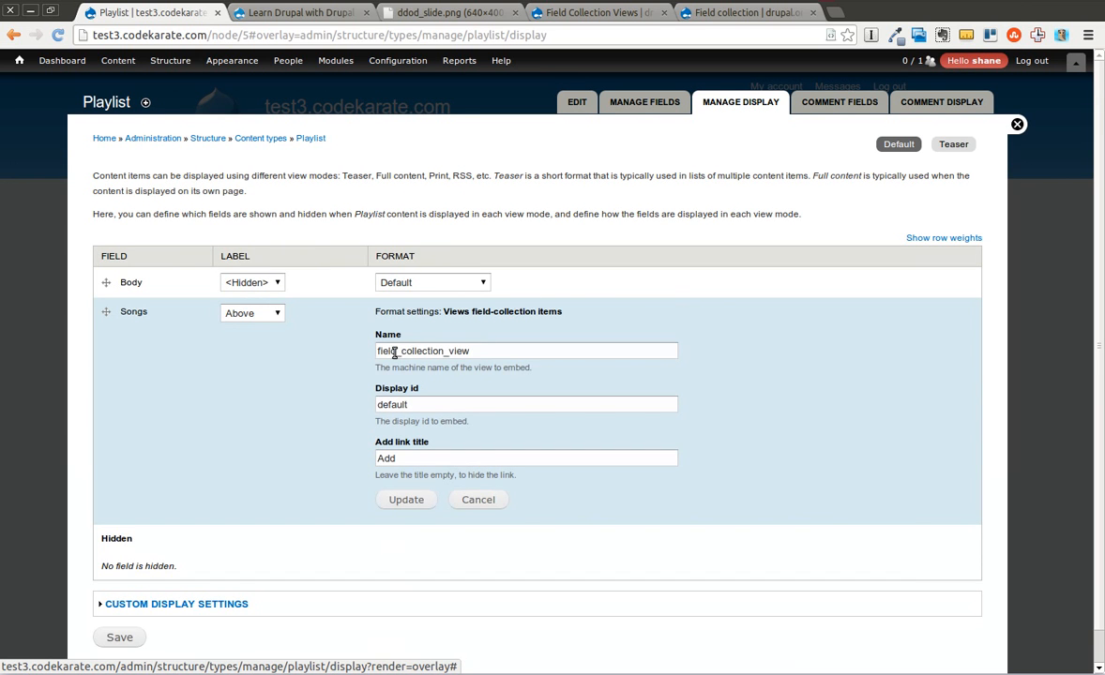
pyautogui.click(170, 60)
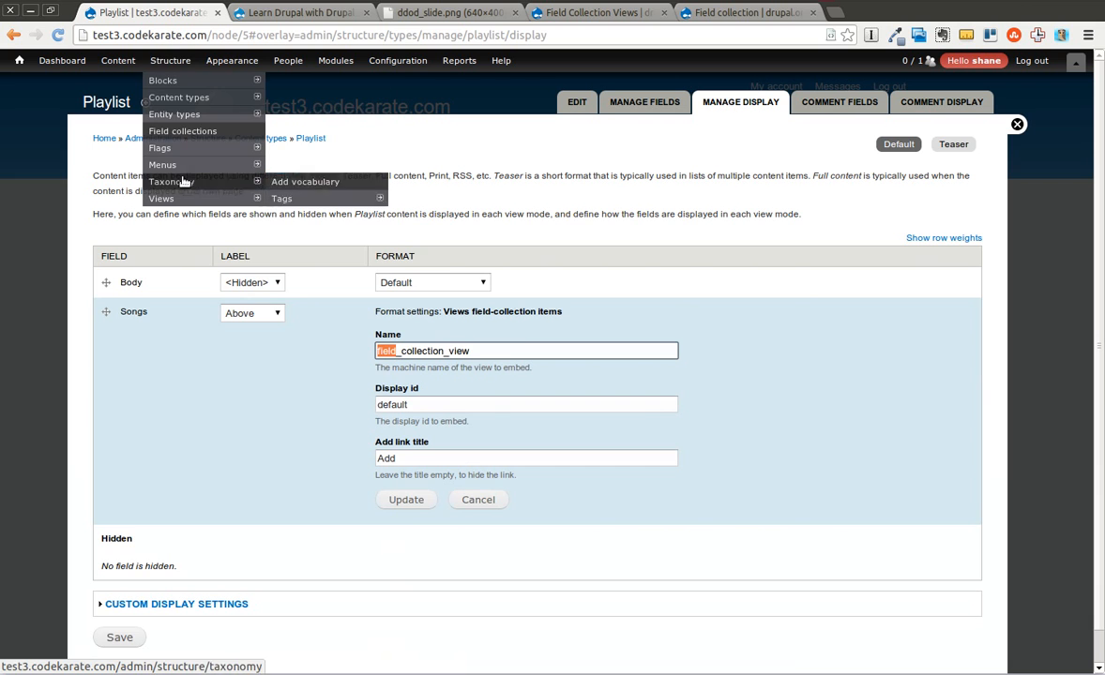
pyautogui.click(231, 60)
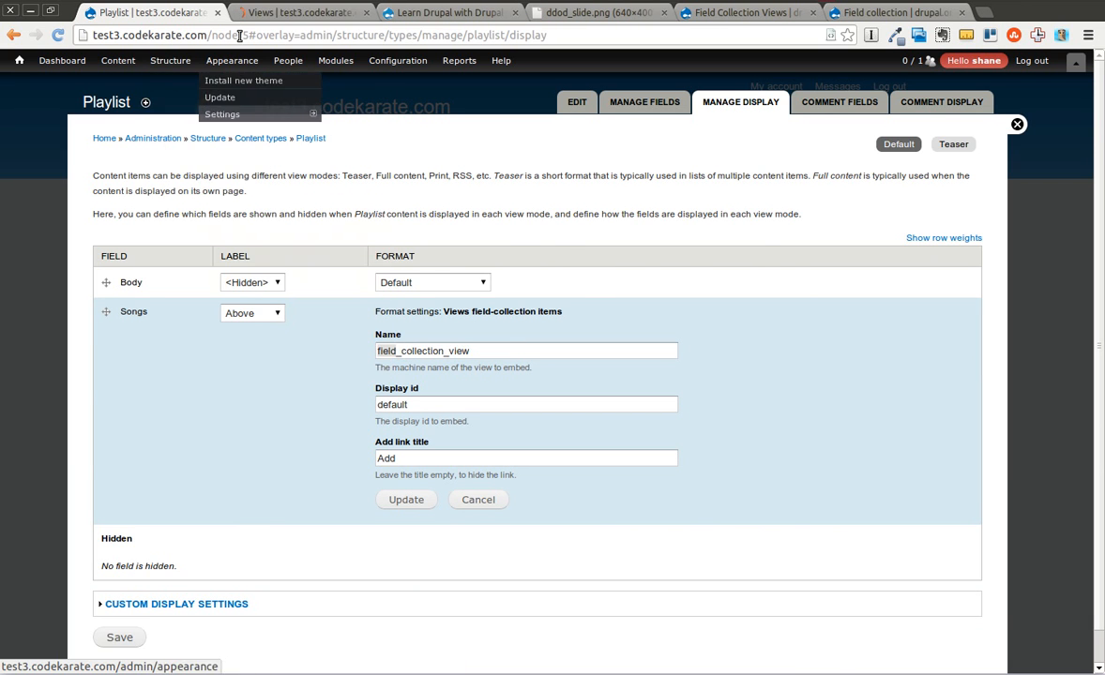
pyautogui.click(301, 12)
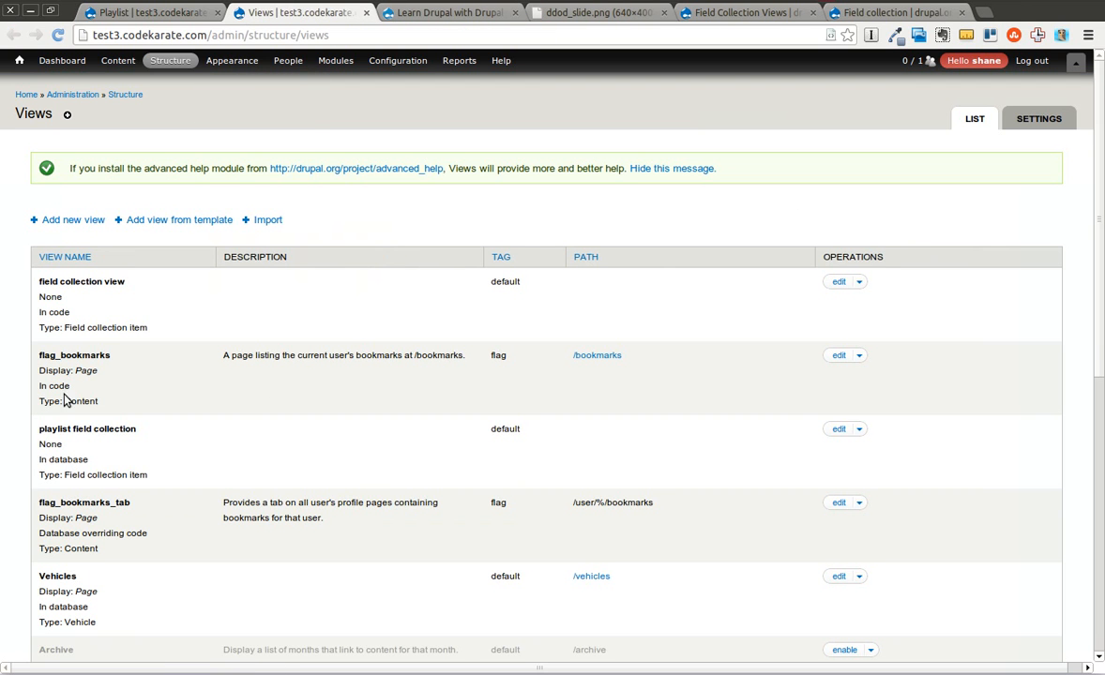
pyautogui.moveTo(88, 429)
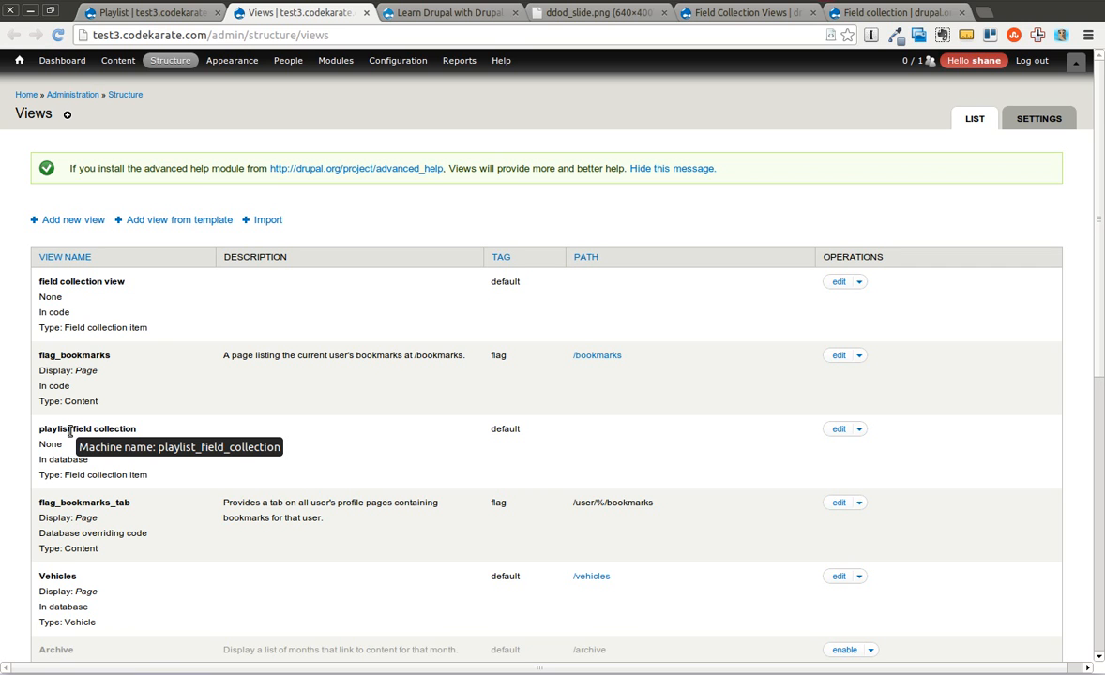
pyautogui.moveTo(66, 425)
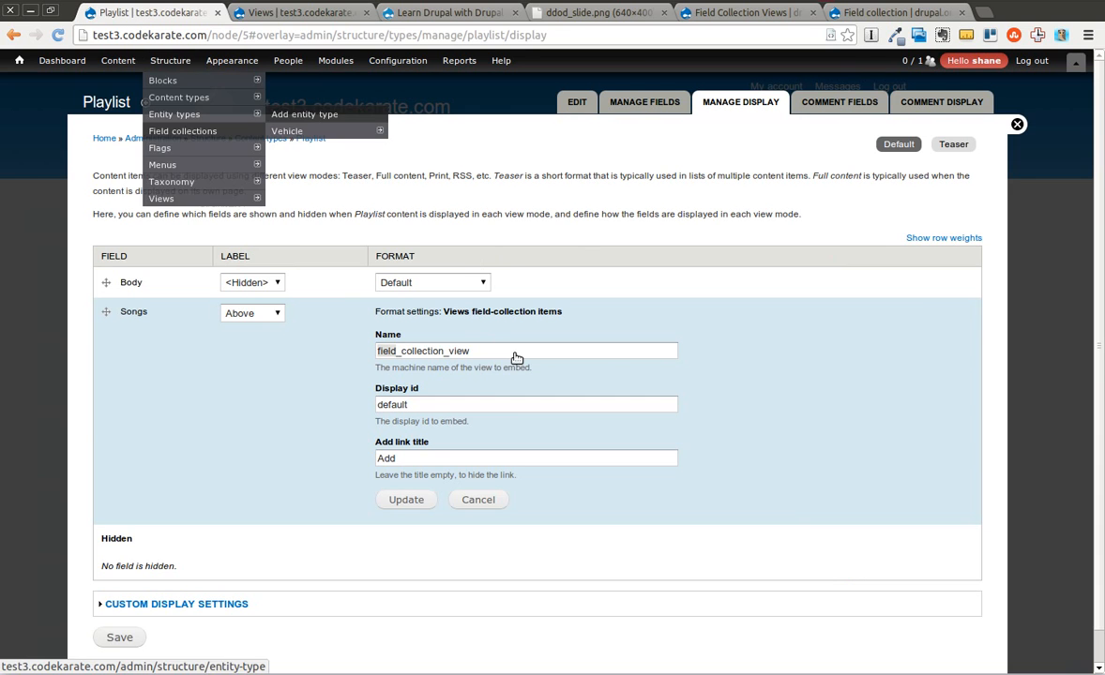
pyautogui.click(526, 351)
pyautogui.write('playlist_')
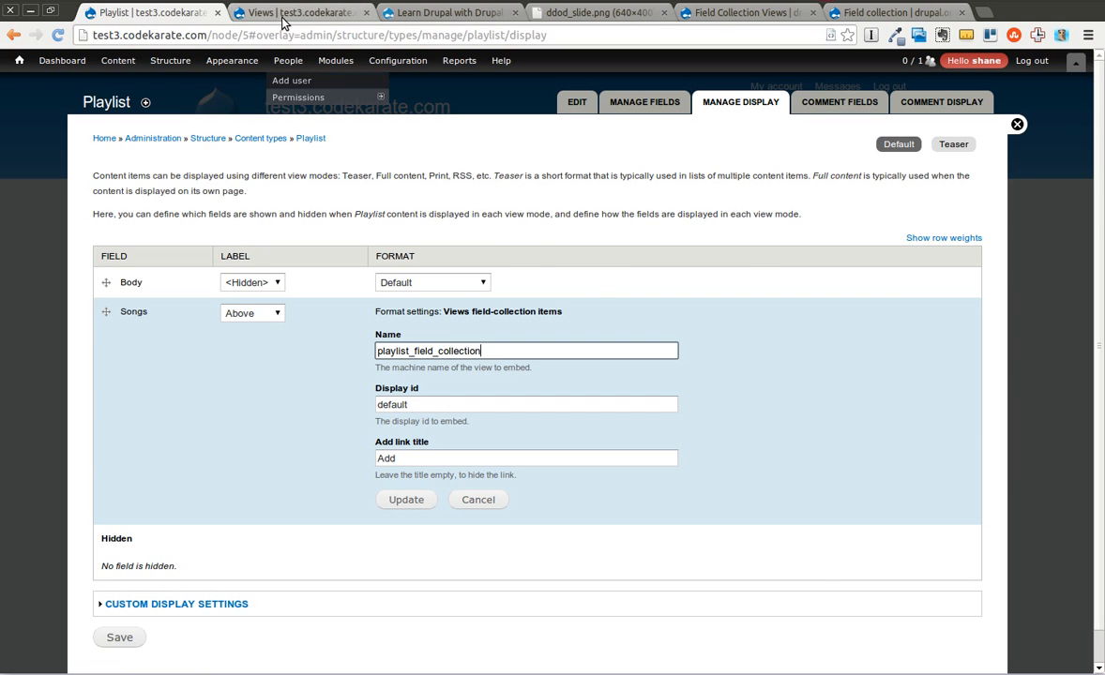
# - Open the flag_bookmarks view editor and inspect its advanced settings and +Add display menu
pyautogui.click(301, 13)
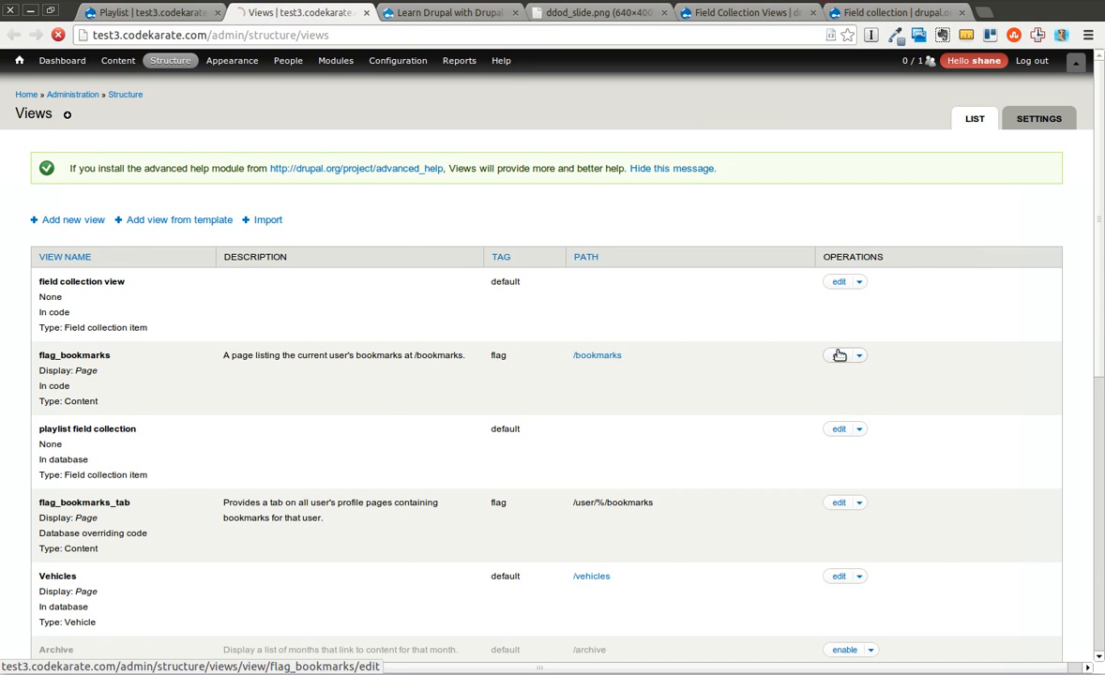
pyautogui.click(837, 355)
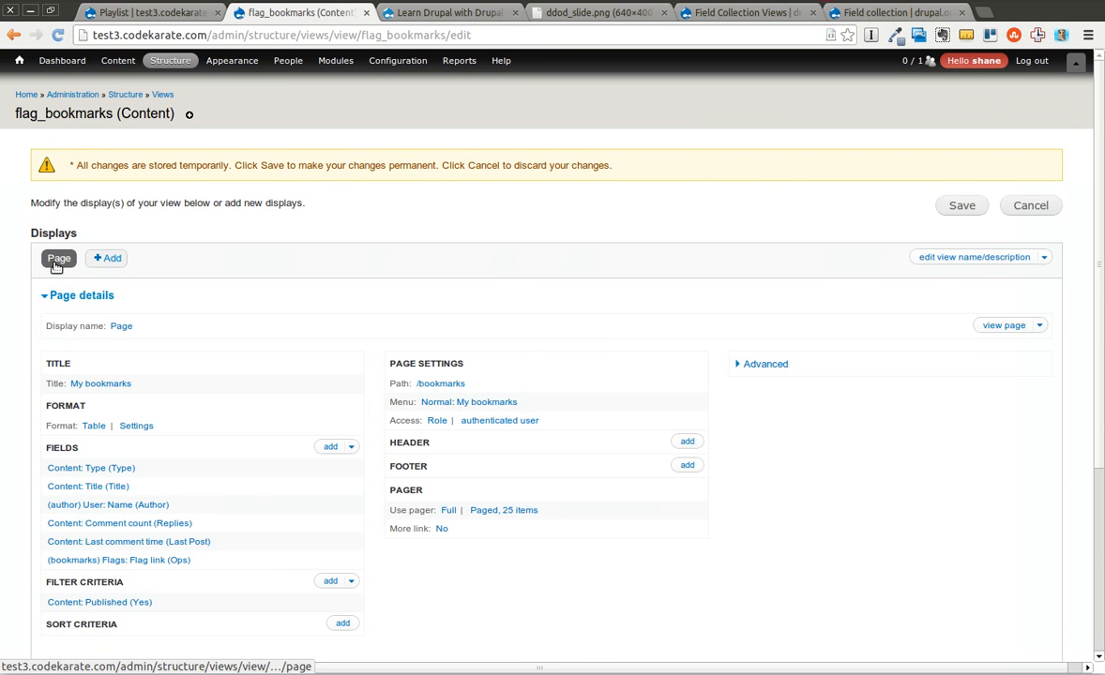
pyautogui.moveTo(538, 383)
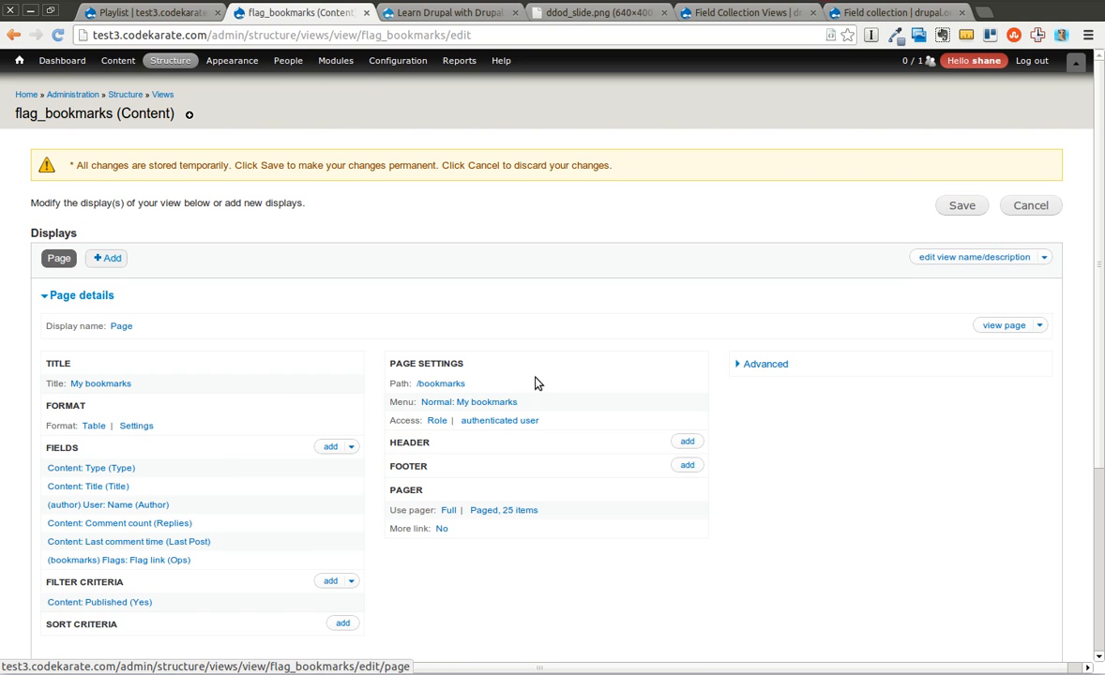
pyautogui.click(766, 364)
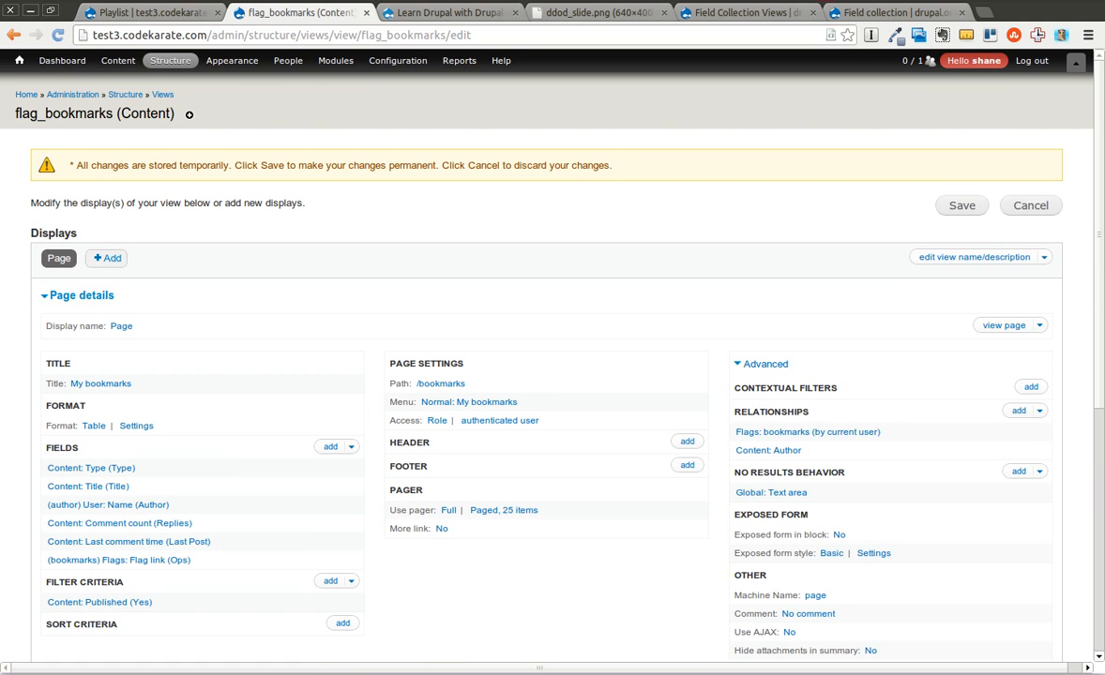
pyautogui.scroll(-3)
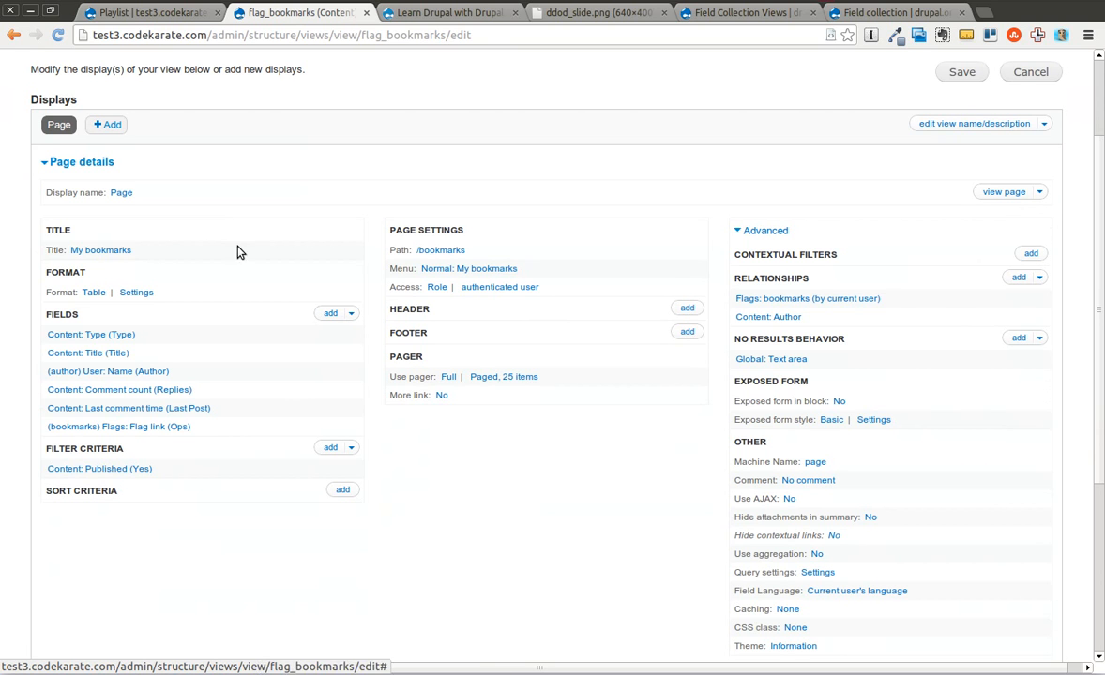
pyautogui.click(107, 123)
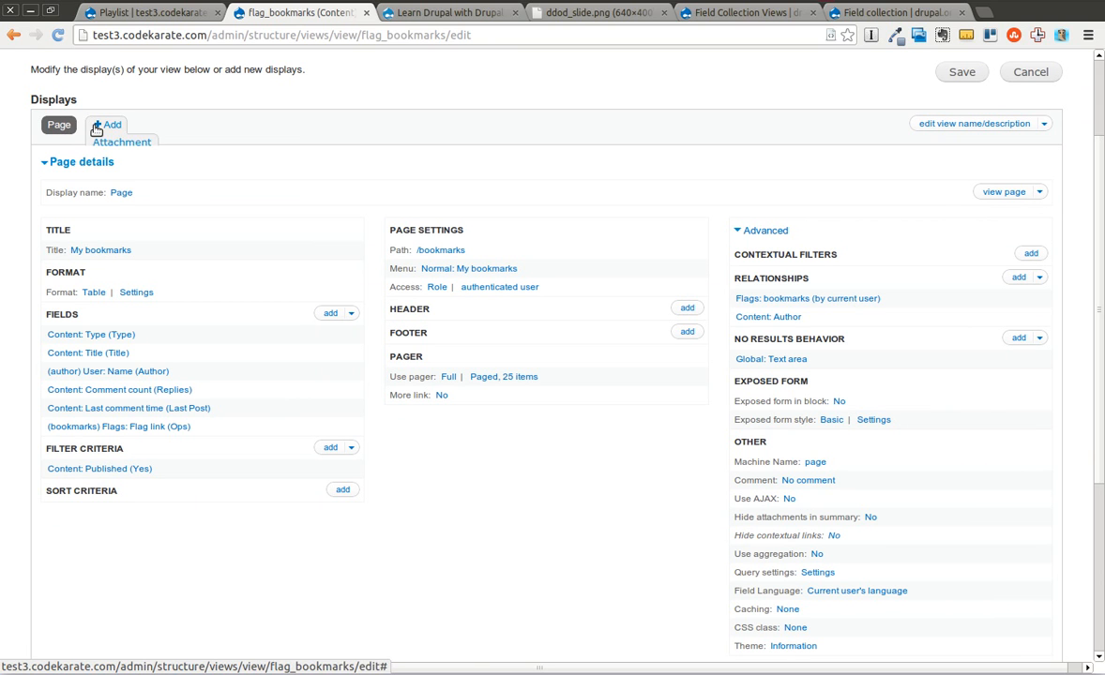
pyautogui.click(107, 124)
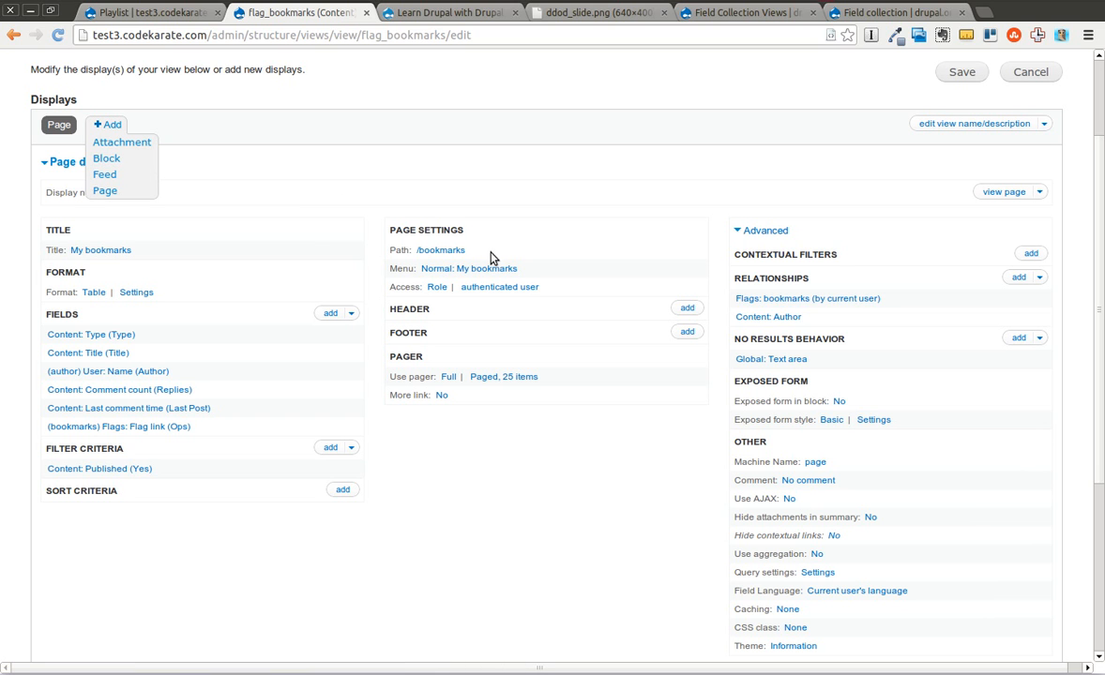
pyautogui.moveTo(1074, 257)
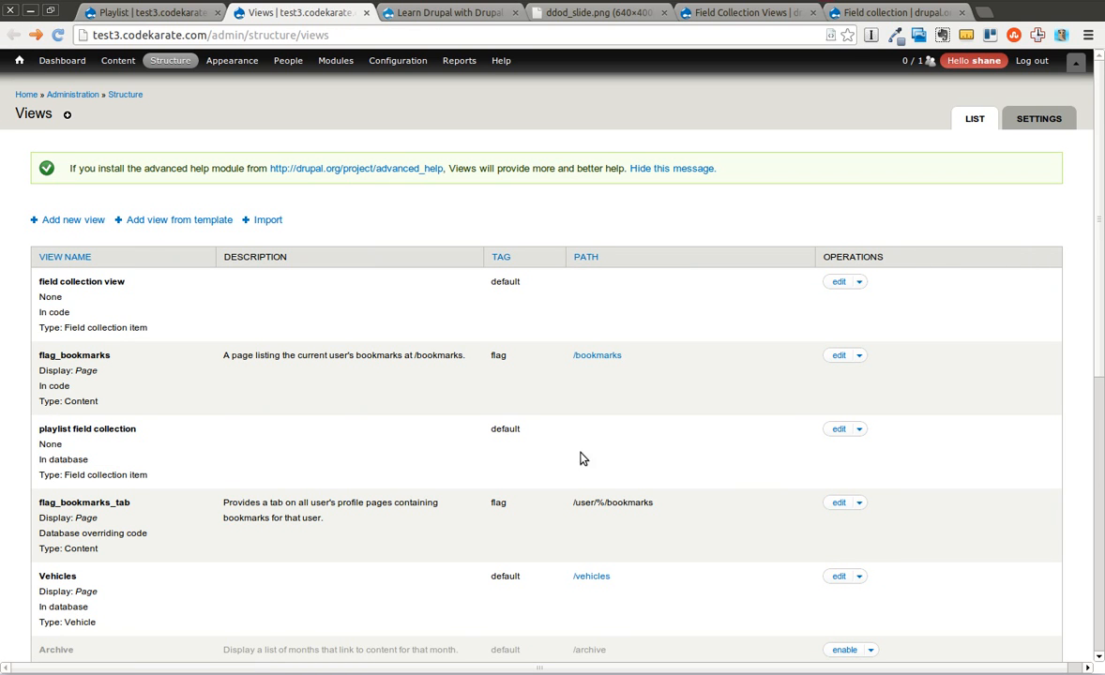
# - Edit playlist field collection, review the Master display's advanced settings, and add a Block display
pyautogui.click(838, 428)
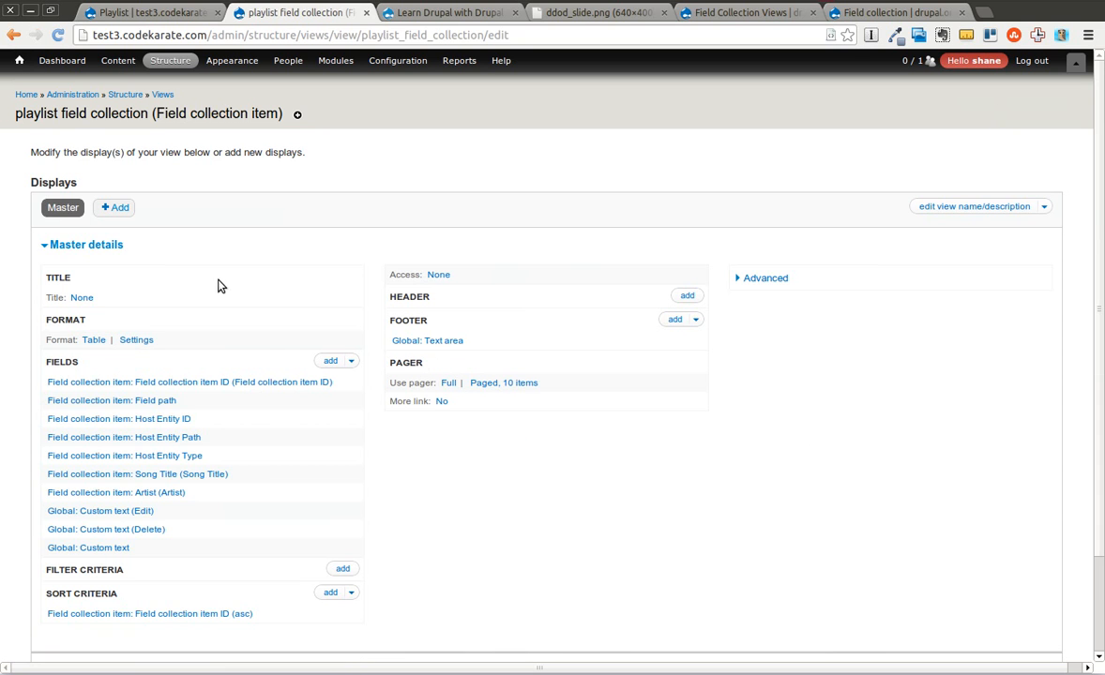
pyautogui.moveTo(62, 207)
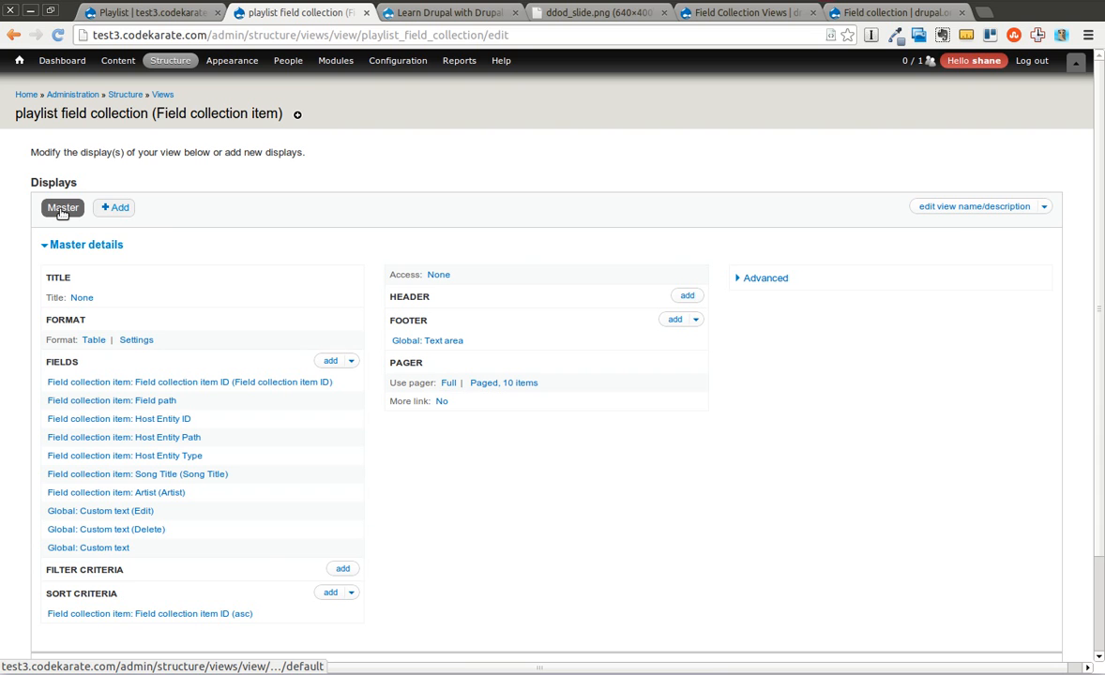
pyautogui.click(765, 278)
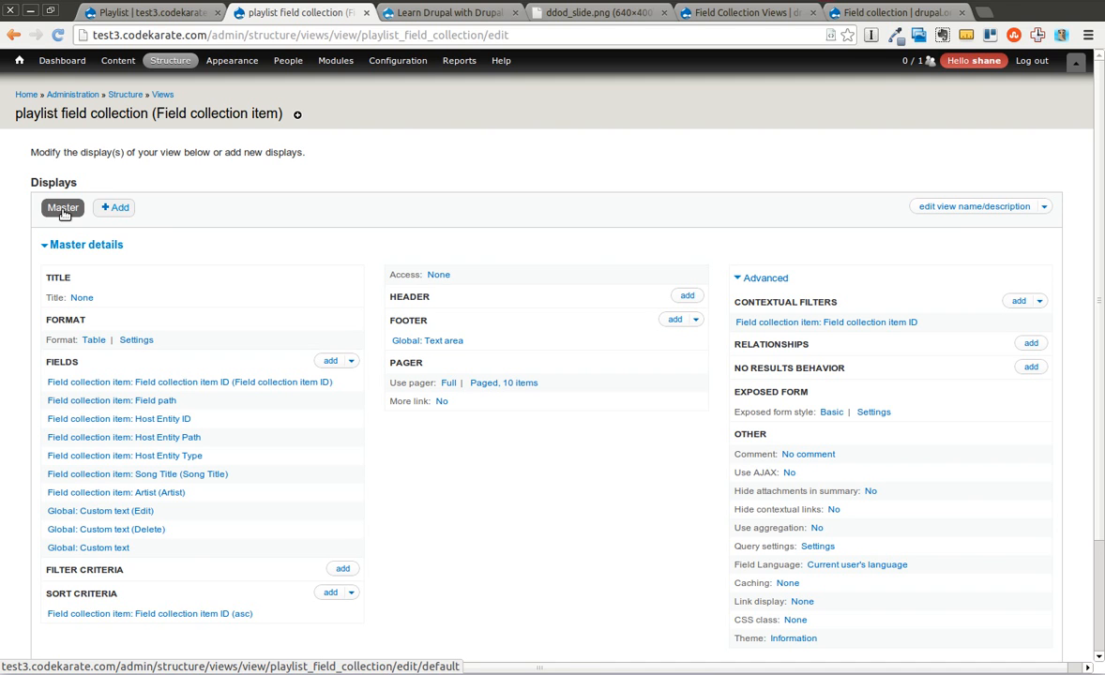
pyautogui.moveTo(302, 648)
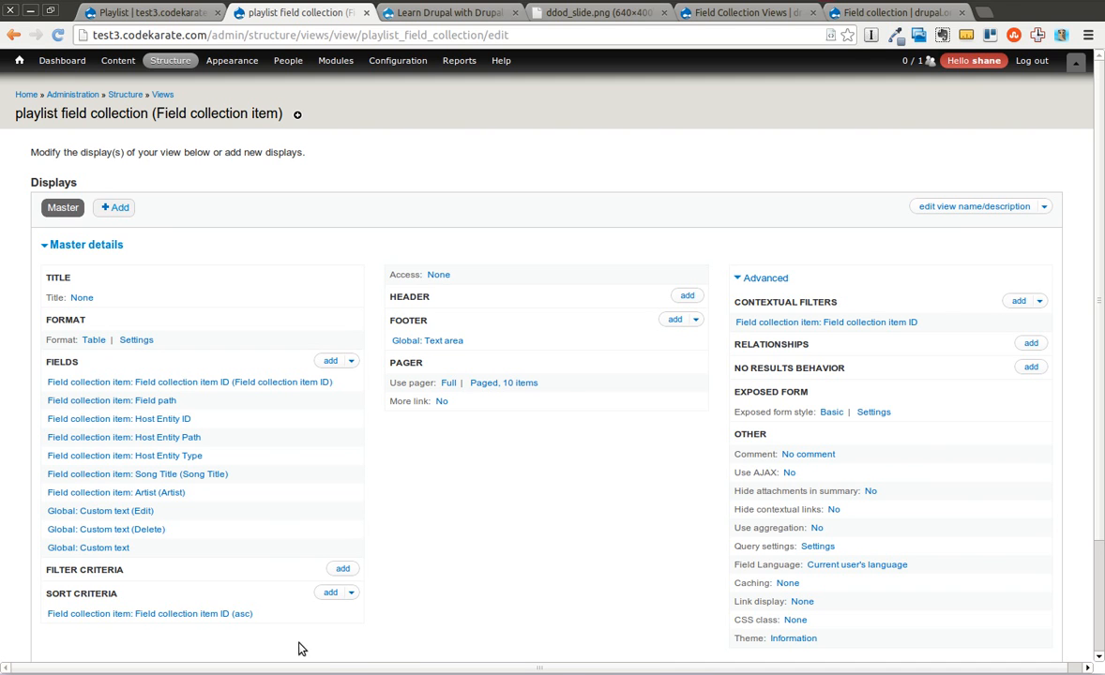
pyautogui.moveTo(63, 207)
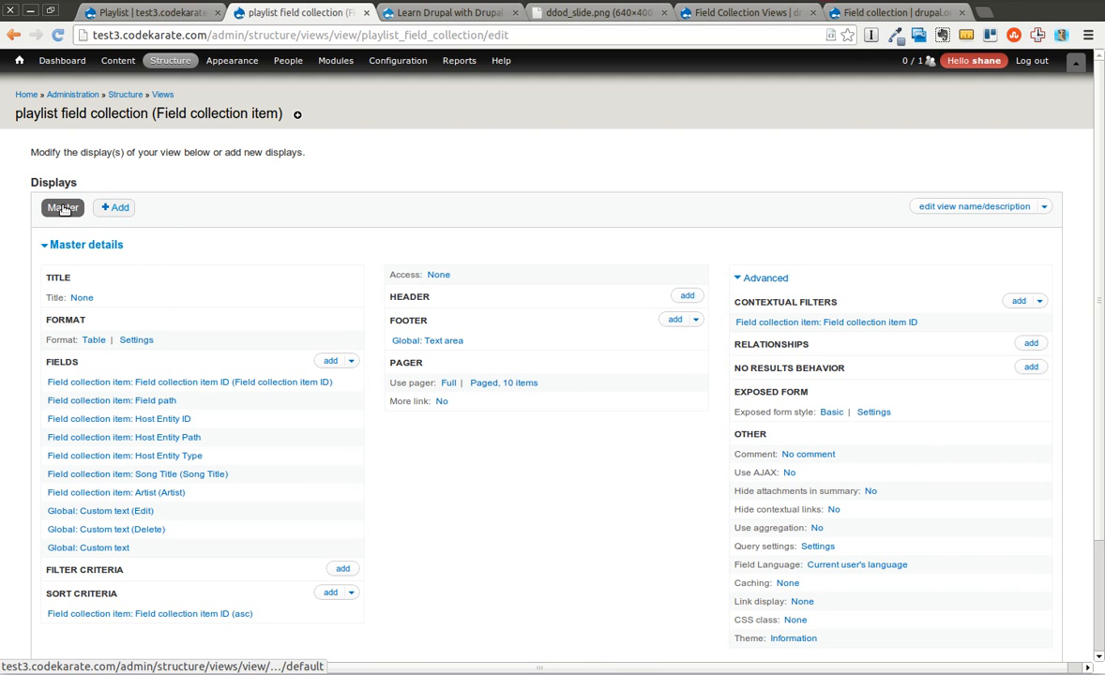
pyautogui.click(62, 208)
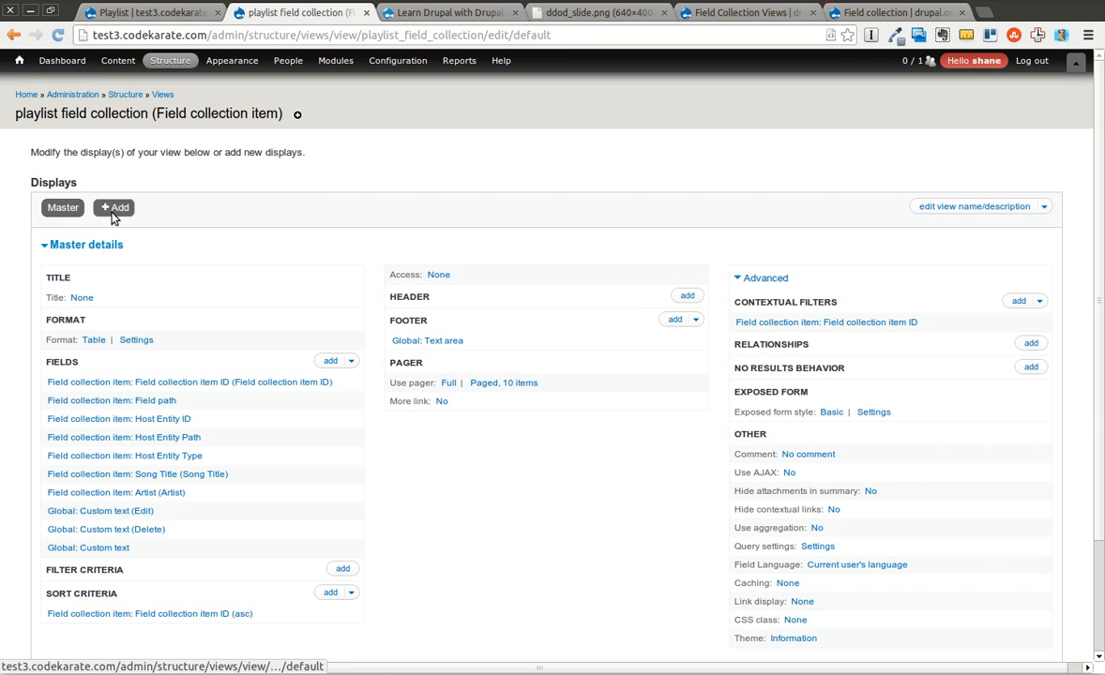
pyautogui.click(114, 207)
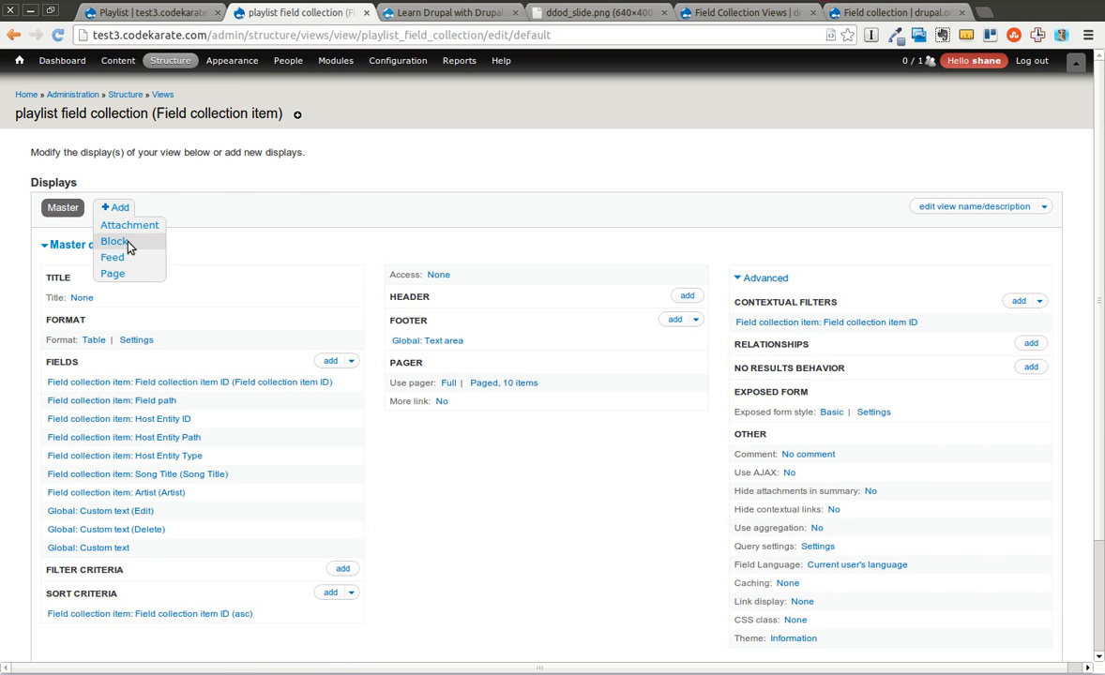
pyautogui.click(113, 241)
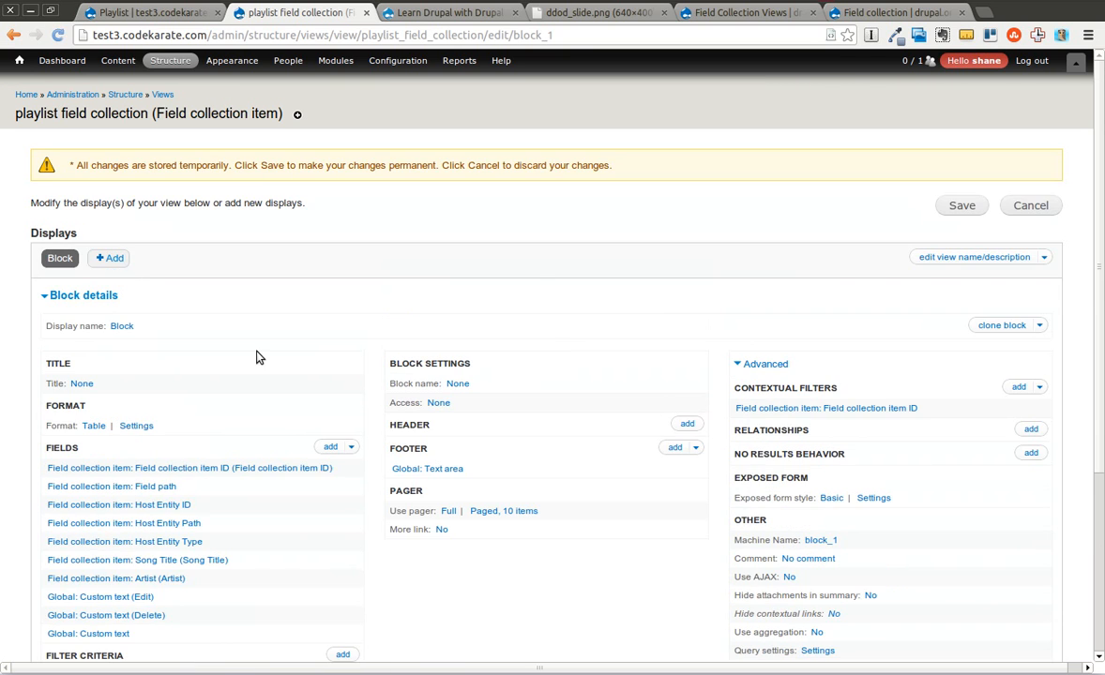
pyautogui.moveTo(821, 540)
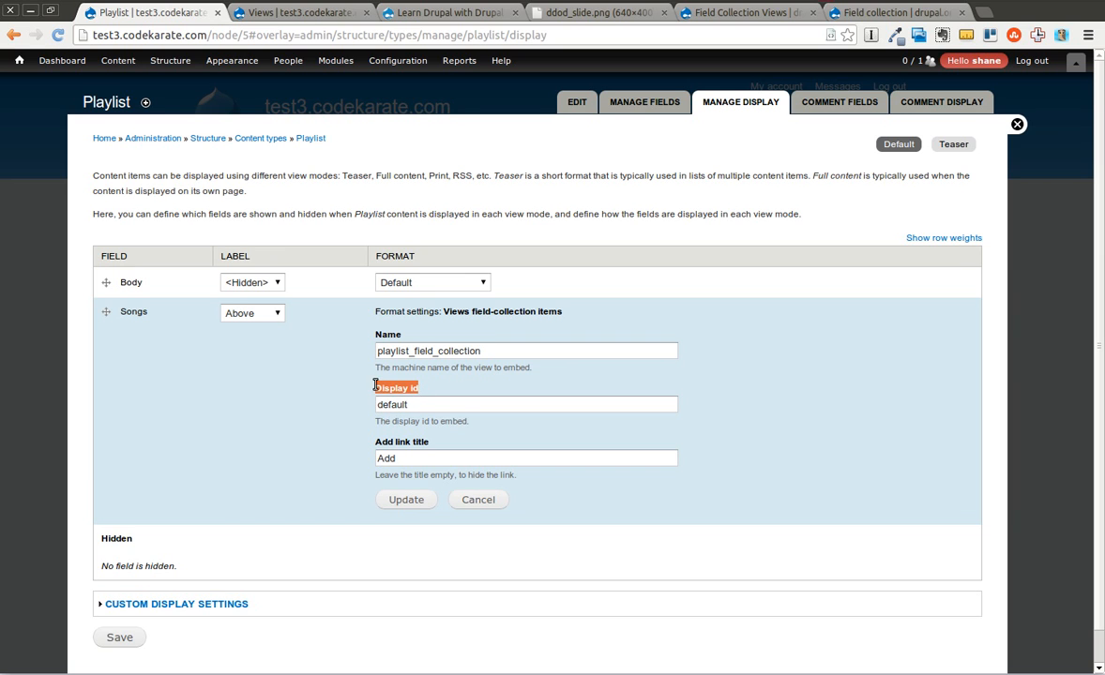
# - Keep Songs embedding playlist_field_collection with display id default, update, and save the Playlist display
pyautogui.click(525, 405)
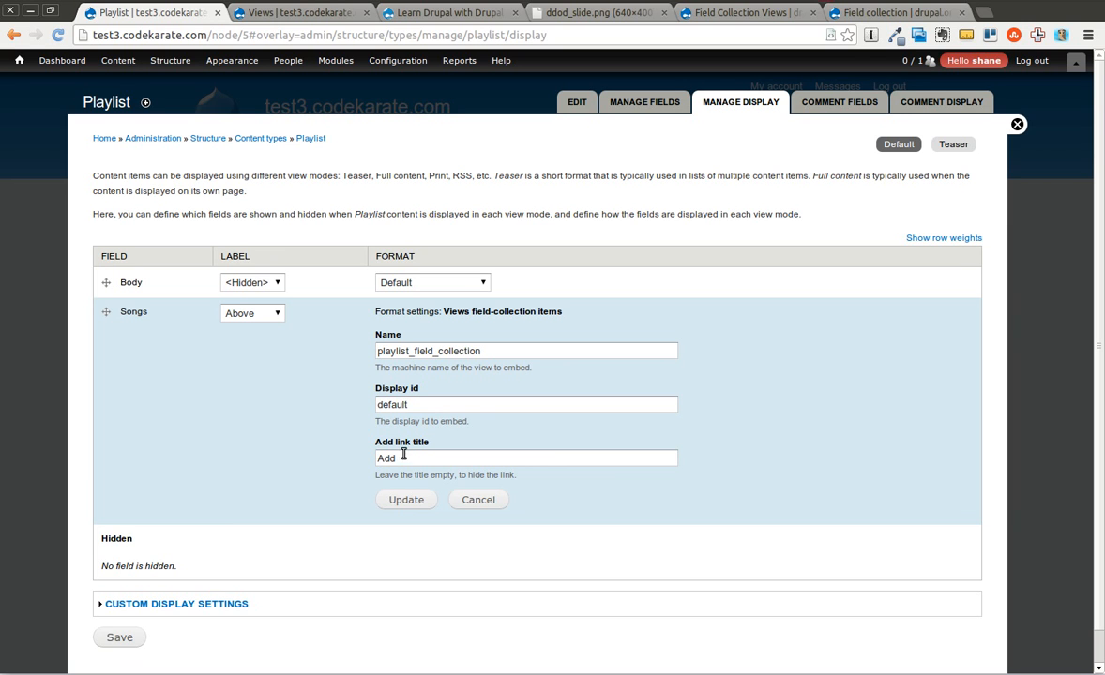
pyautogui.moveTo(516, 351)
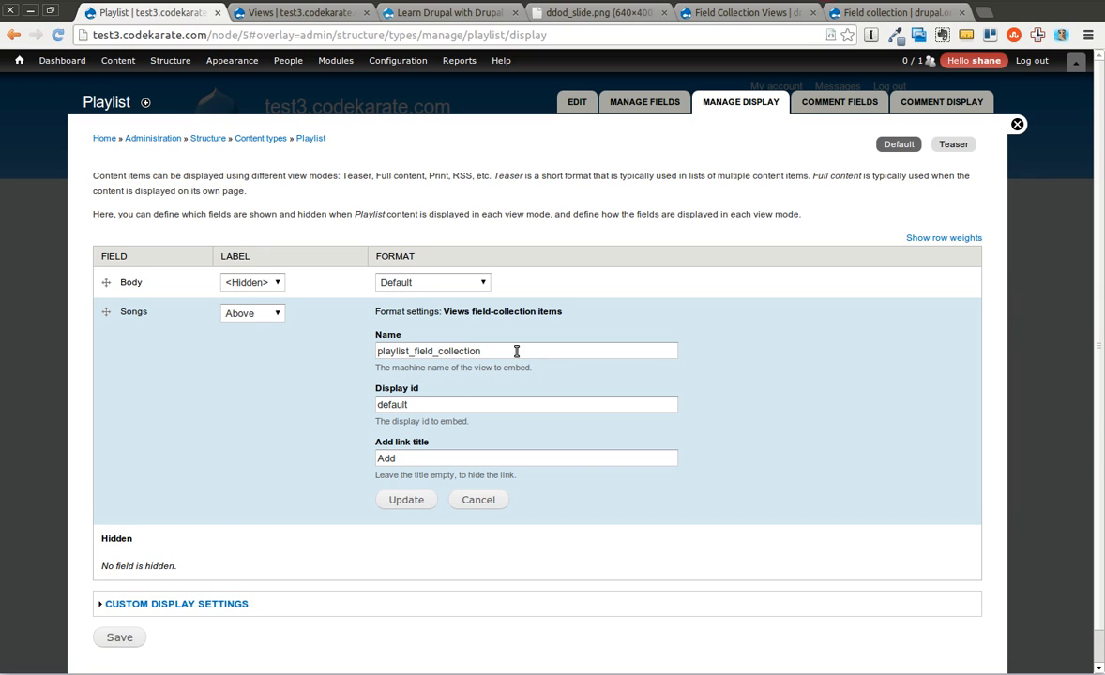
pyautogui.moveTo(355, 348)
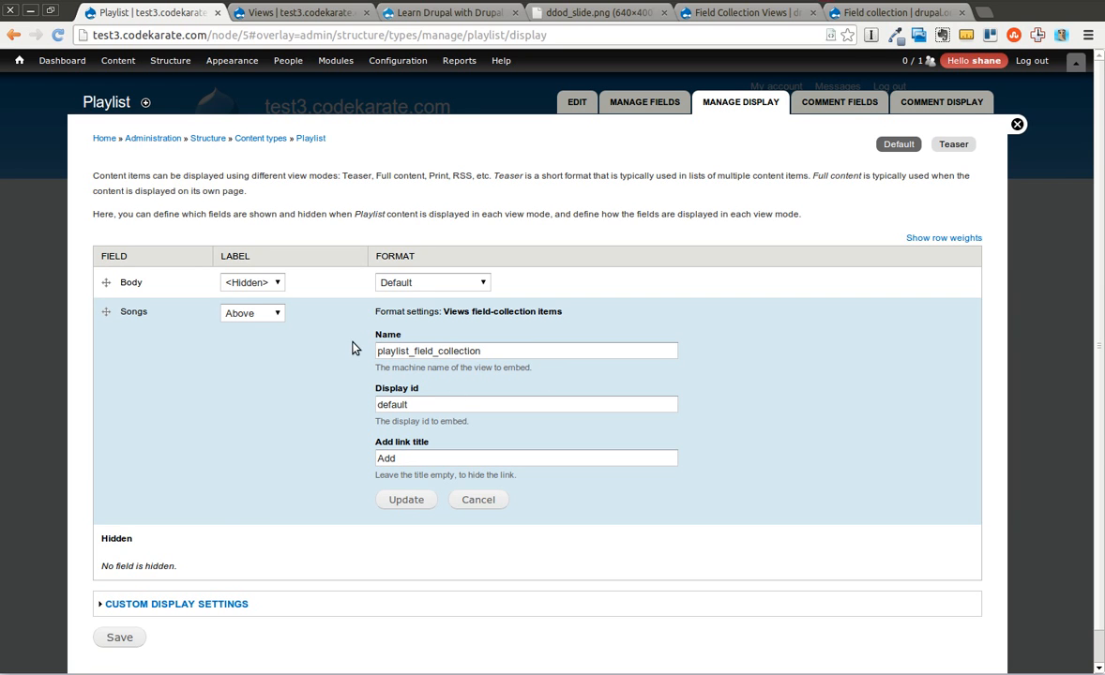
pyautogui.click(406, 499)
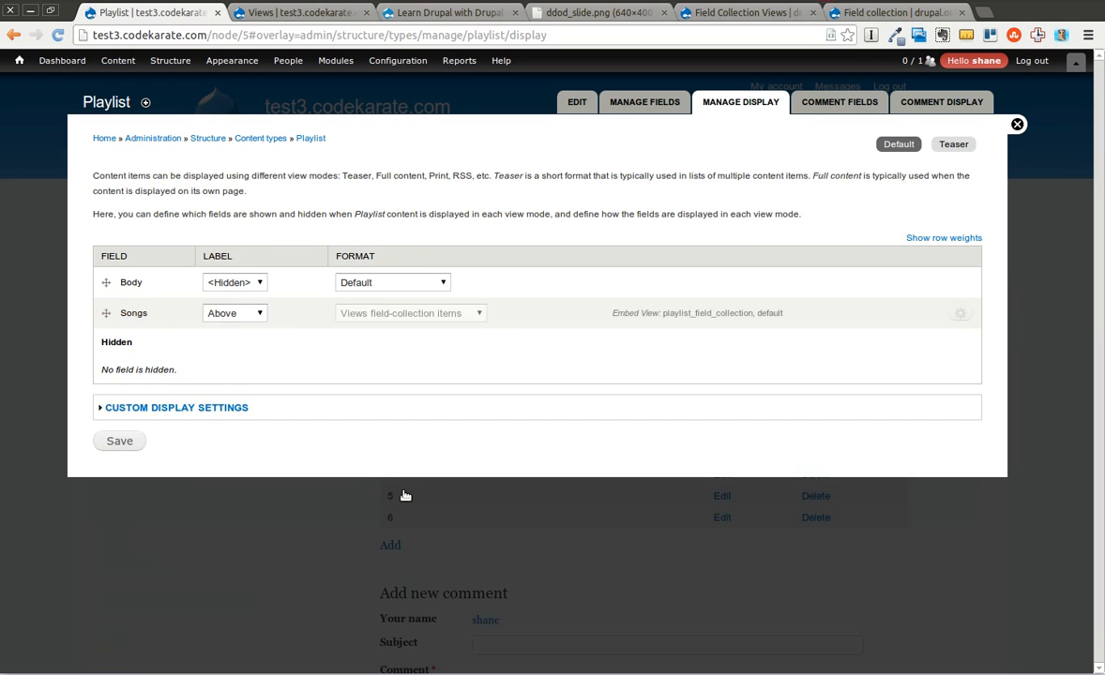
pyautogui.click(119, 441)
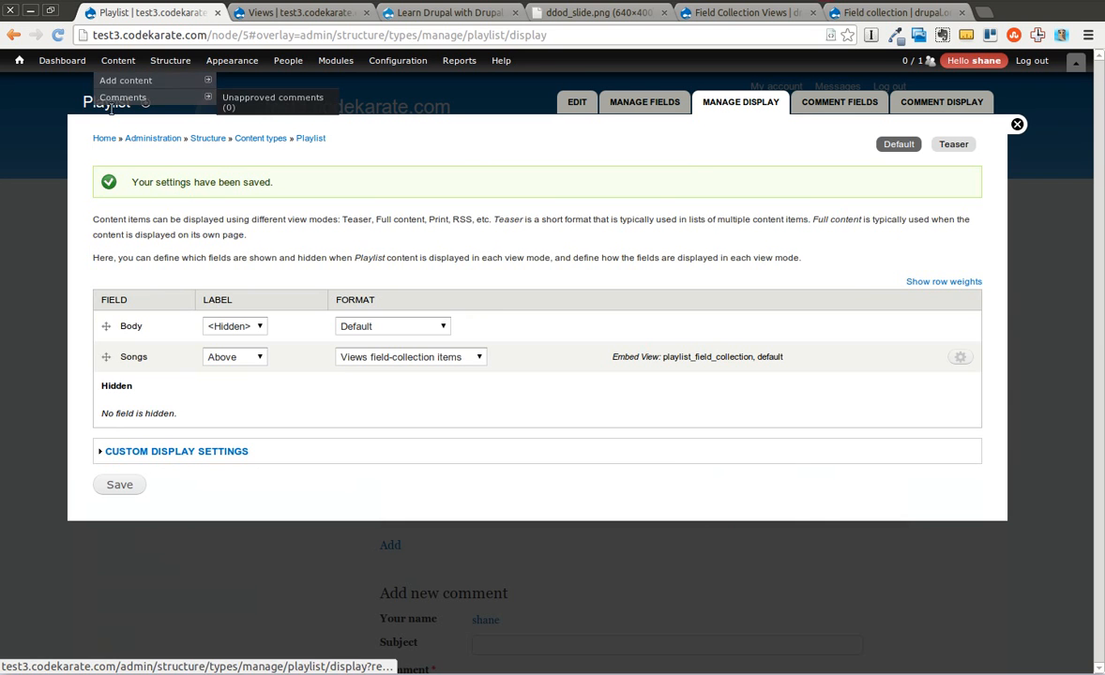
# - Close the display settings overlay and view the Classic Rock playlist's Songs table with edit and delete links
pyautogui.click(1017, 124)
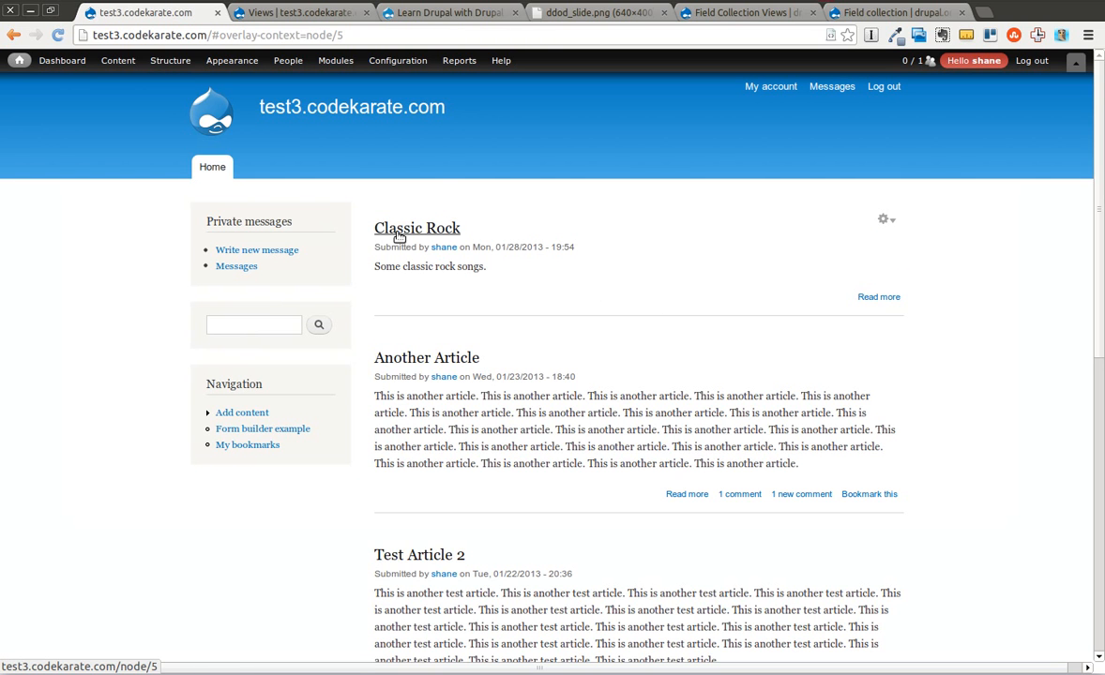
pyautogui.click(417, 228)
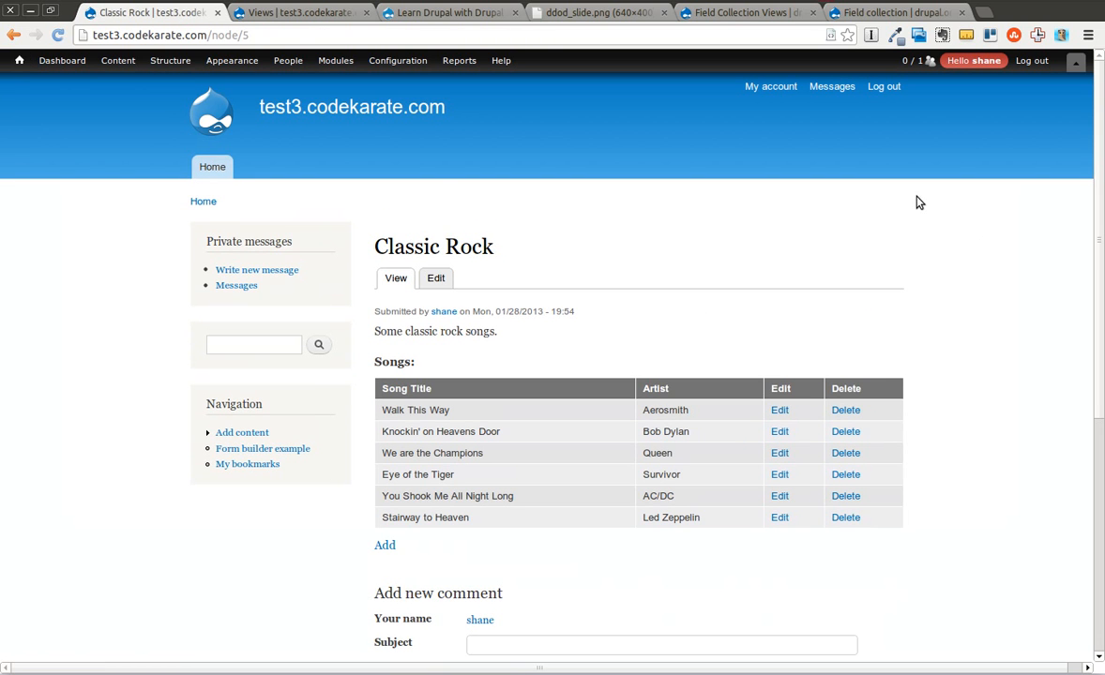
pyautogui.scroll(-3)
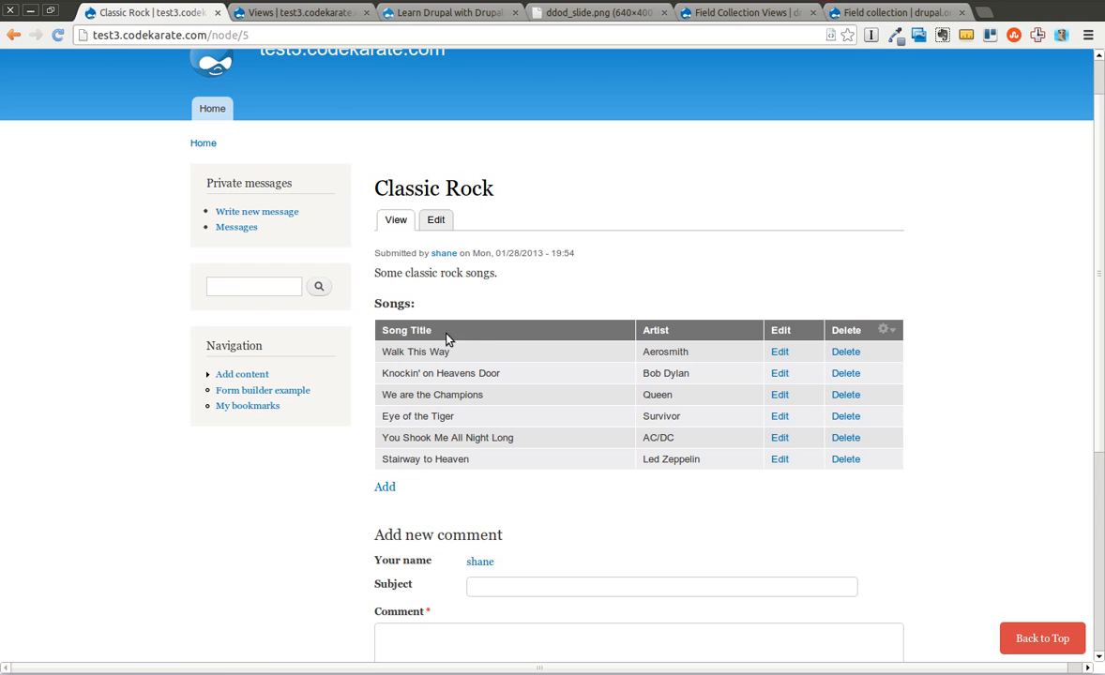
pyautogui.moveTo(750, 339)
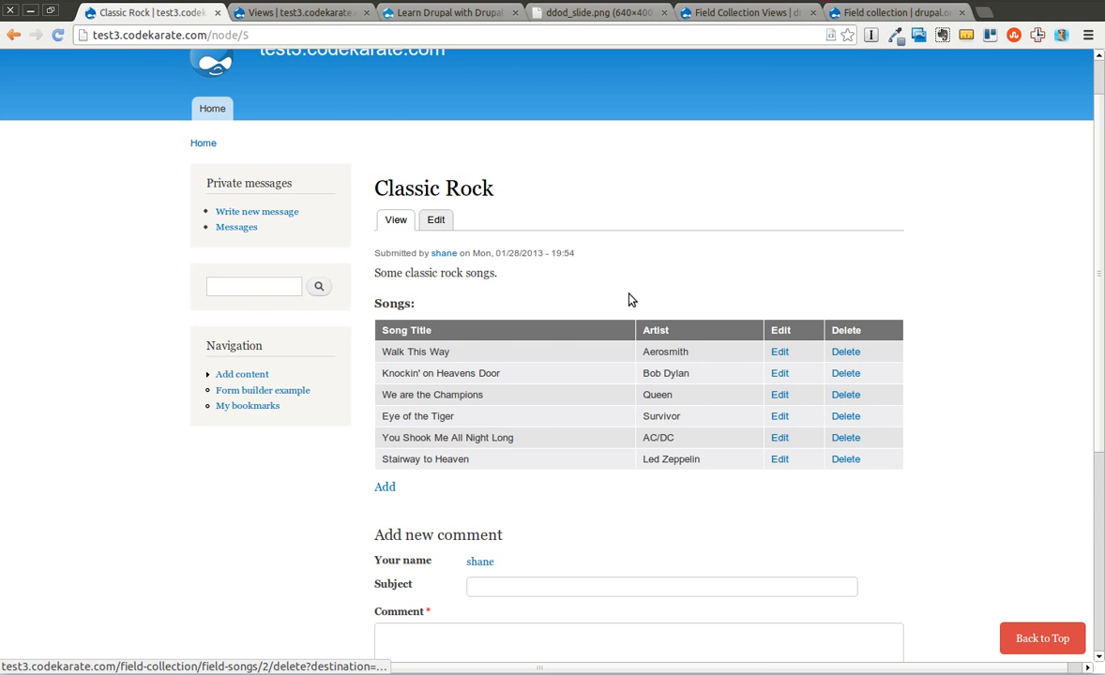
pyautogui.moveTo(579, 316)
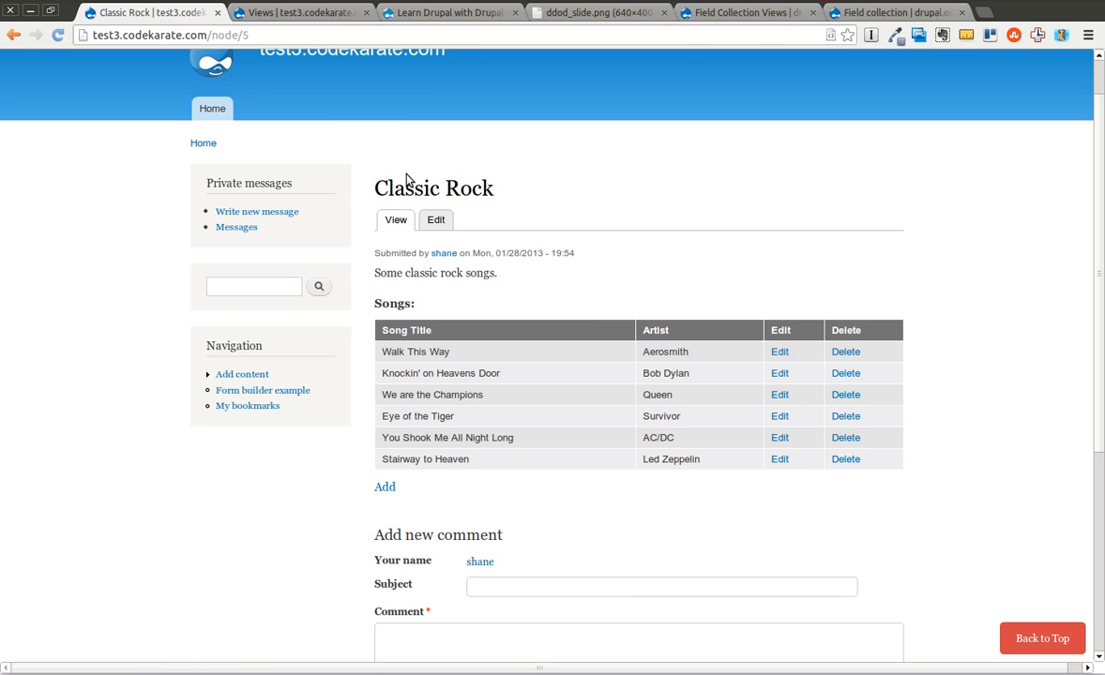
pyautogui.moveTo(522, 310)
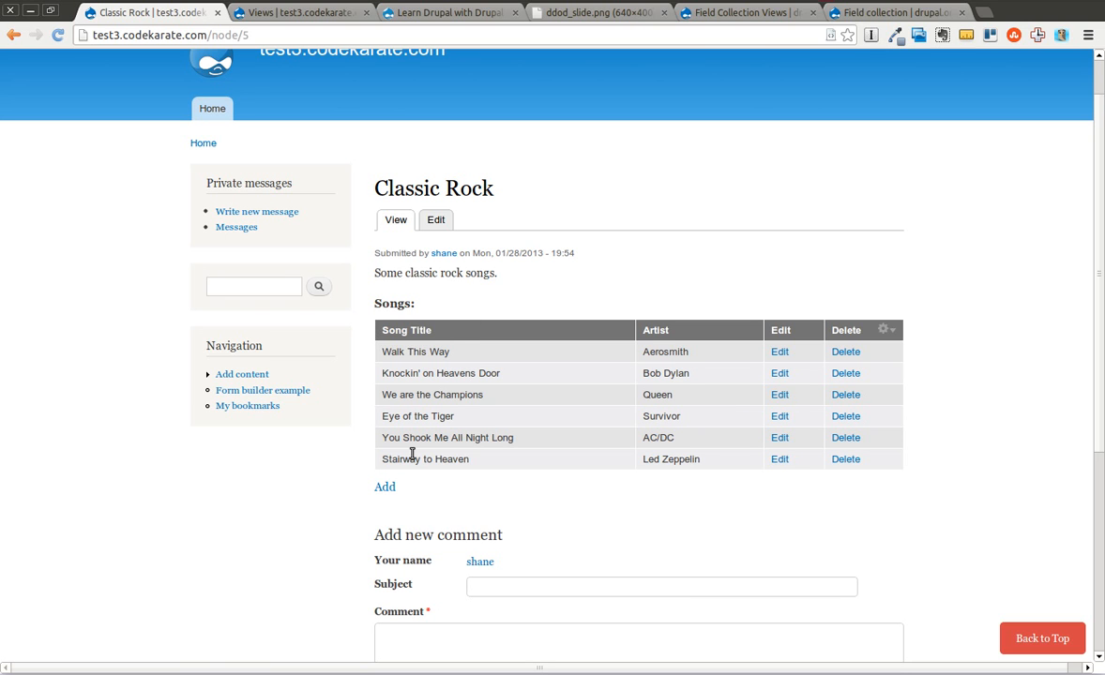
pyautogui.moveTo(399, 455)
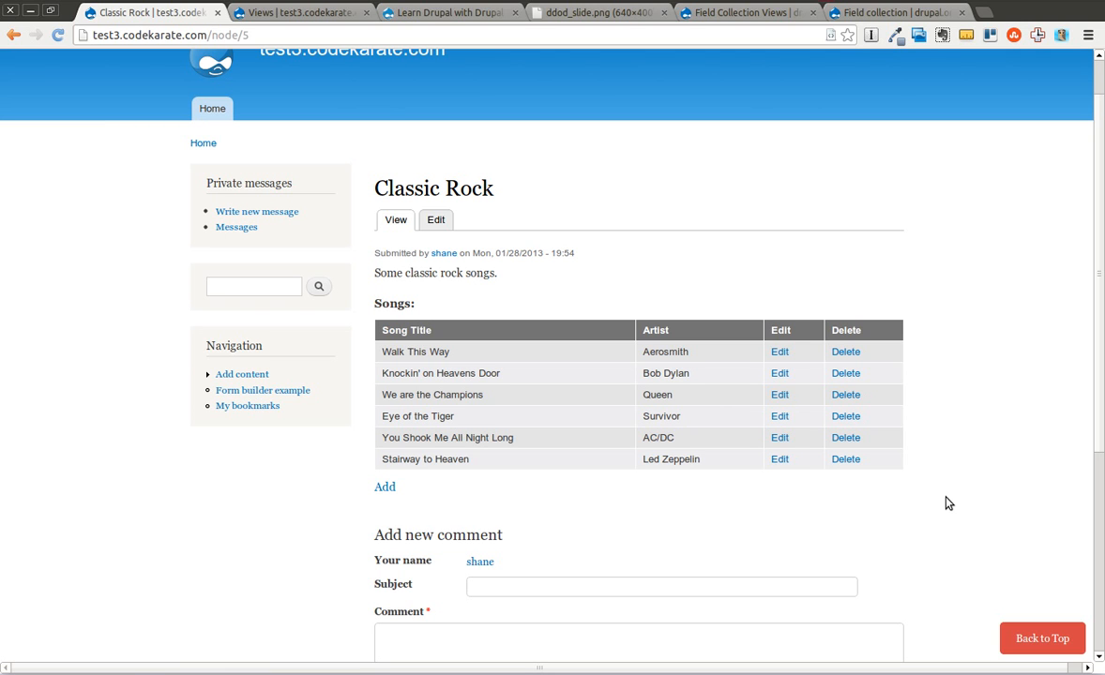
pyautogui.moveTo(875, 339)
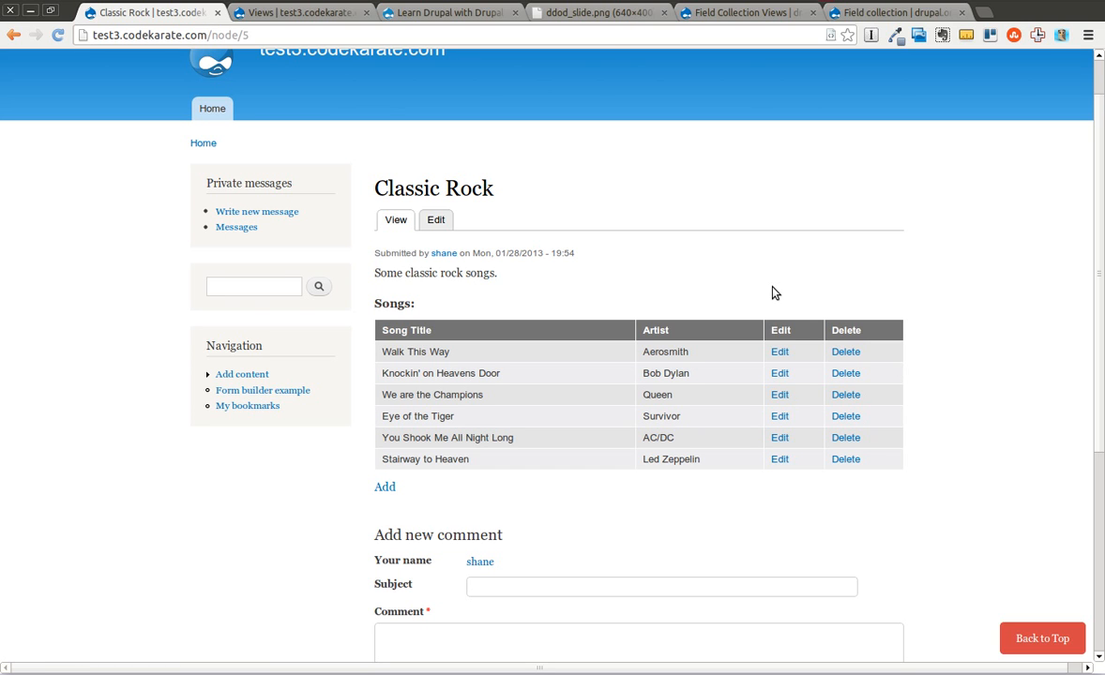
pyautogui.moveTo(821, 5)
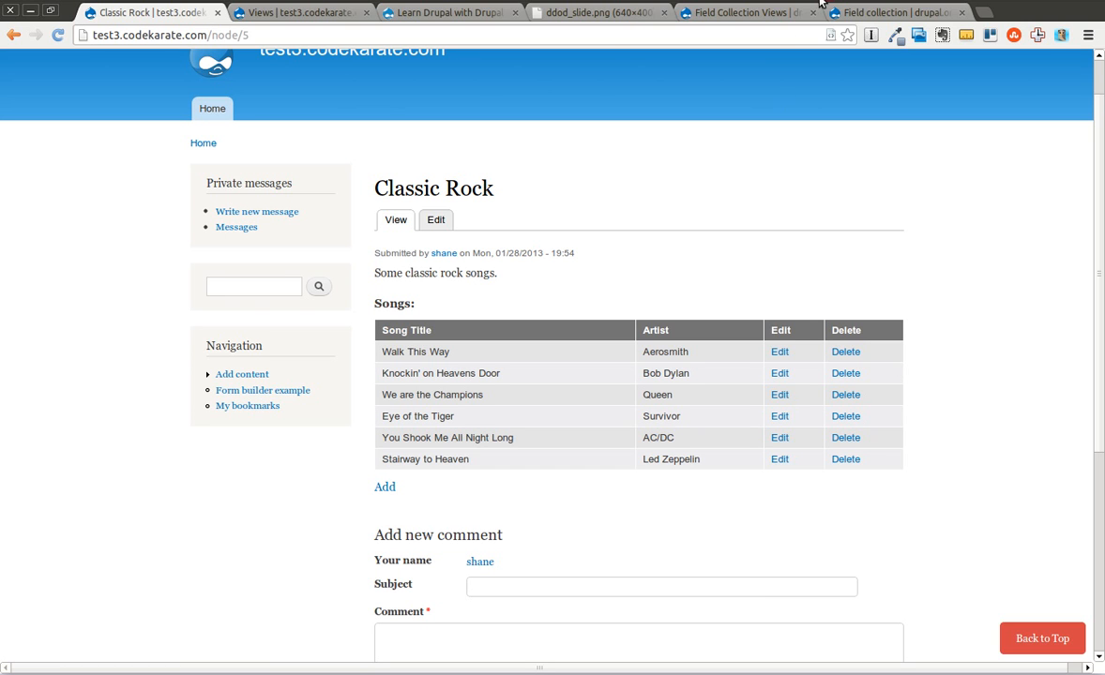